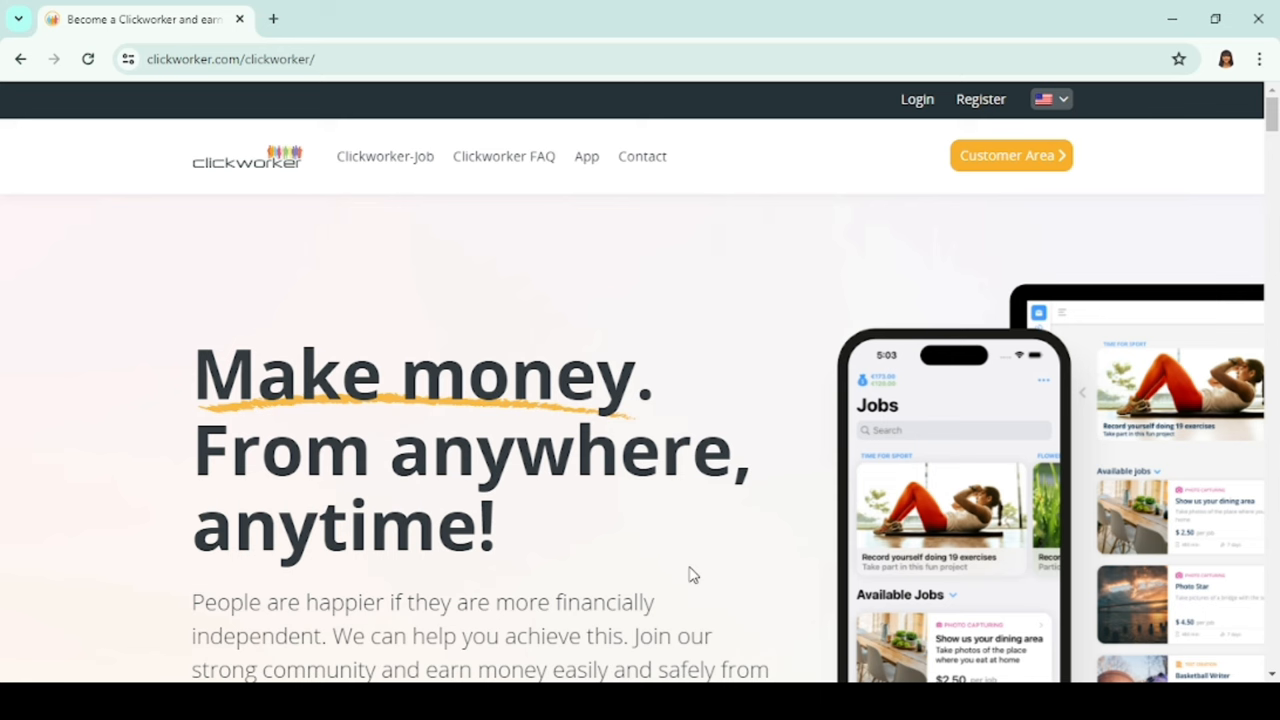
# - Read through the Clickworker earning page, highlighting Payoneer among the payment providers
pyautogui.scroll(-3)
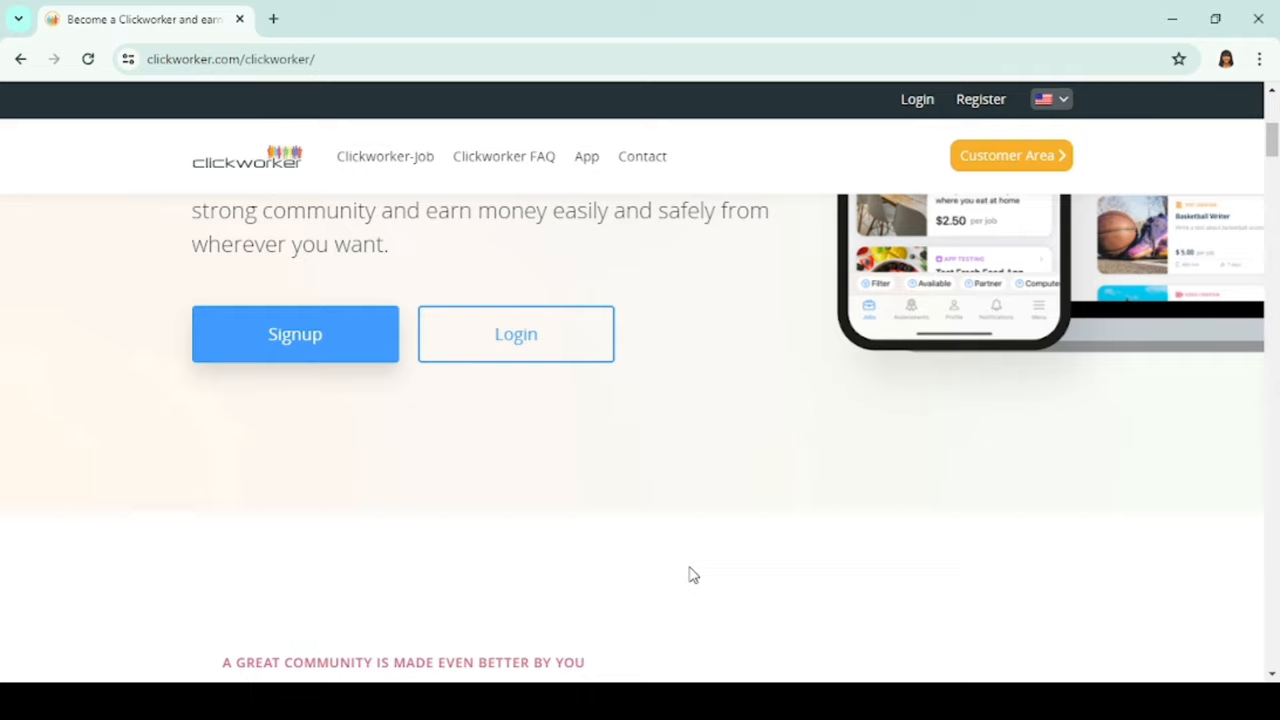
pyautogui.scroll(-3)
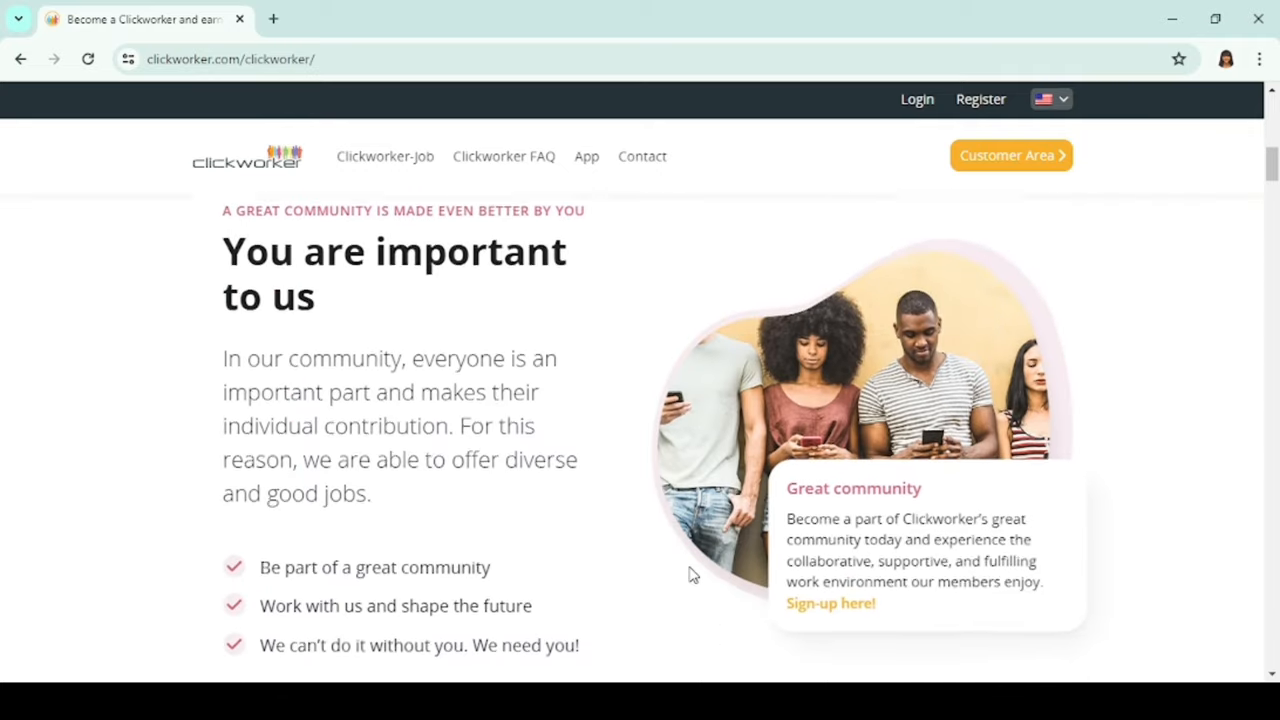
pyautogui.scroll(-3)
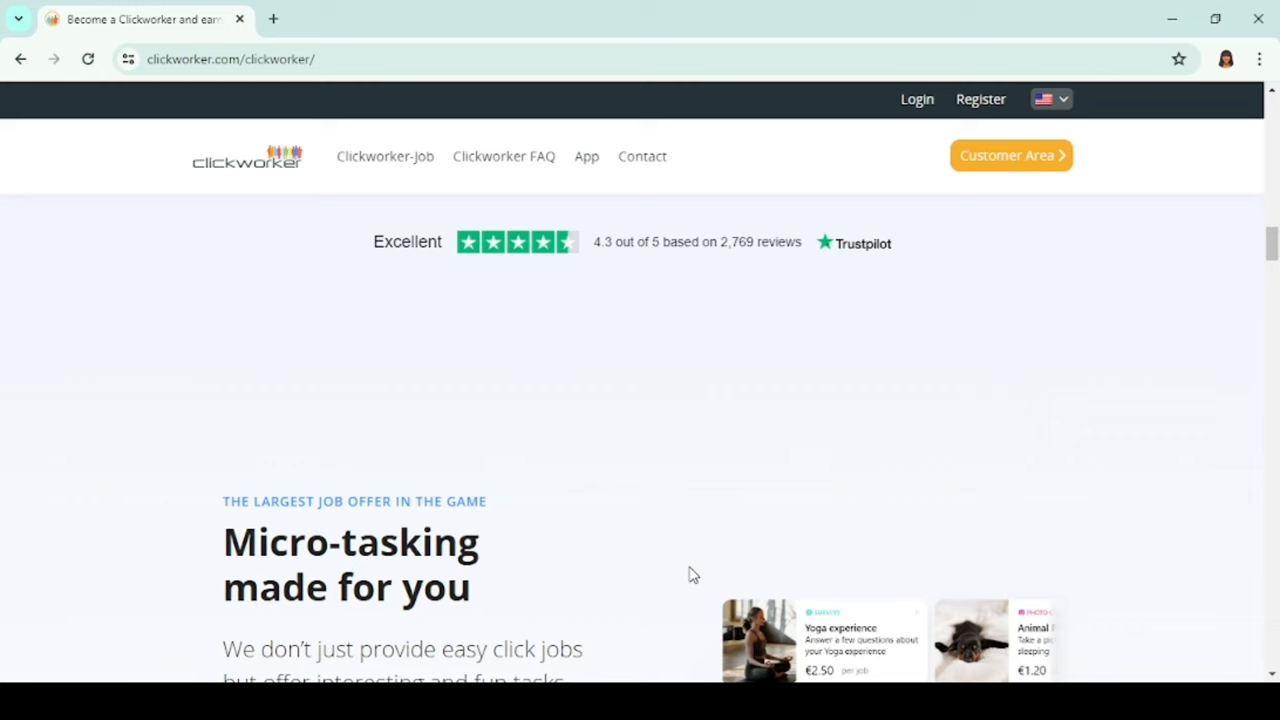
pyautogui.scroll(-3)
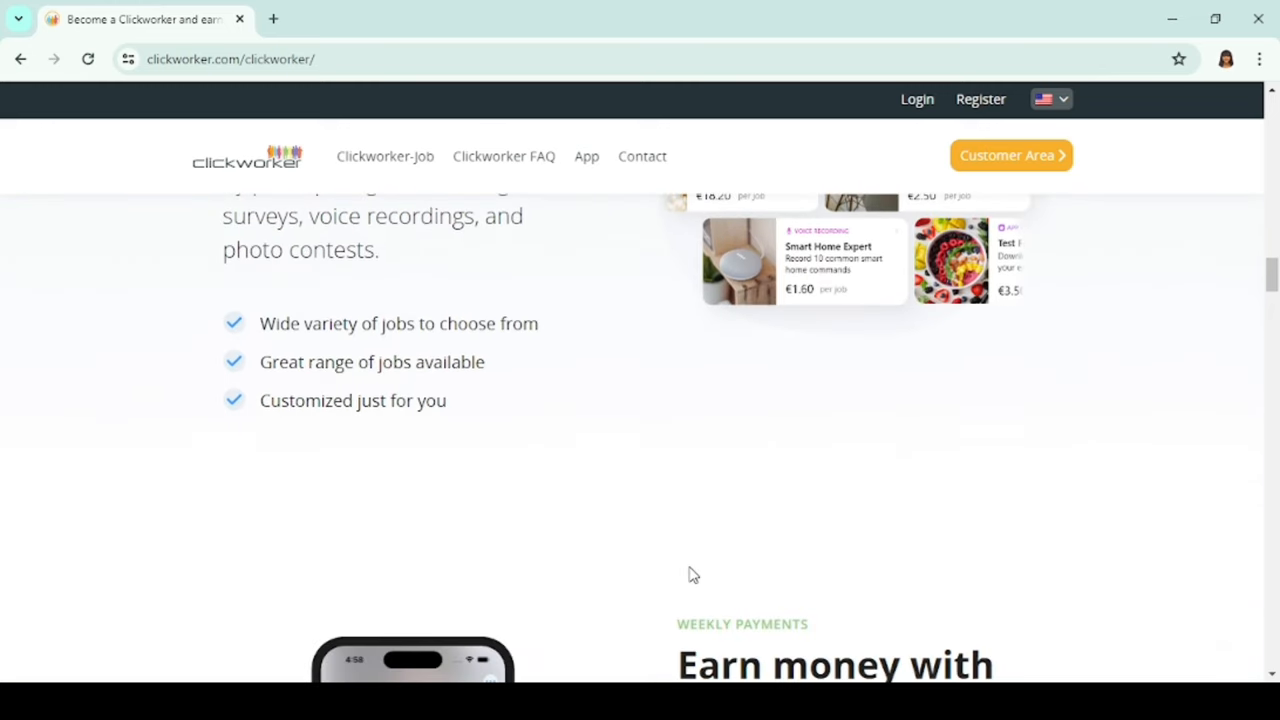
pyautogui.scroll(-3)
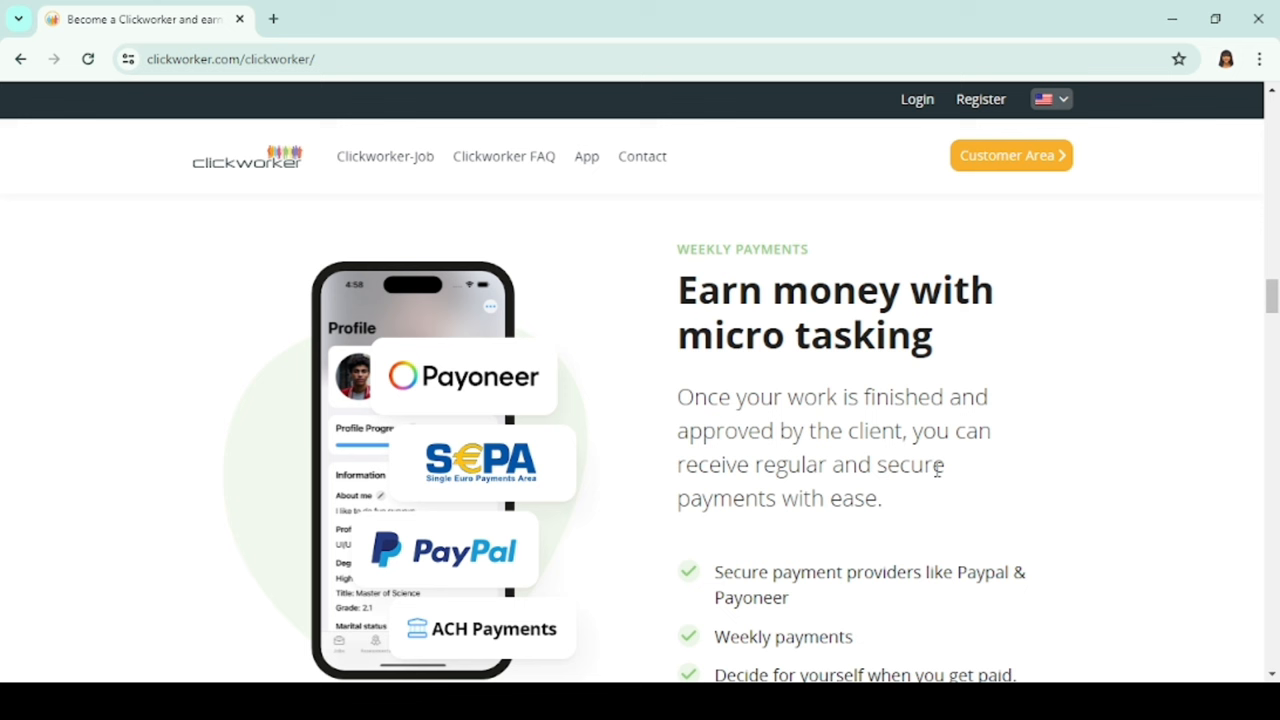
pyautogui.moveTo(718, 592)
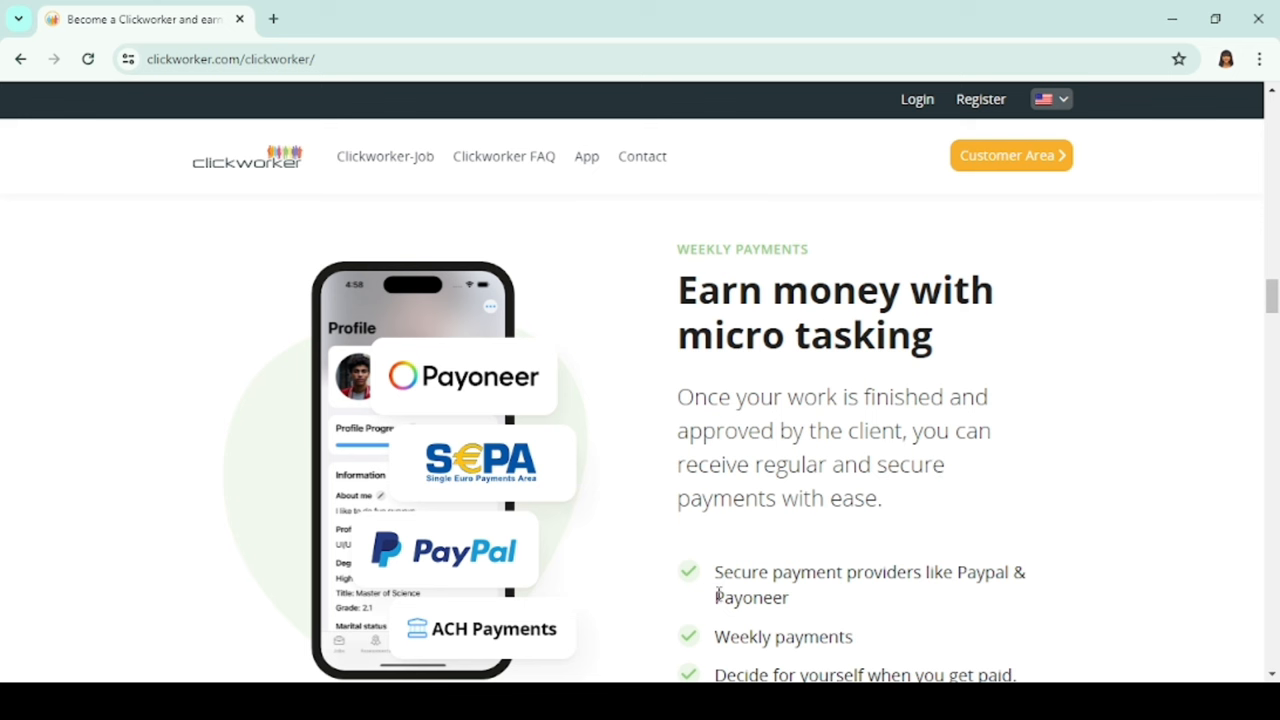
pyautogui.doubleClick(752, 596)
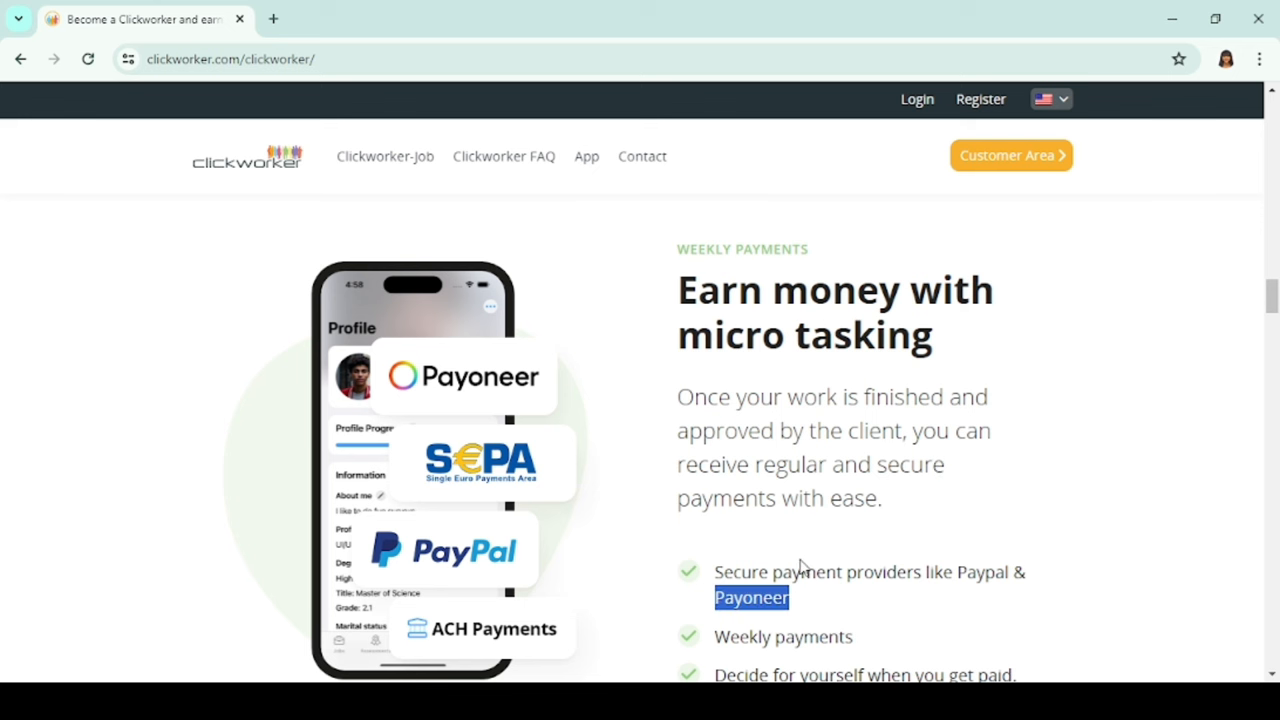
pyautogui.scroll(-3)
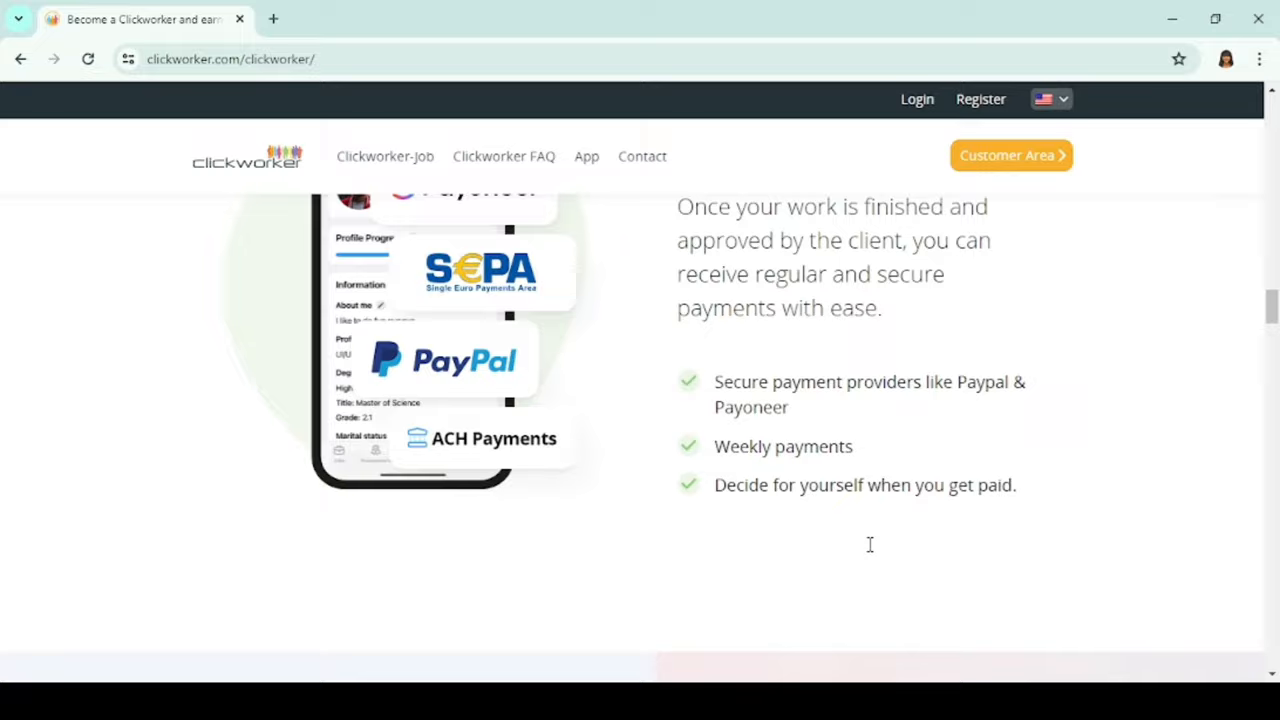
pyautogui.scroll(-3)
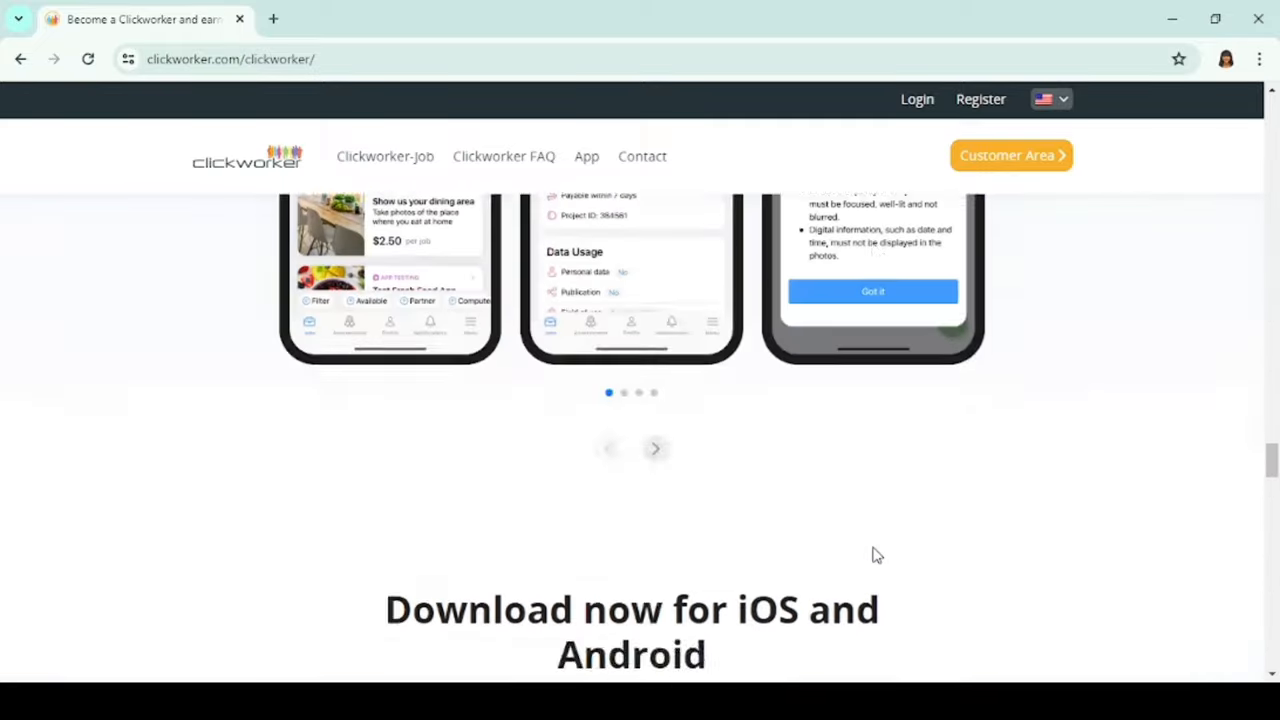
pyautogui.scroll(3)
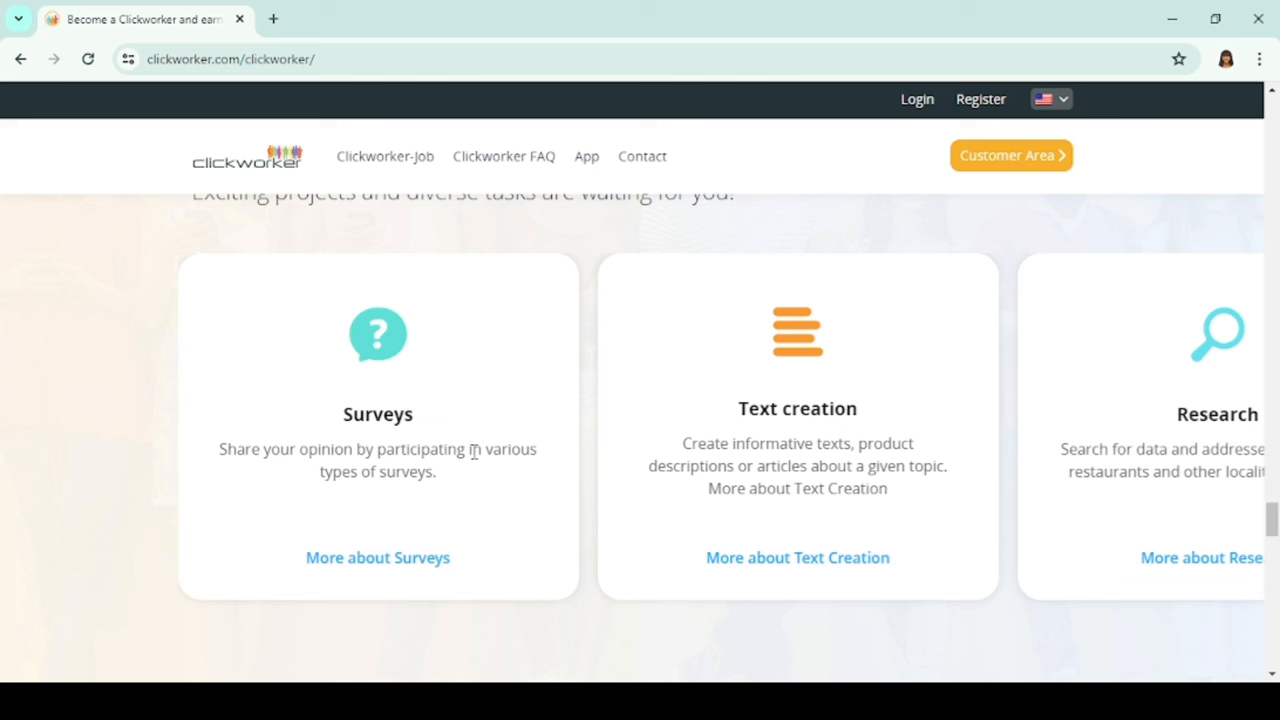
pyautogui.moveTo(888, 492)
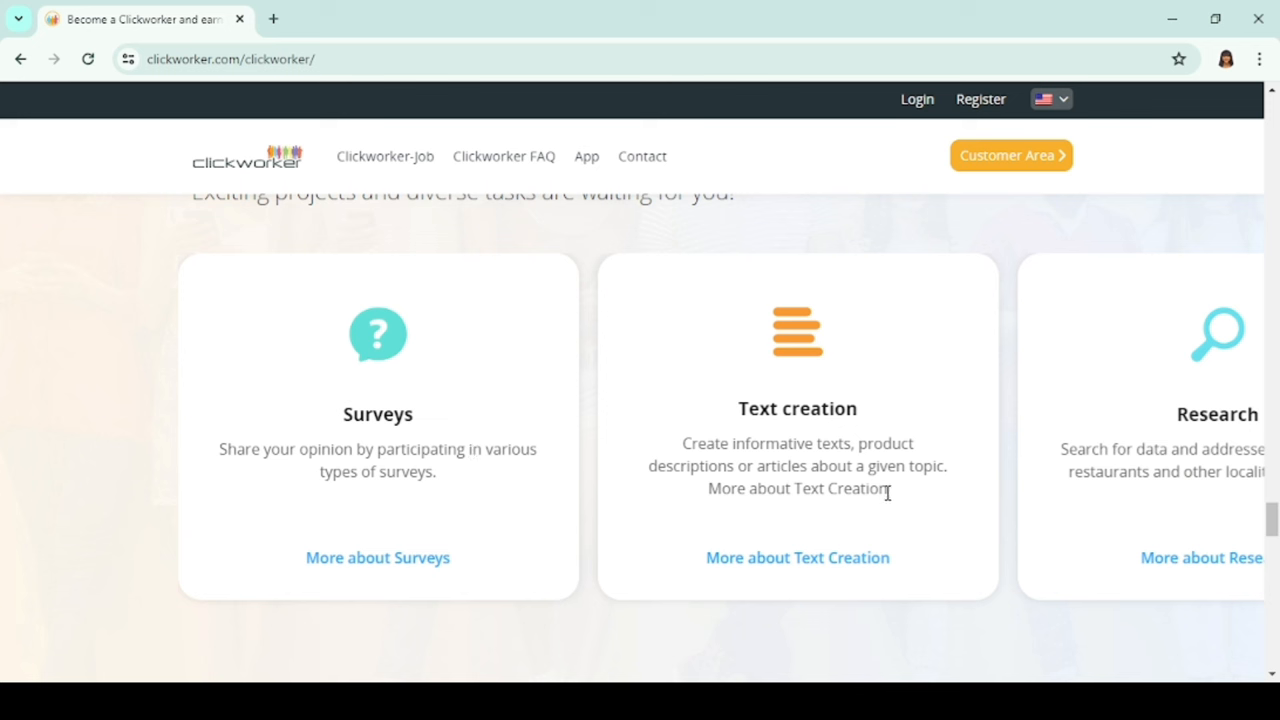
pyautogui.moveTo(840, 452)
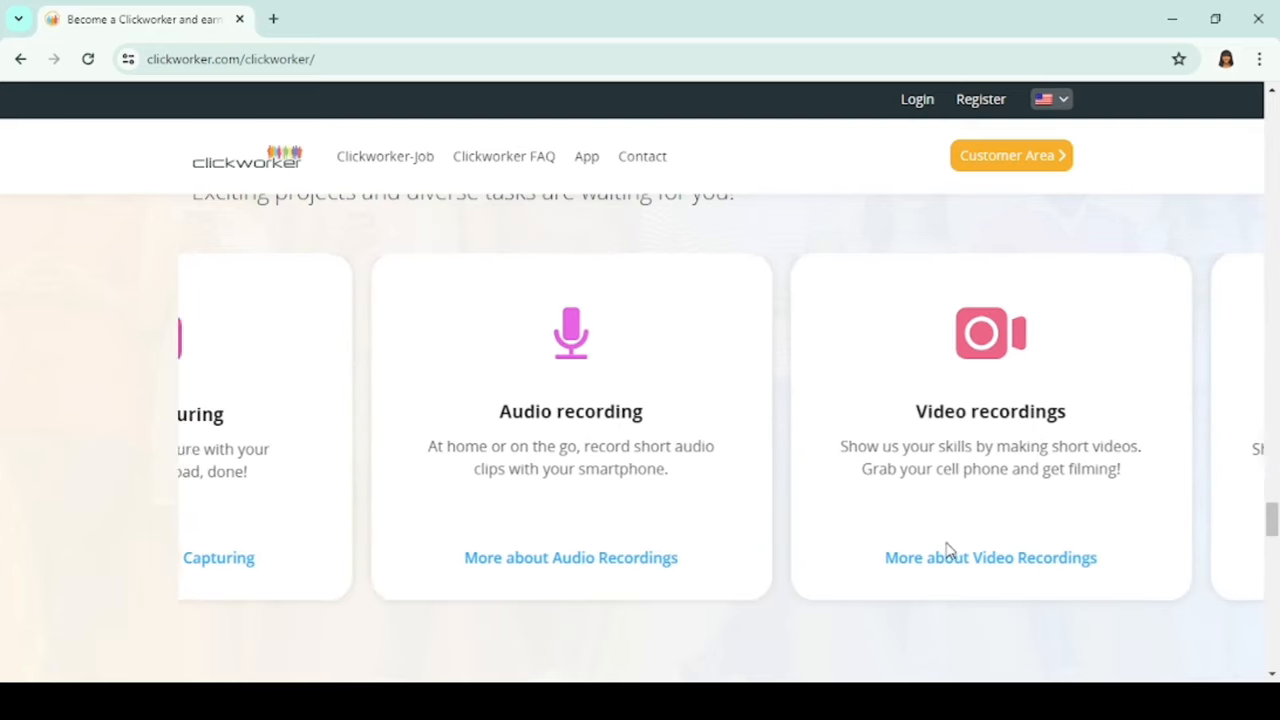
# - Reach the clickworker workplace sign-in form and submit the saved account credentials
pyautogui.click(916, 100)
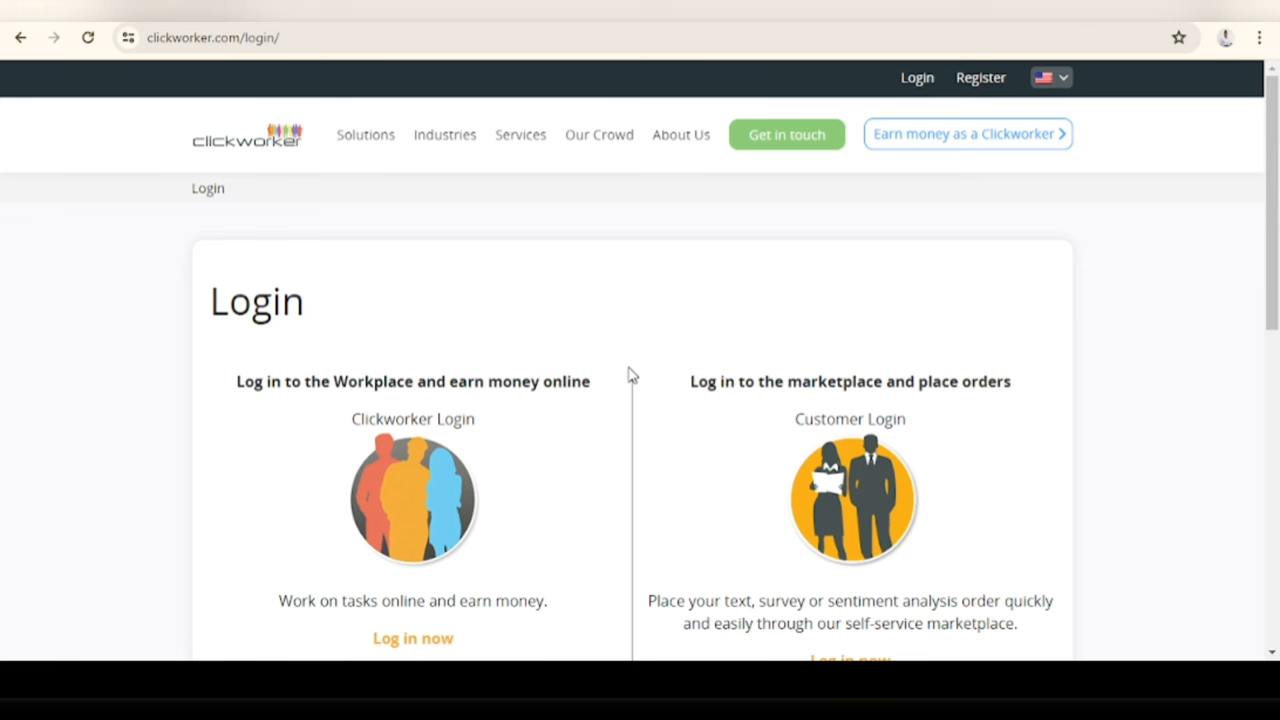
pyautogui.scroll(-3)
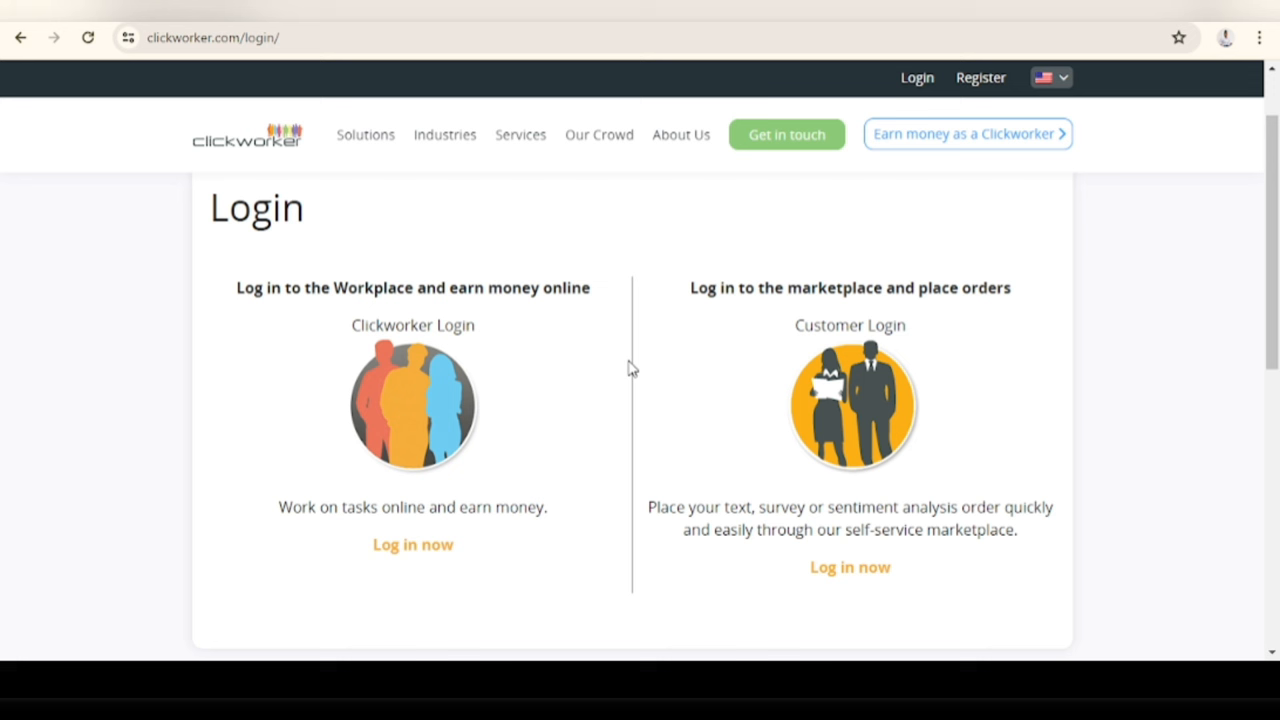
pyautogui.moveTo(636, 364)
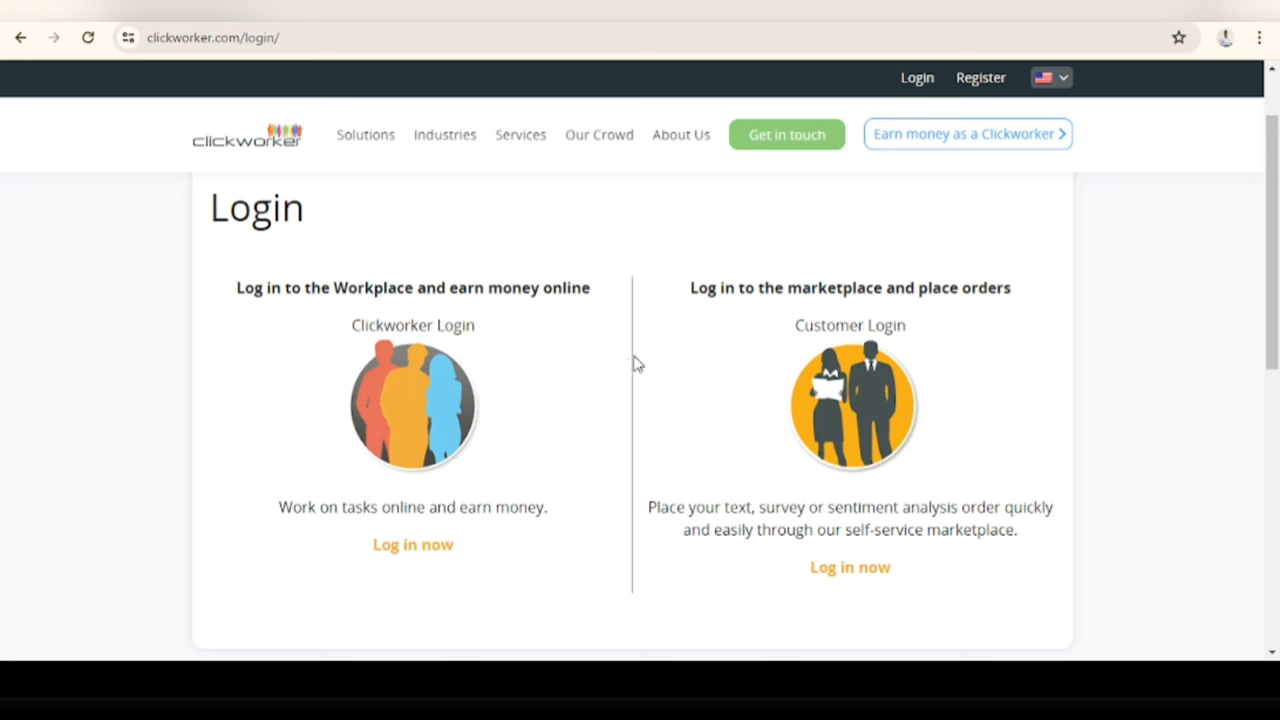
pyautogui.moveTo(862, 318)
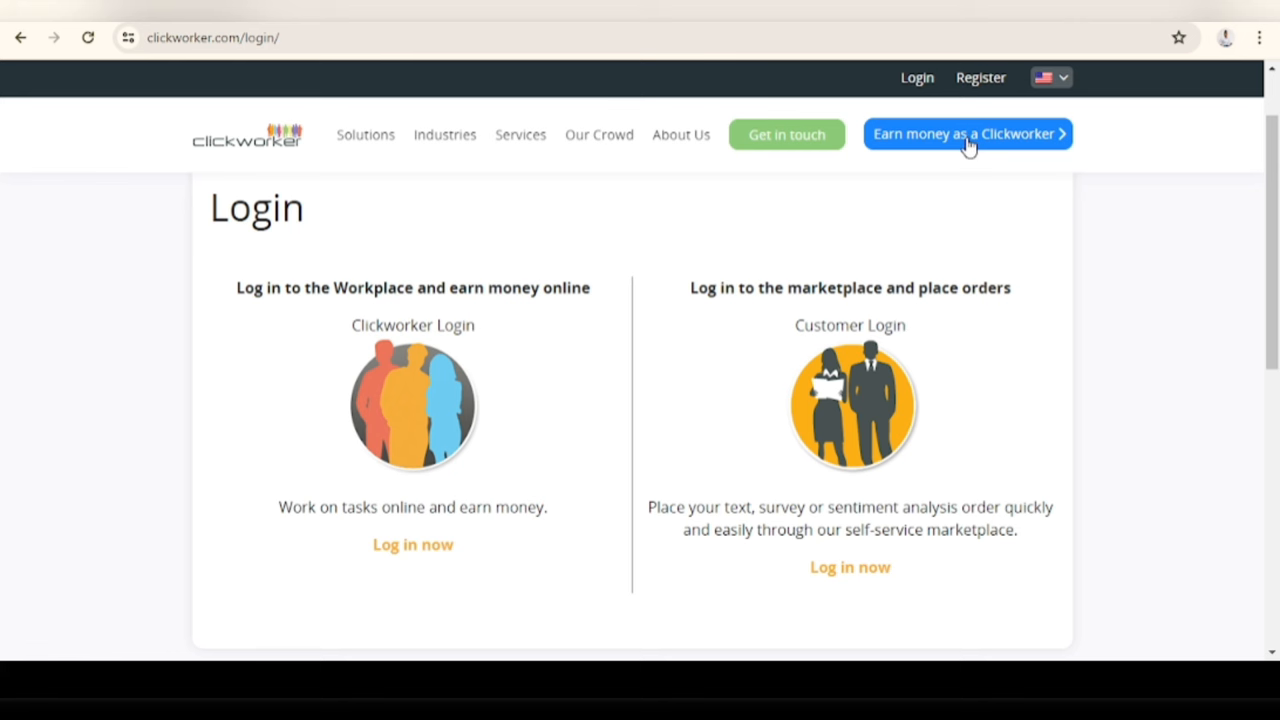
pyautogui.click(916, 76)
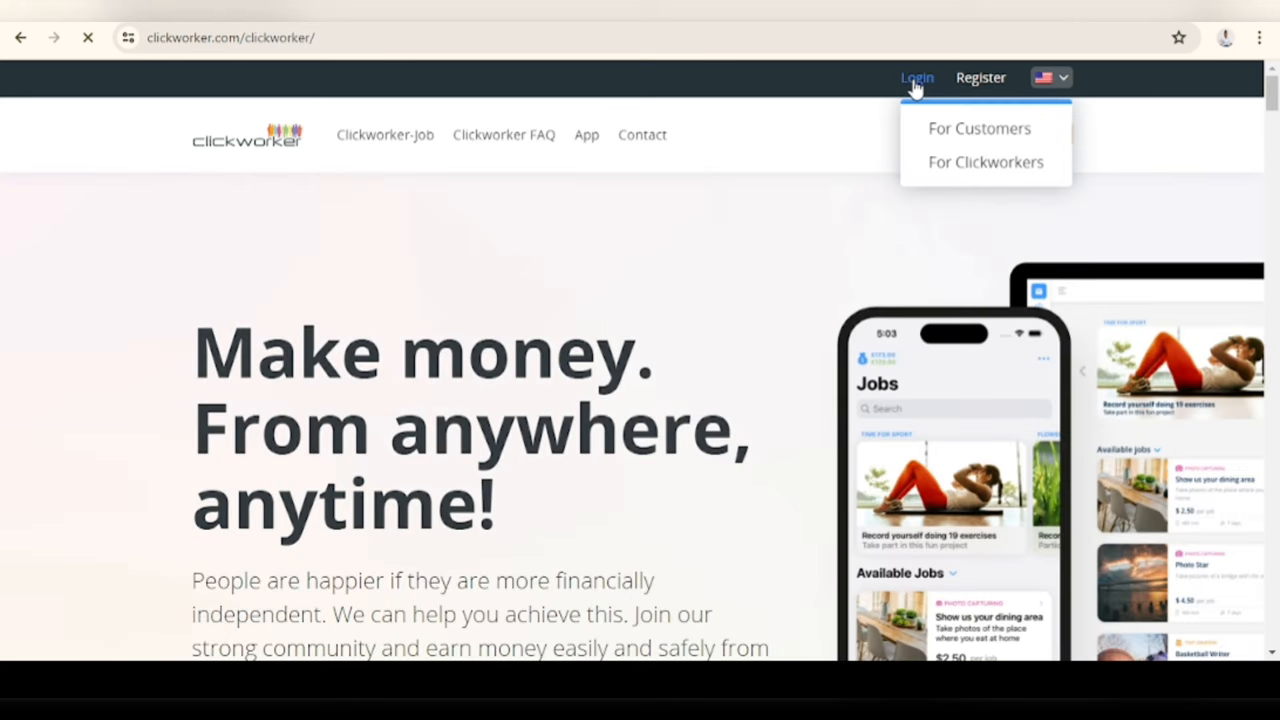
pyautogui.click(984, 160)
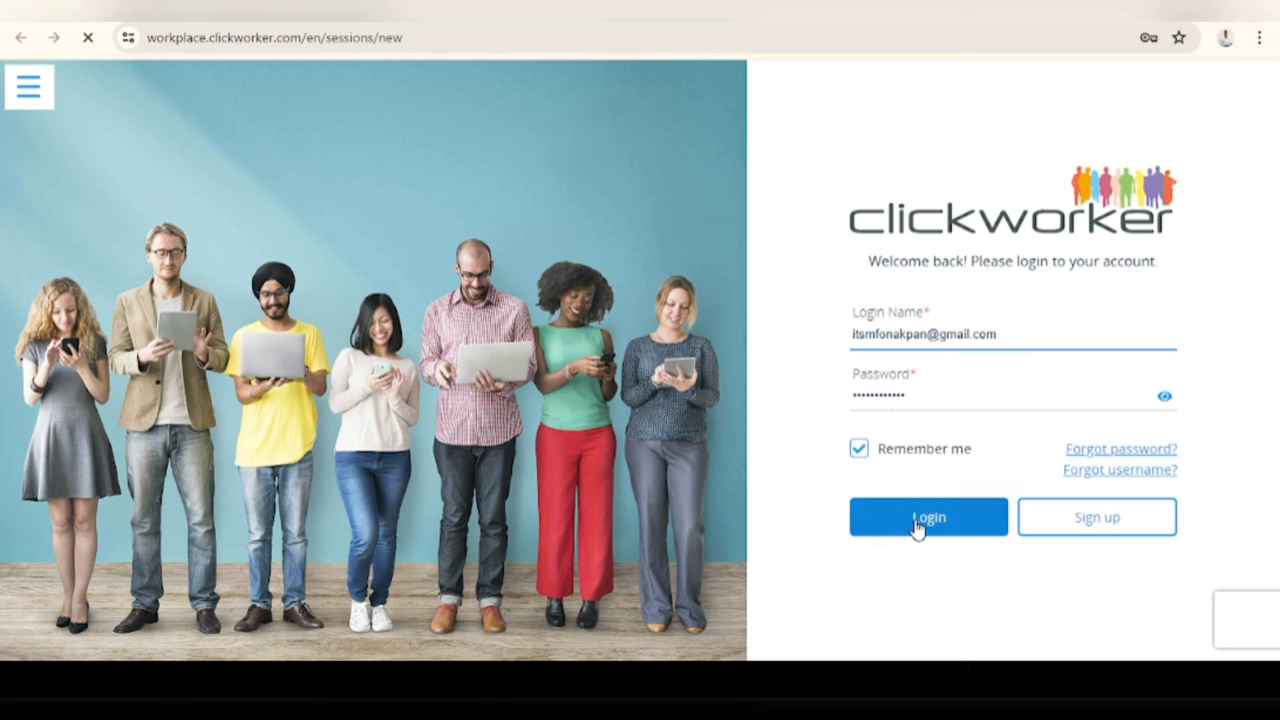
pyautogui.click(928, 516)
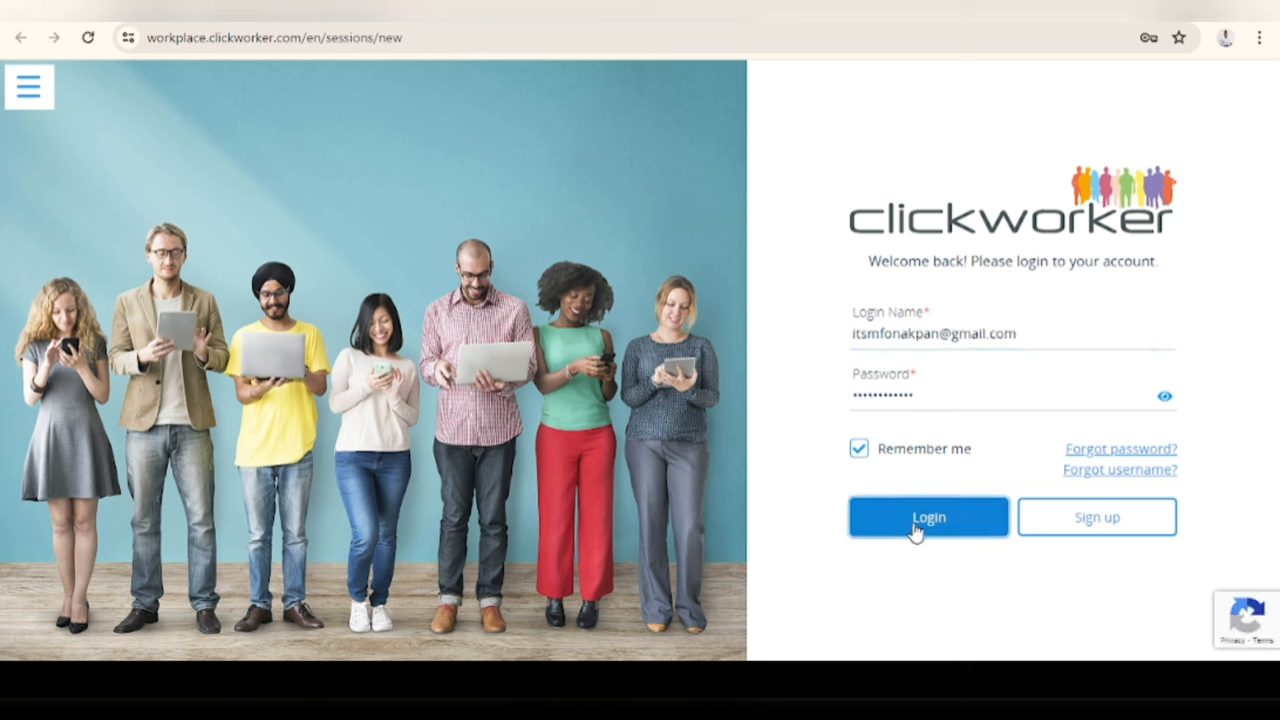
pyautogui.click(928, 516)
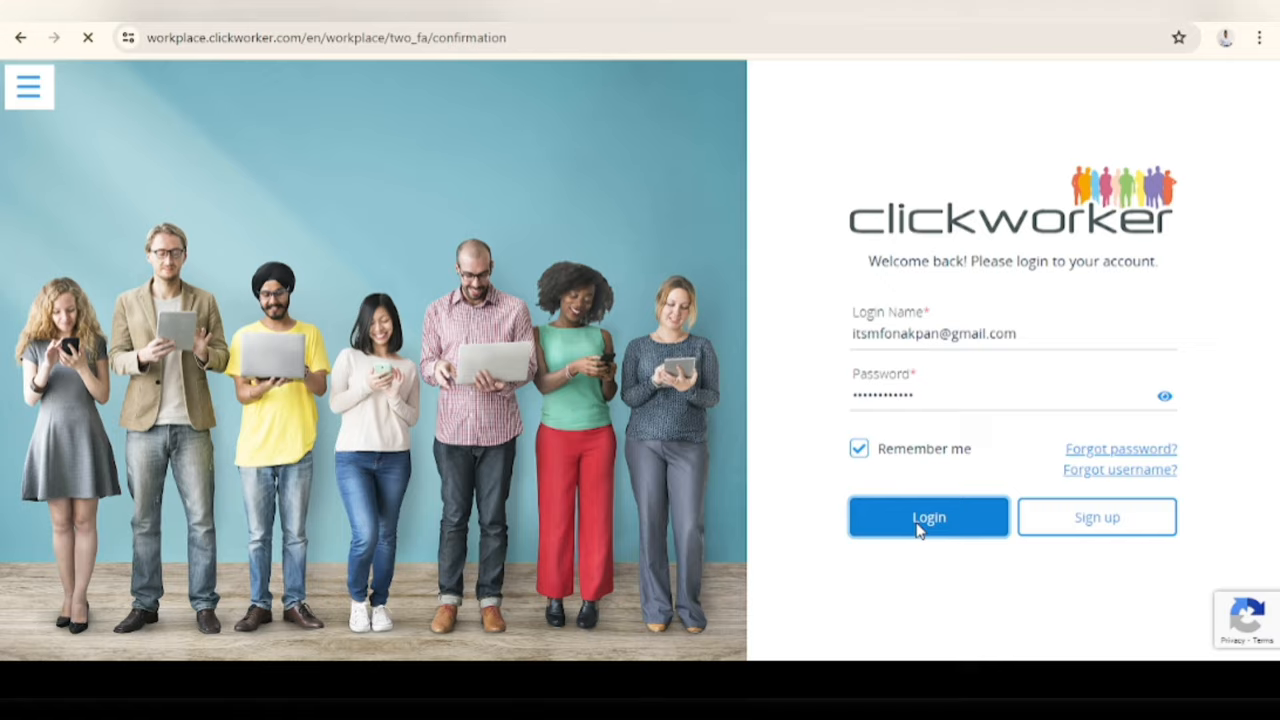
# - Submit the sign-in once more and reach the prompt to confirm the login in the mobile app
pyautogui.click(928, 516)
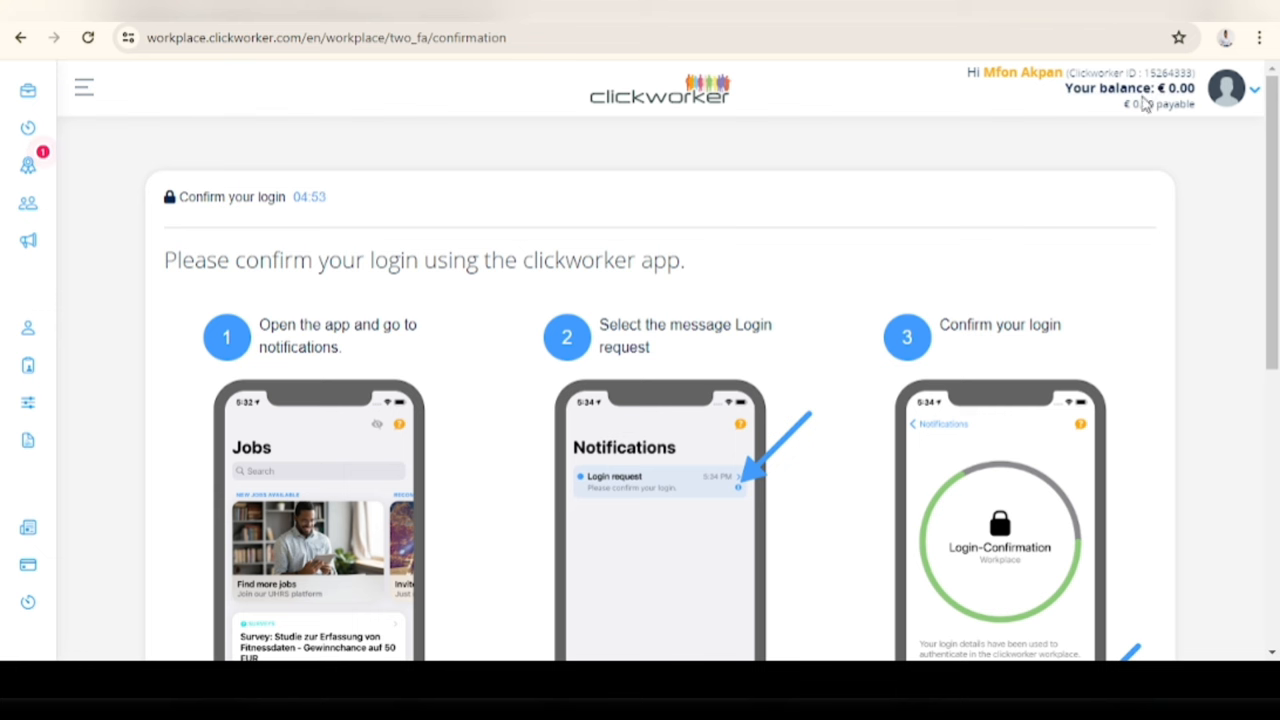
pyautogui.moveTo(396, 404)
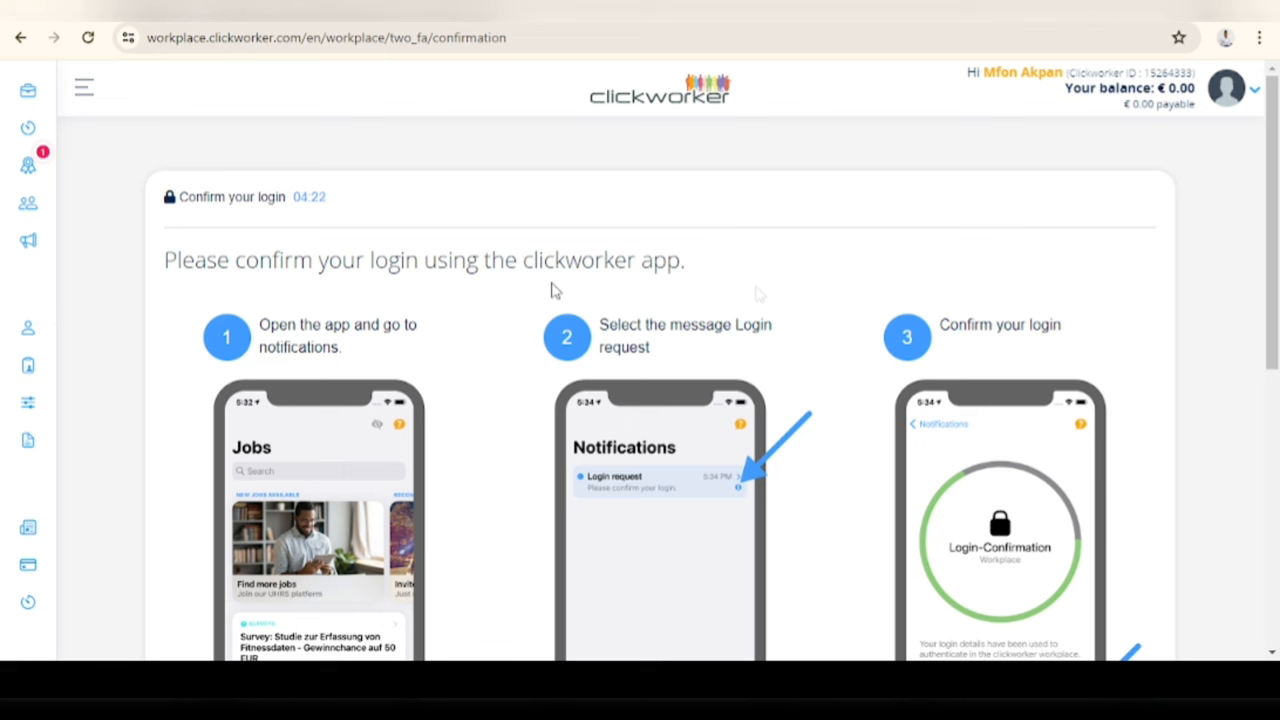
pyautogui.scroll(-3)
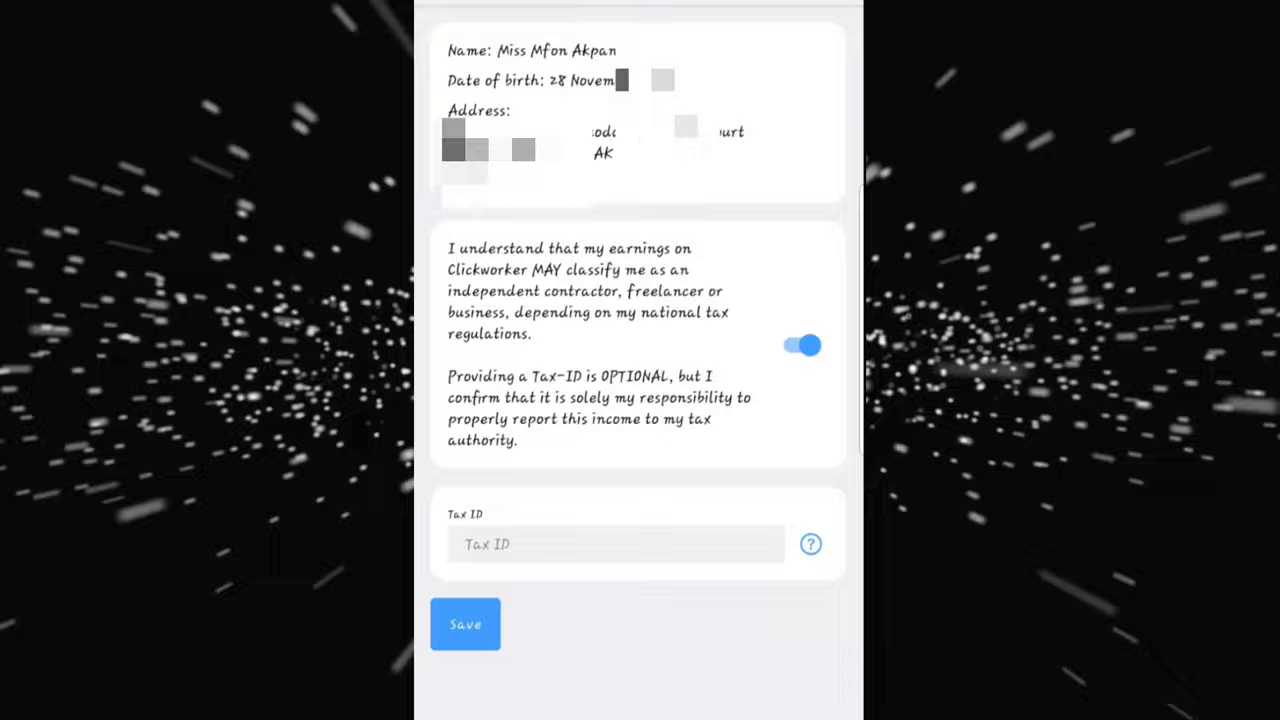
# - Confirm the app-side login and land on the recruit-clickworkers referral page with its invitation form
pyautogui.click(810, 544)
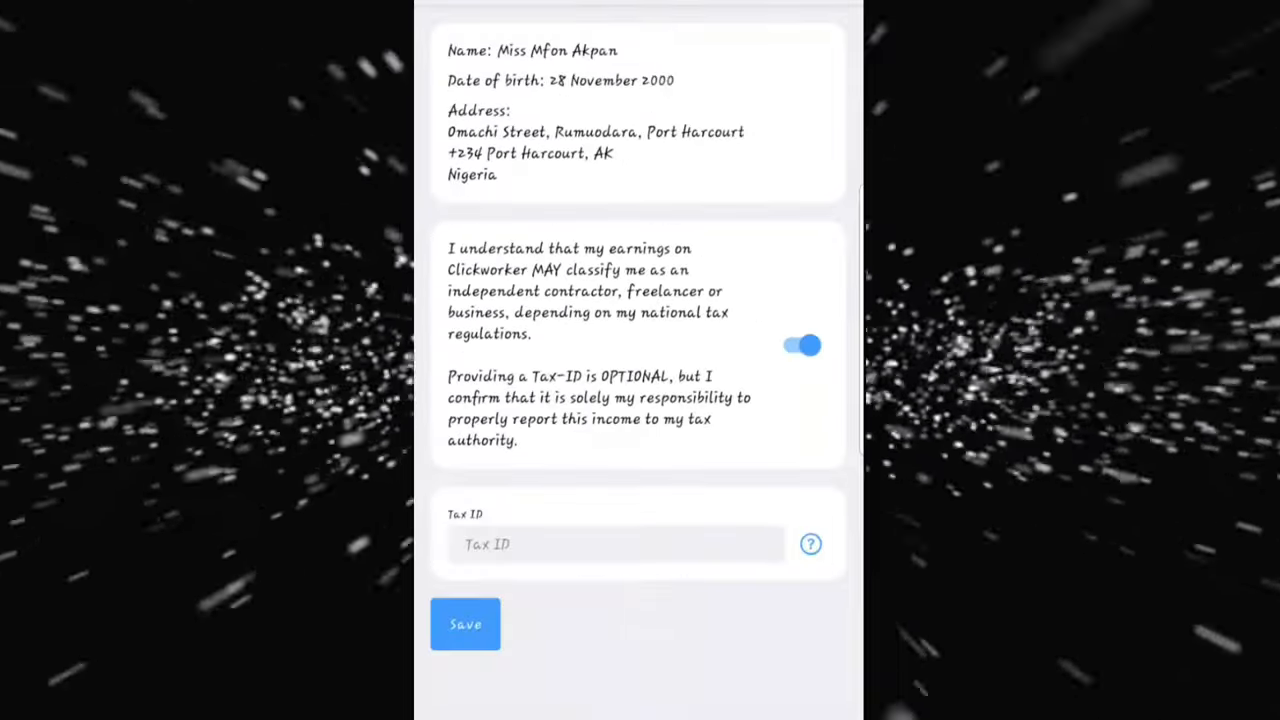
pyautogui.click(616, 544)
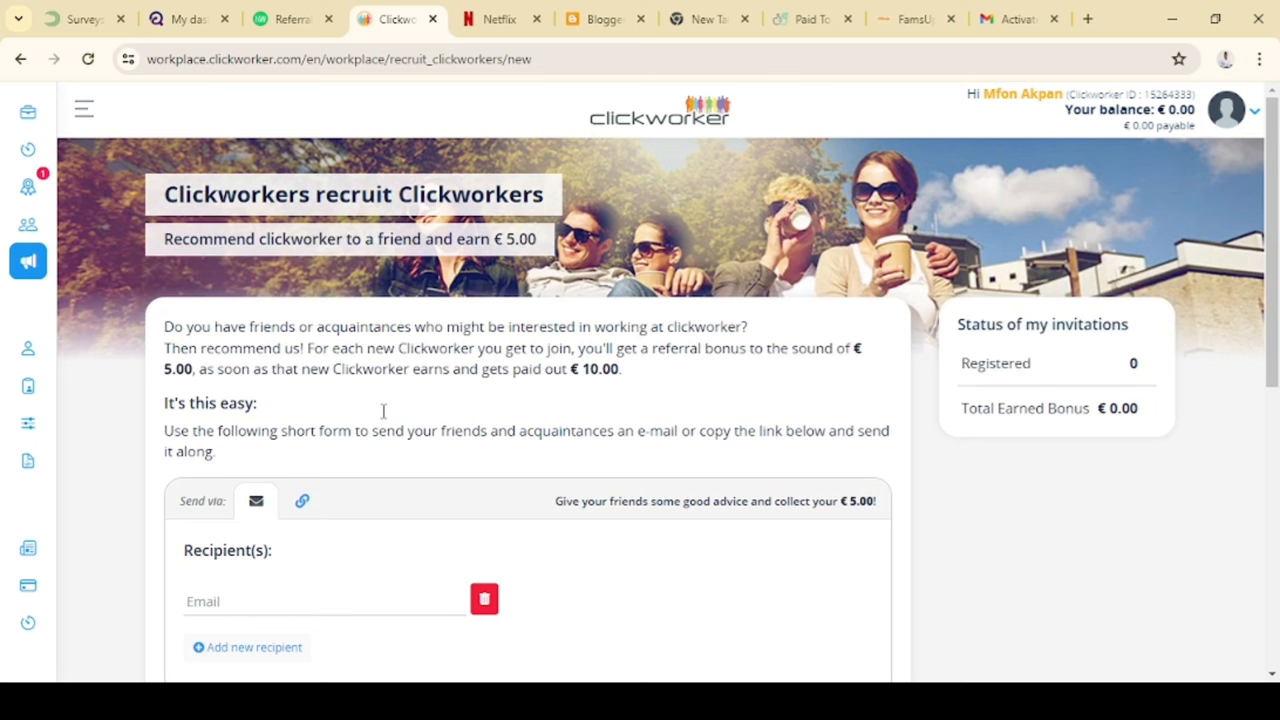
pyautogui.moveTo(380, 402)
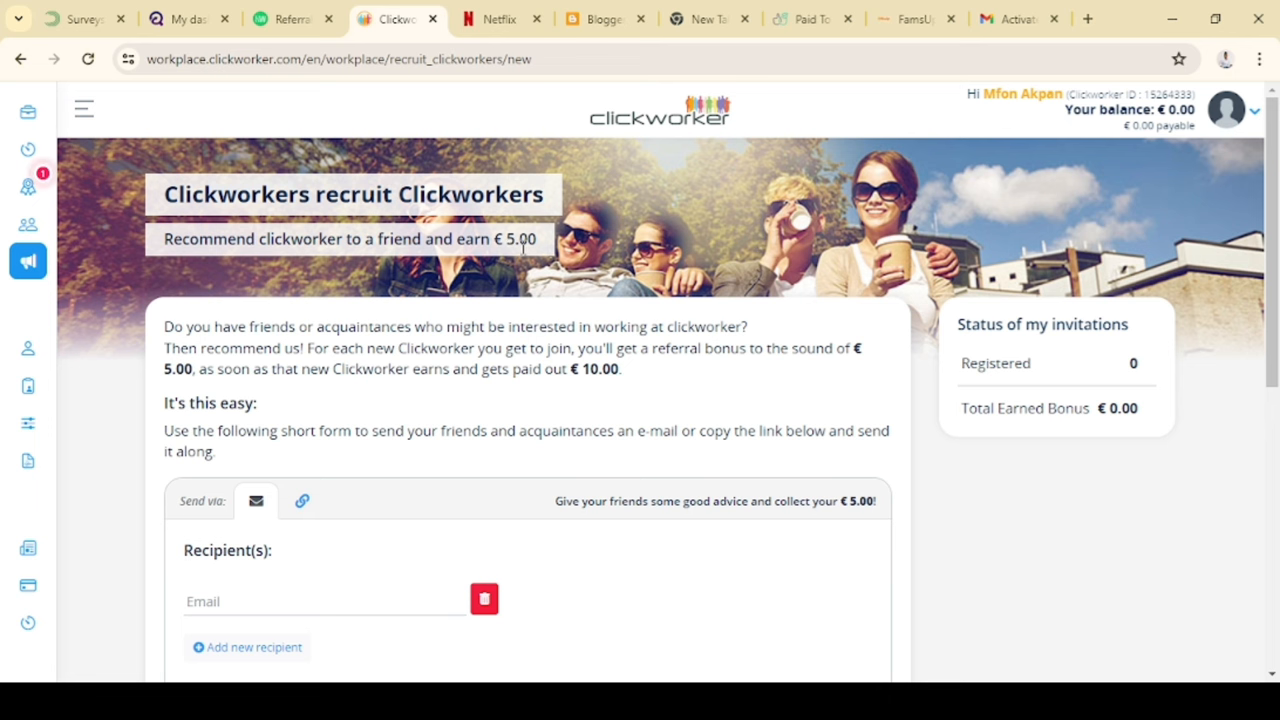
# - Scroll past the referral form to the ySense overview of paid surveys, cash offers and referrals
pyautogui.scroll(-3)
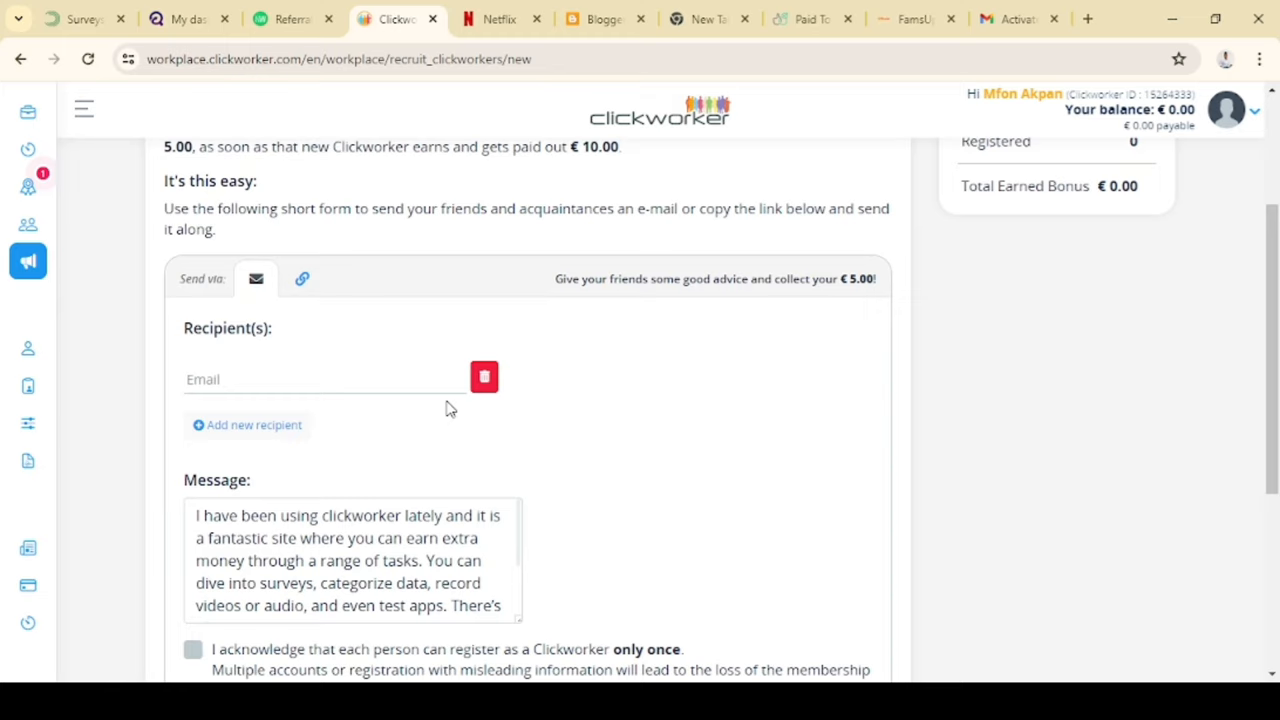
pyautogui.scroll(-3)
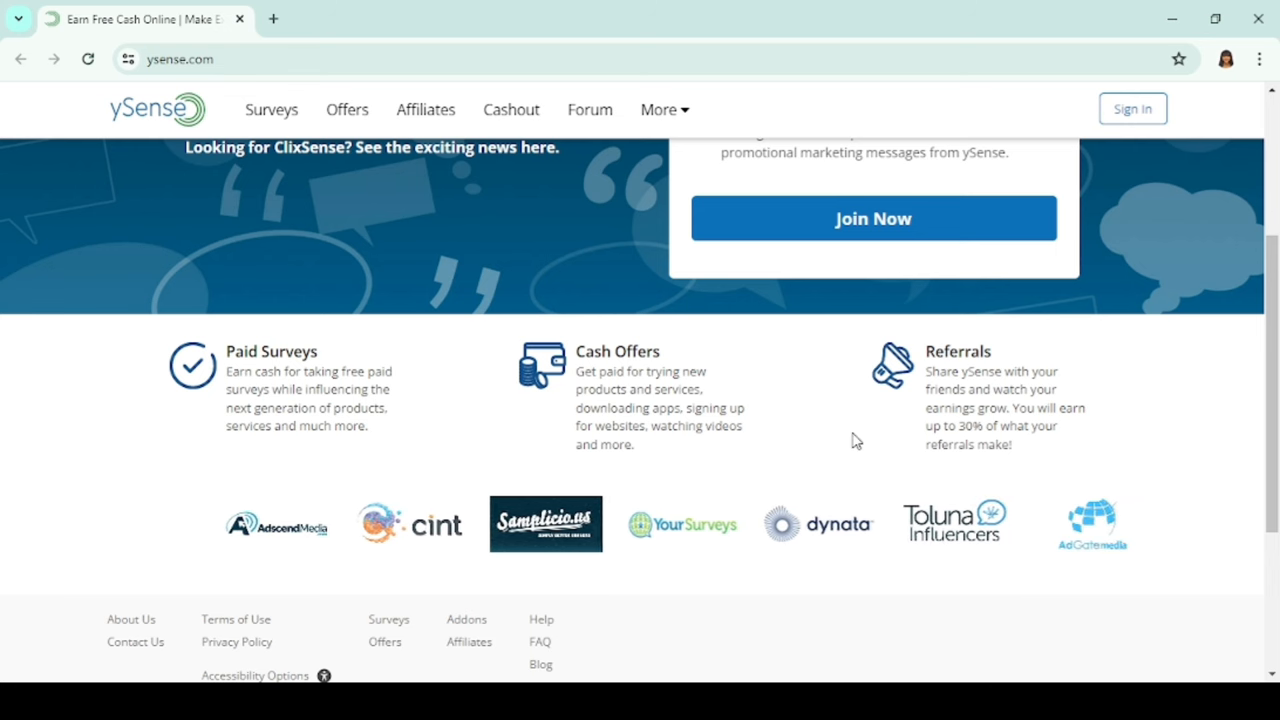
# - Leave the ySense earning options for the Surveoo landing page reporting the account already connected
pyautogui.scroll(3)
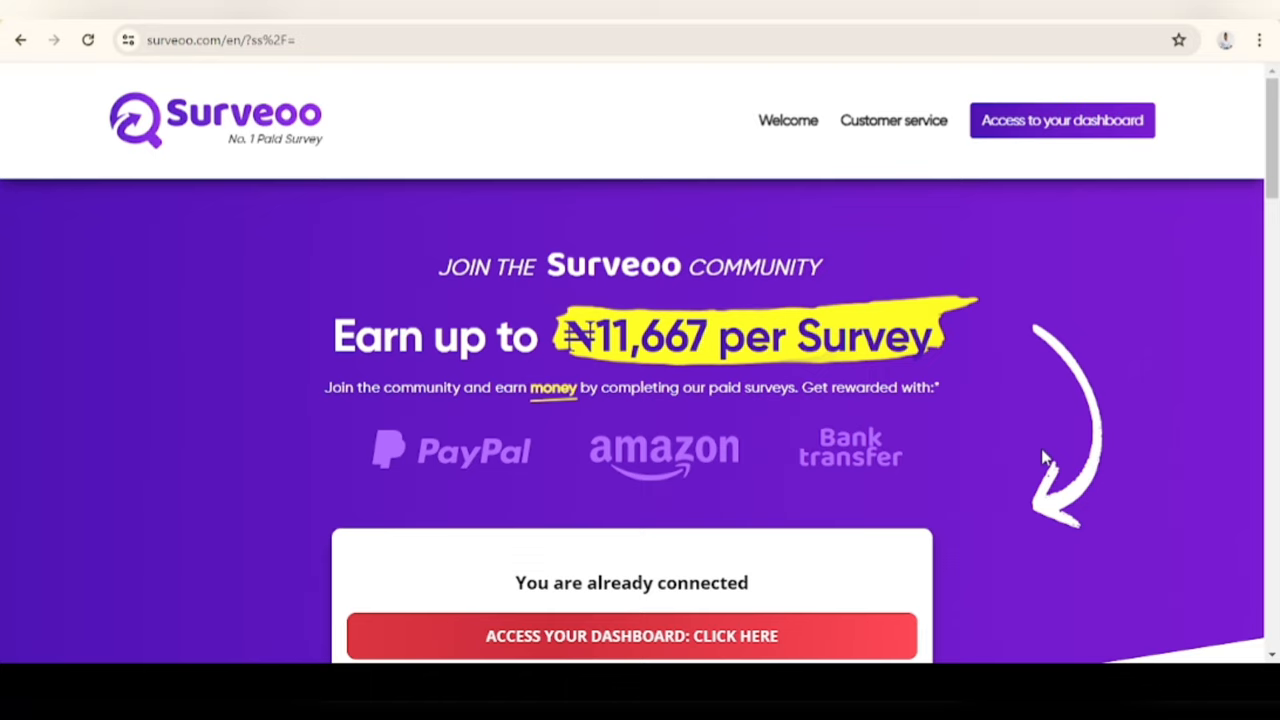
# - Enter the Surveoo dashboard overview showing validated referrals and the ₦349 gains balance
pyautogui.scroll(-3)
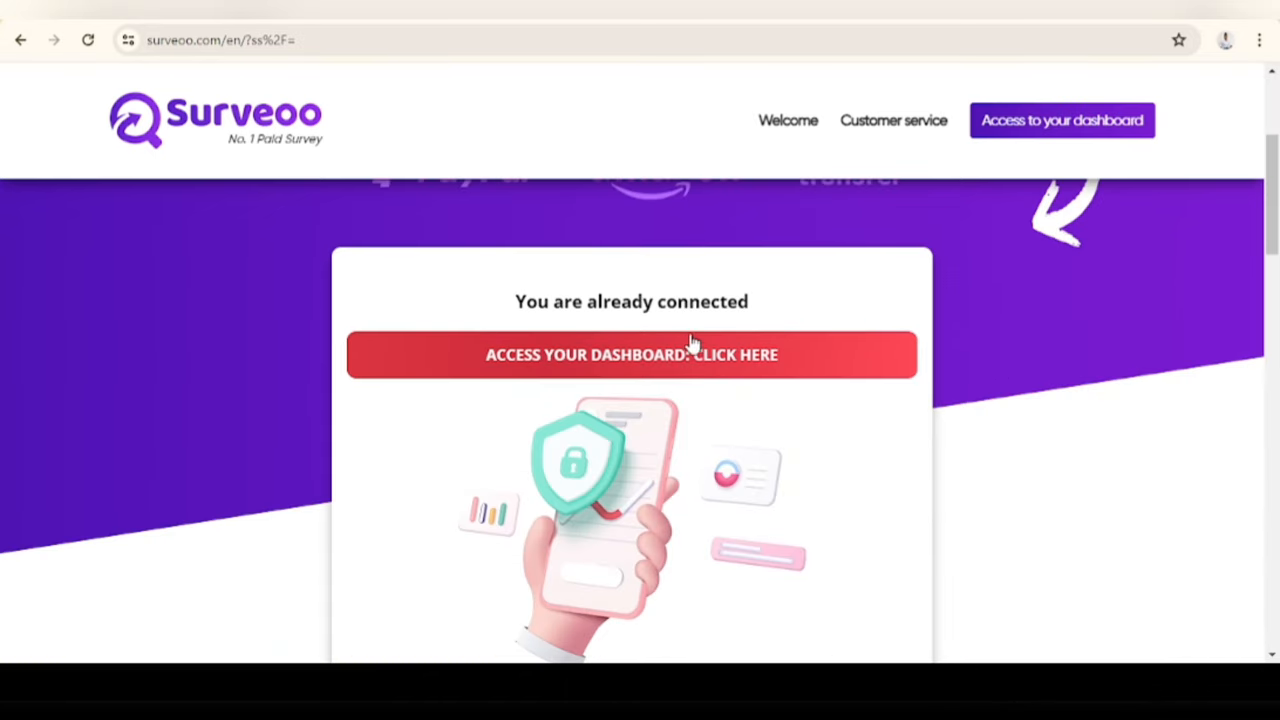
pyautogui.moveTo(820, 358)
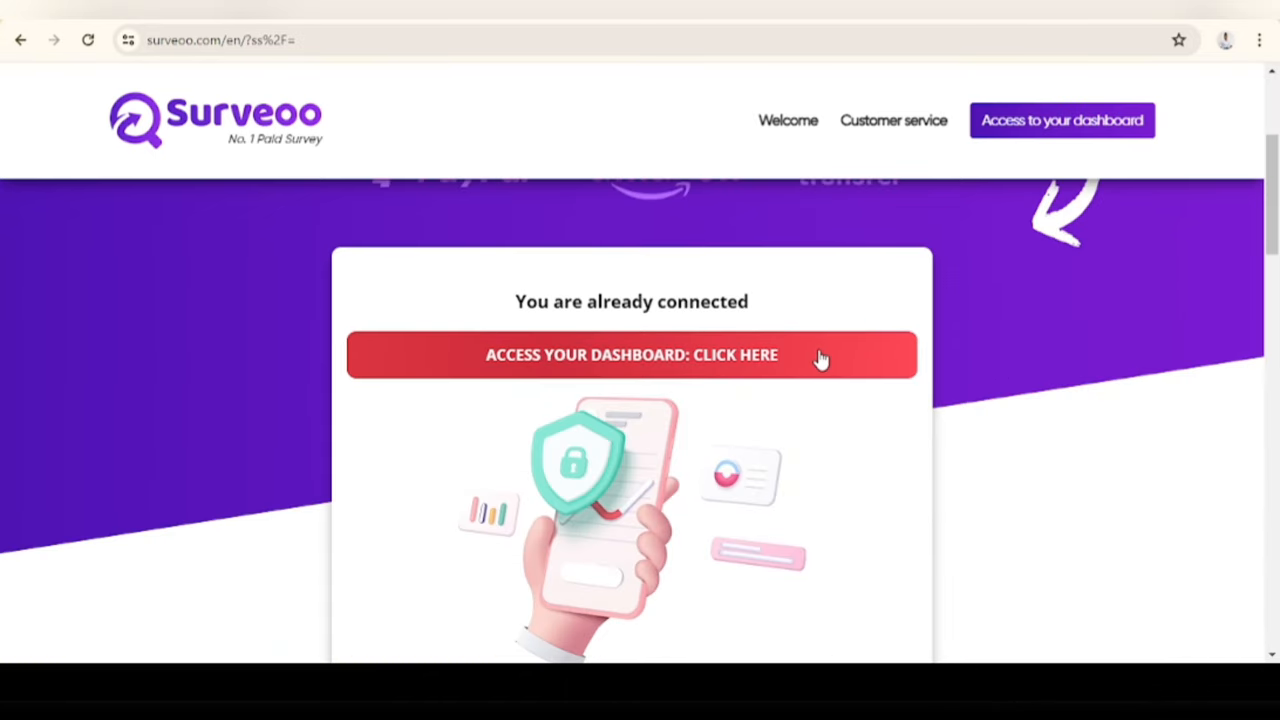
pyautogui.scroll(-3)
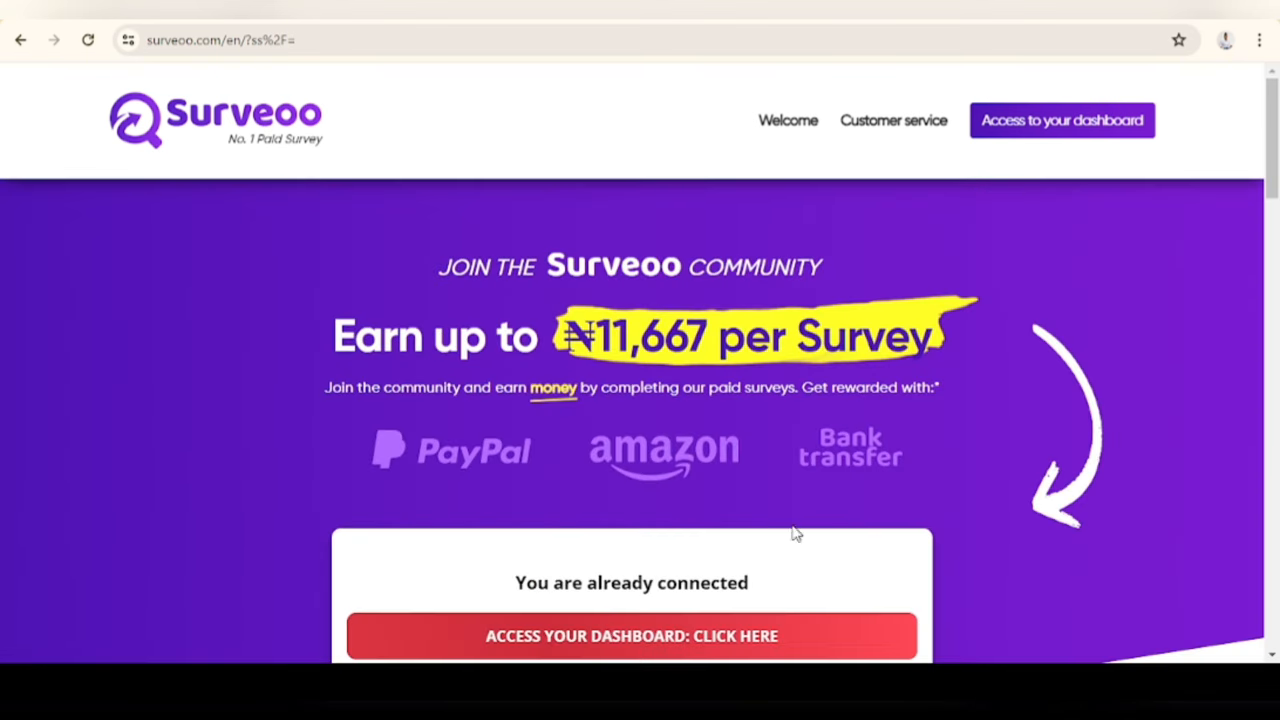
pyautogui.click(632, 636)
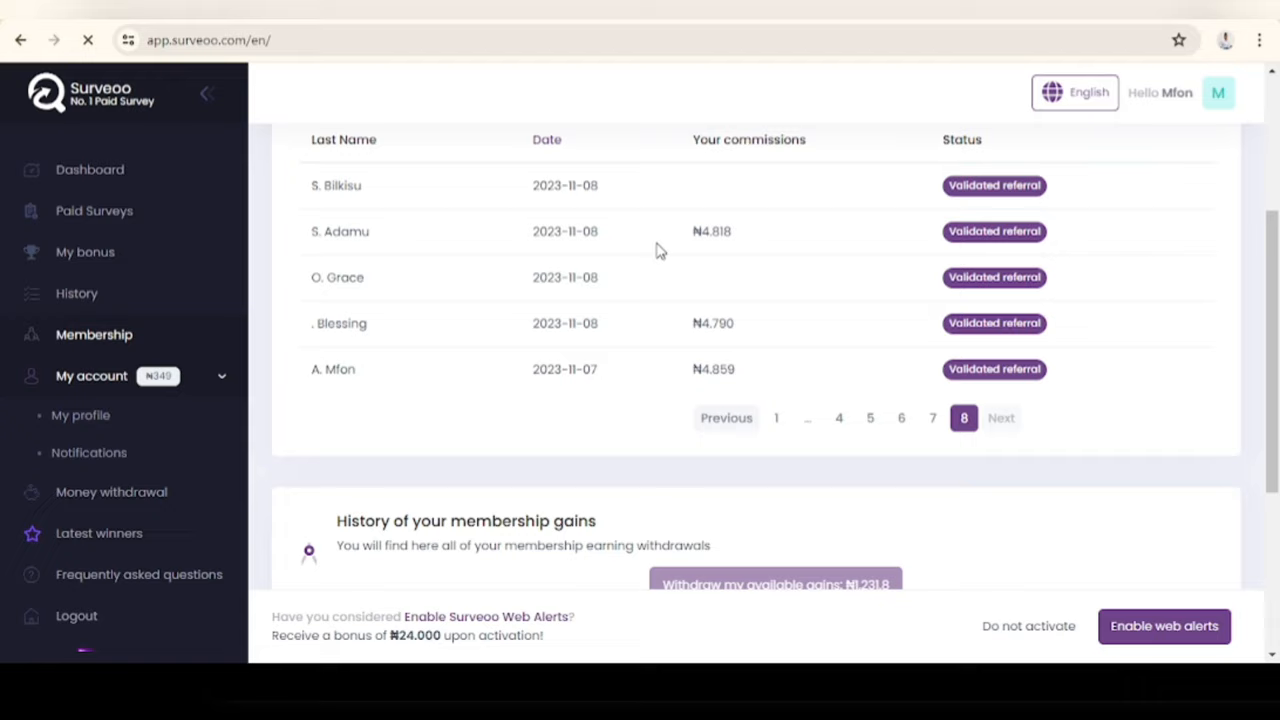
pyautogui.click(88, 168)
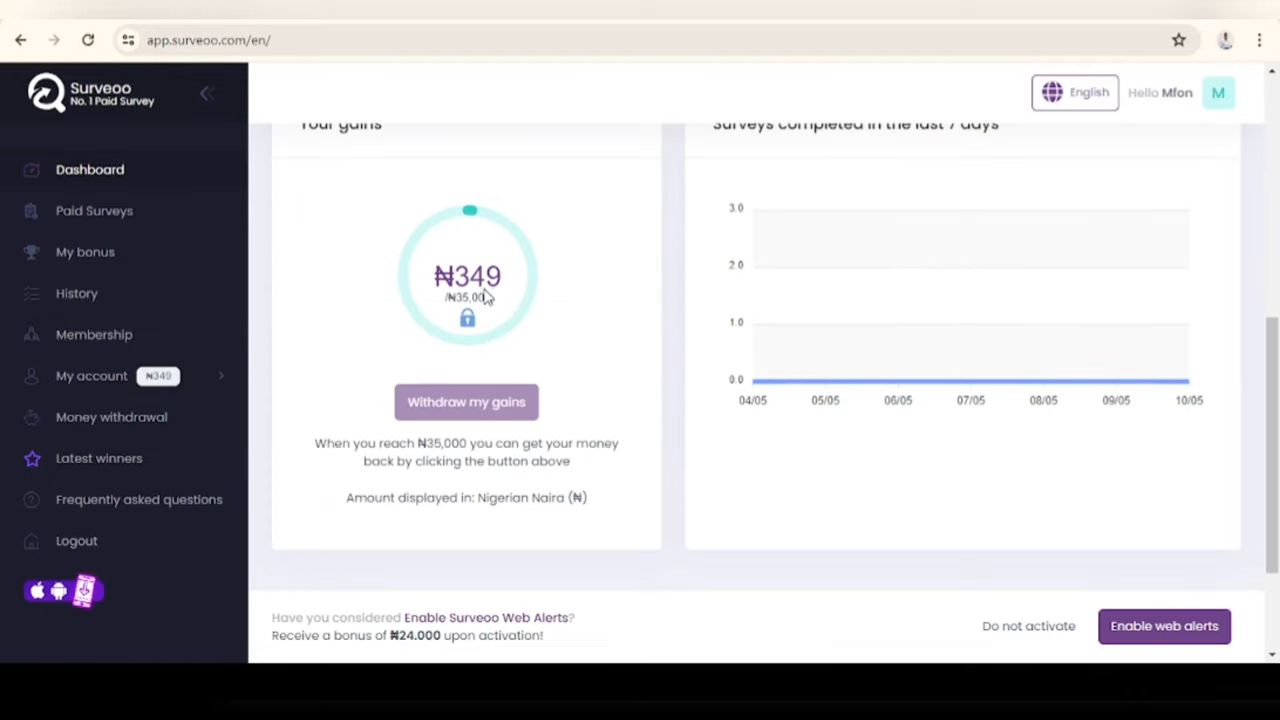
pyautogui.moveTo(488, 292)
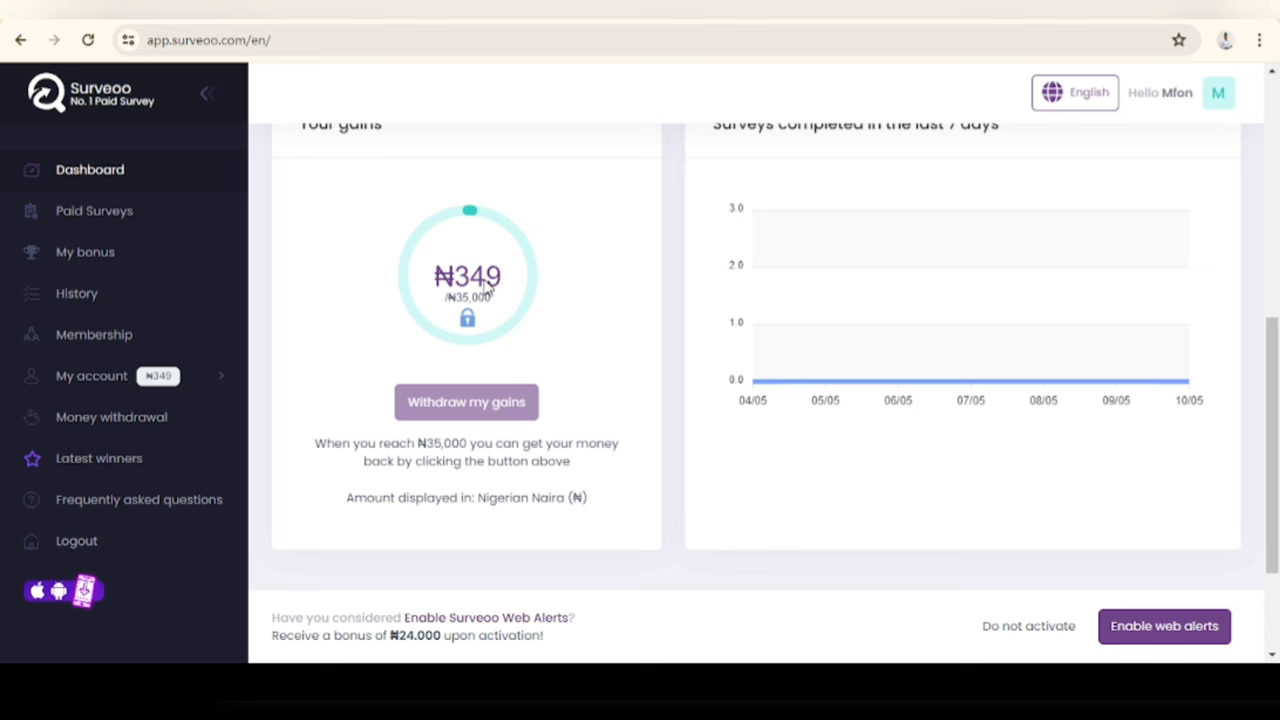
pyautogui.moveTo(482, 288)
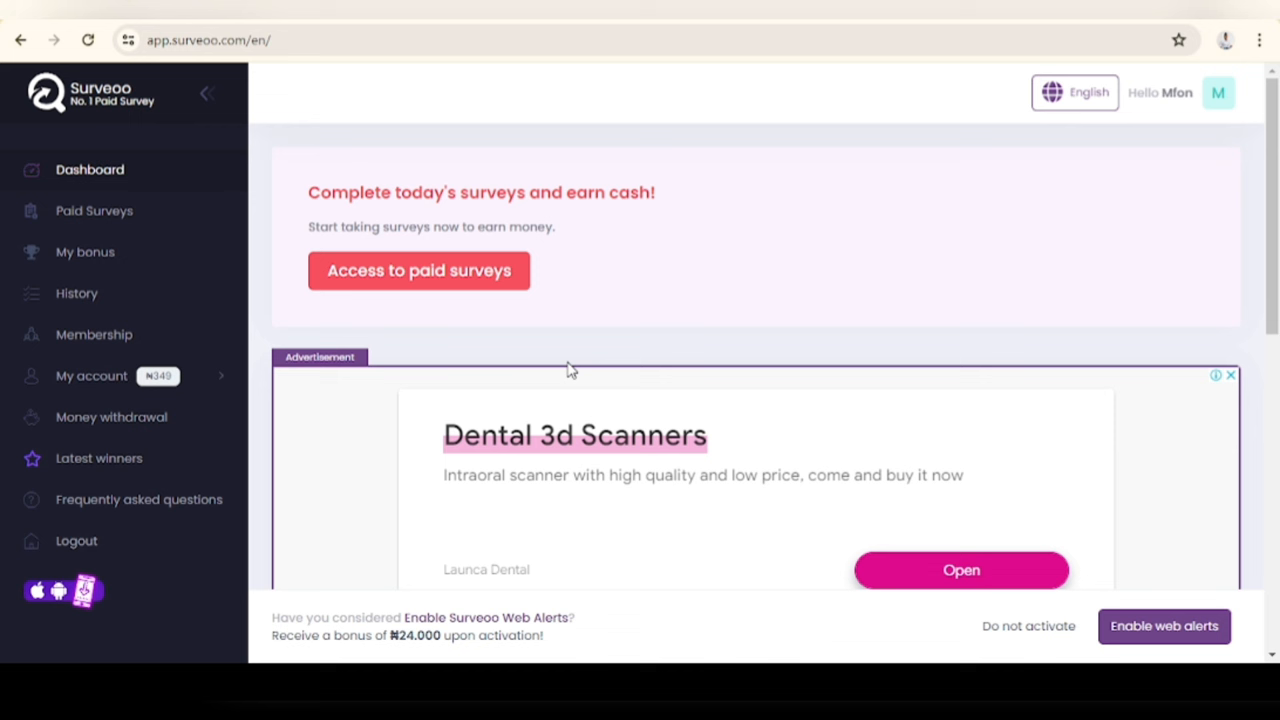
pyautogui.moveTo(660, 308)
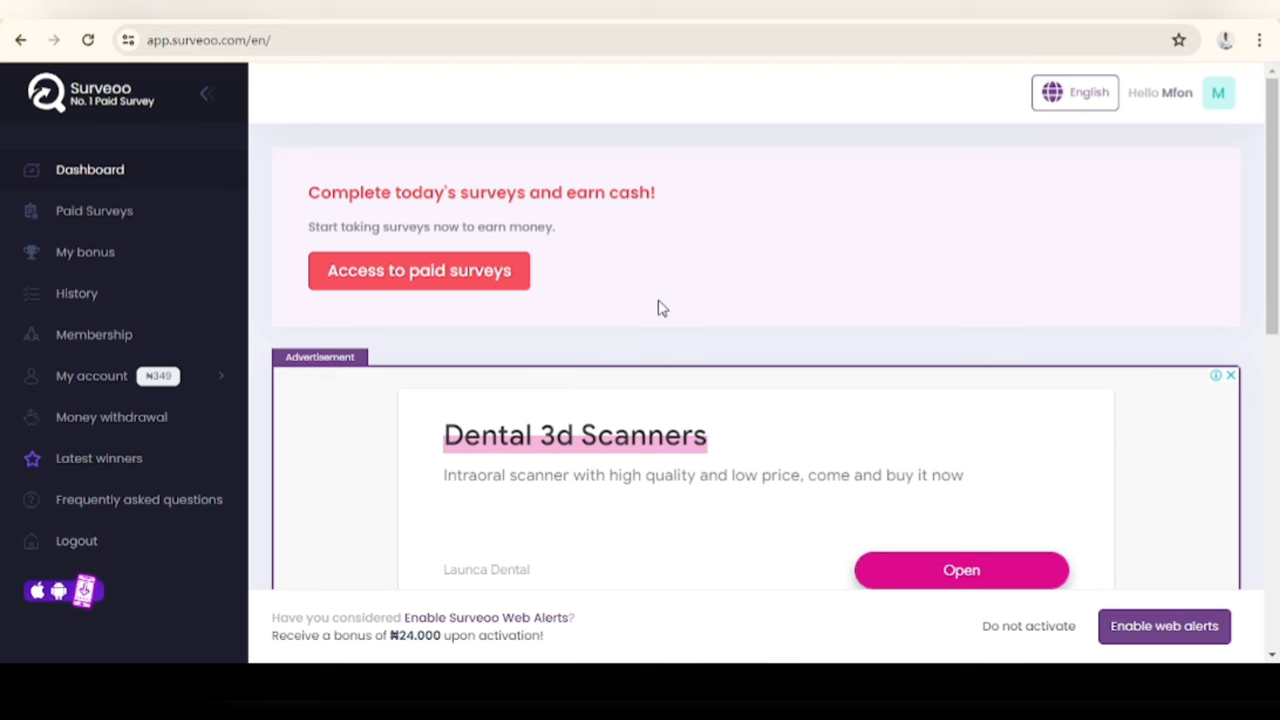
pyautogui.moveTo(668, 292)
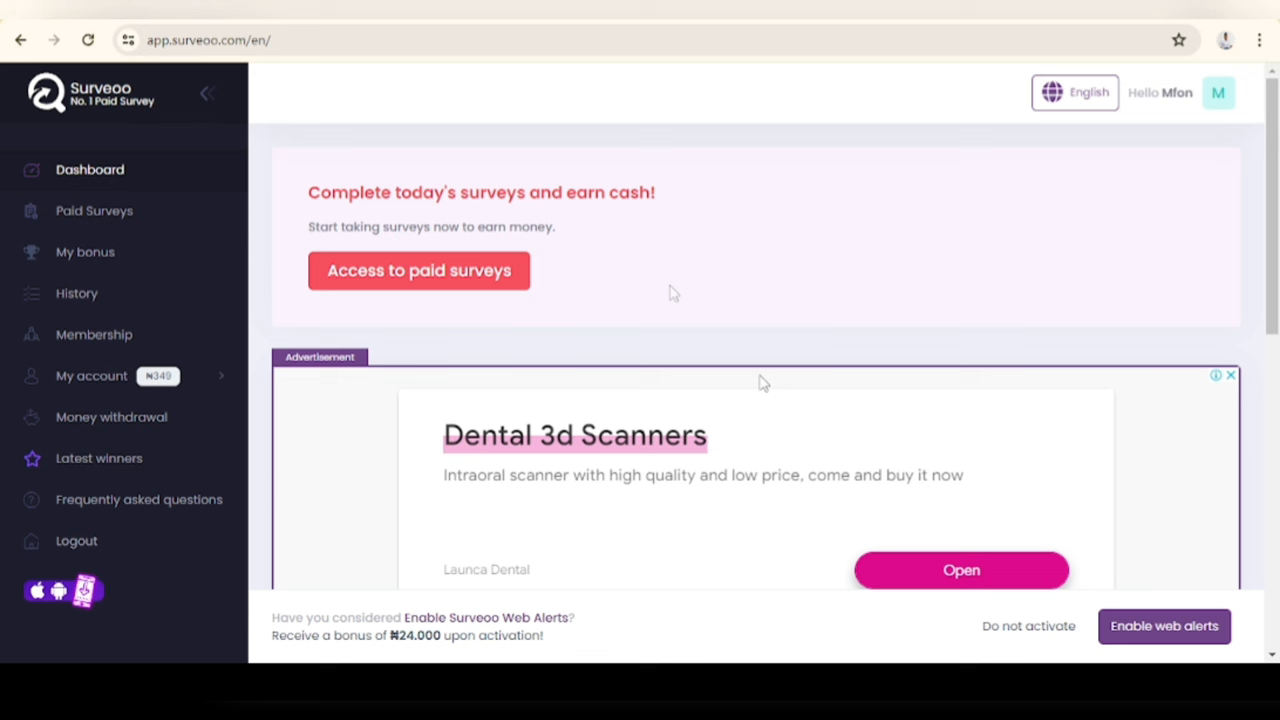
pyautogui.moveTo(764, 384)
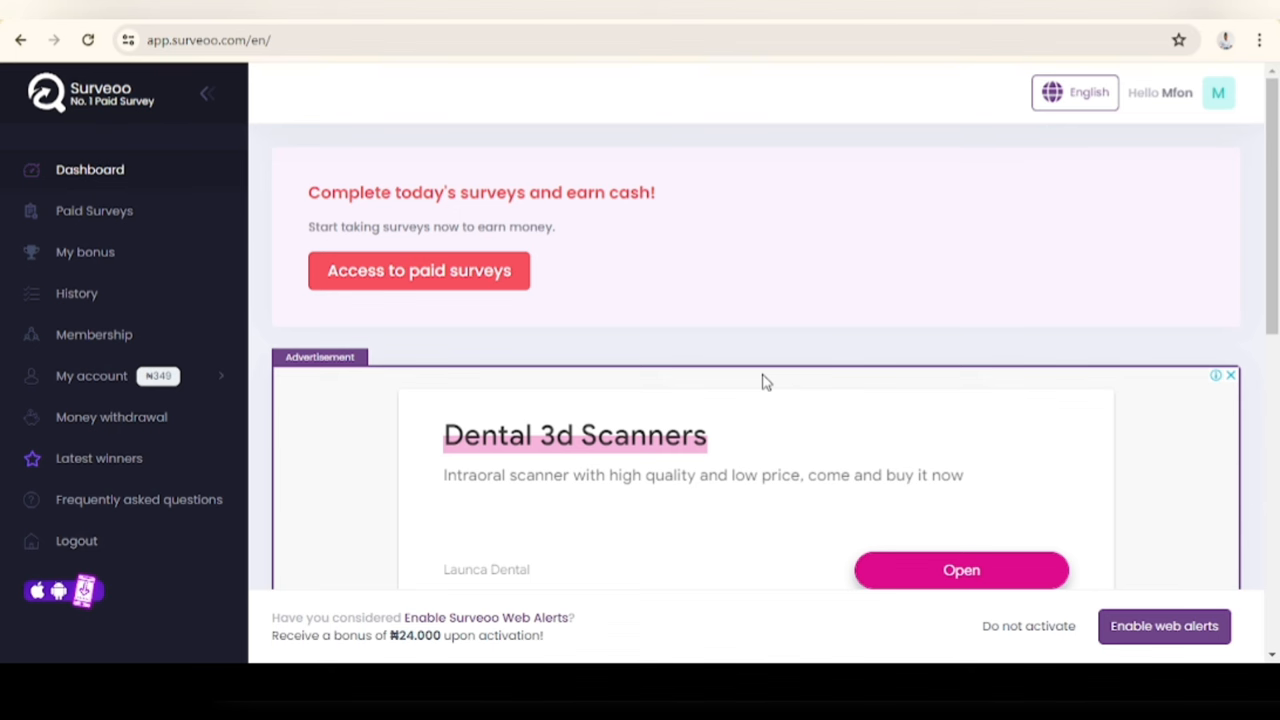
pyautogui.moveTo(672, 296)
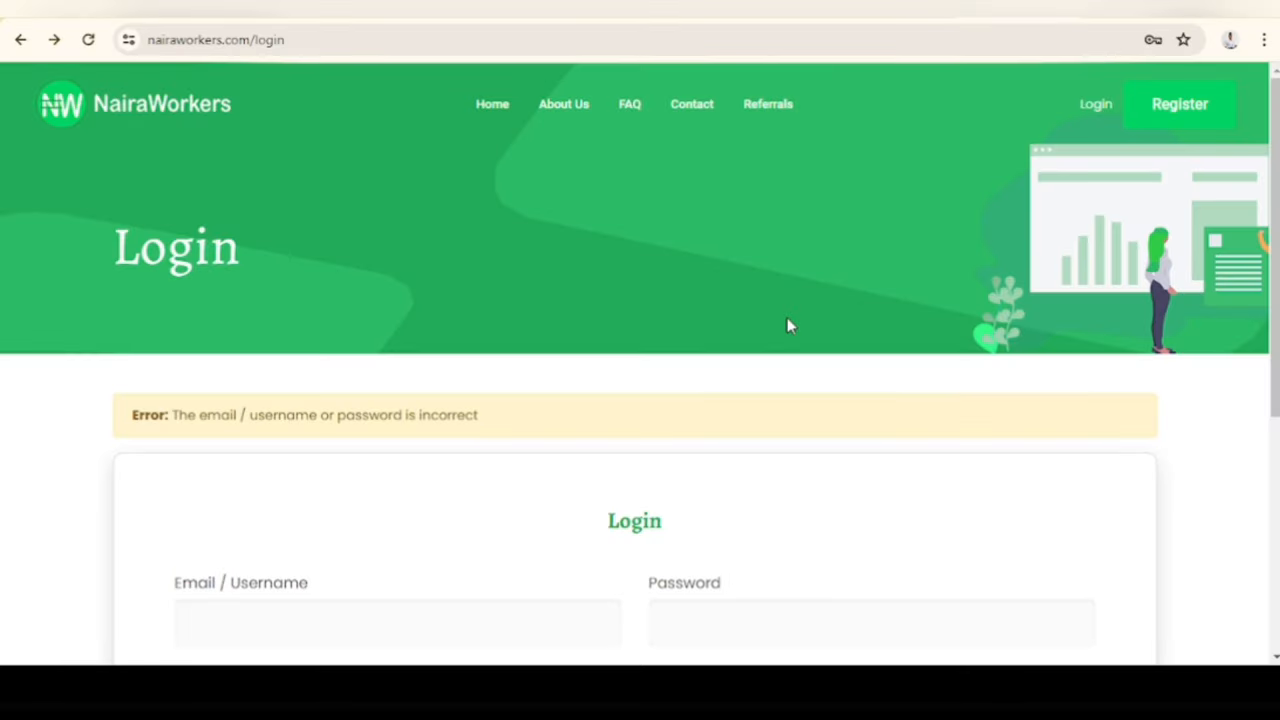
pyautogui.moveTo(786, 312)
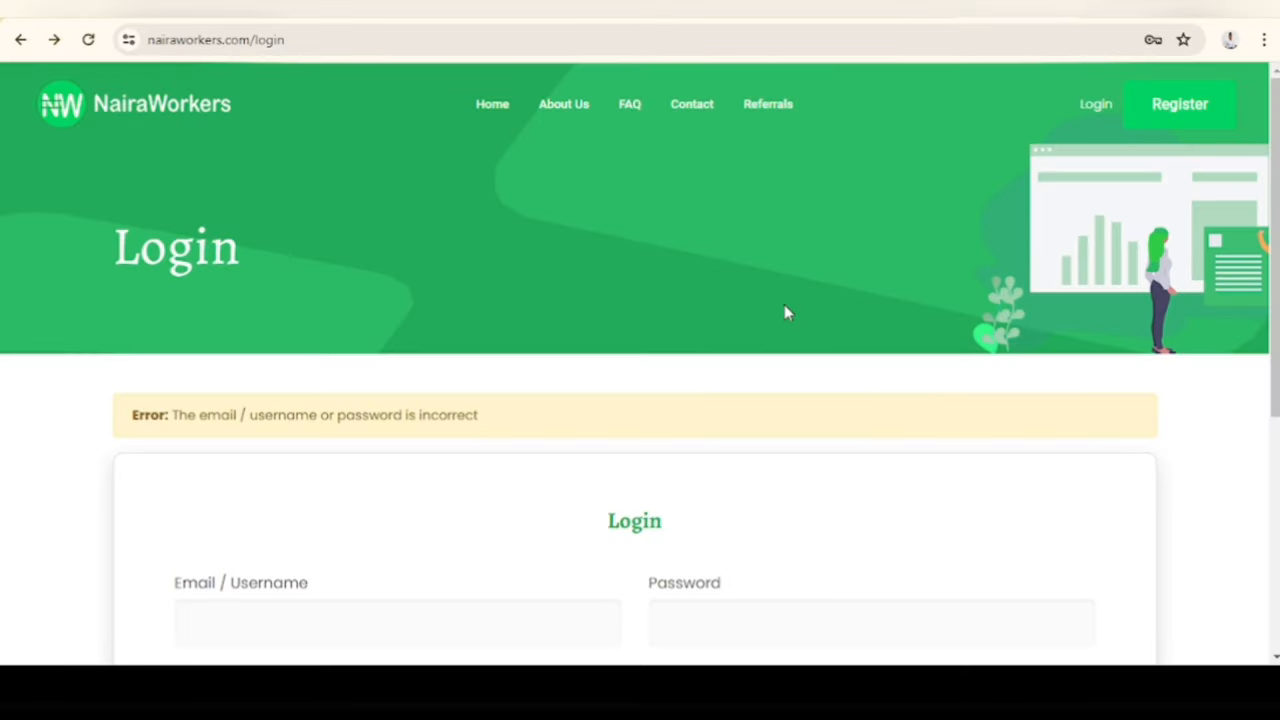
pyautogui.moveTo(790, 312)
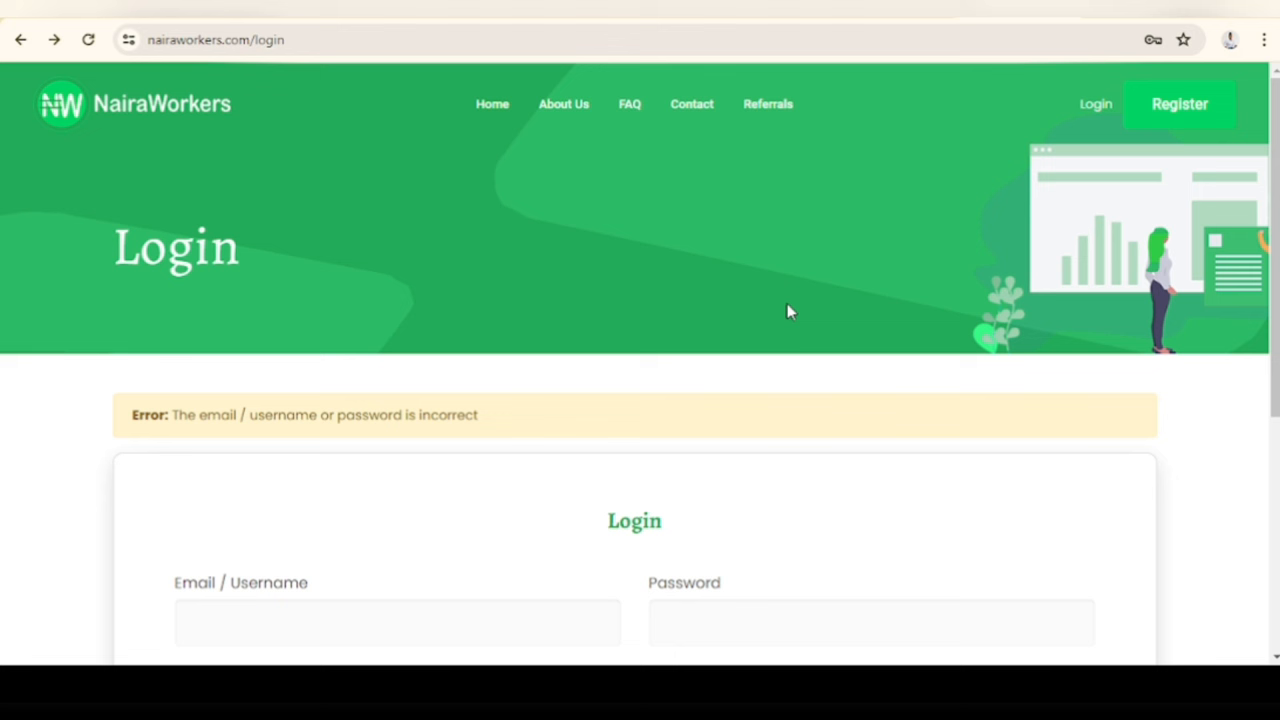
pyautogui.moveTo(578, 404)
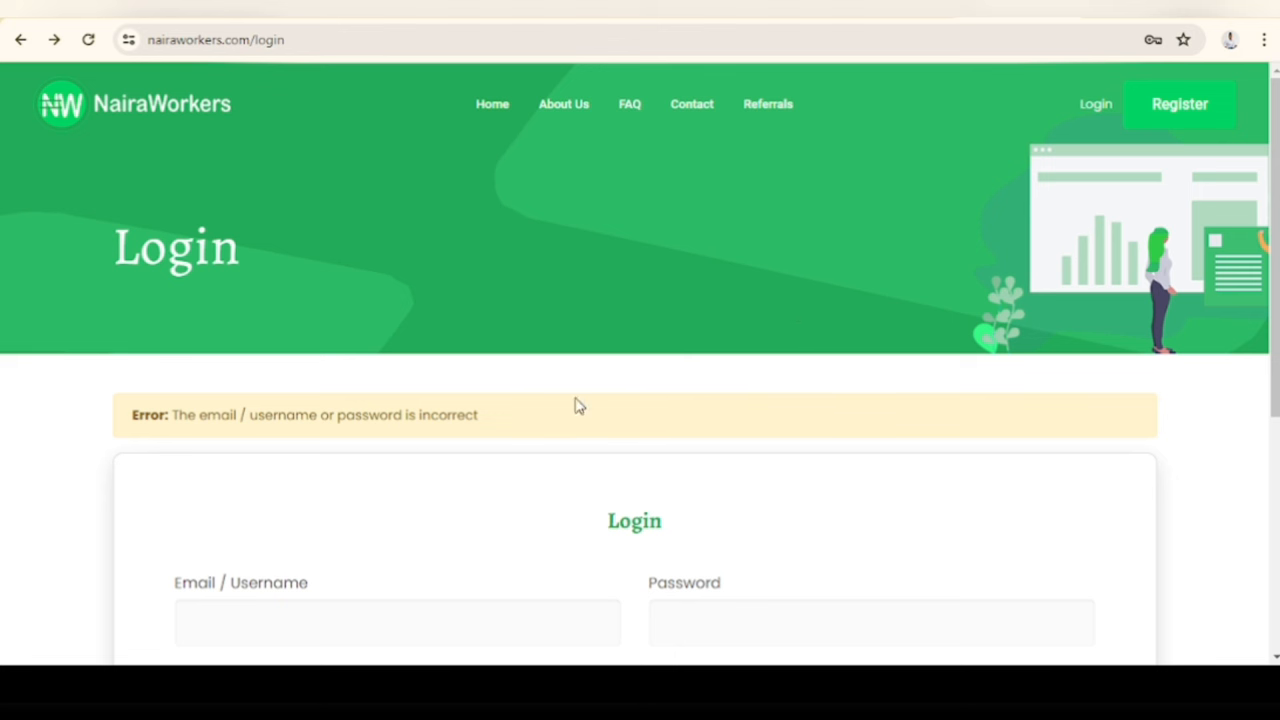
# - Scroll the NairaWorkers login page down to the Create Account link below SIGN IN
pyautogui.scroll(-3)
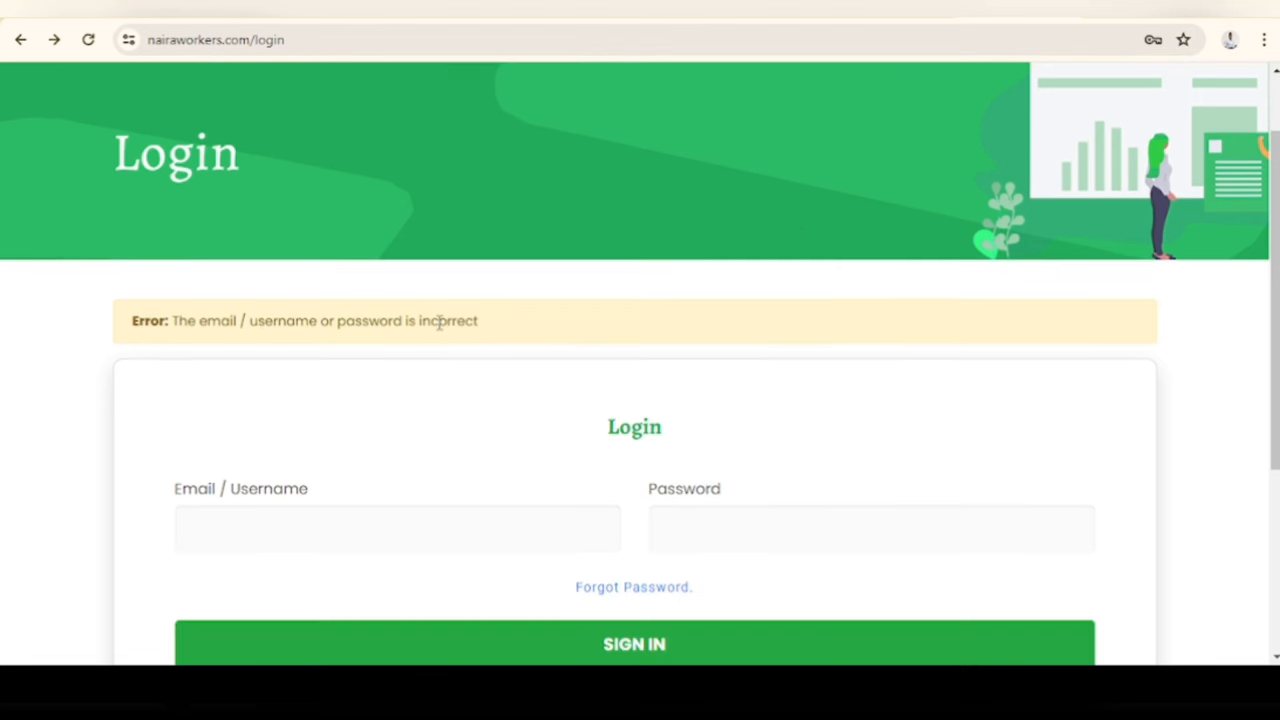
pyautogui.moveTo(470, 370)
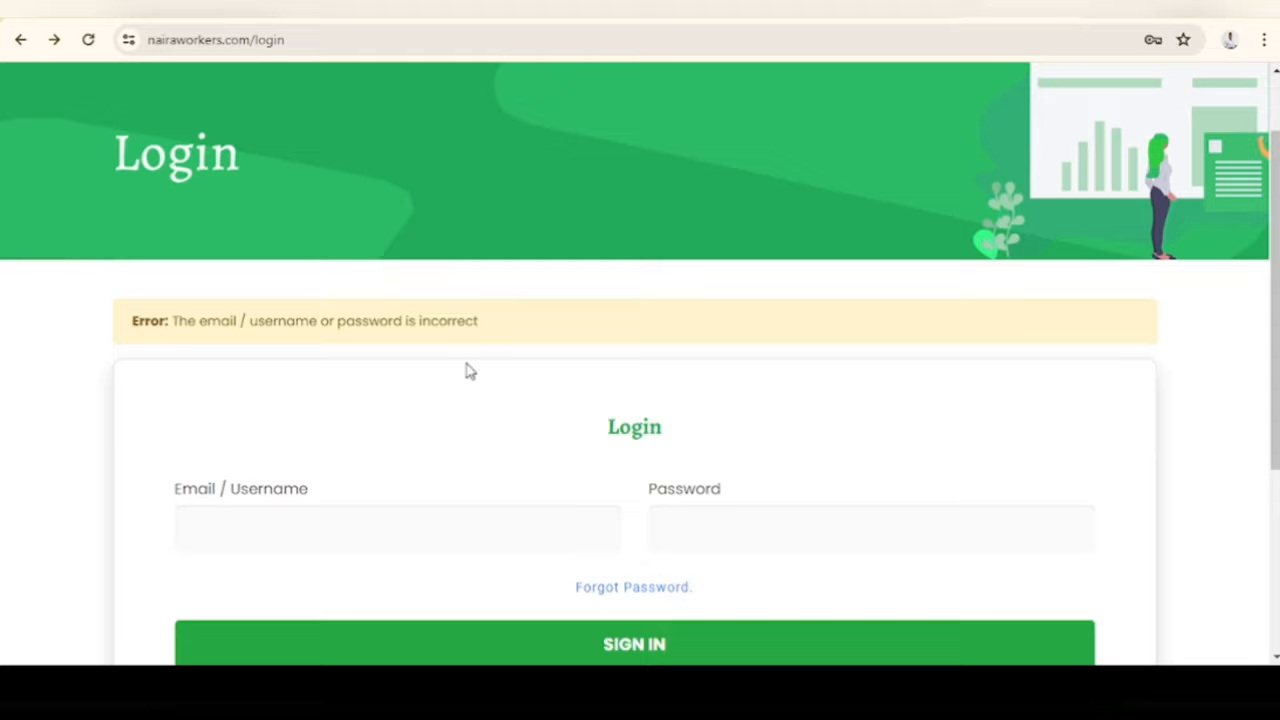
pyautogui.scroll(-3)
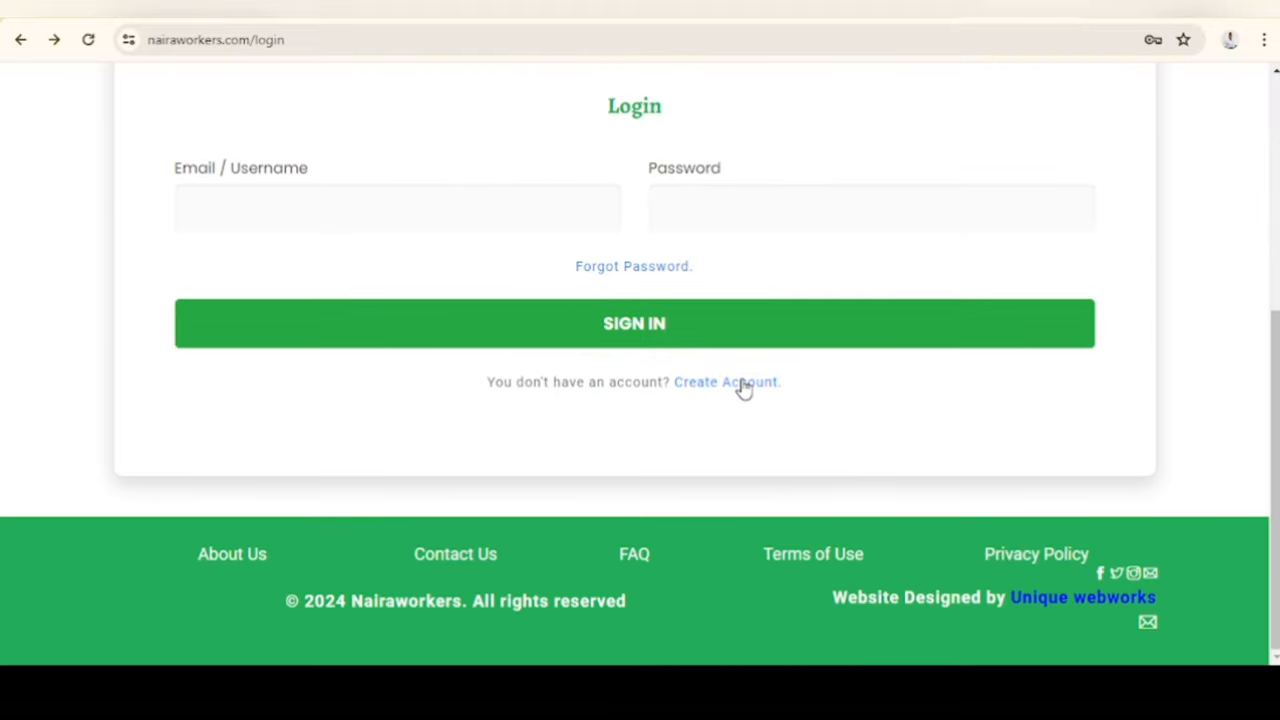
pyautogui.click(726, 380)
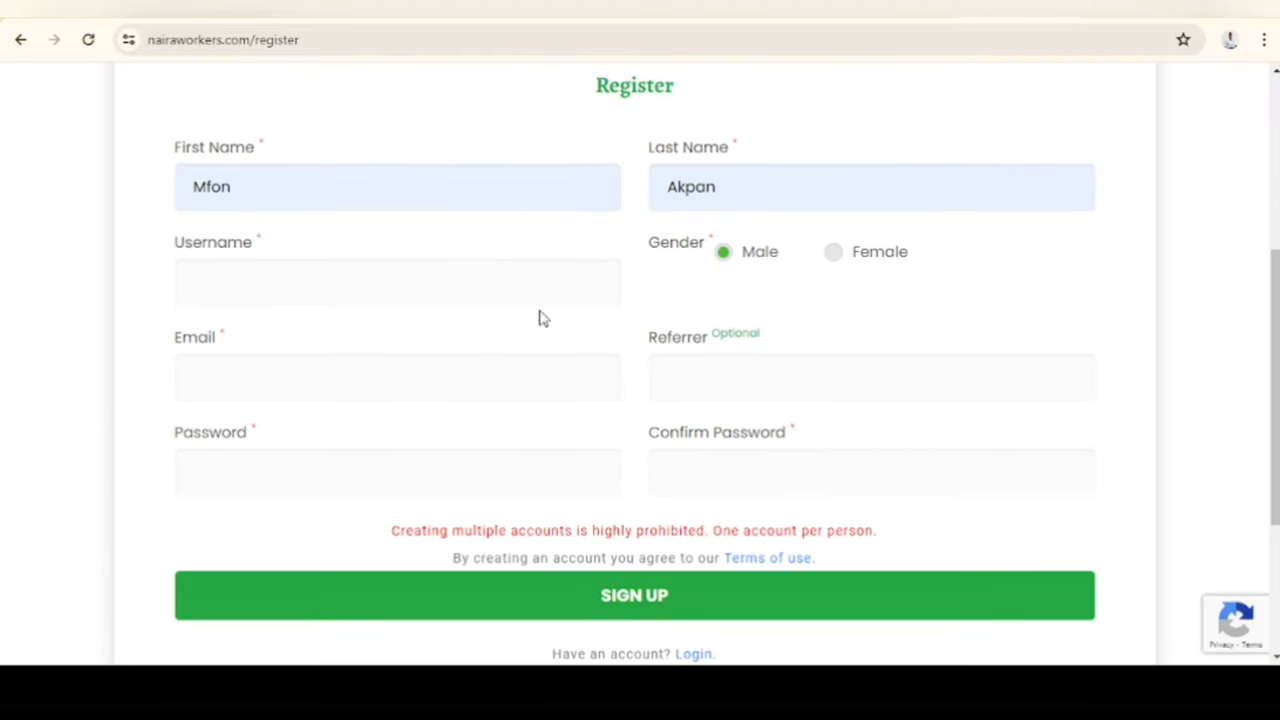
pyautogui.click(832, 252)
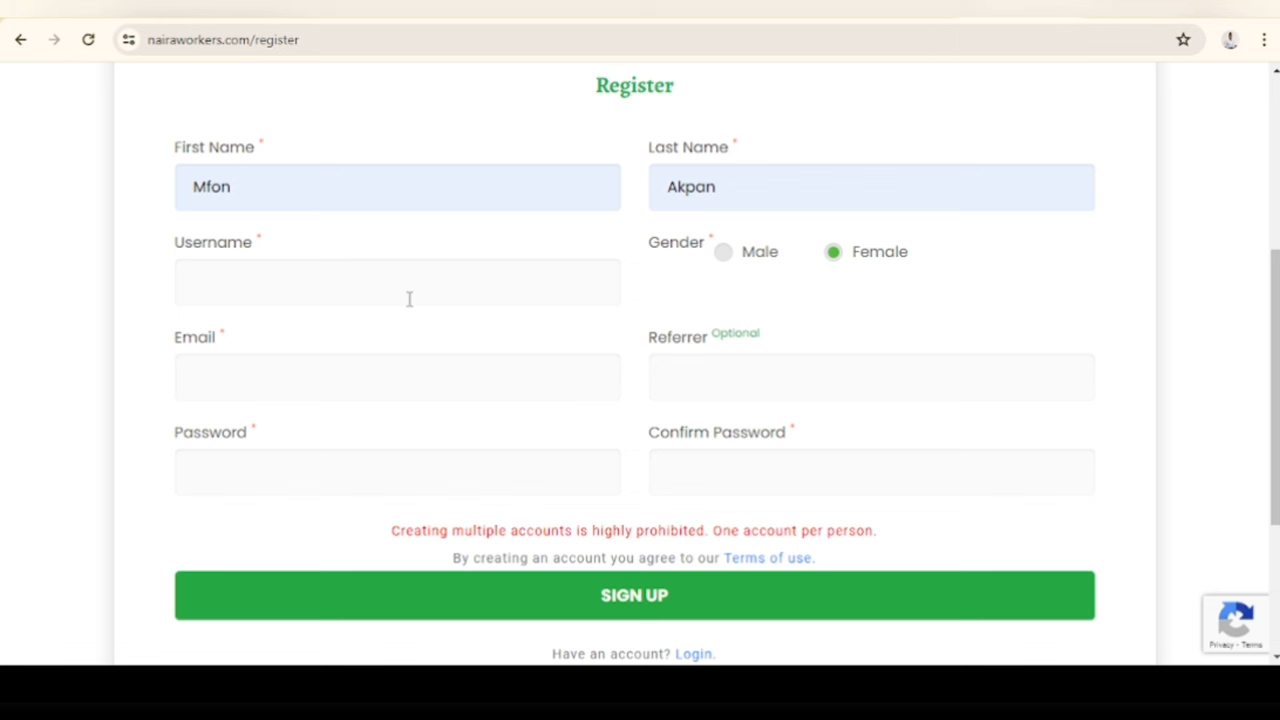
pyautogui.write('itsmfonakpan')
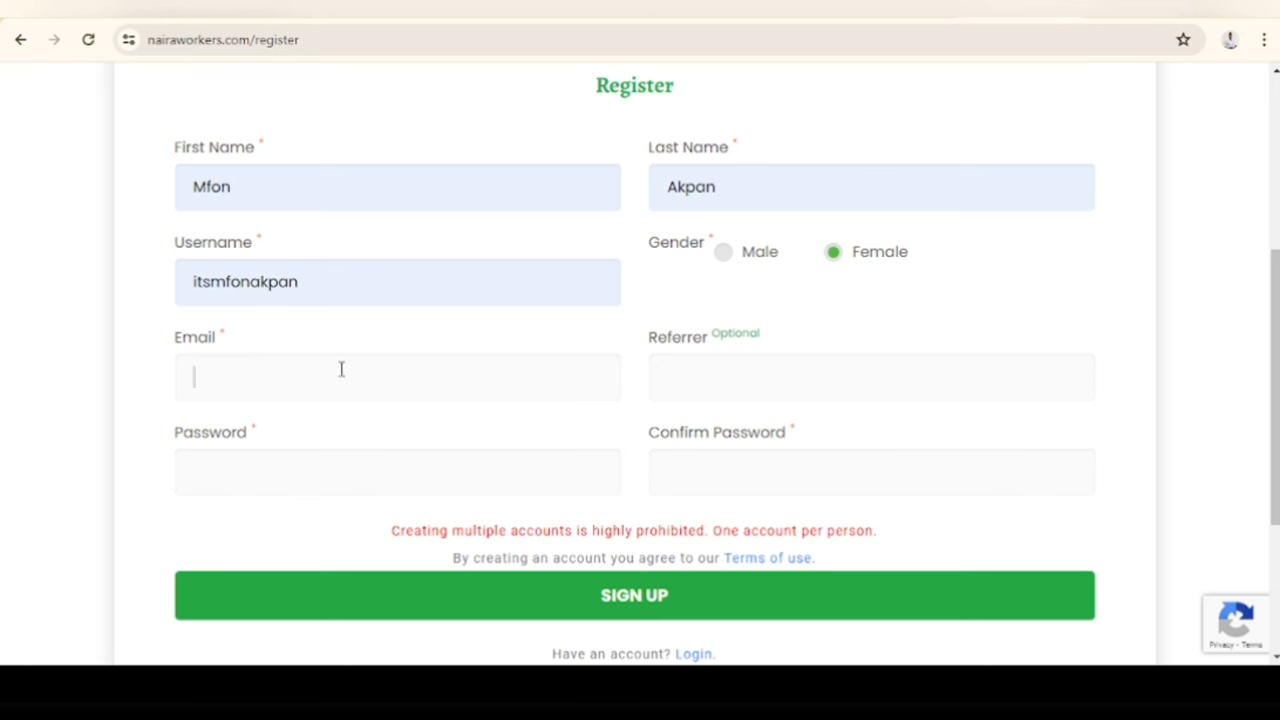
pyautogui.moveTo(372, 400)
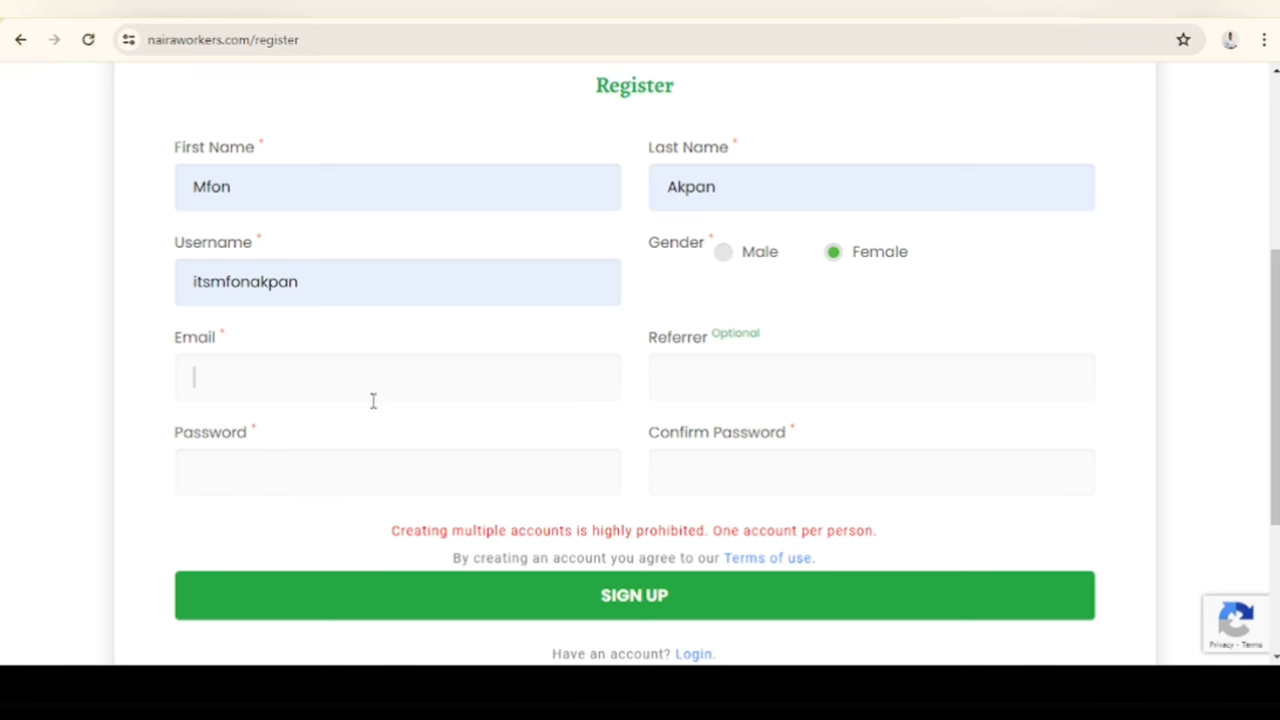
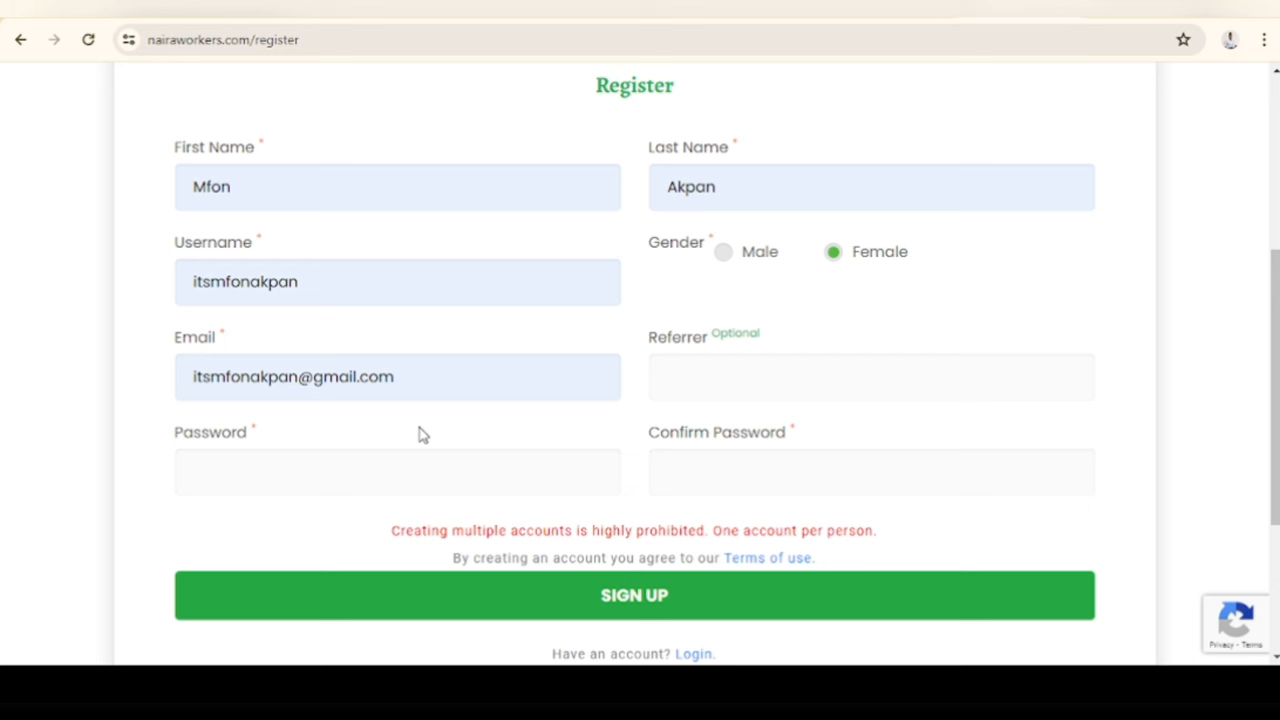
pyautogui.click(396, 472)
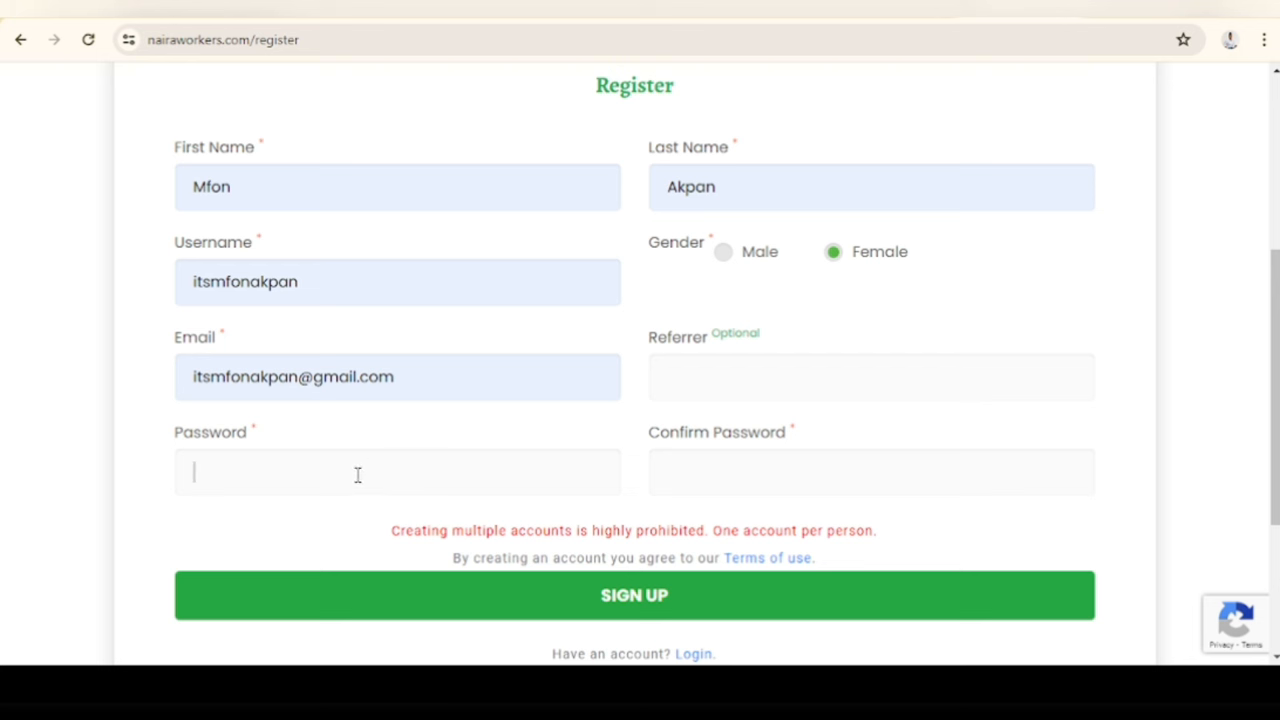
pyautogui.write('password')
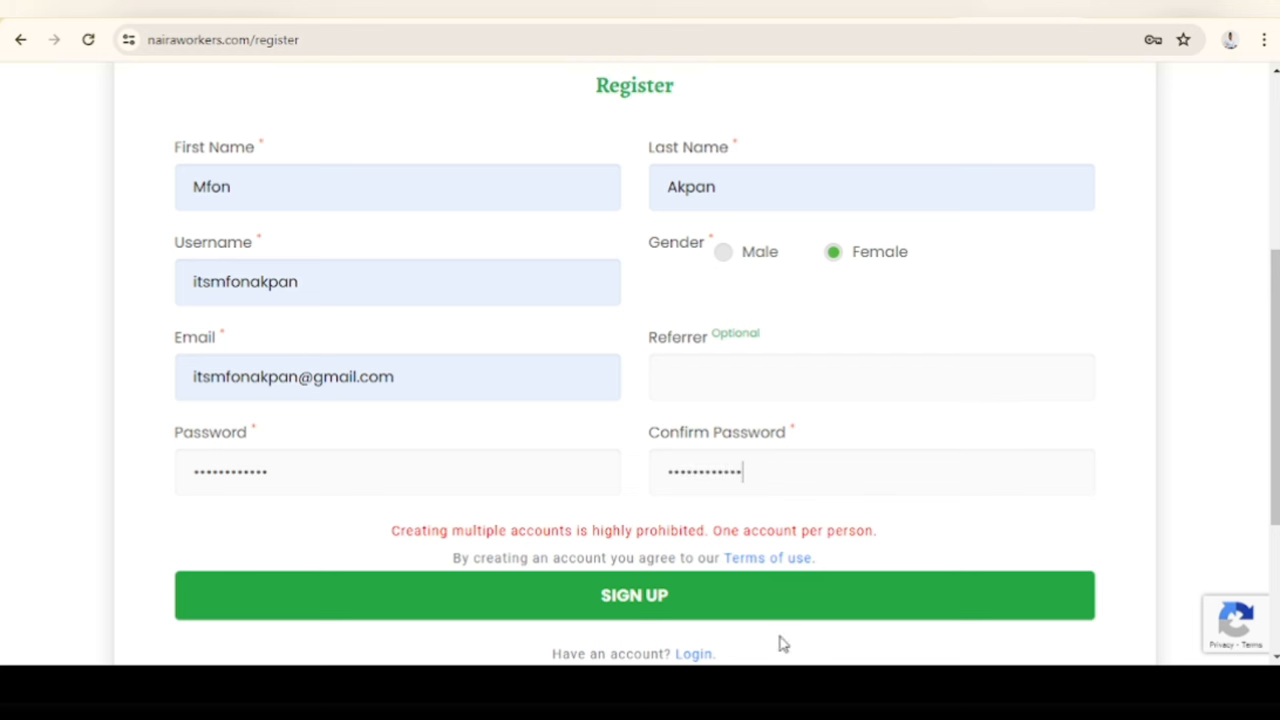
pyautogui.click(634, 596)
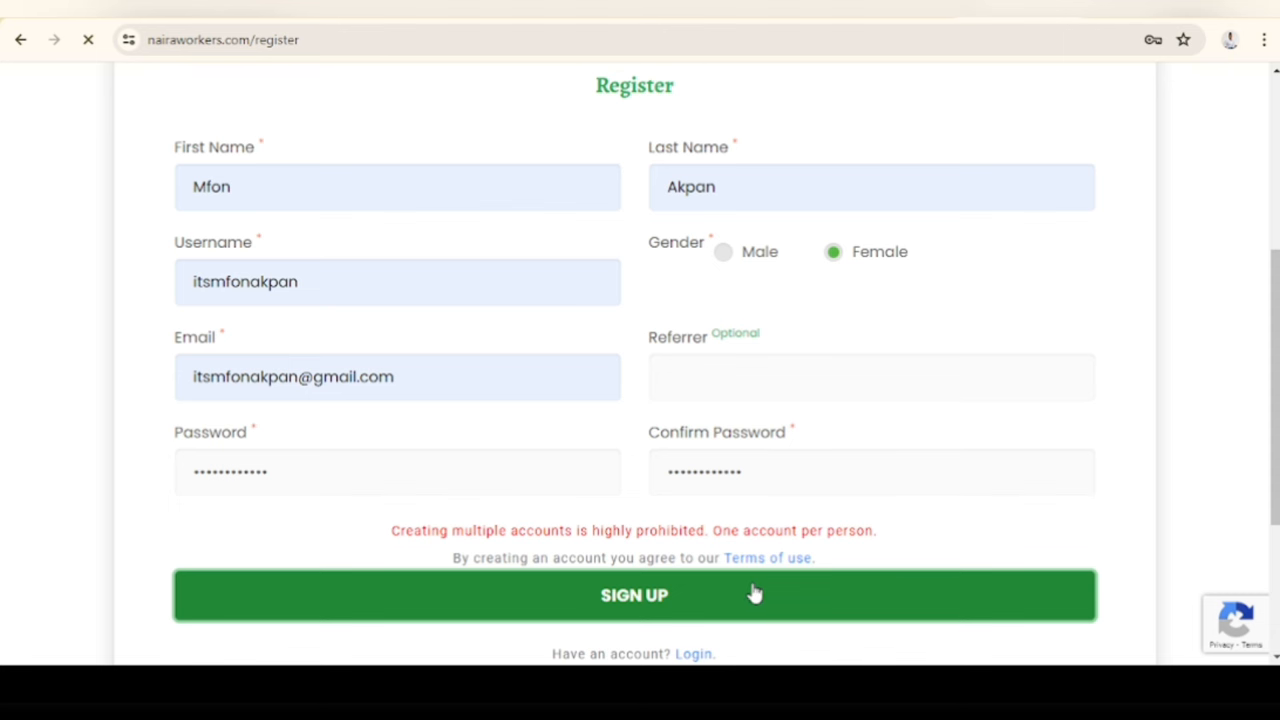
pyautogui.click(634, 596)
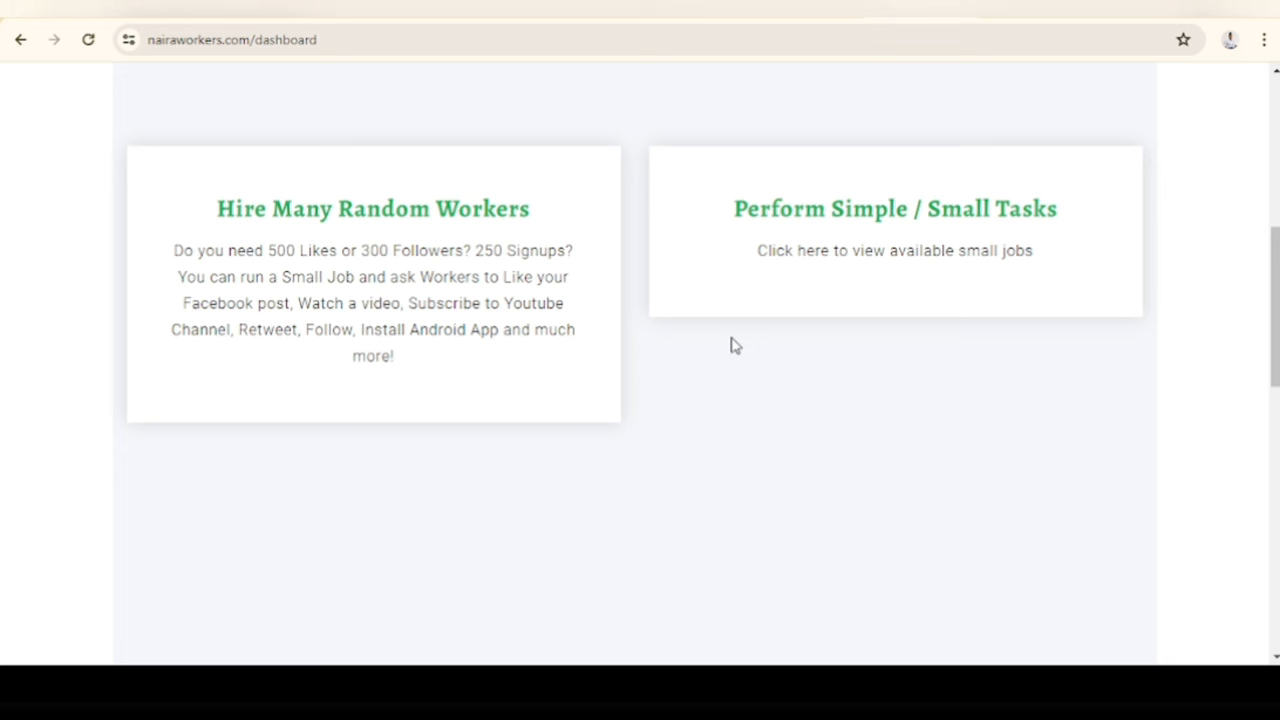
pyautogui.moveTo(732, 340)
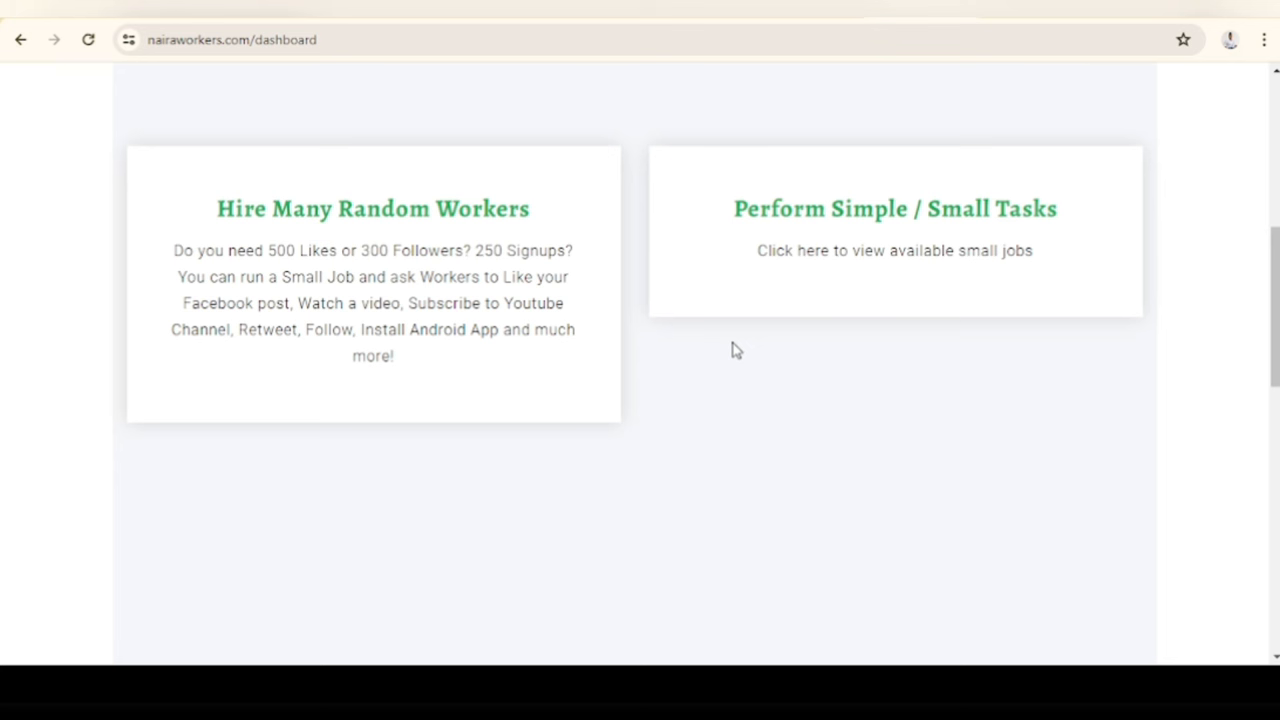
pyautogui.moveTo(484, 390)
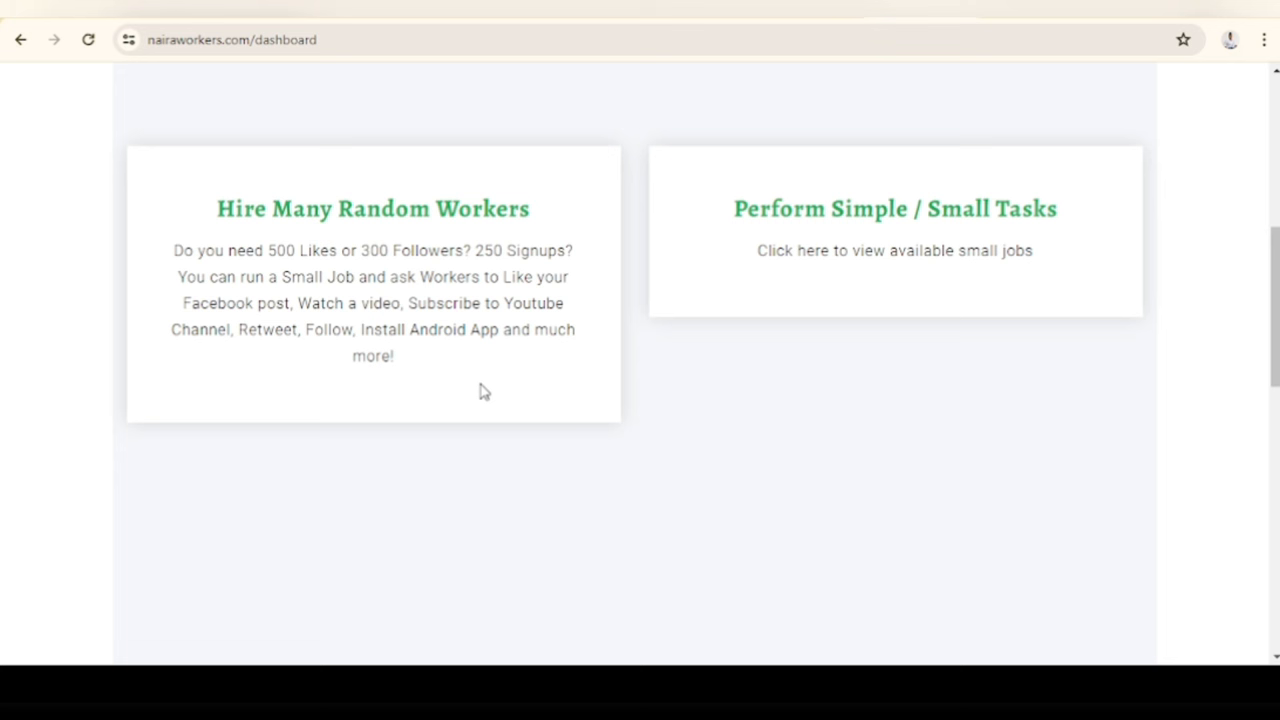
pyautogui.moveTo(490, 356)
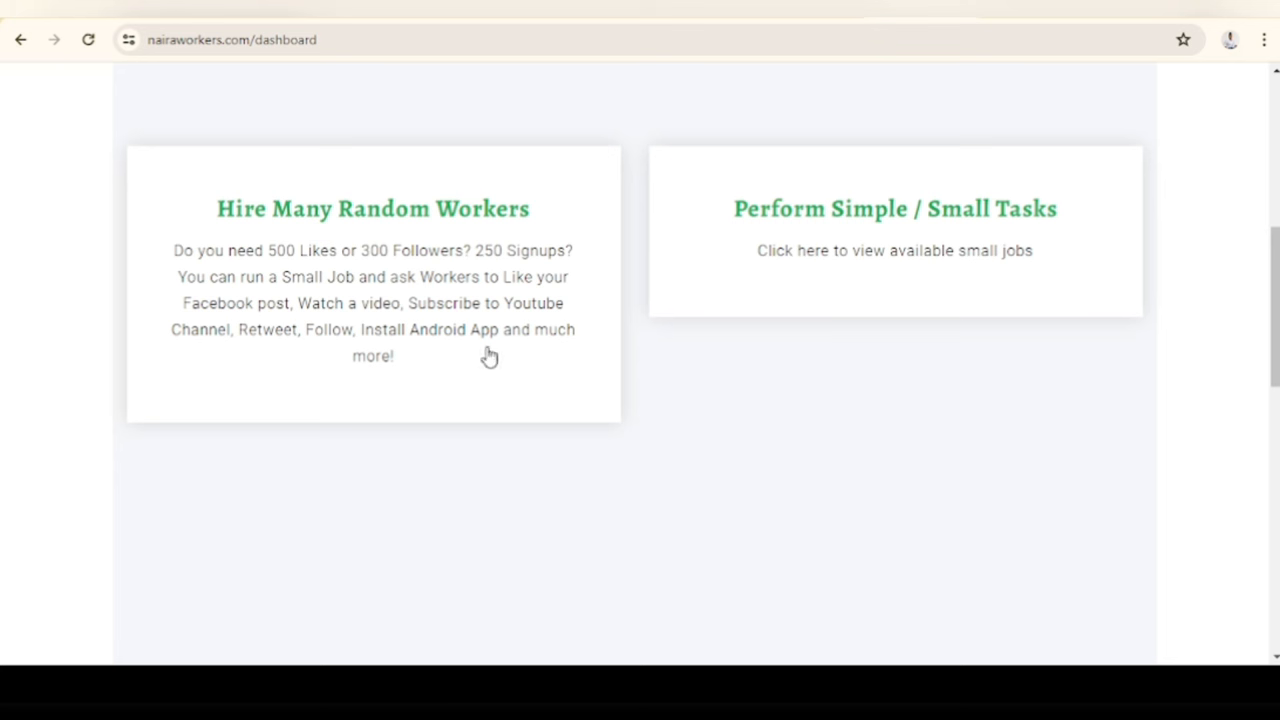
pyautogui.moveTo(252, 338)
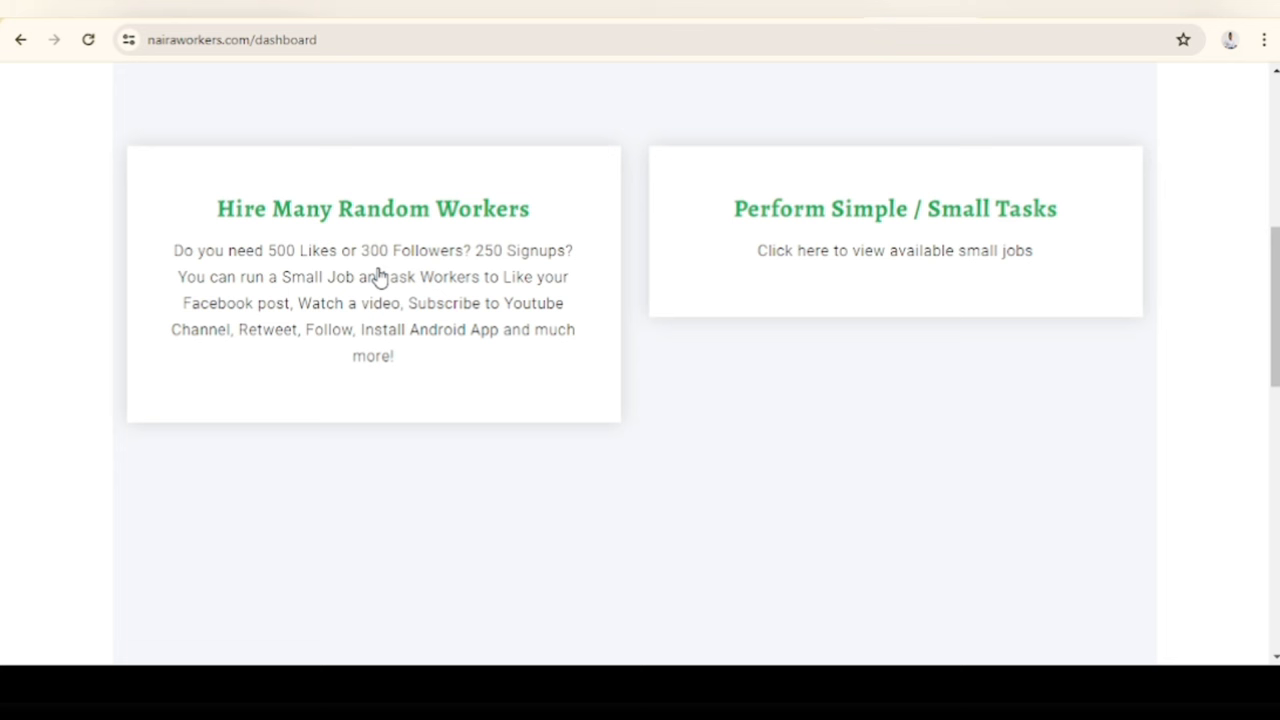
pyautogui.moveTo(480, 284)
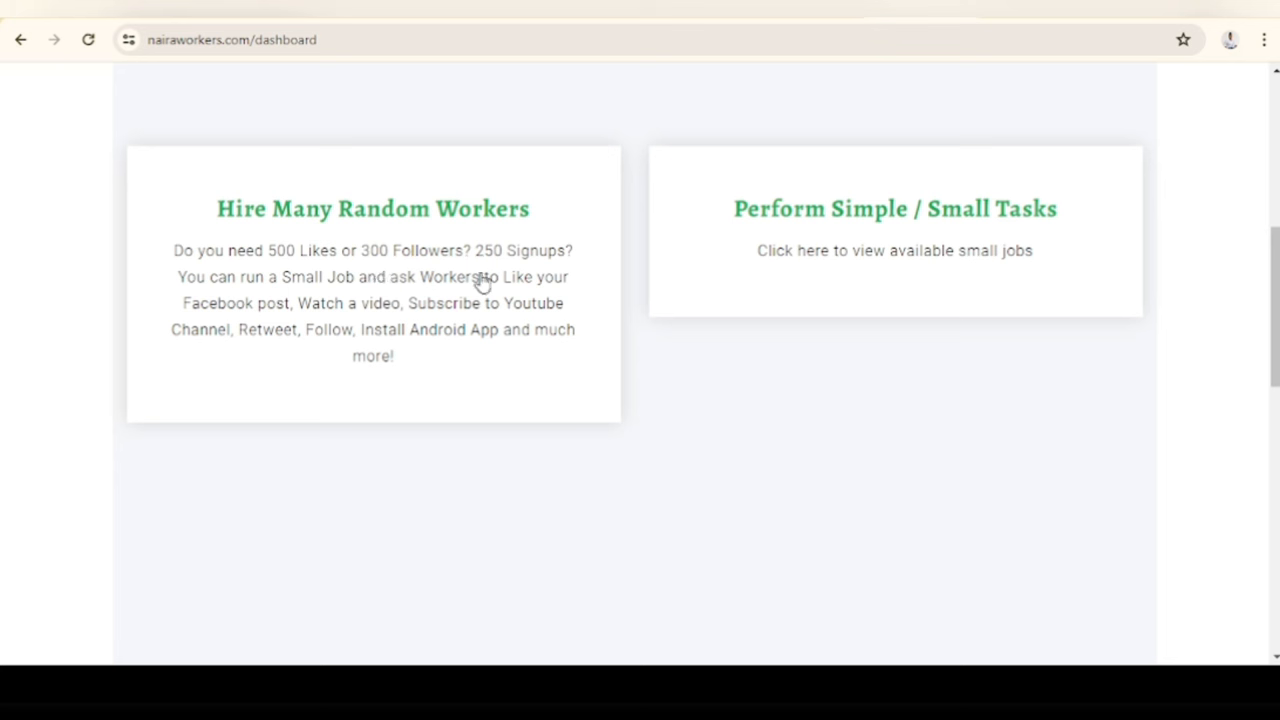
pyautogui.moveTo(232, 284)
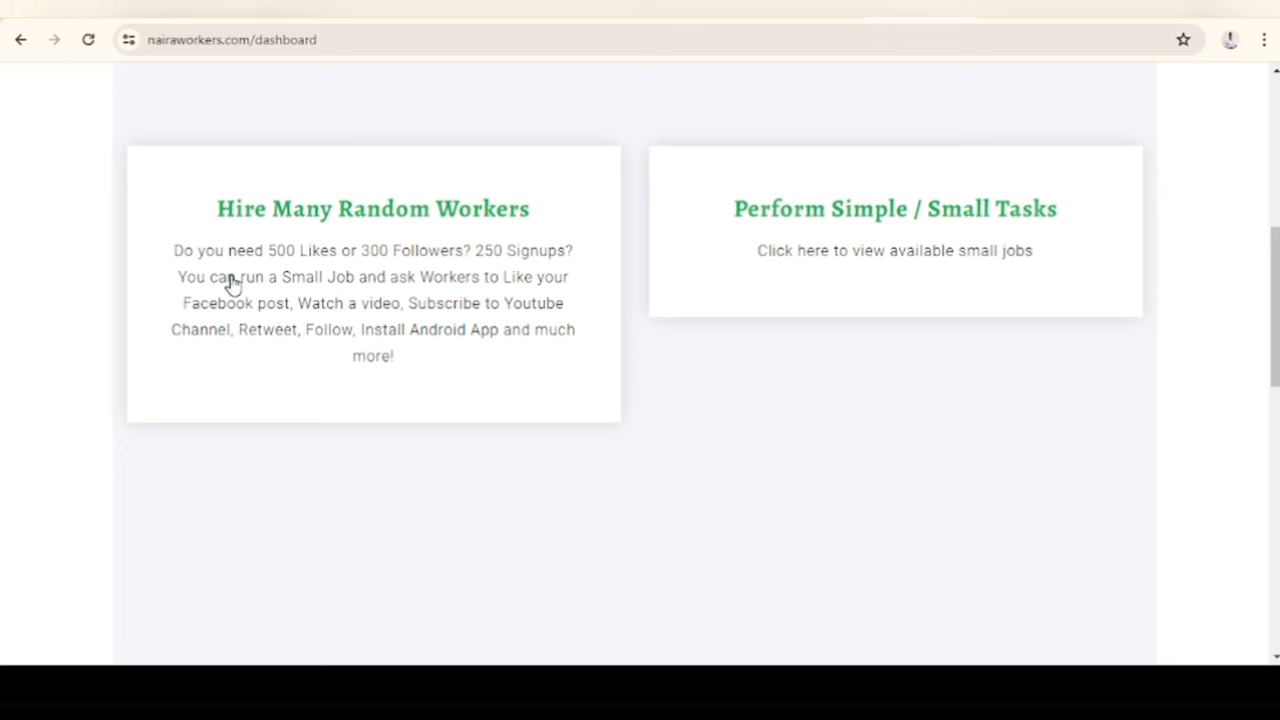
pyautogui.moveTo(478, 298)
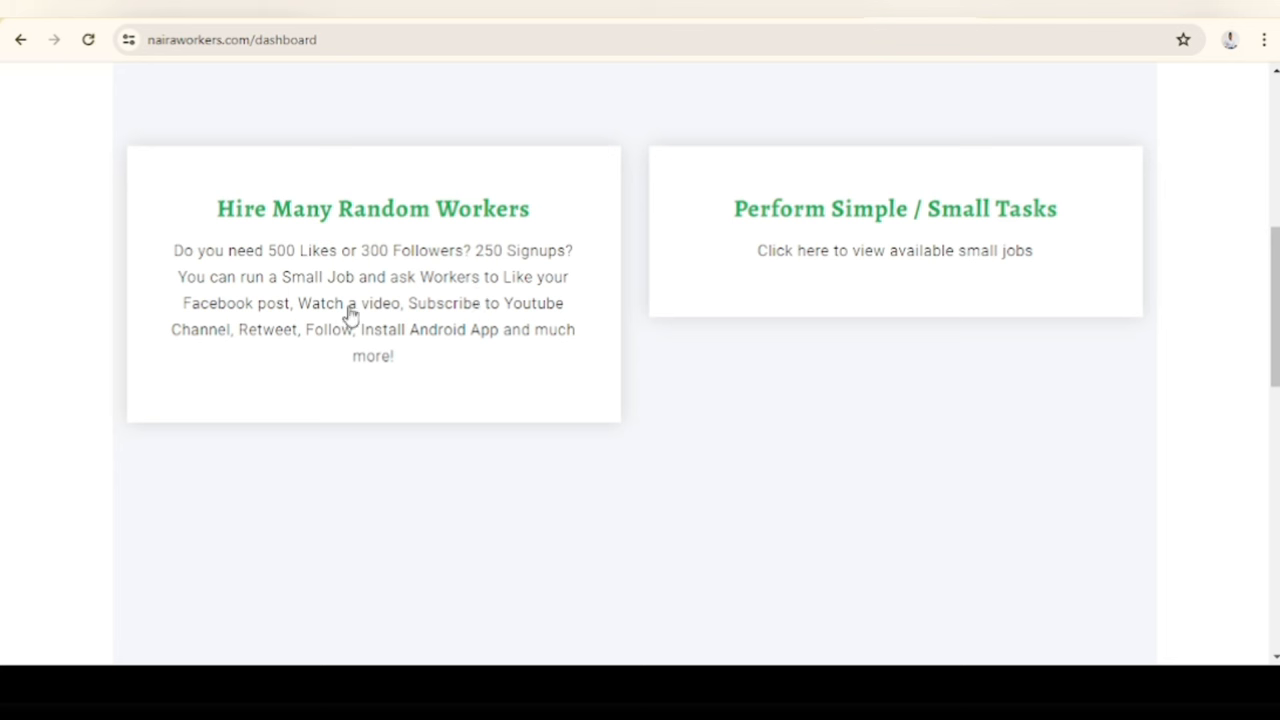
pyautogui.moveTo(320, 348)
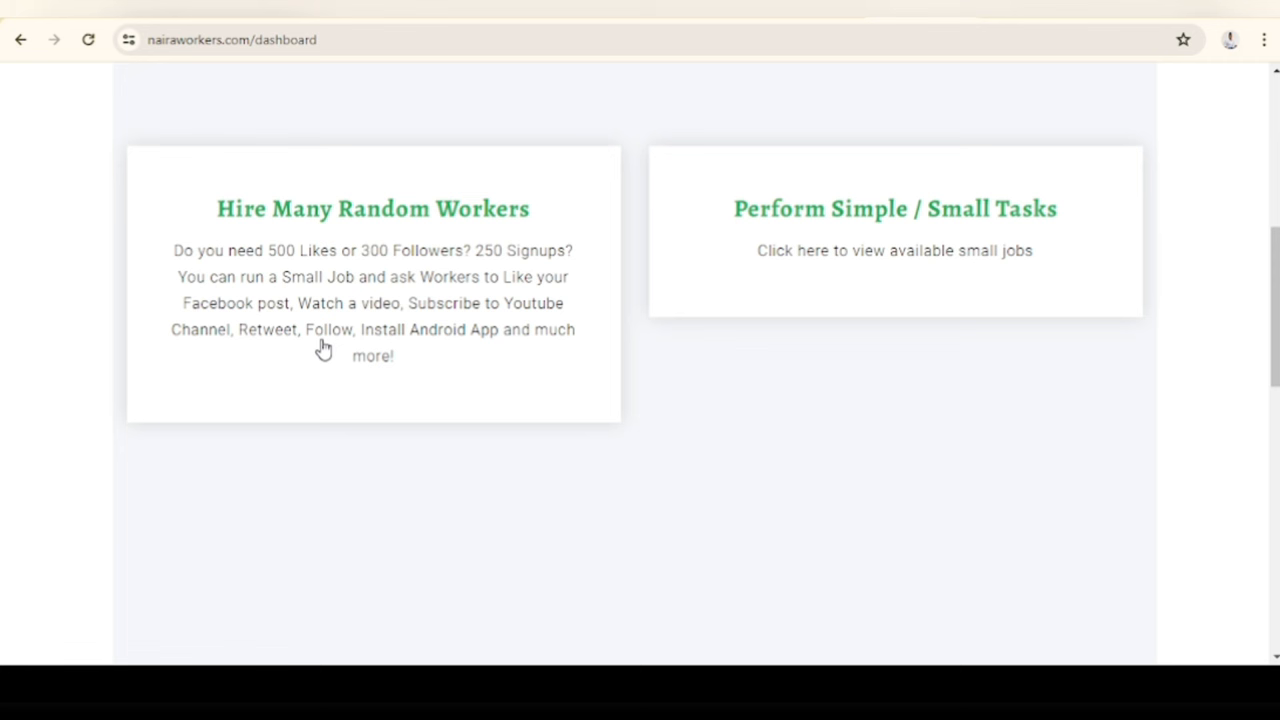
pyautogui.moveTo(516, 364)
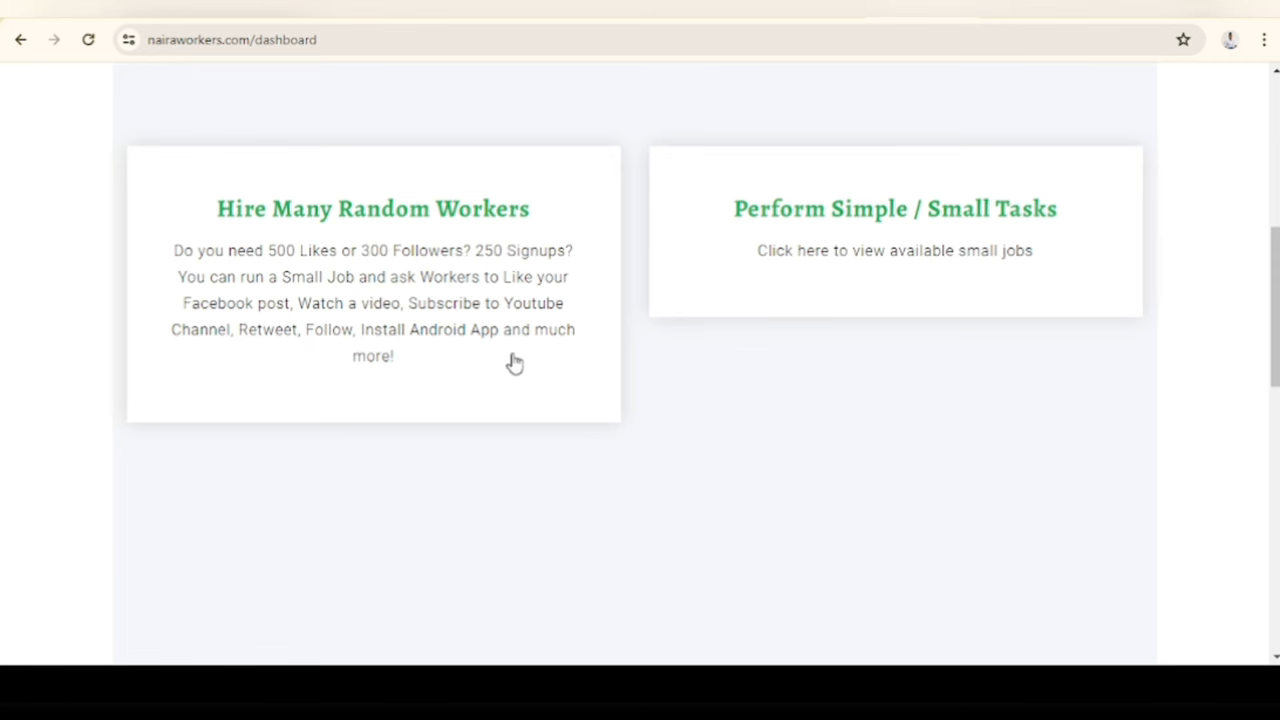
pyautogui.moveTo(724, 296)
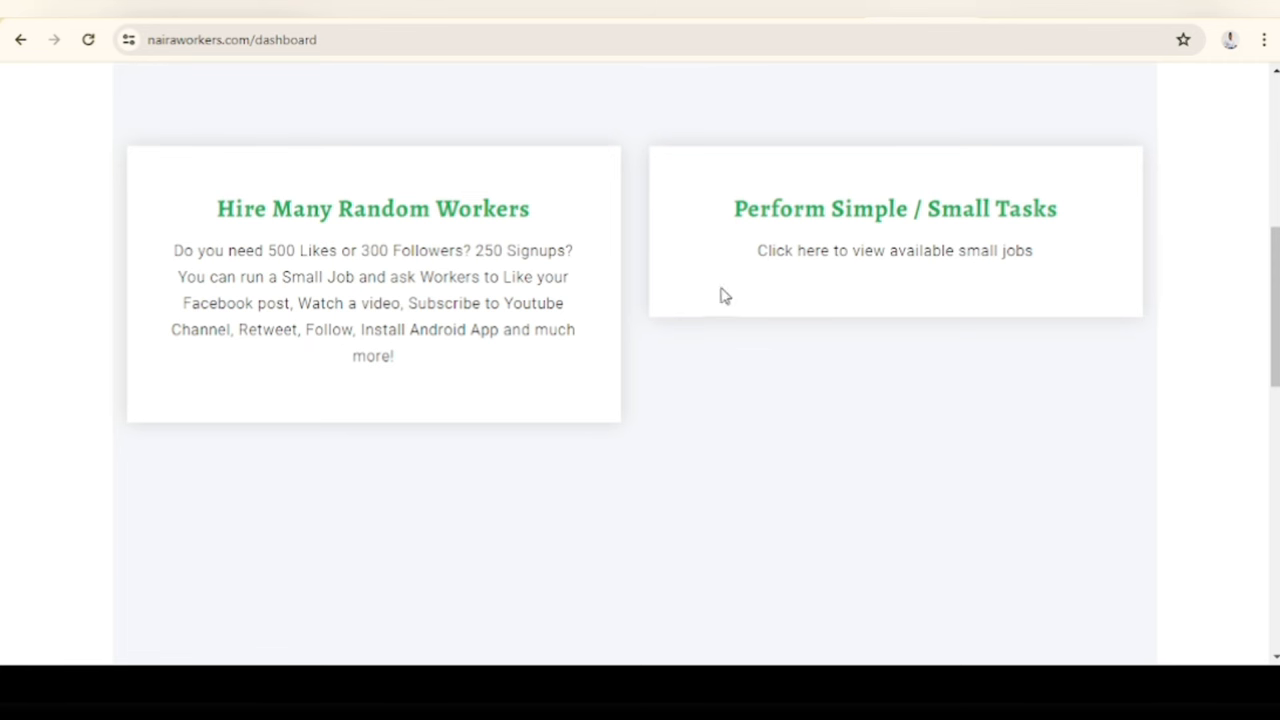
pyautogui.moveTo(804, 292)
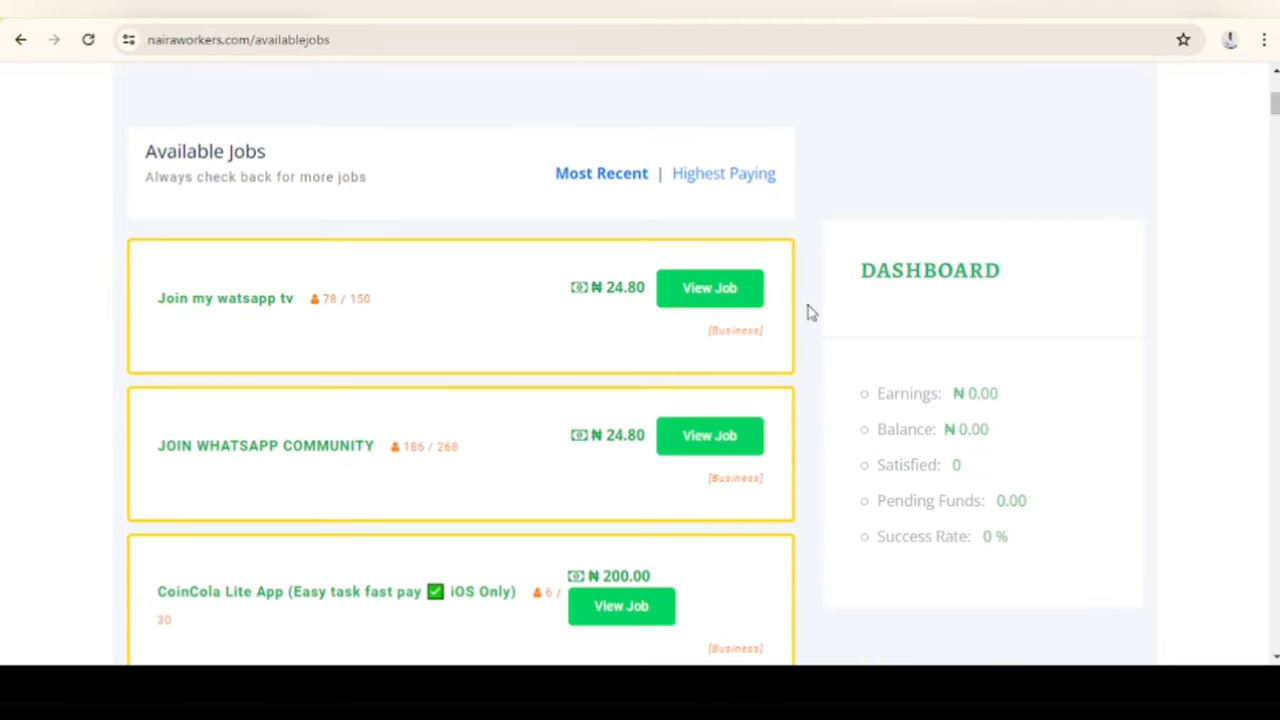
pyautogui.moveTo(770, 342)
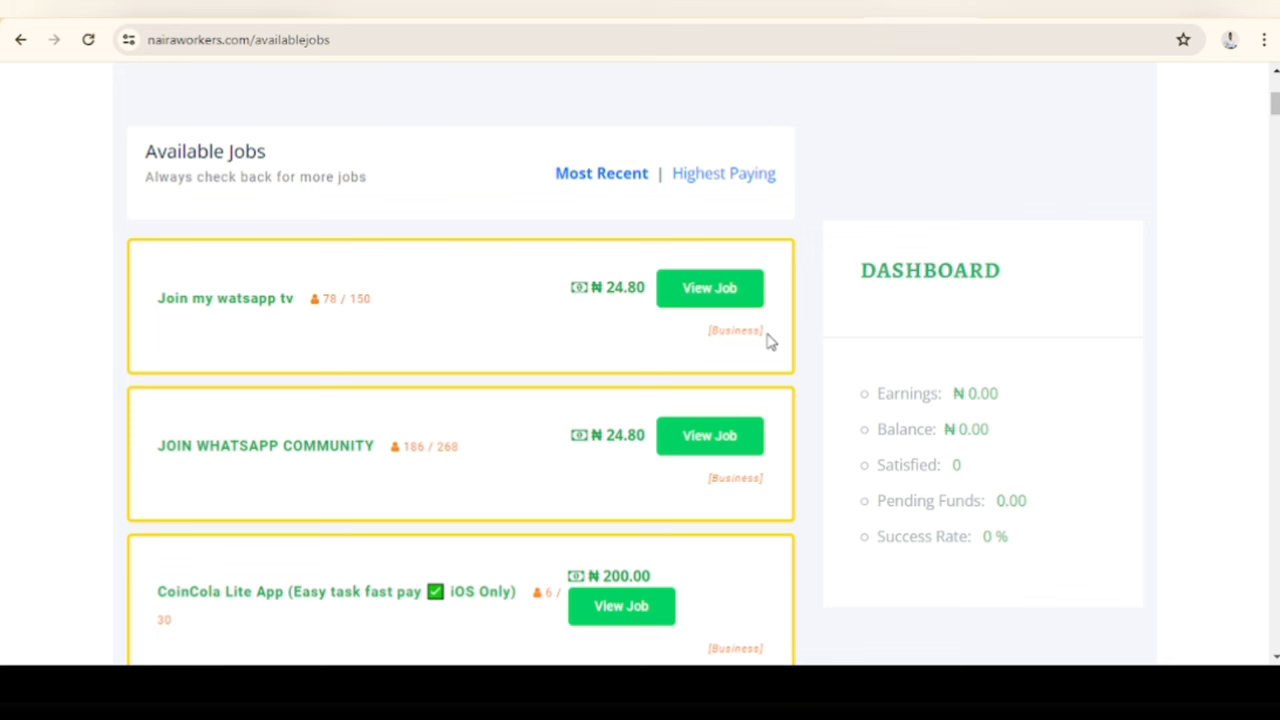
pyautogui.moveTo(228, 328)
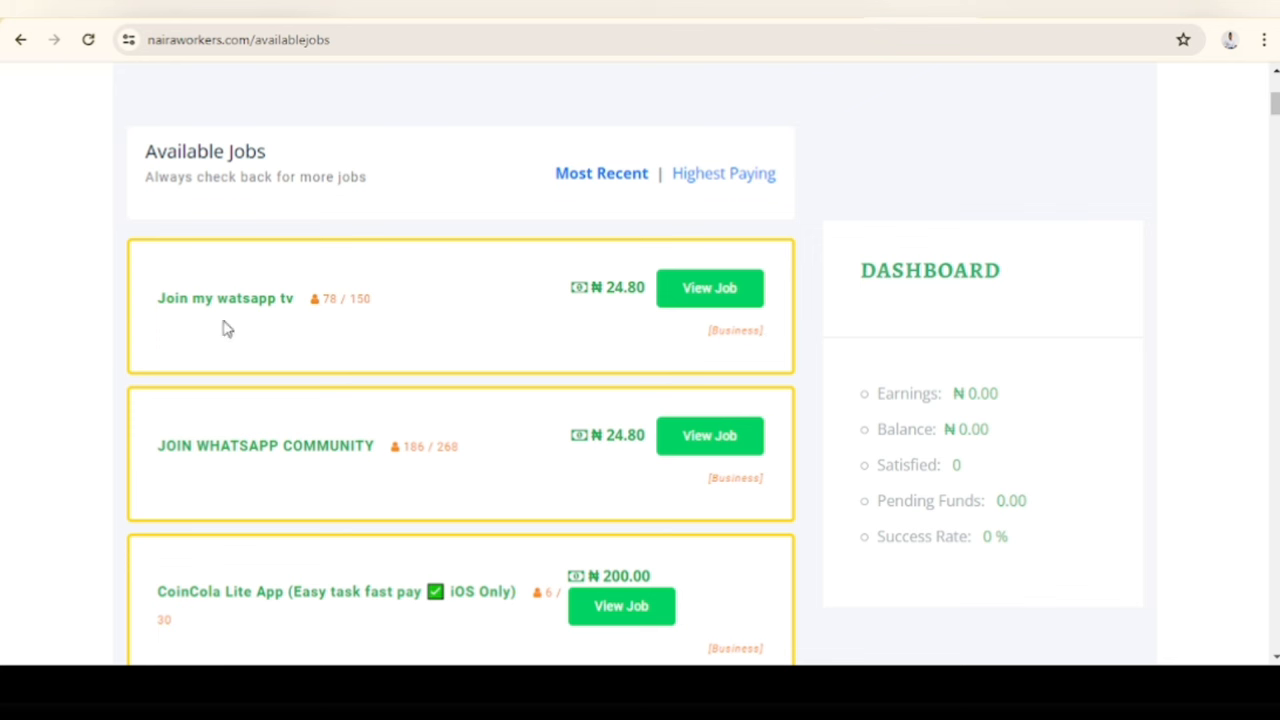
pyautogui.moveTo(284, 314)
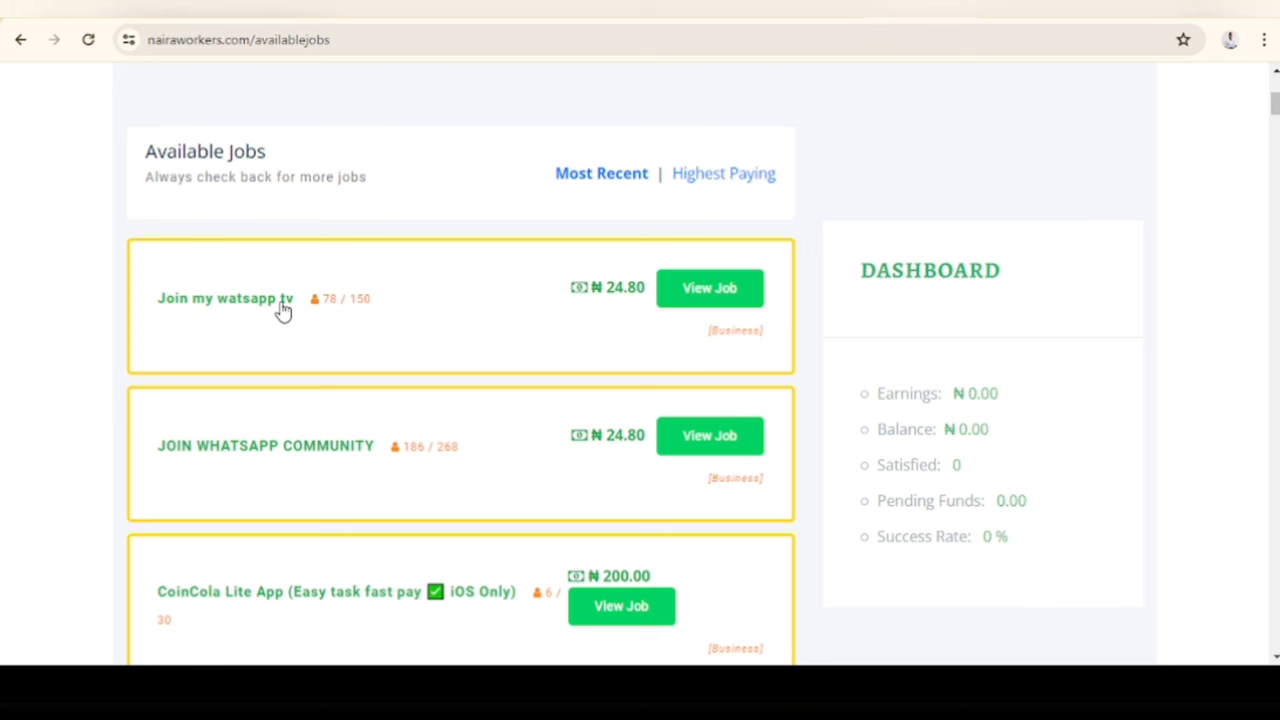
pyautogui.moveTo(328, 322)
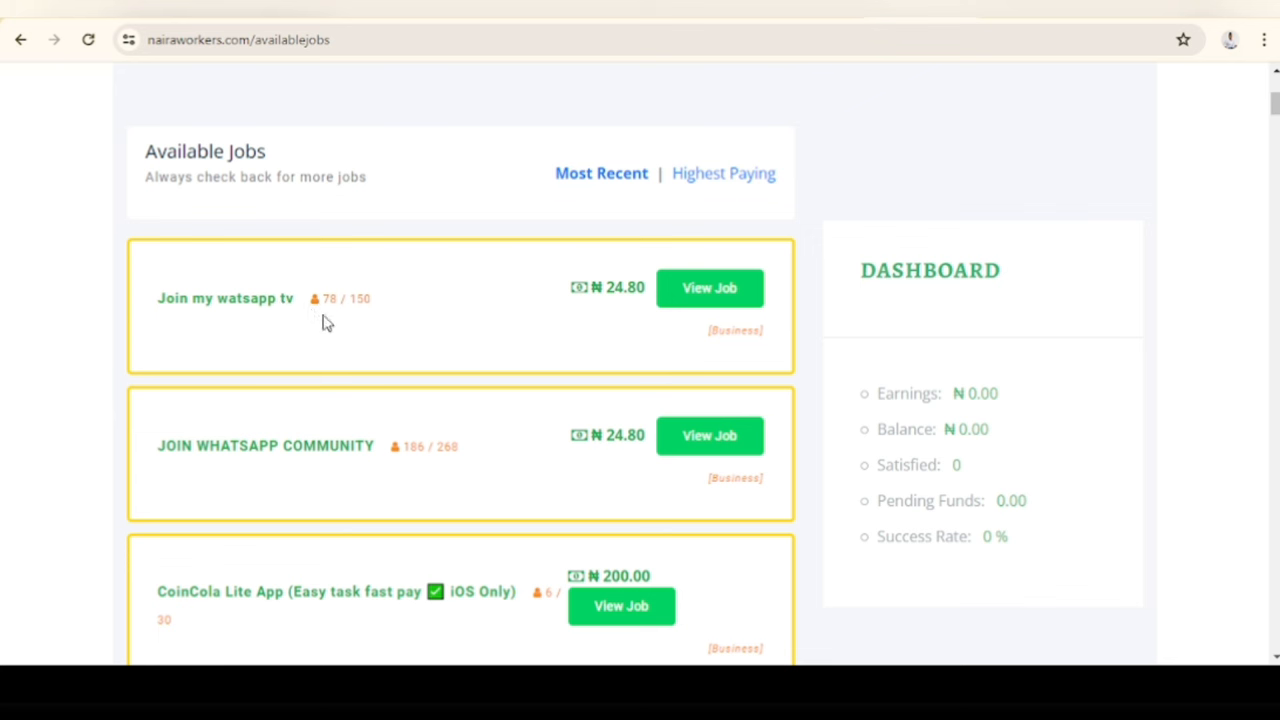
pyautogui.moveTo(484, 324)
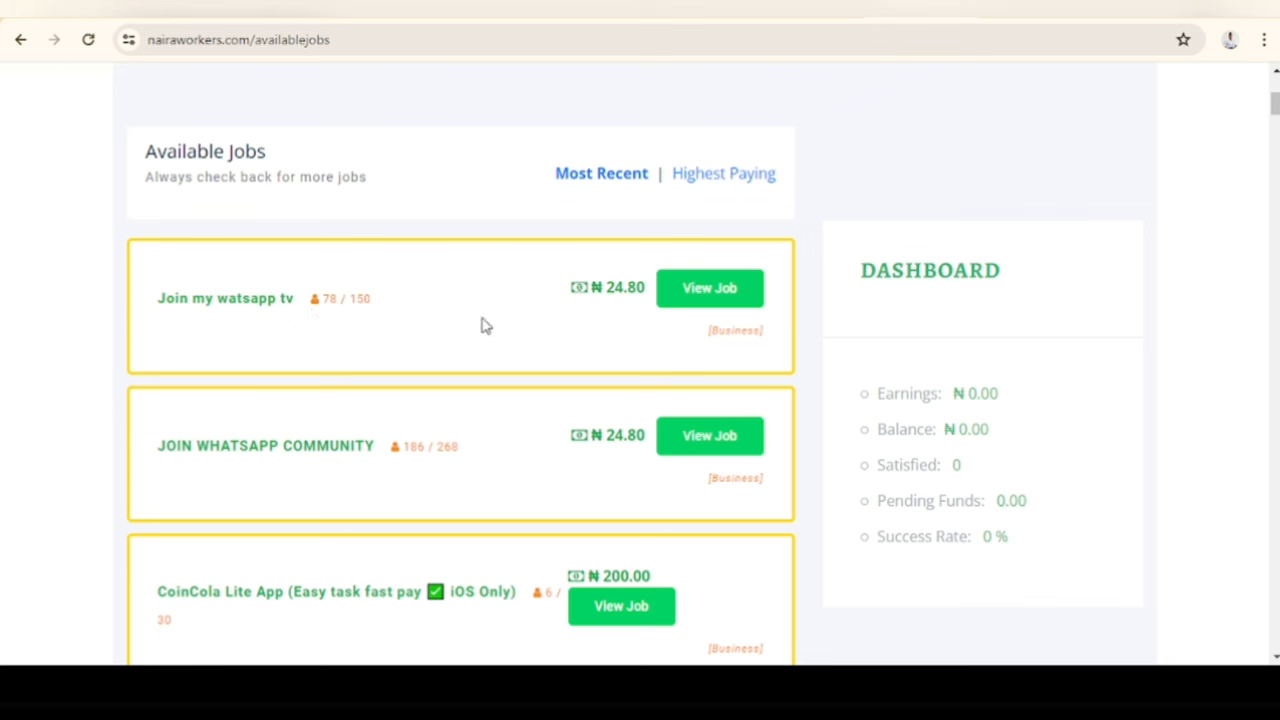
pyautogui.moveTo(620, 304)
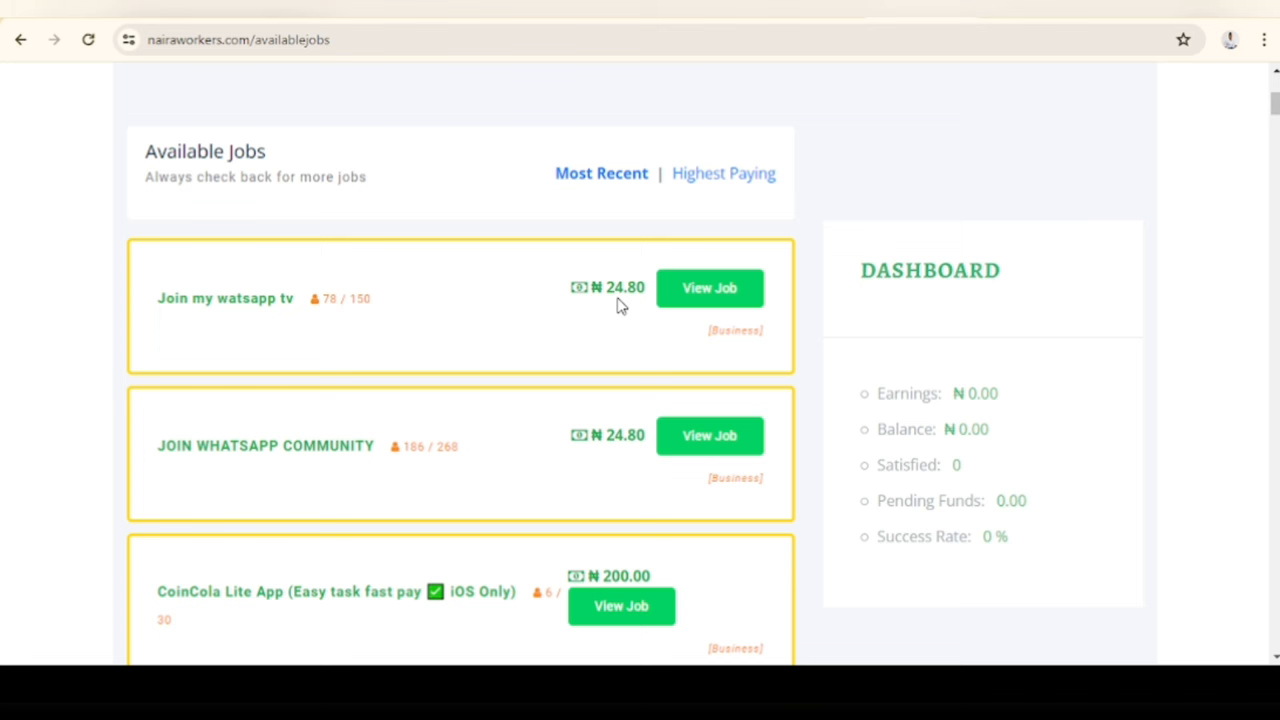
pyautogui.moveTo(636, 296)
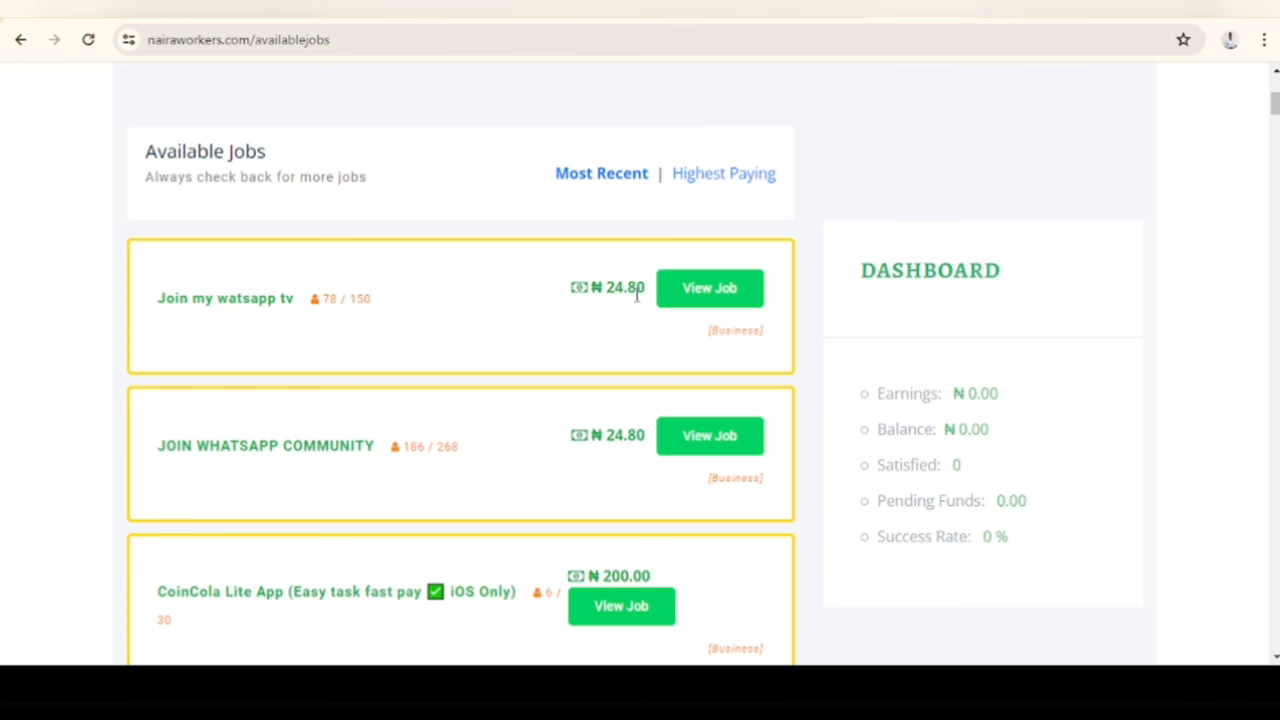
# - Browse the available jobs list and open the ₦42 Subscribe to Bola Shares YouTube Channel job details
pyautogui.scroll(-3)
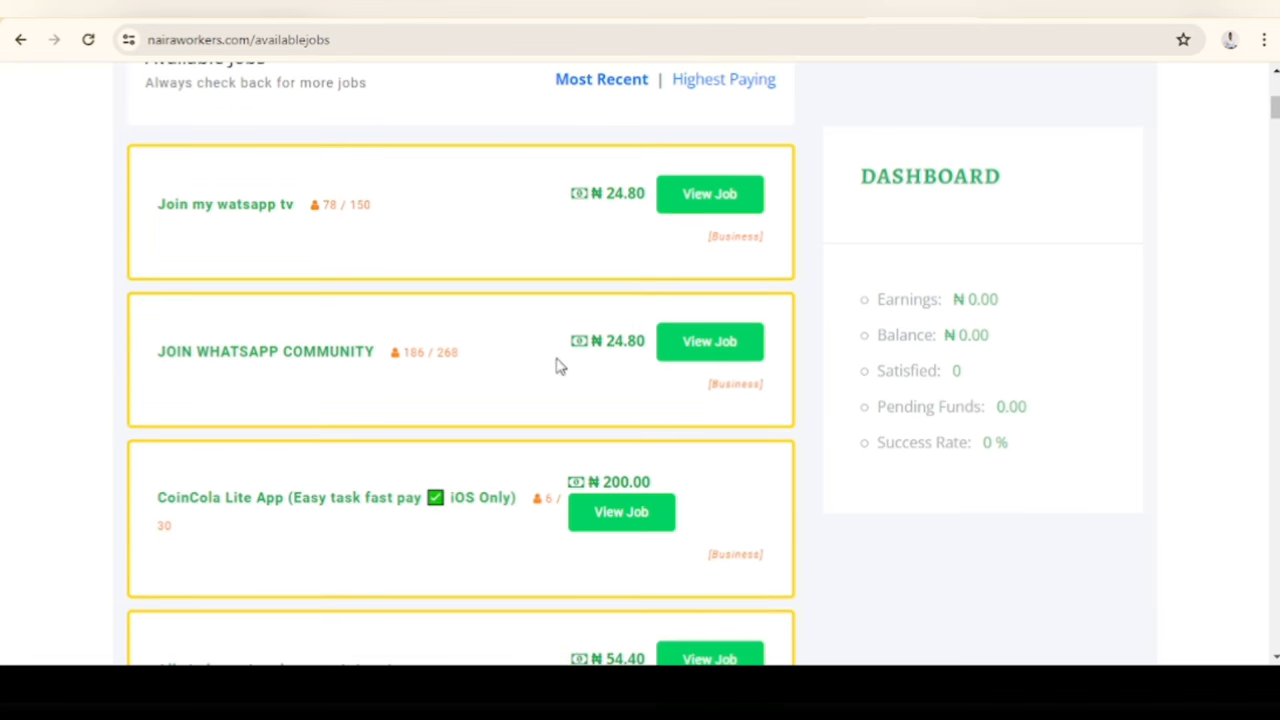
pyautogui.scroll(-3)
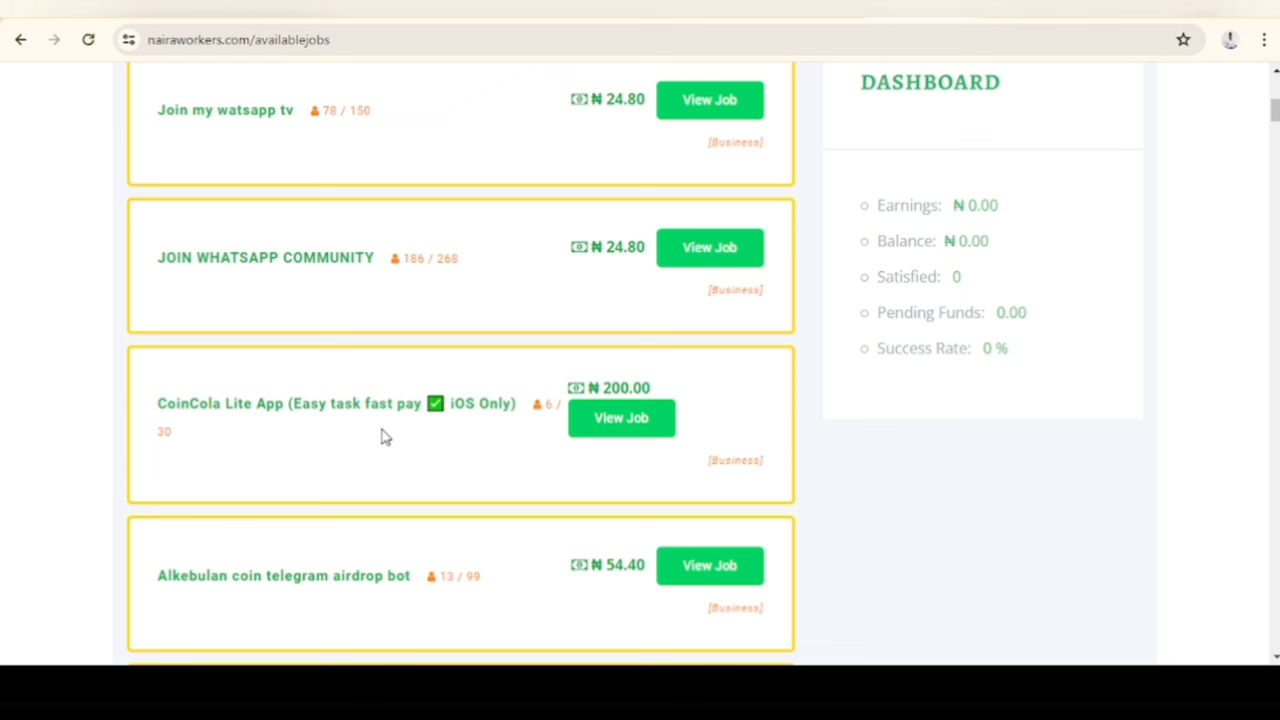
pyautogui.moveTo(320, 504)
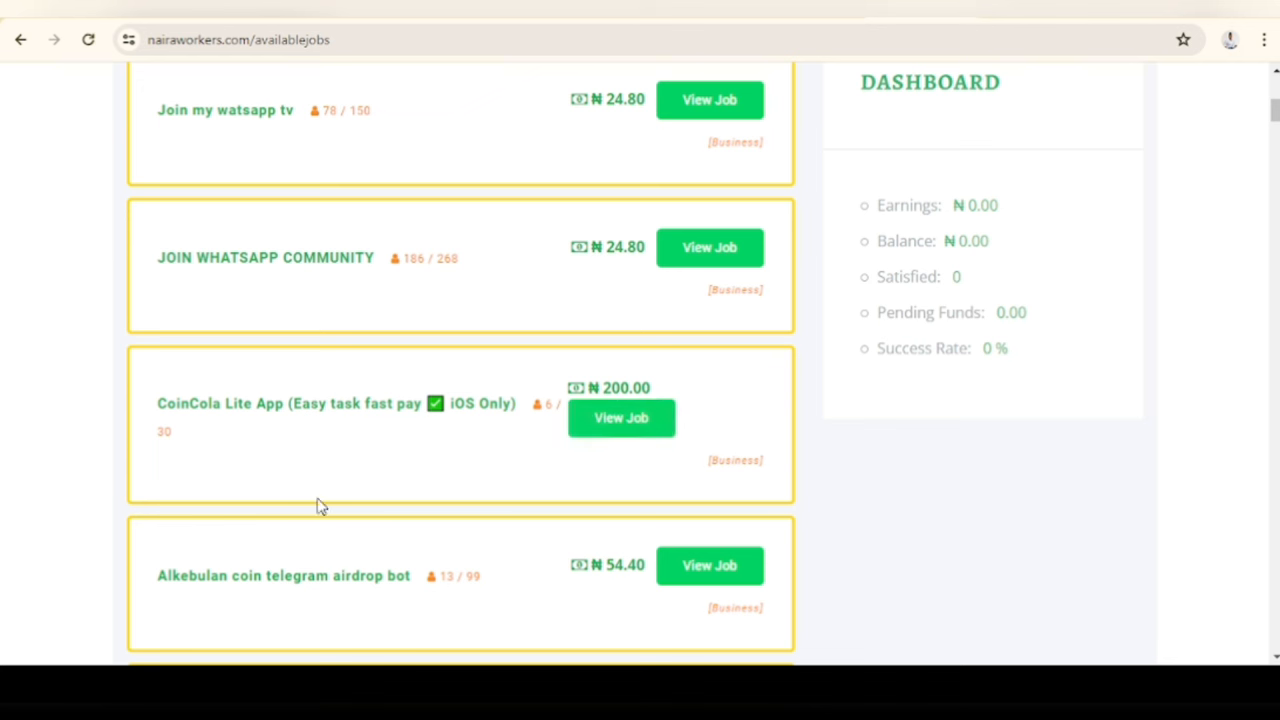
pyautogui.moveTo(210, 424)
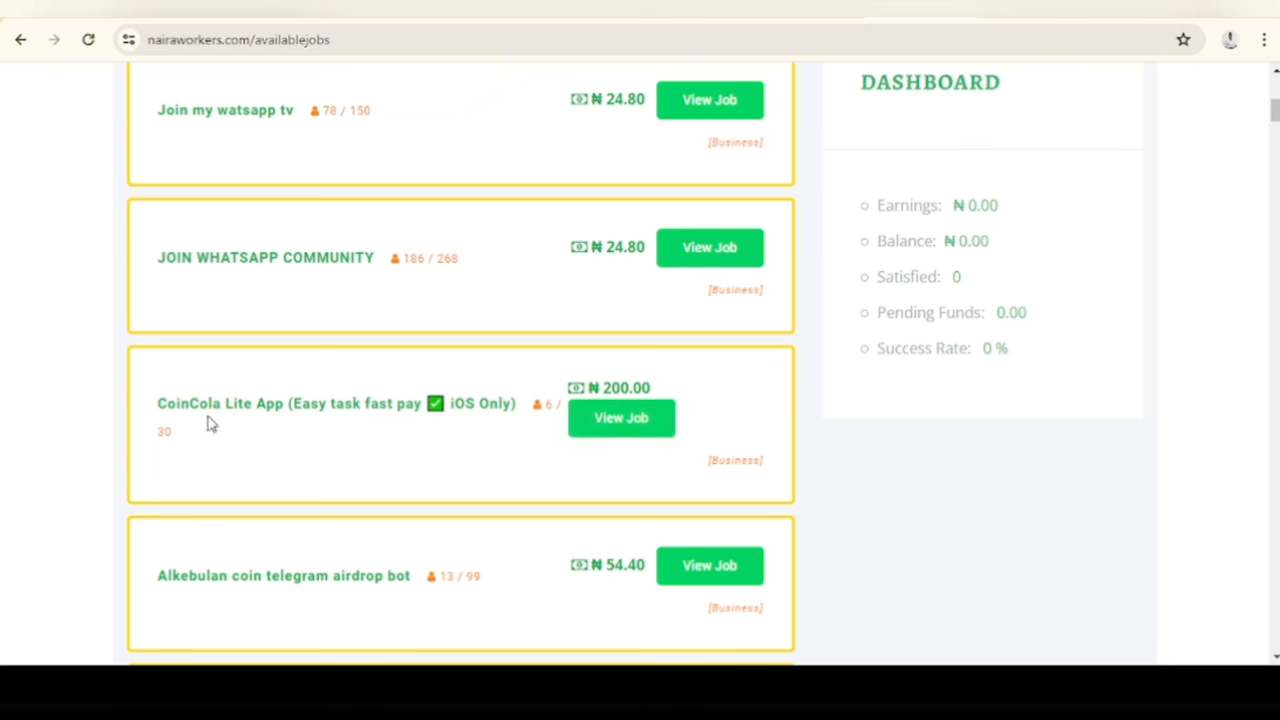
pyautogui.moveTo(320, 414)
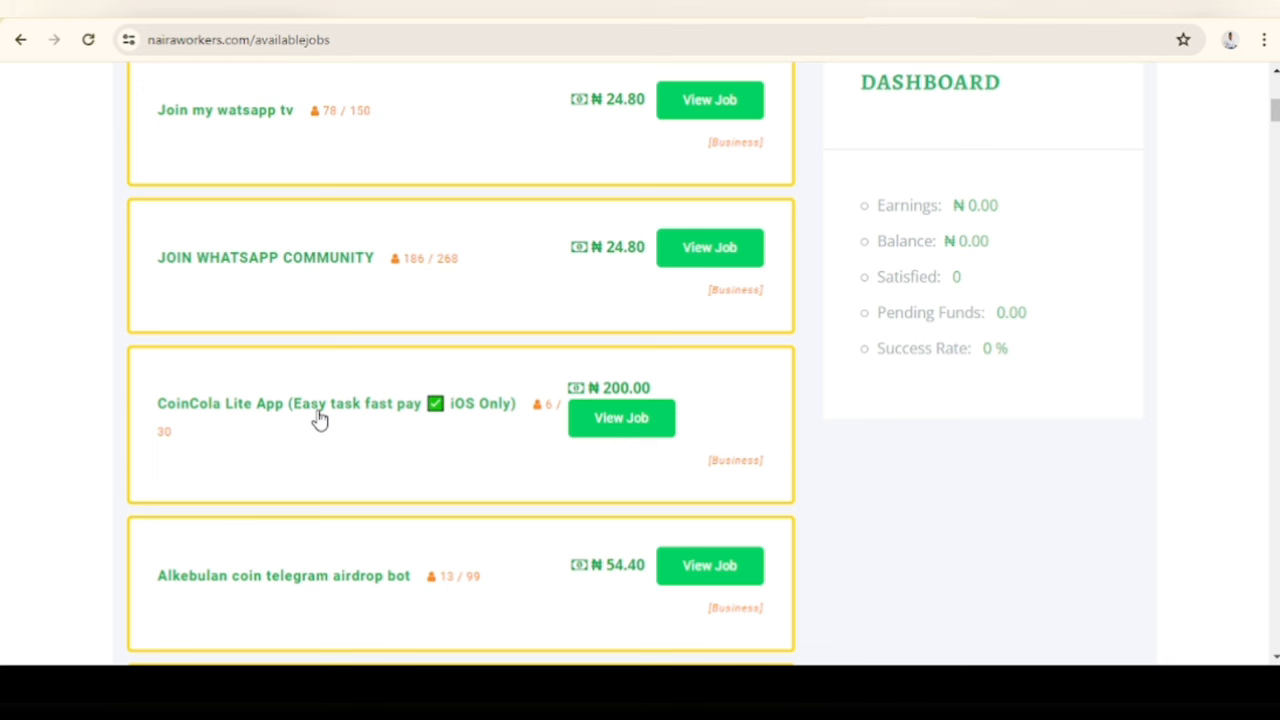
pyautogui.moveTo(484, 414)
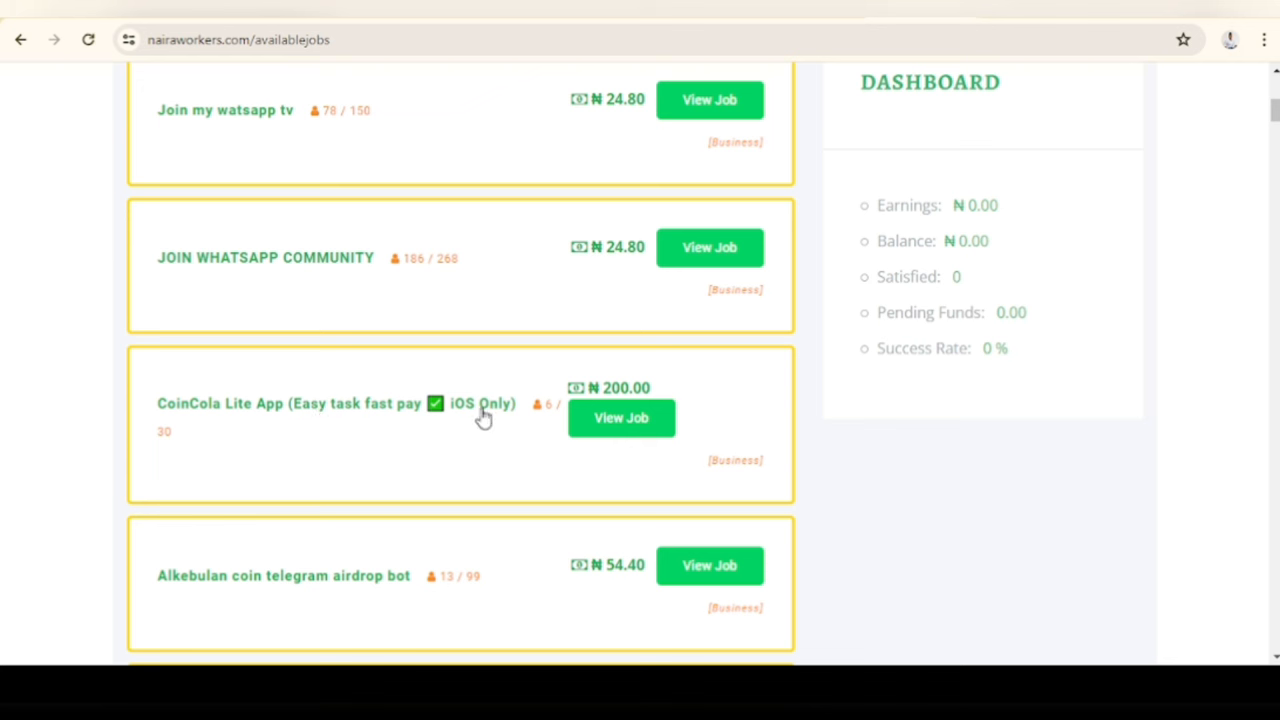
pyautogui.moveTo(500, 428)
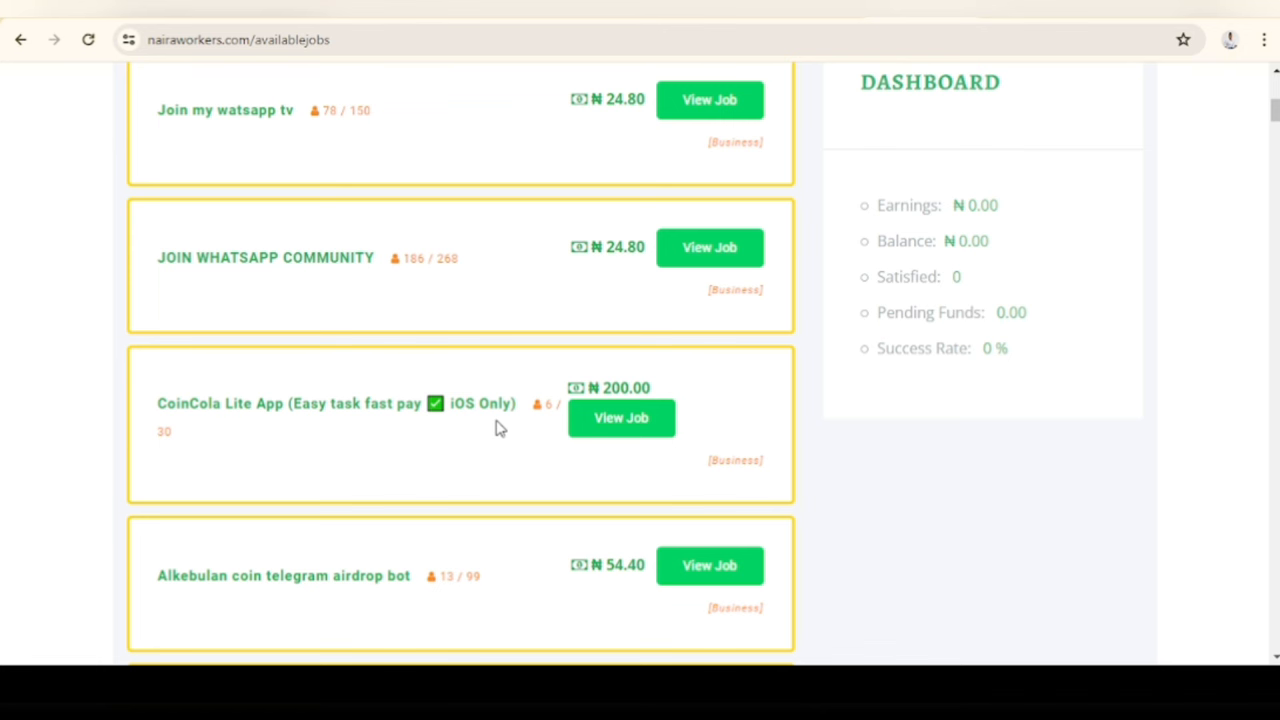
pyautogui.moveTo(504, 424)
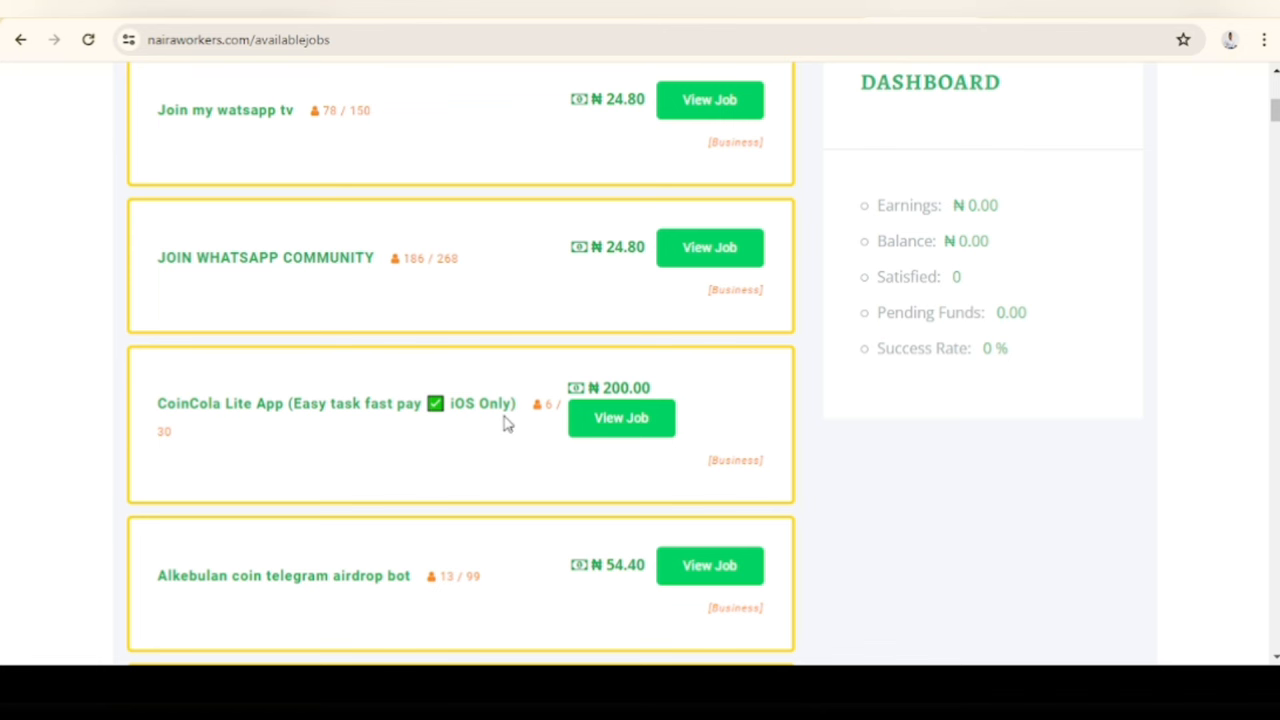
pyautogui.scroll(-3)
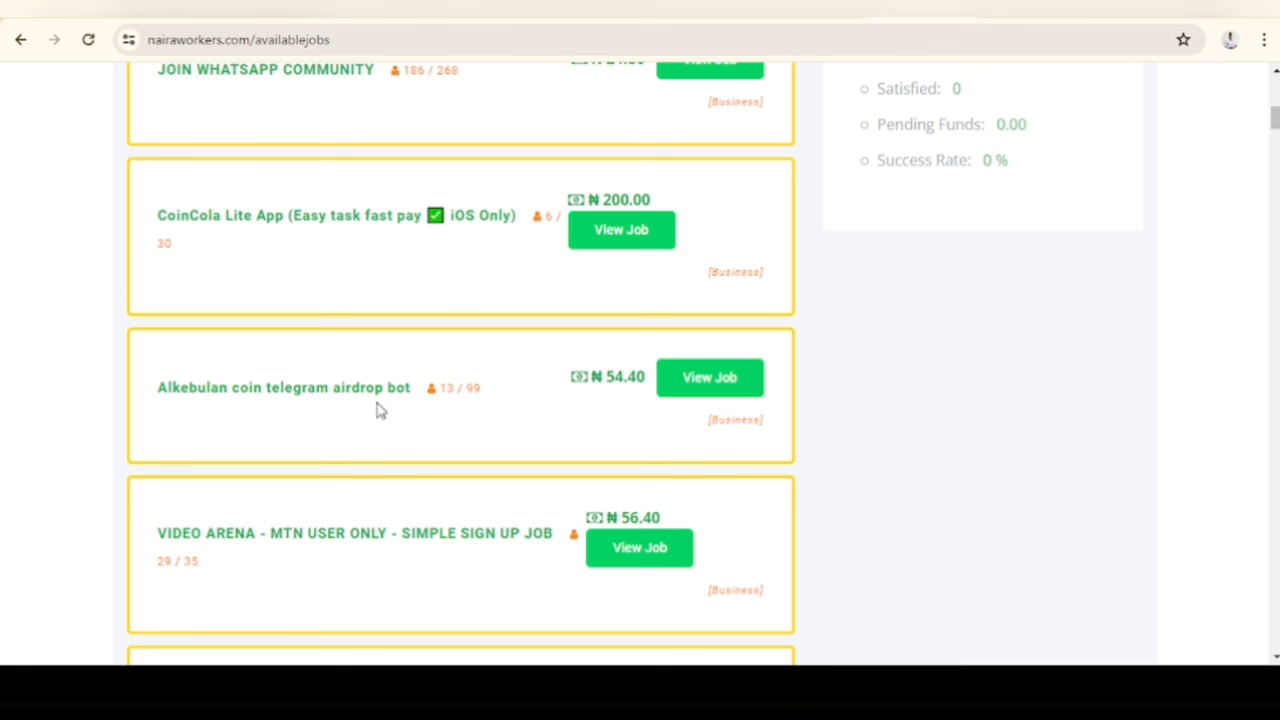
pyautogui.scroll(-3)
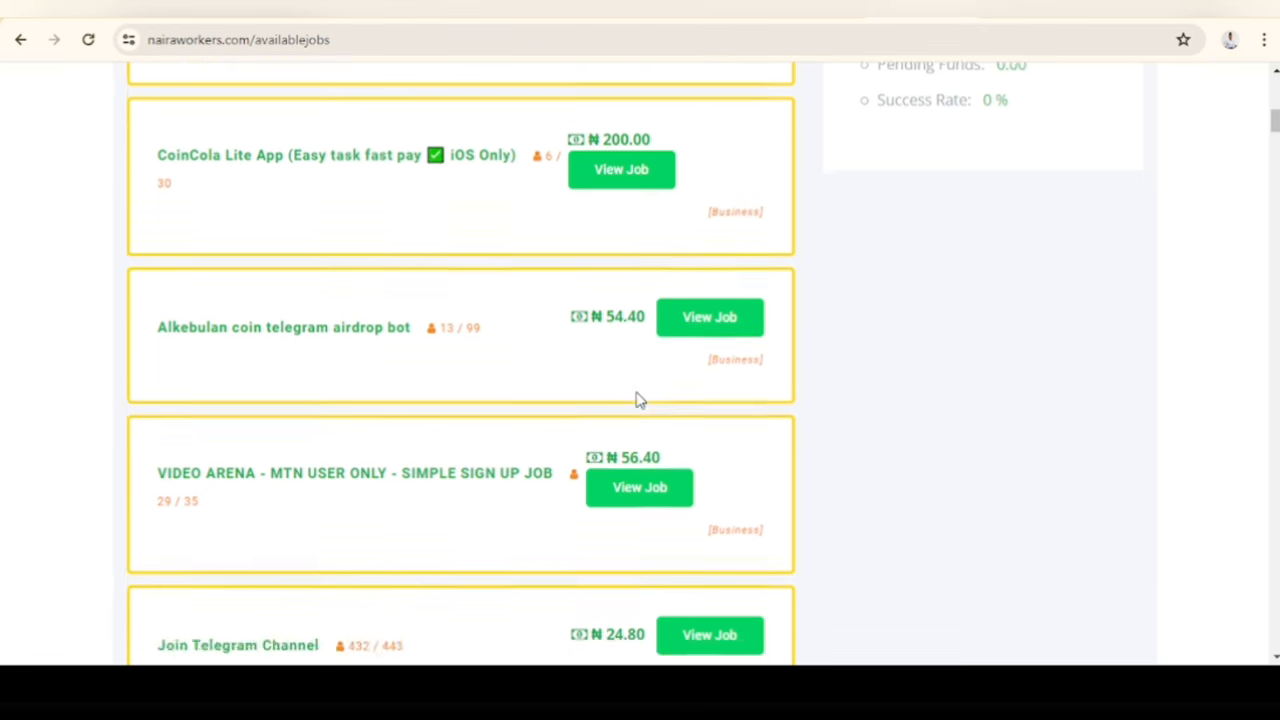
pyautogui.scroll(-3)
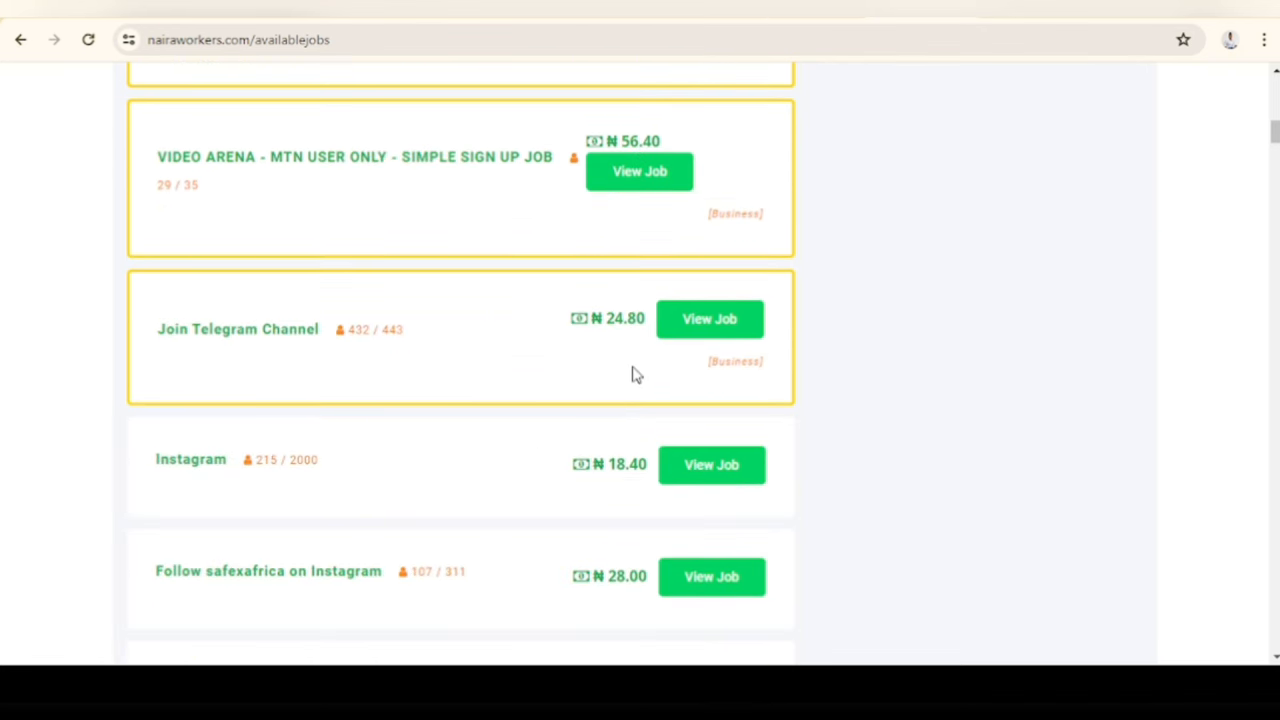
pyautogui.scroll(-3)
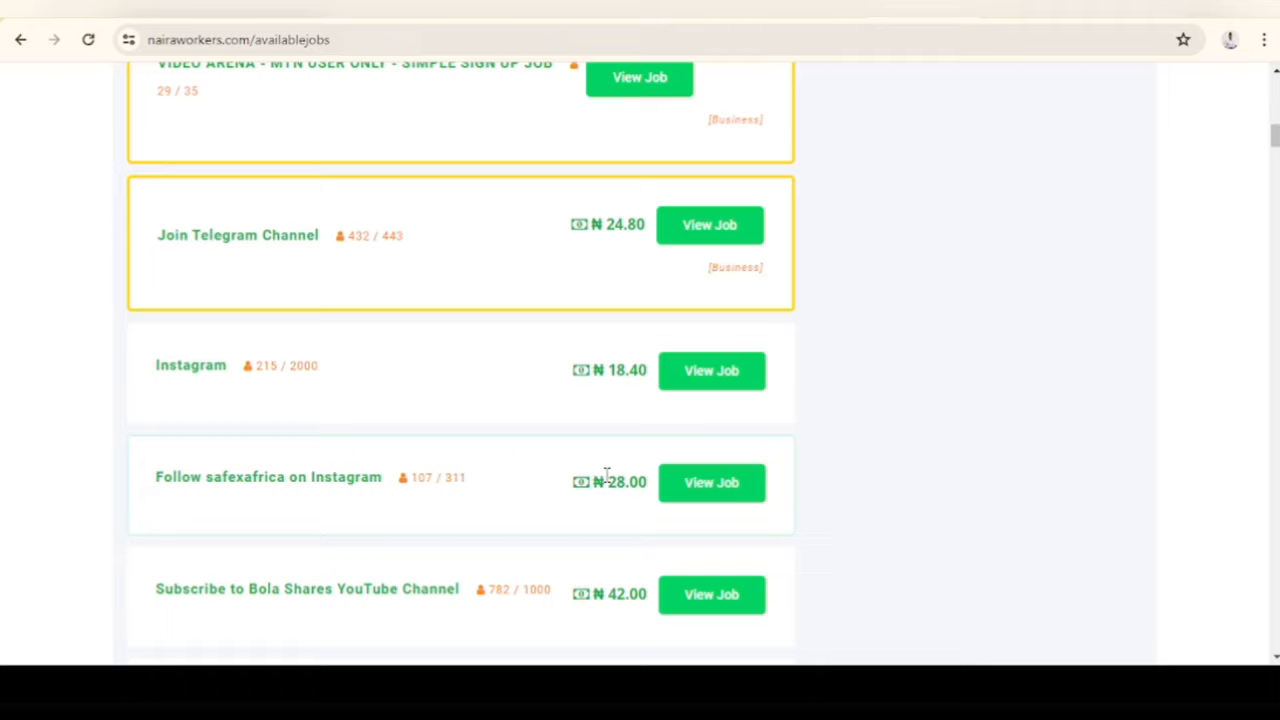
pyautogui.scroll(-3)
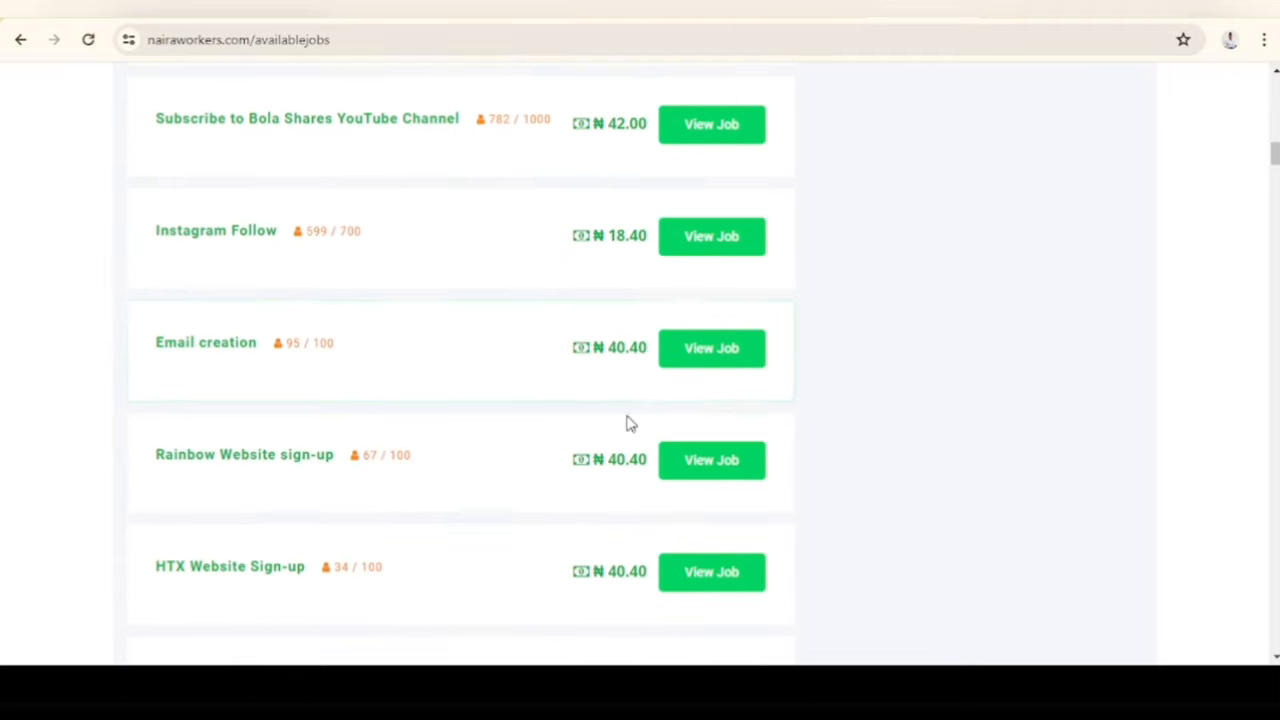
pyautogui.scroll(-3)
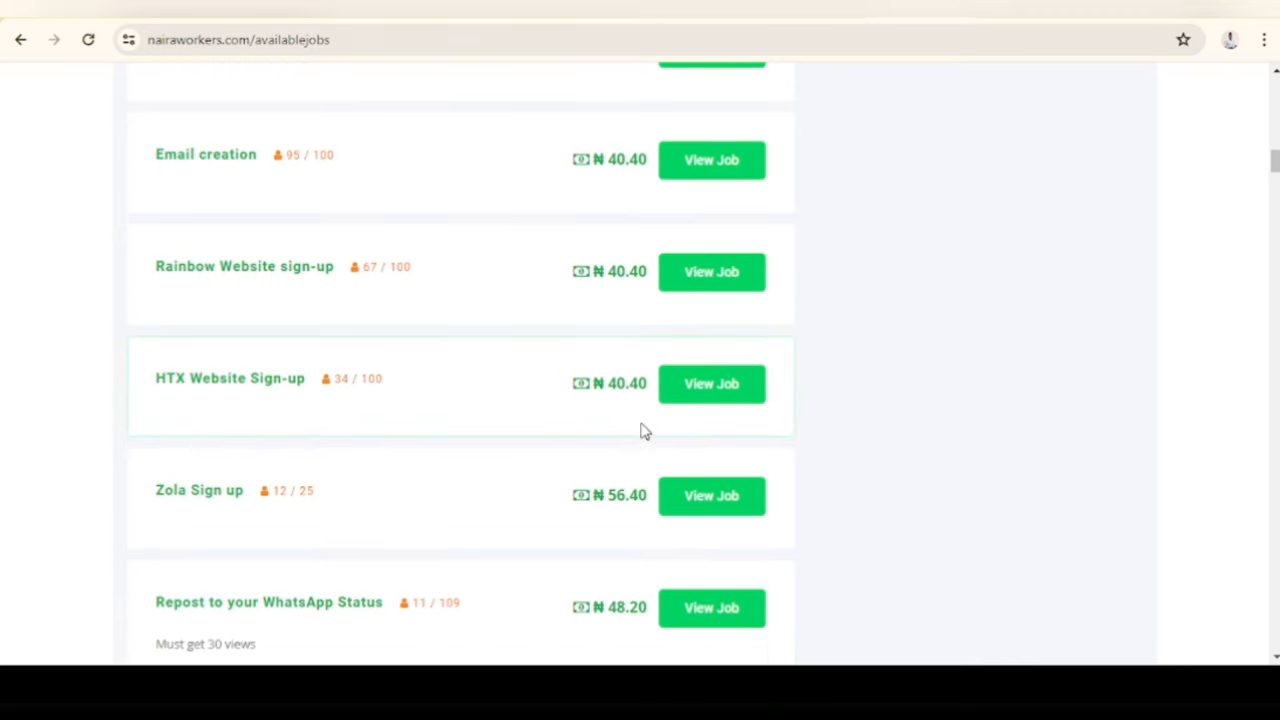
pyautogui.scroll(3)
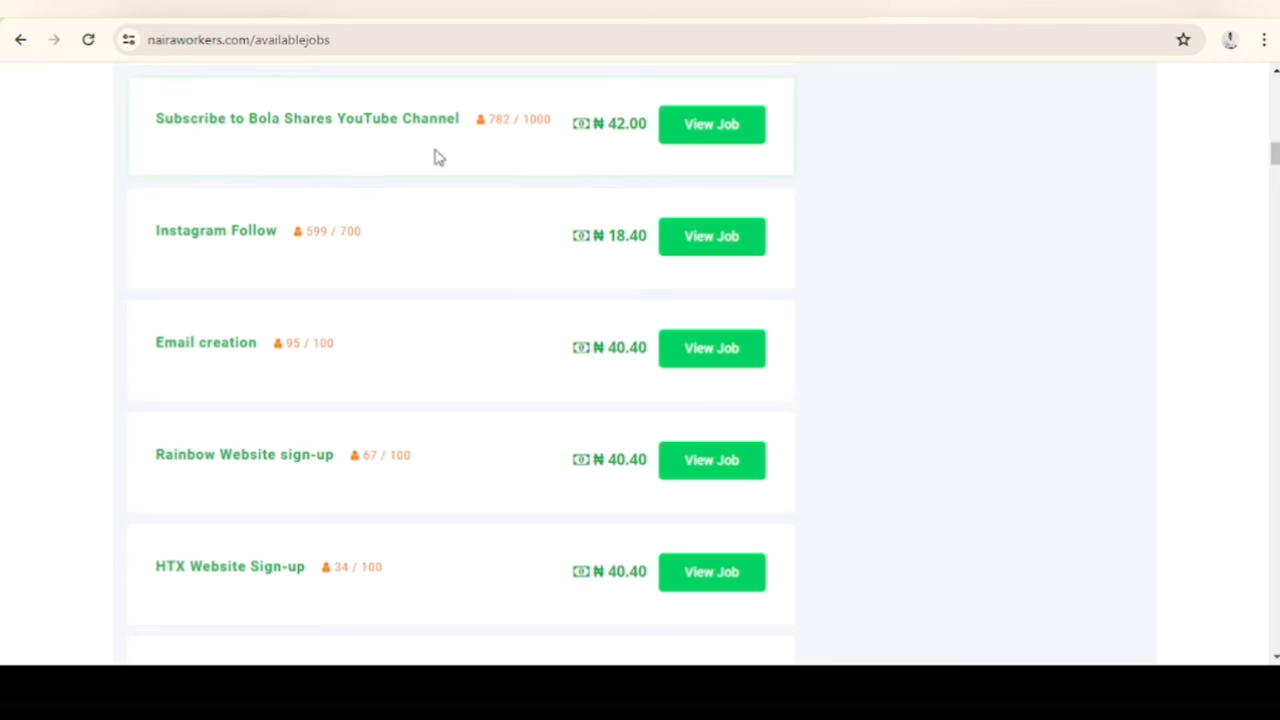
pyautogui.moveTo(530, 280)
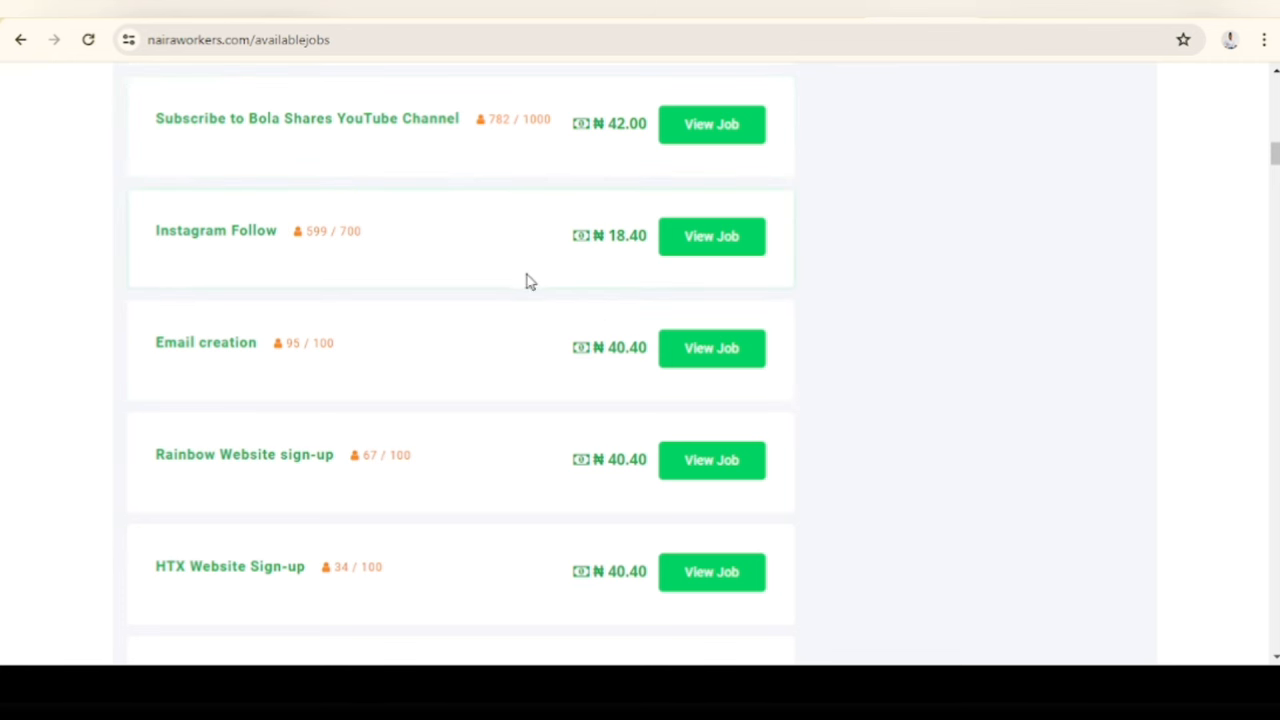
pyautogui.moveTo(256, 130)
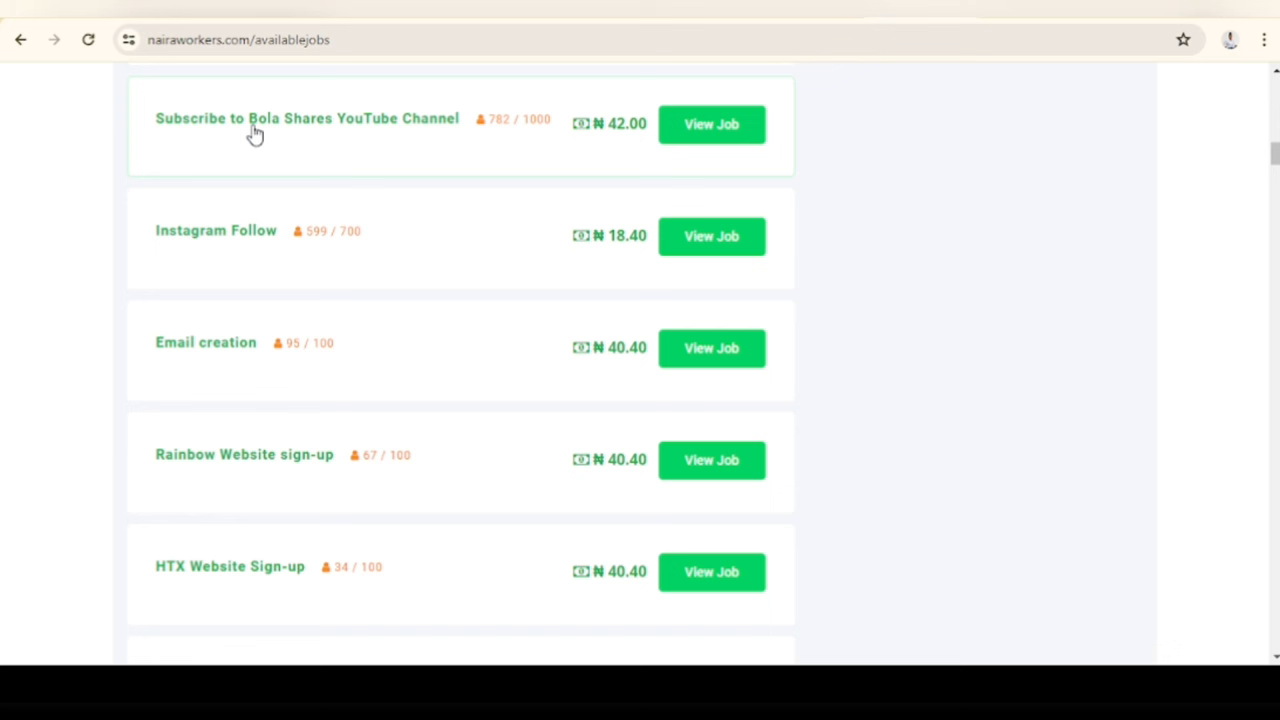
pyautogui.moveTo(344, 140)
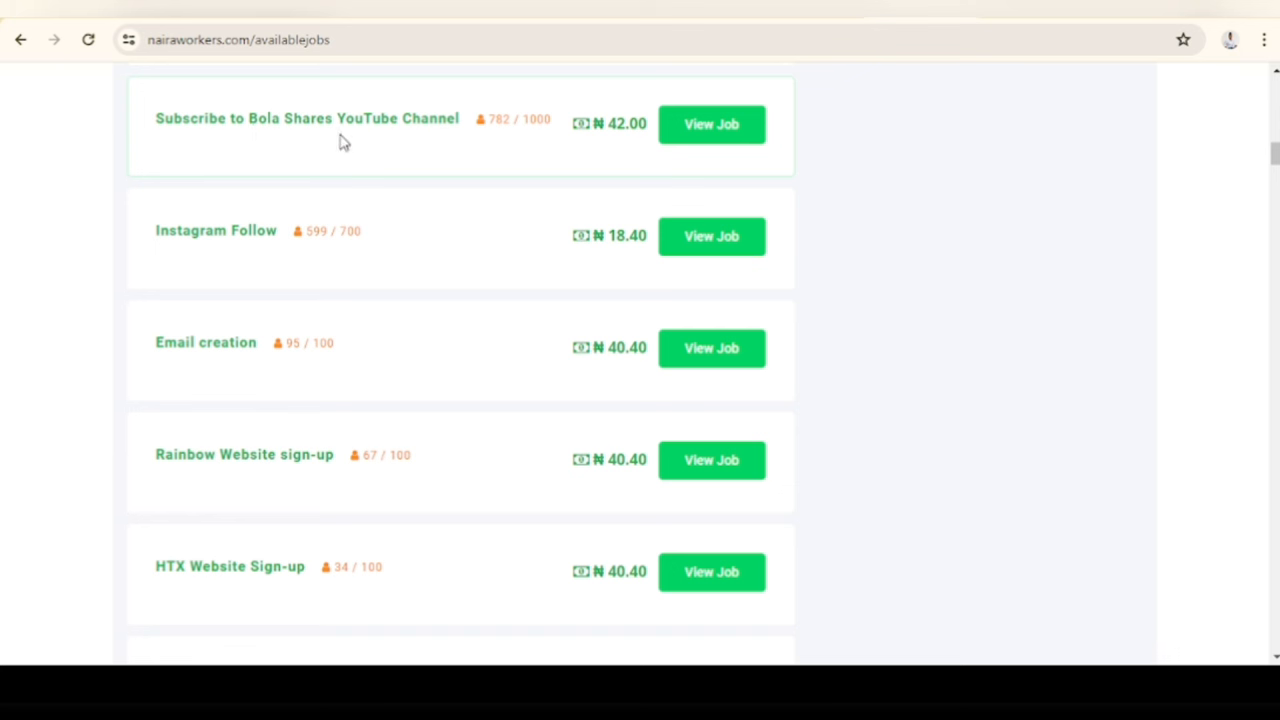
pyautogui.moveTo(472, 122)
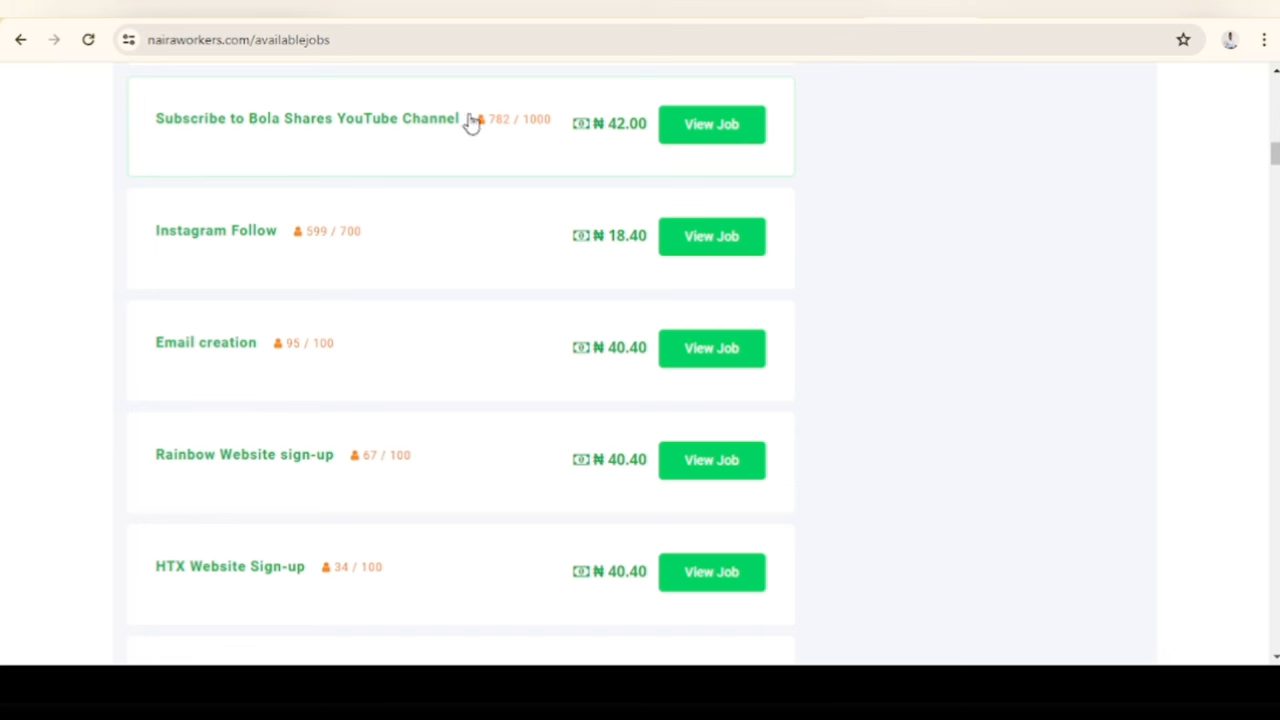
pyautogui.click(712, 124)
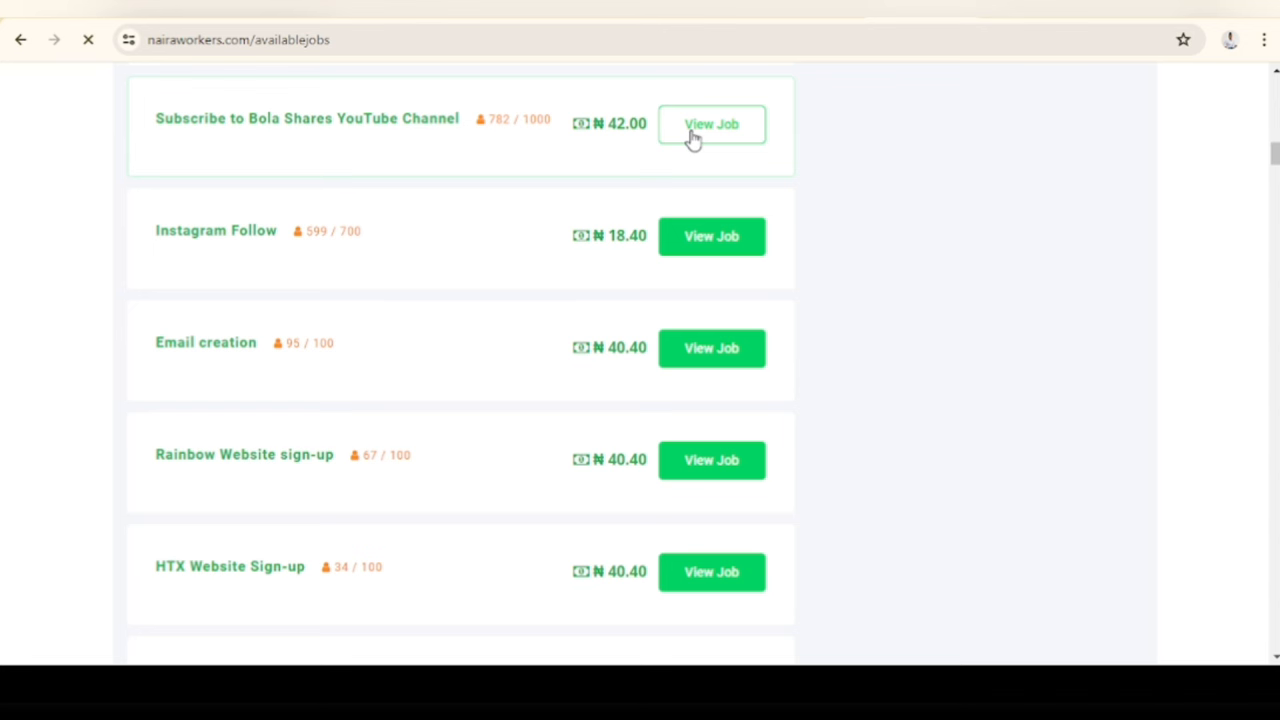
pyautogui.click(712, 124)
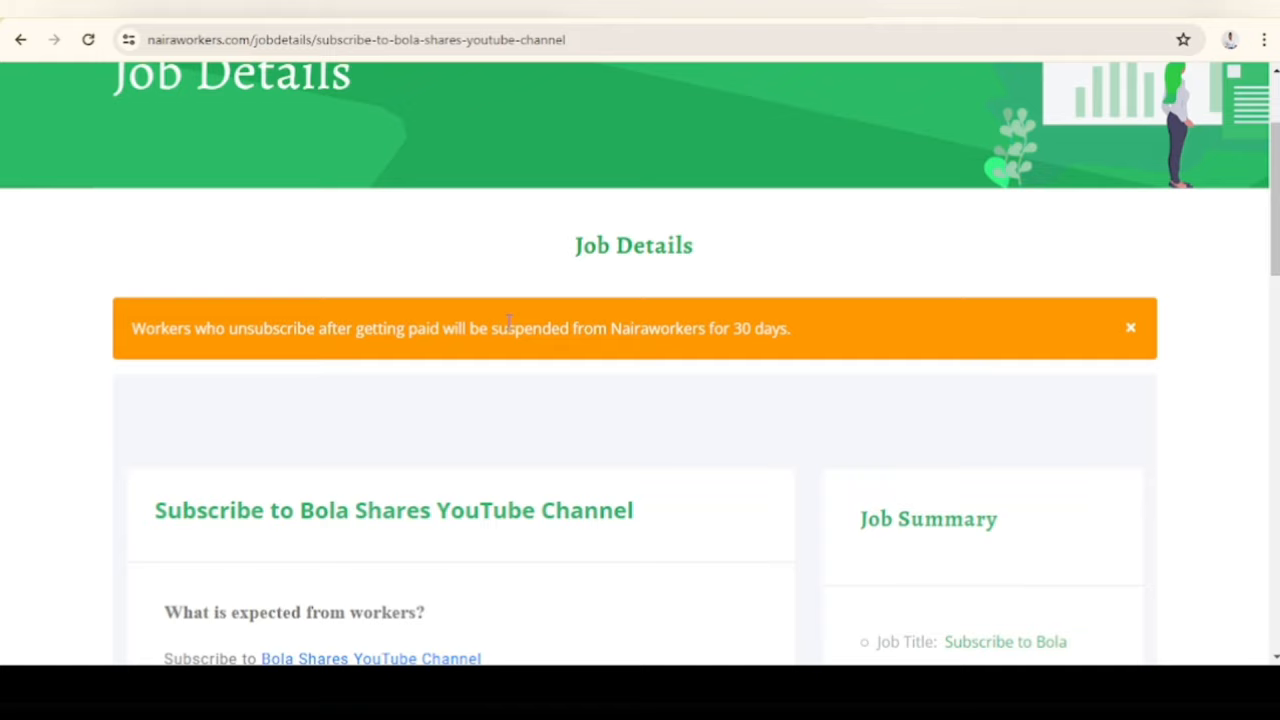
pyautogui.scroll(-3)
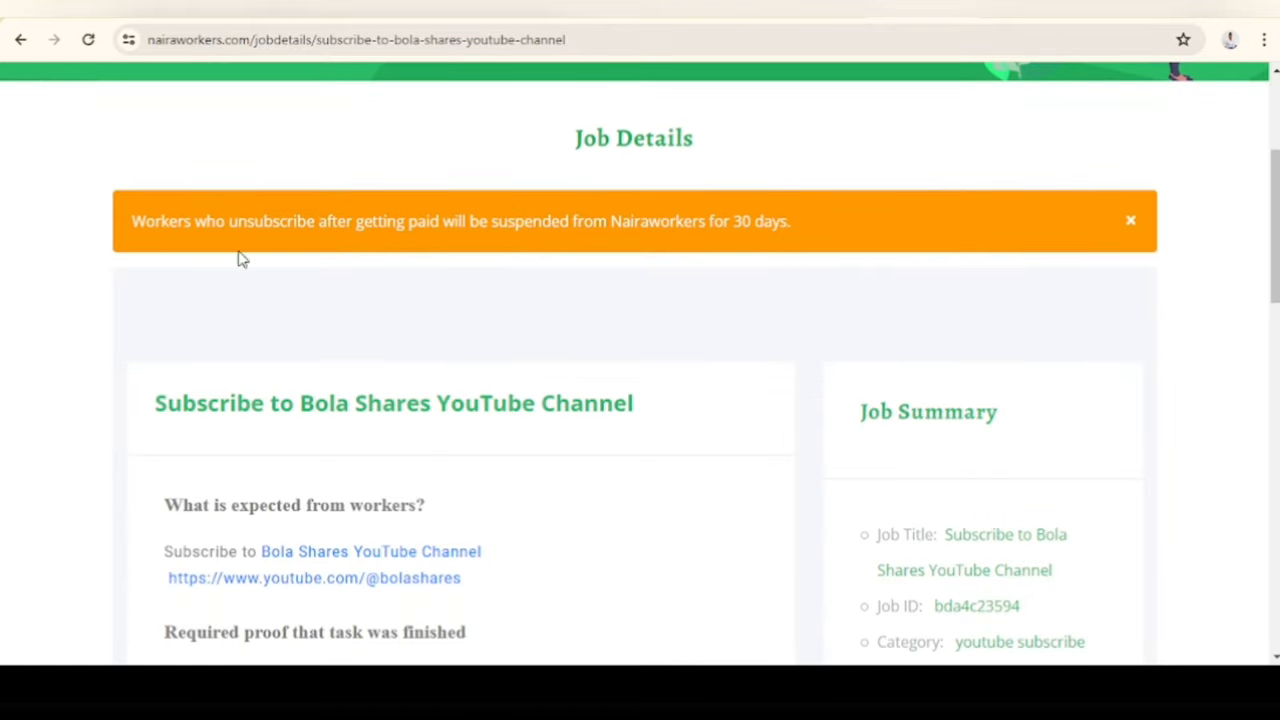
pyautogui.moveTo(412, 250)
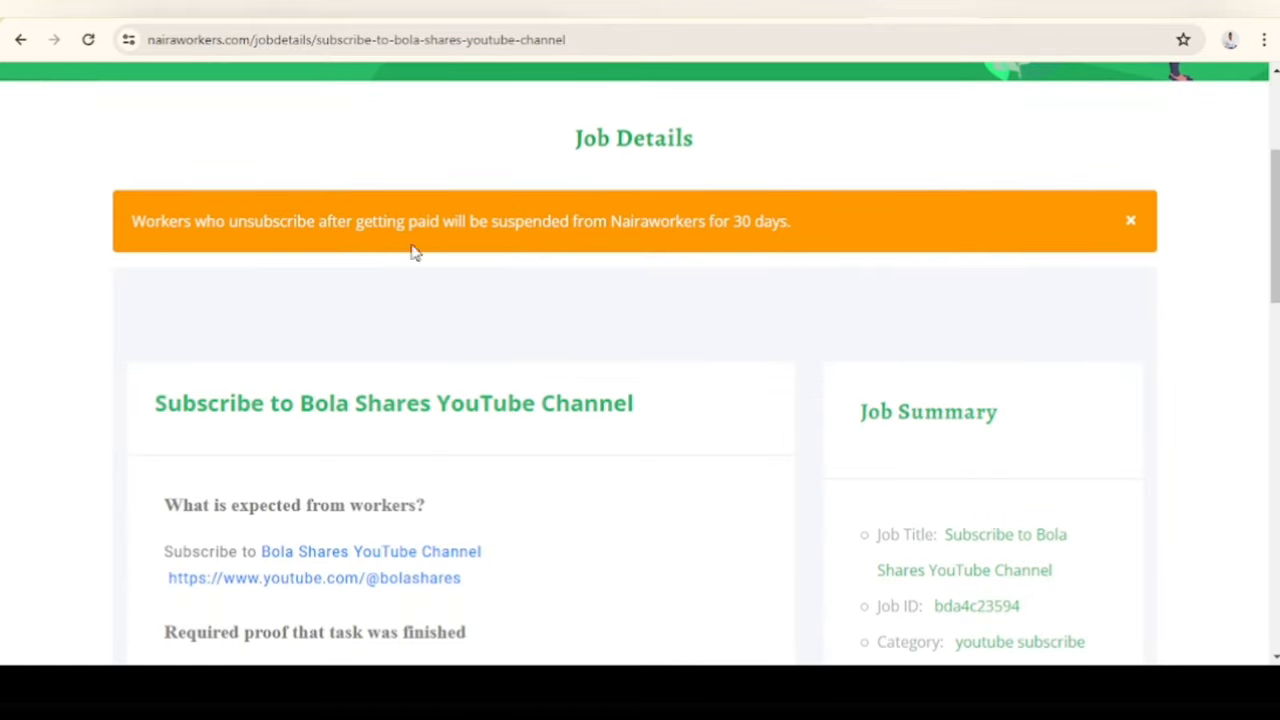
pyautogui.moveTo(600, 248)
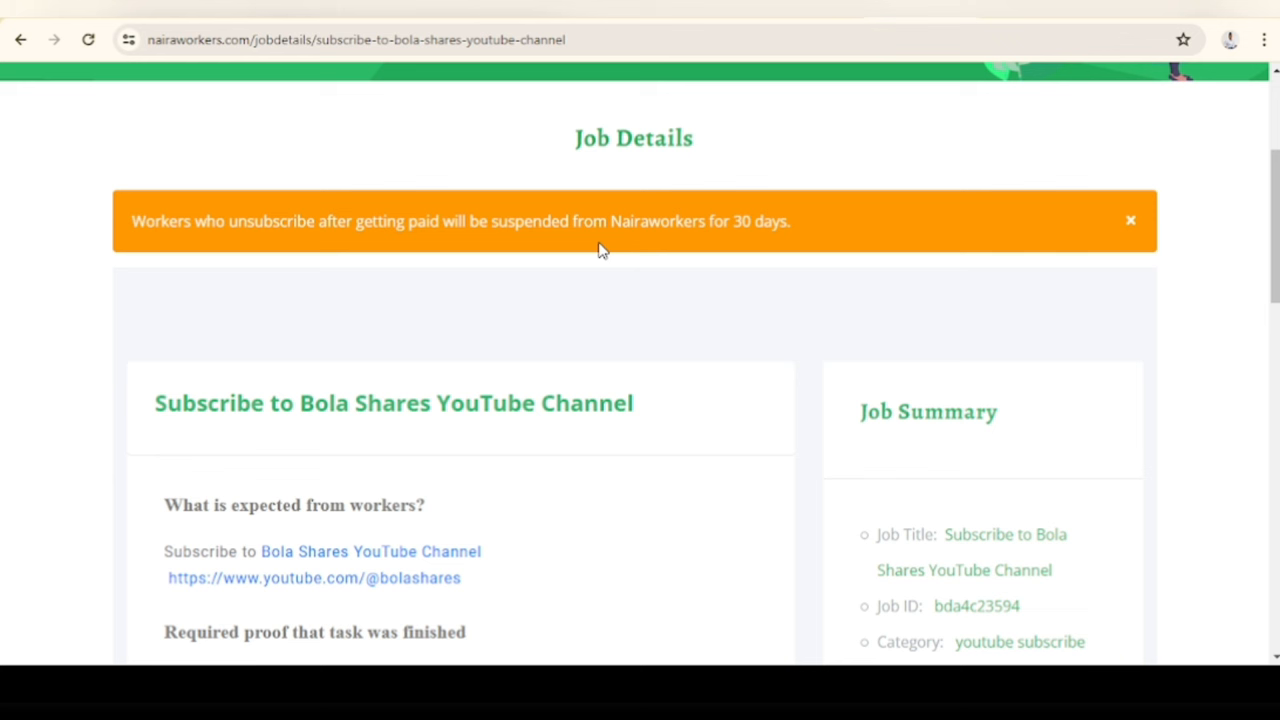
pyautogui.moveTo(676, 240)
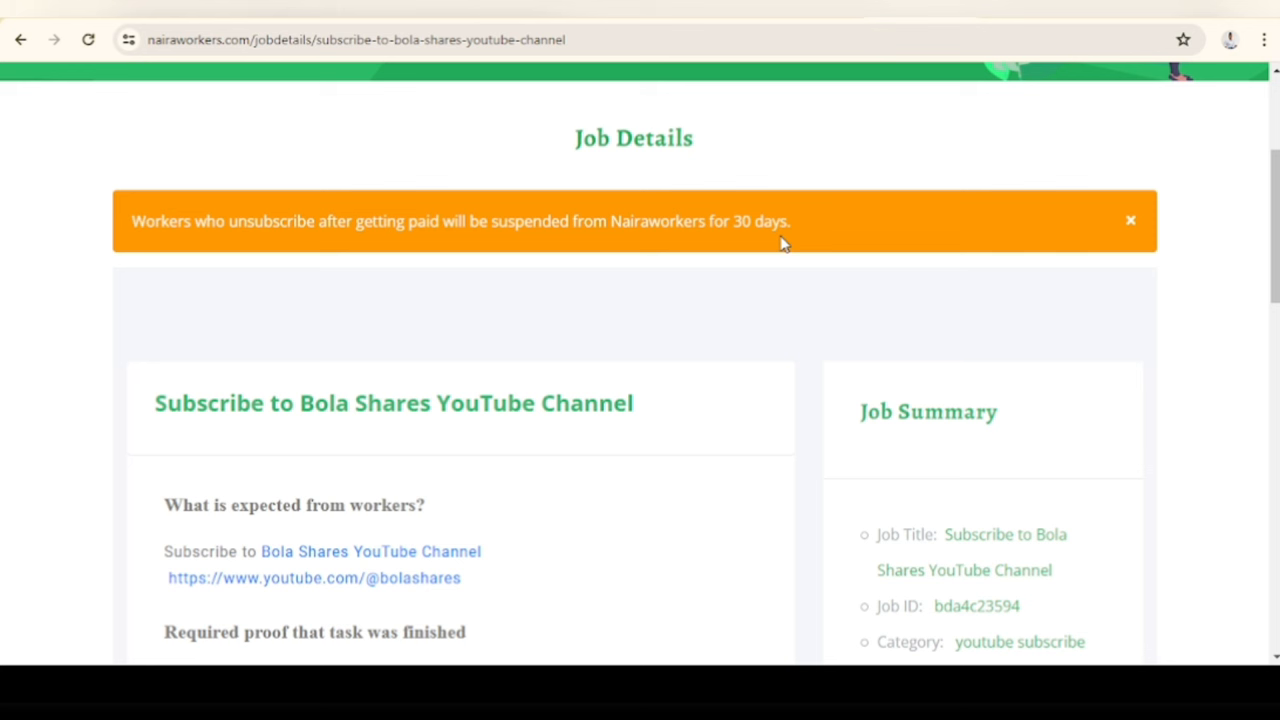
pyautogui.moveTo(656, 292)
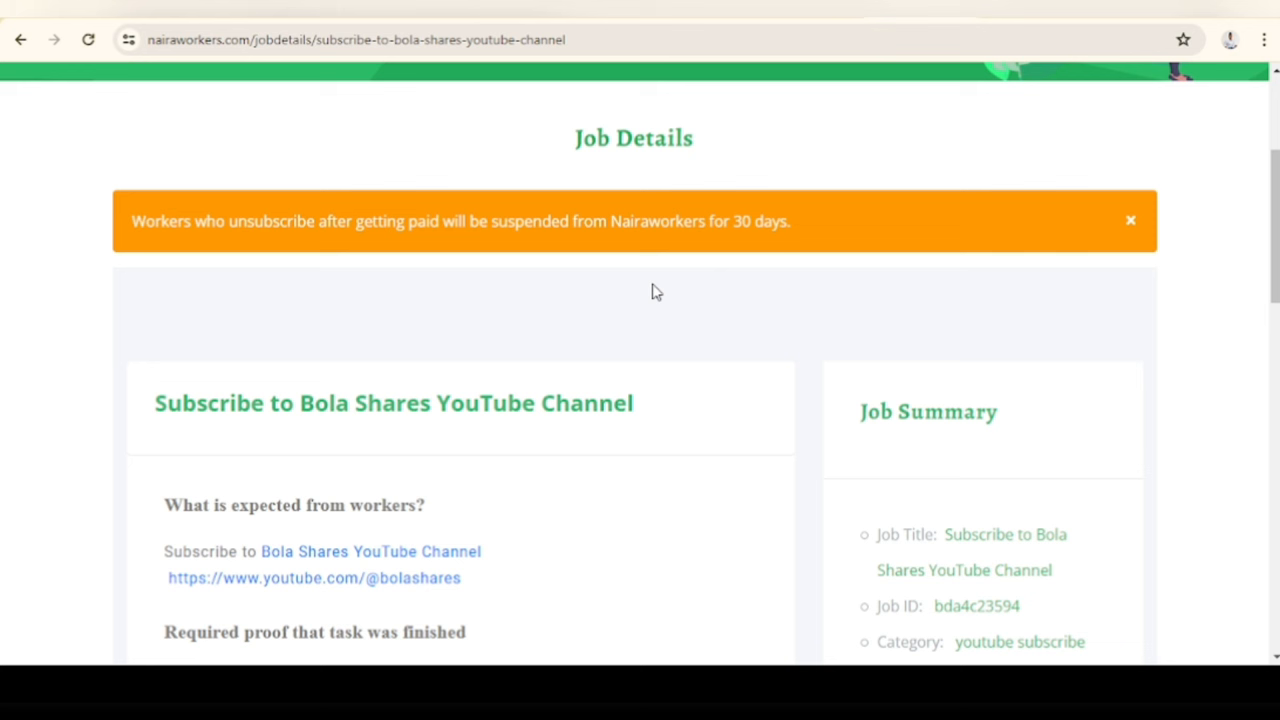
pyautogui.moveTo(688, 306)
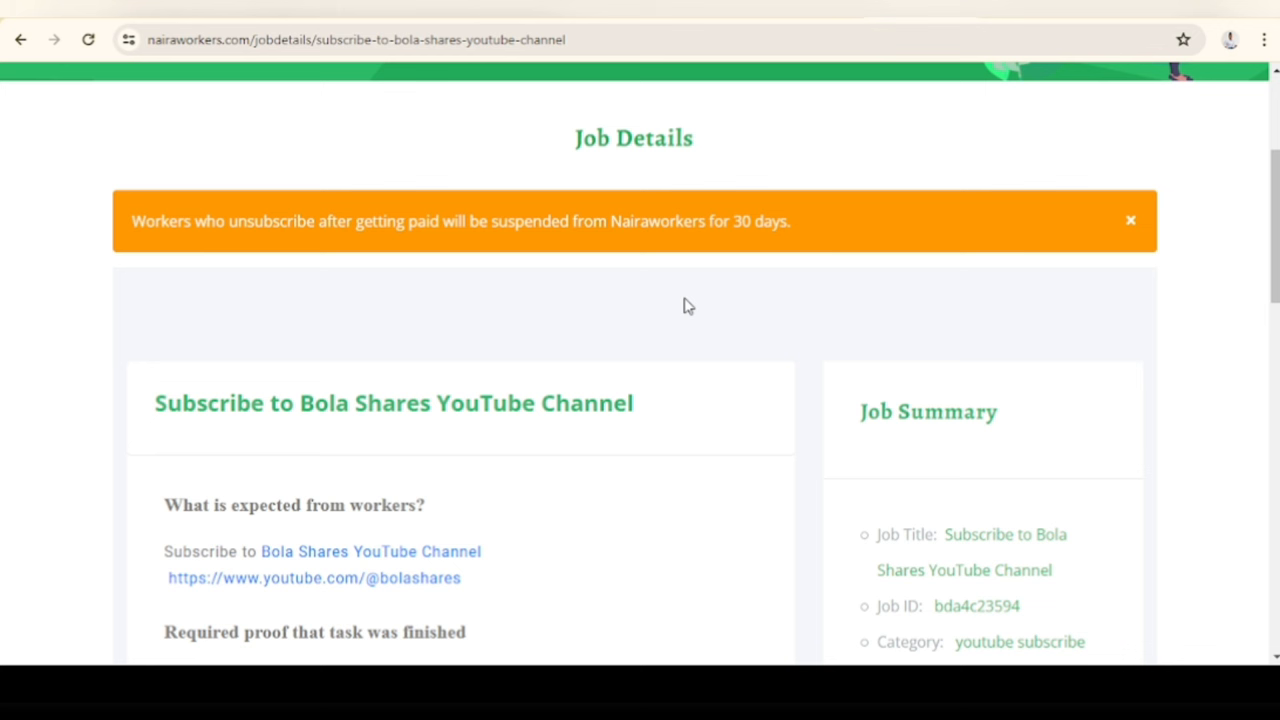
pyautogui.moveTo(684, 304)
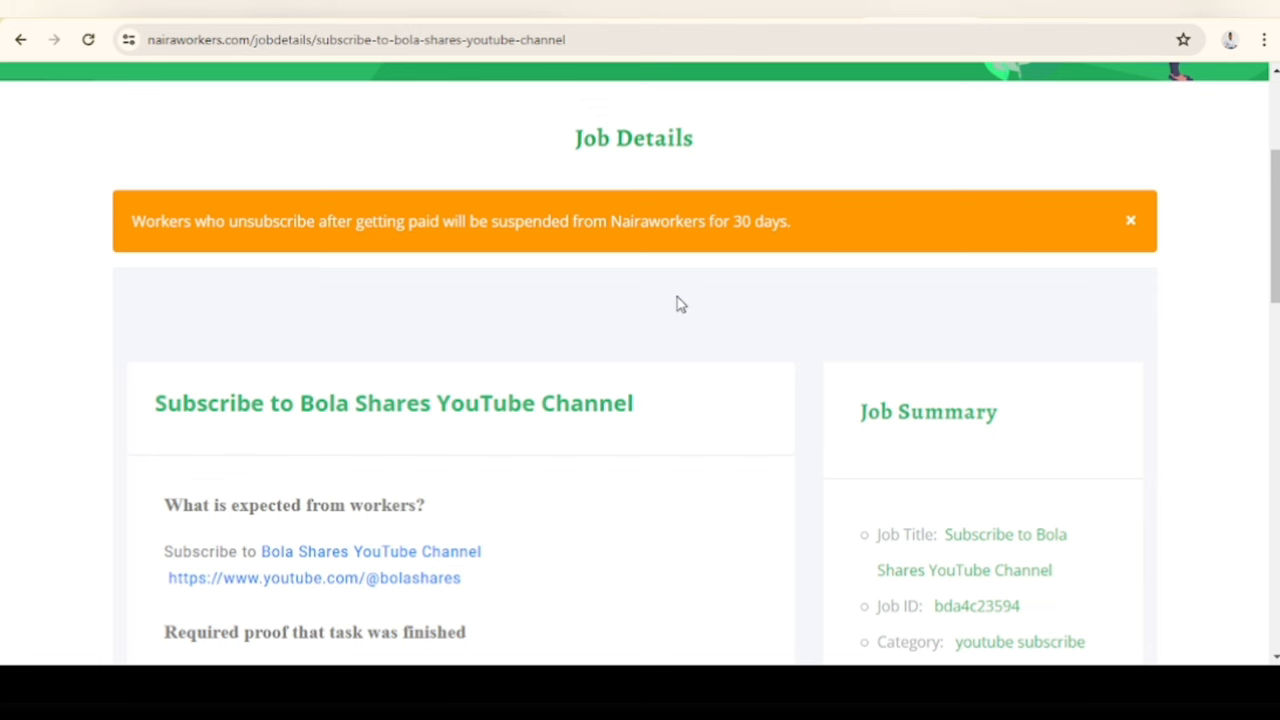
pyautogui.moveTo(674, 308)
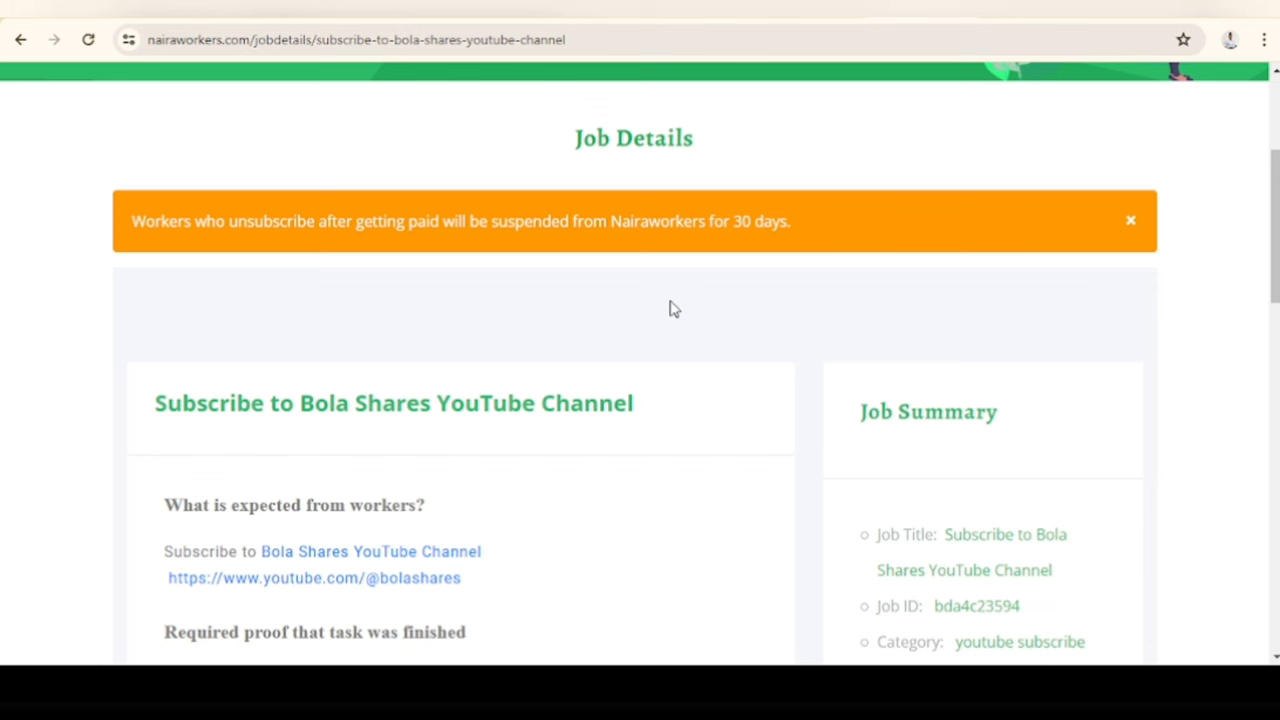
pyautogui.scroll(-3)
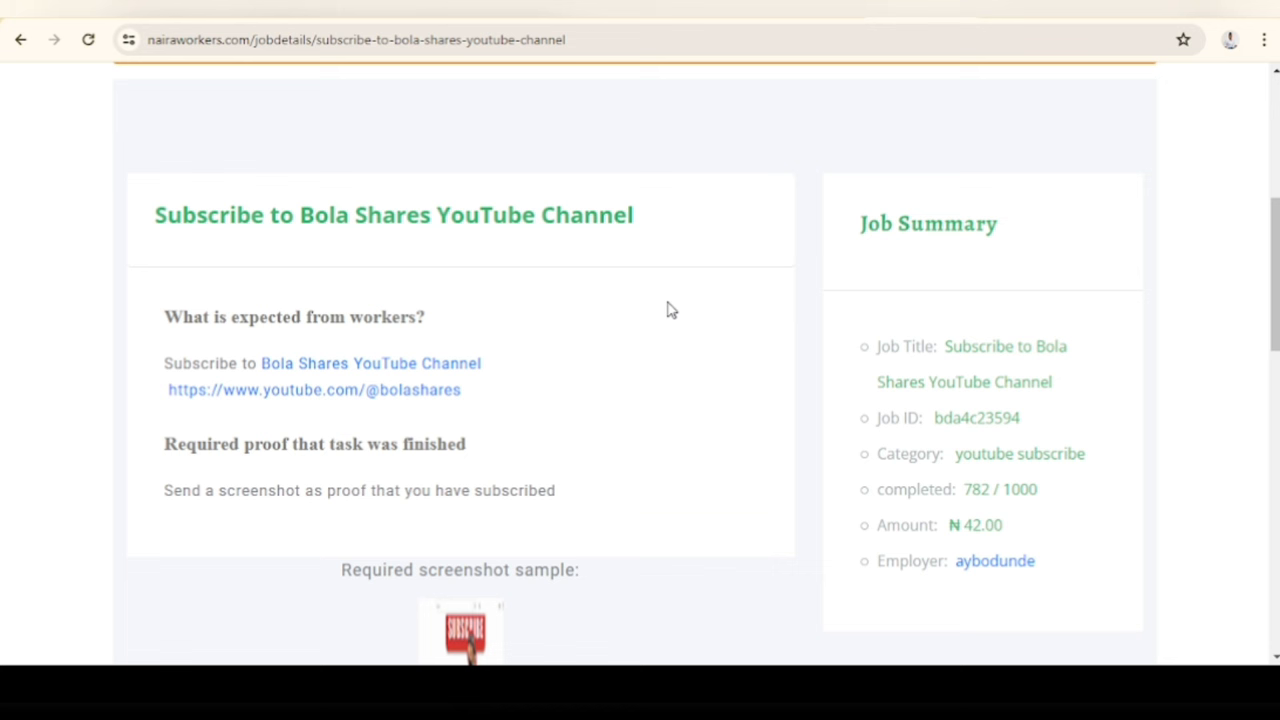
pyautogui.moveTo(952, 512)
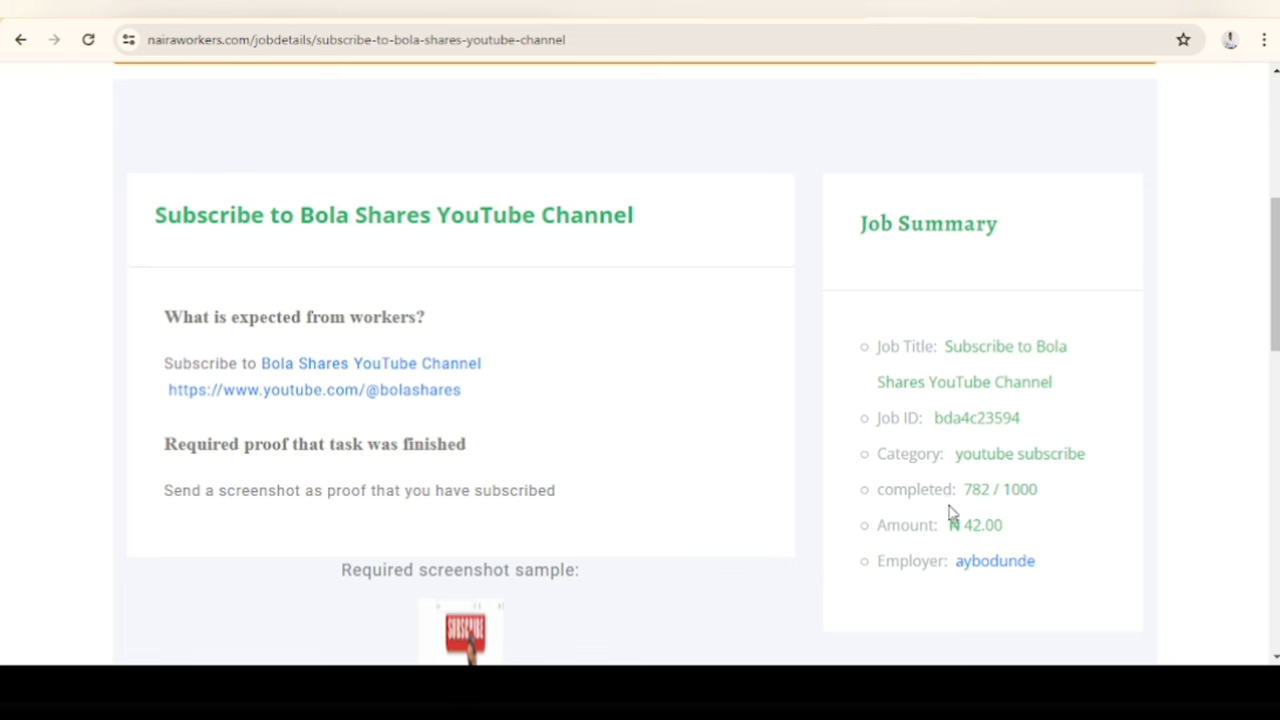
pyautogui.moveTo(988, 510)
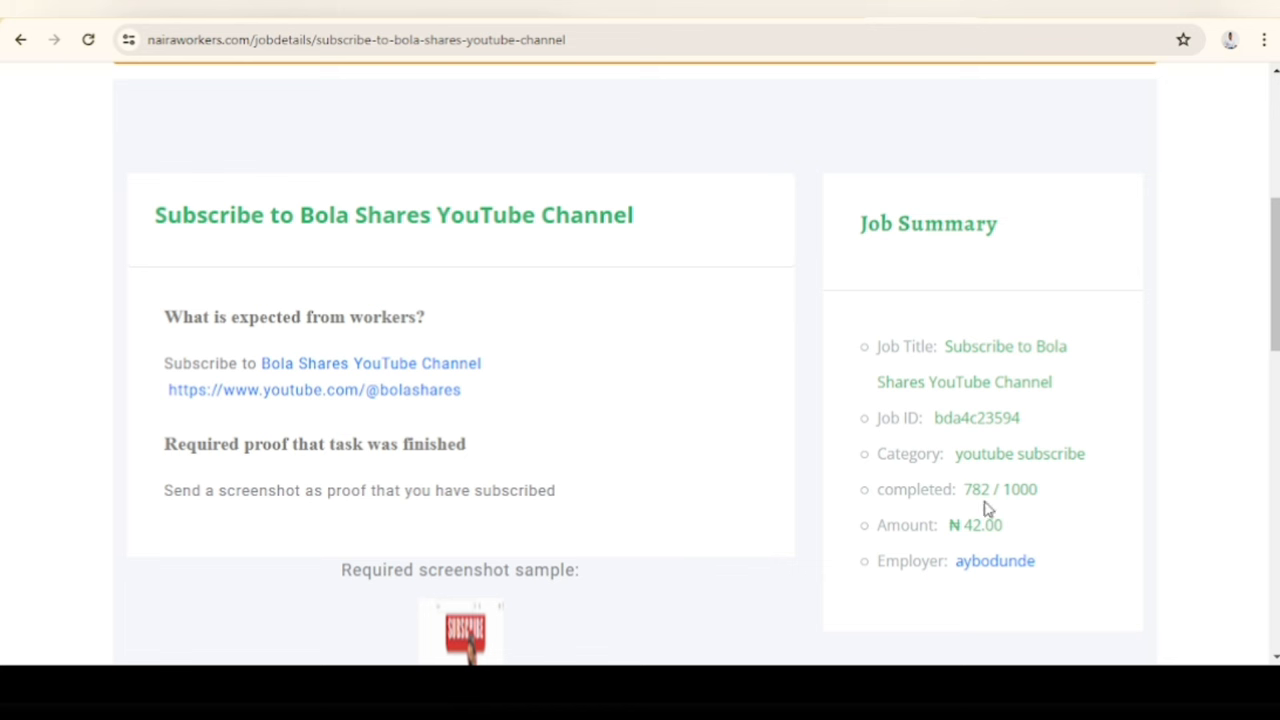
pyautogui.moveTo(988, 502)
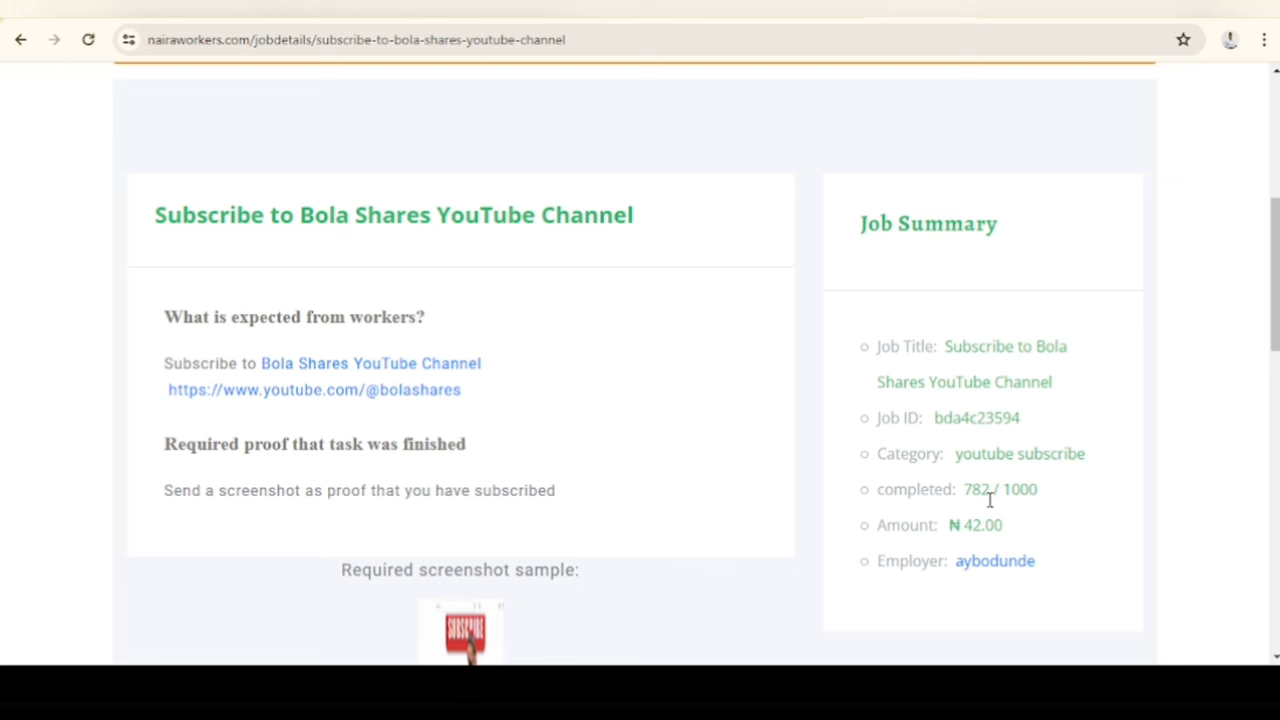
pyautogui.moveTo(1028, 488)
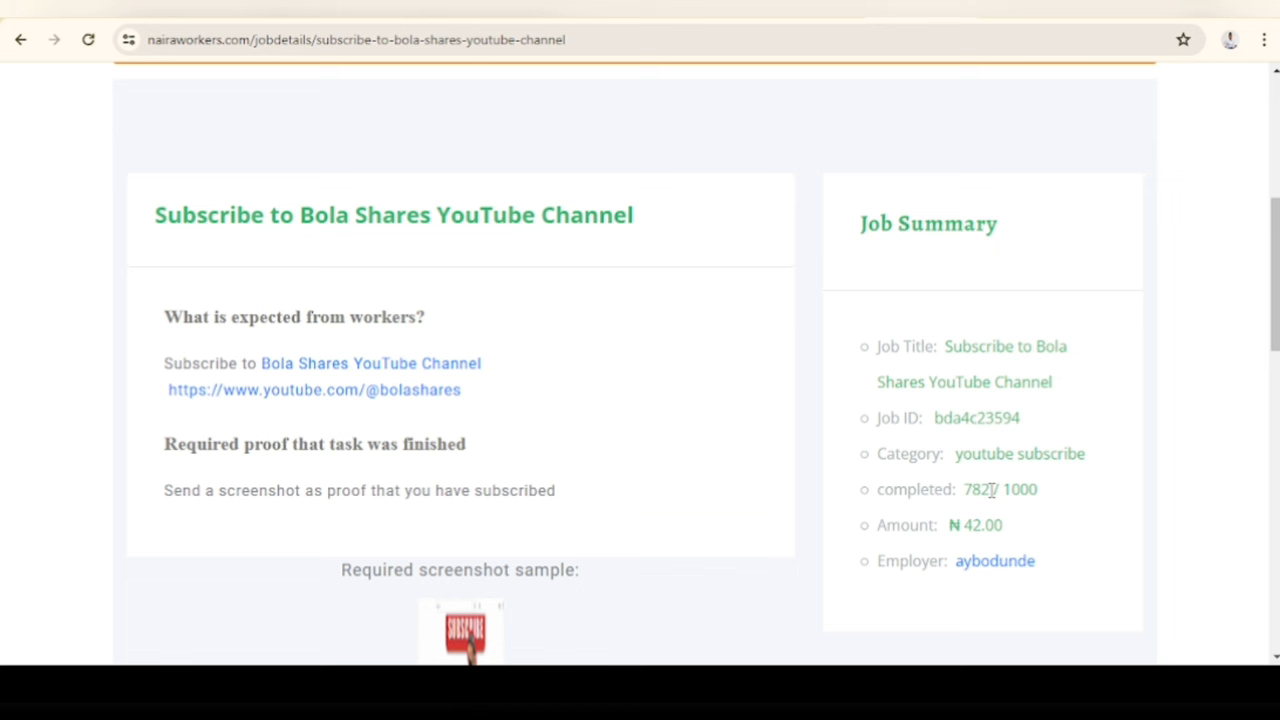
pyautogui.moveTo(988, 490)
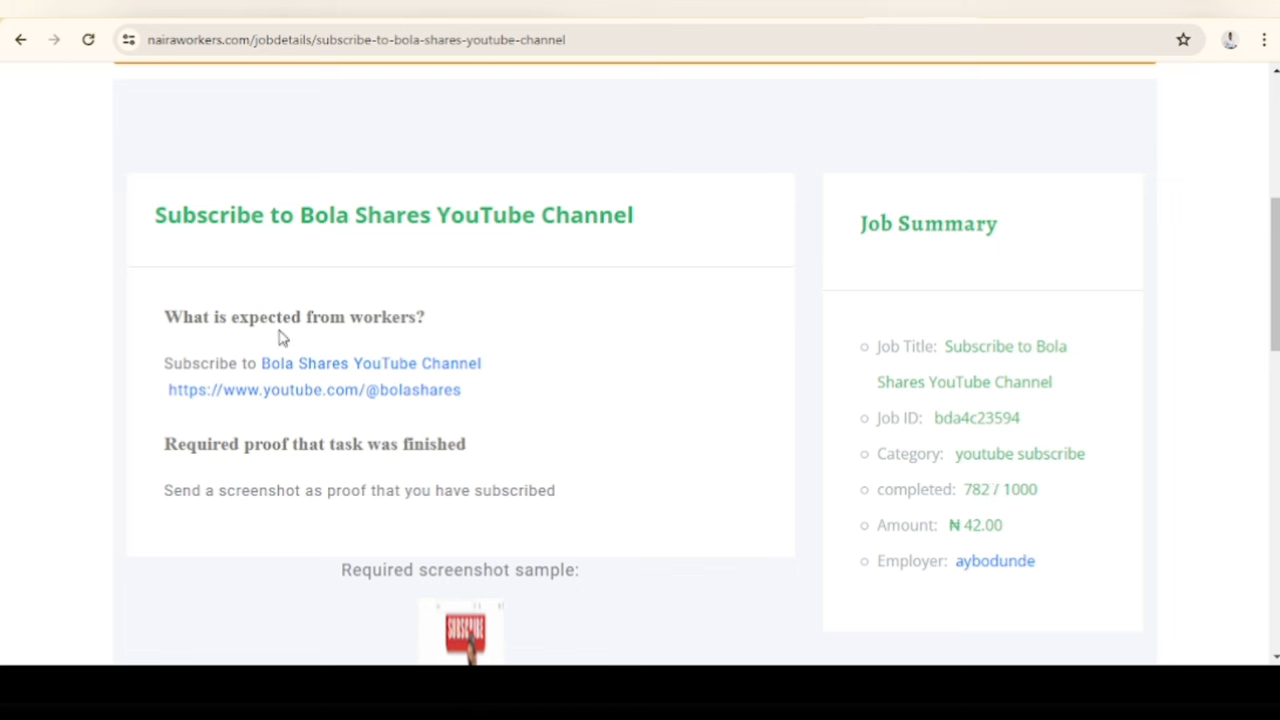
pyautogui.moveTo(358, 340)
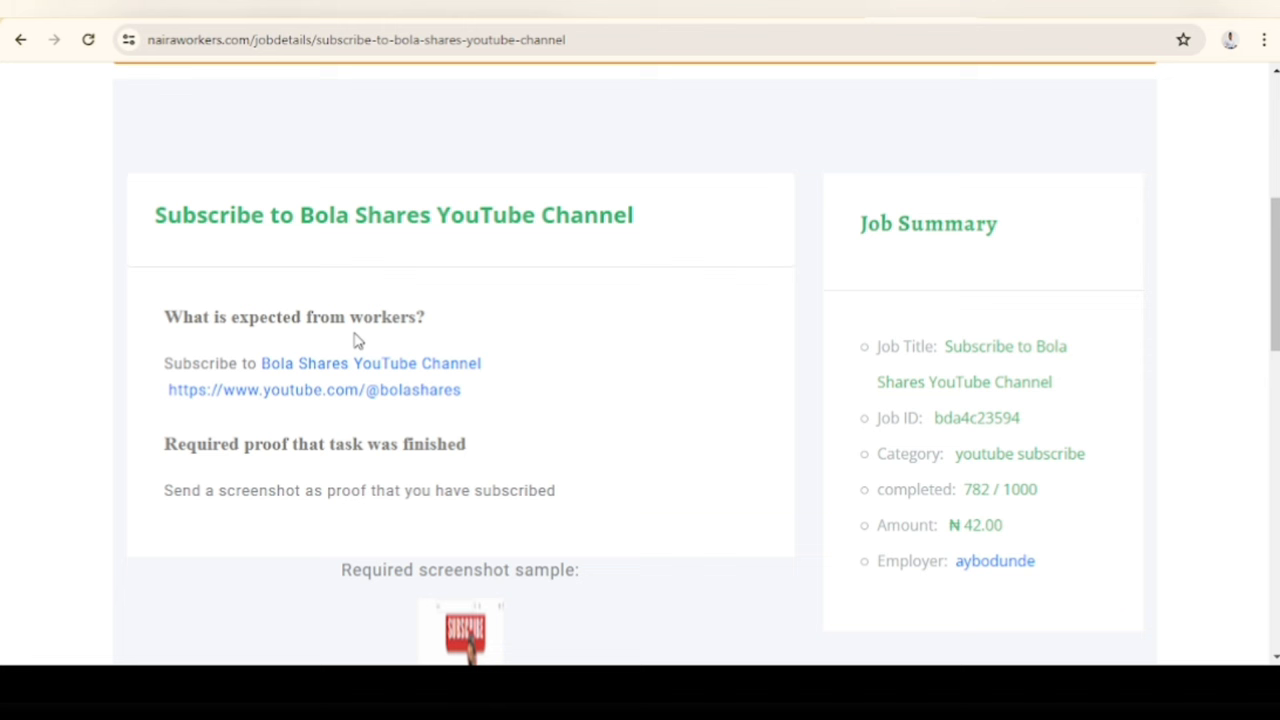
pyautogui.moveTo(352, 400)
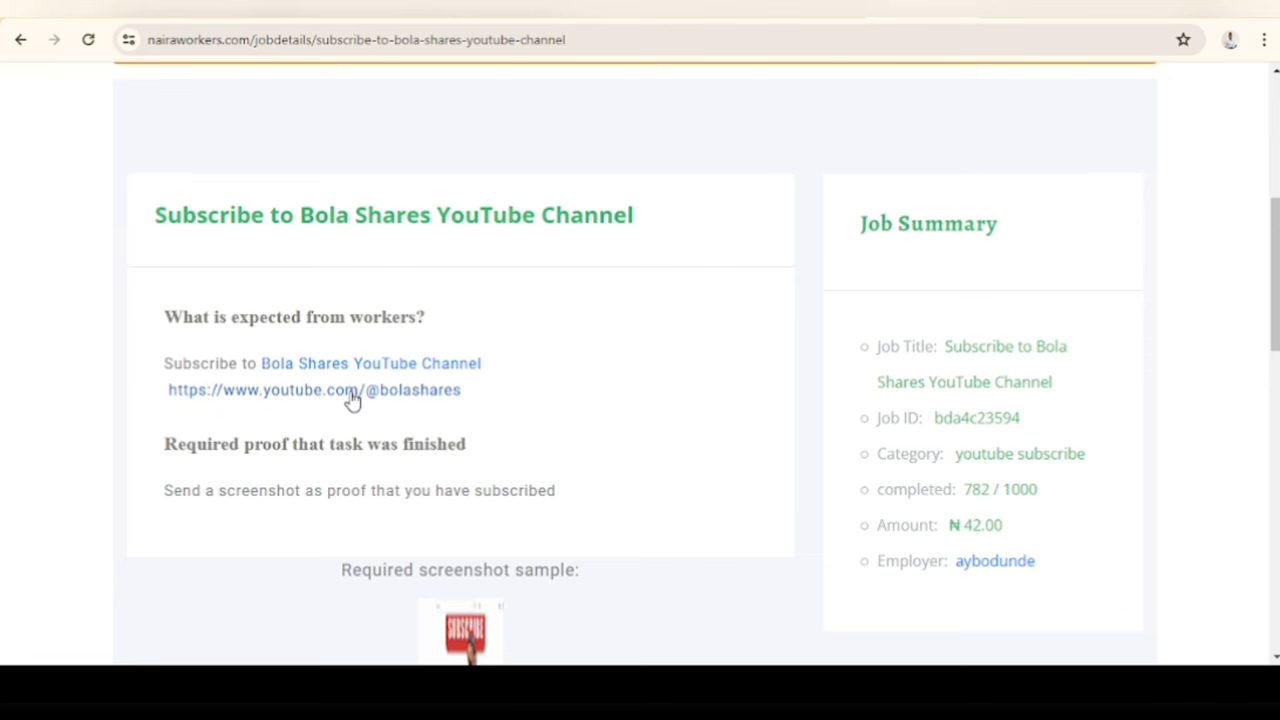
pyautogui.scroll(-3)
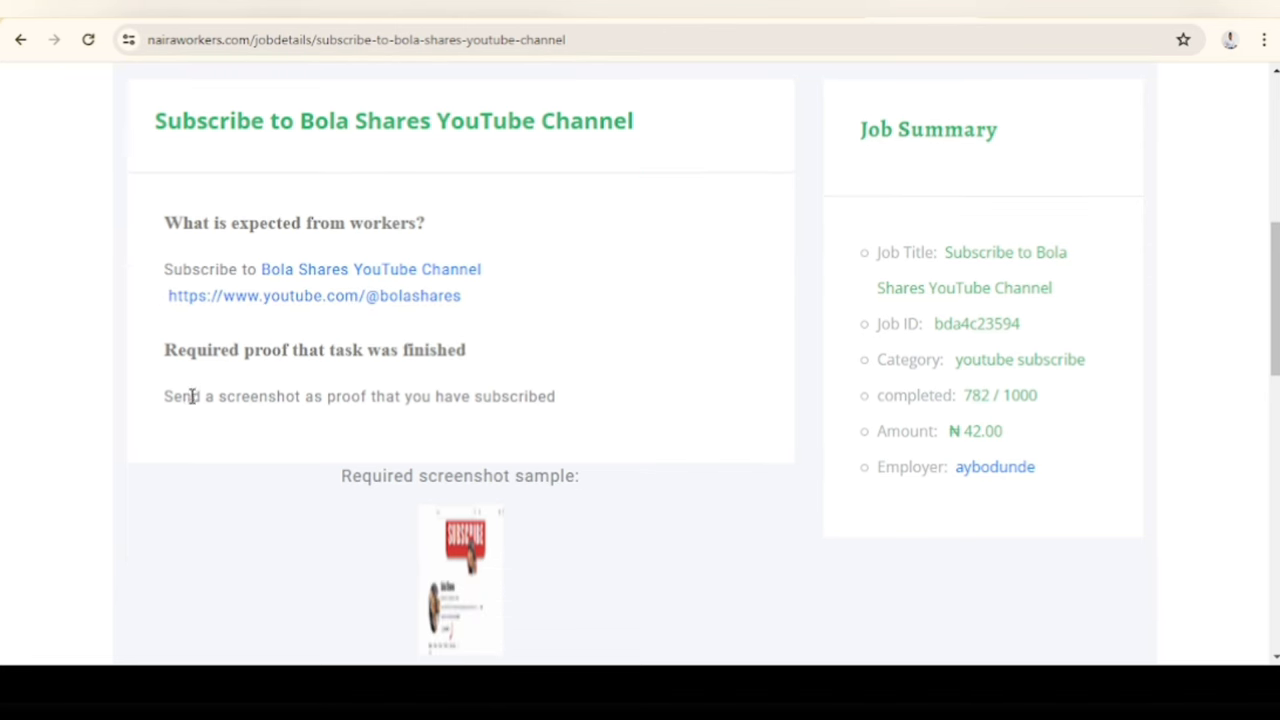
pyautogui.moveTo(362, 400)
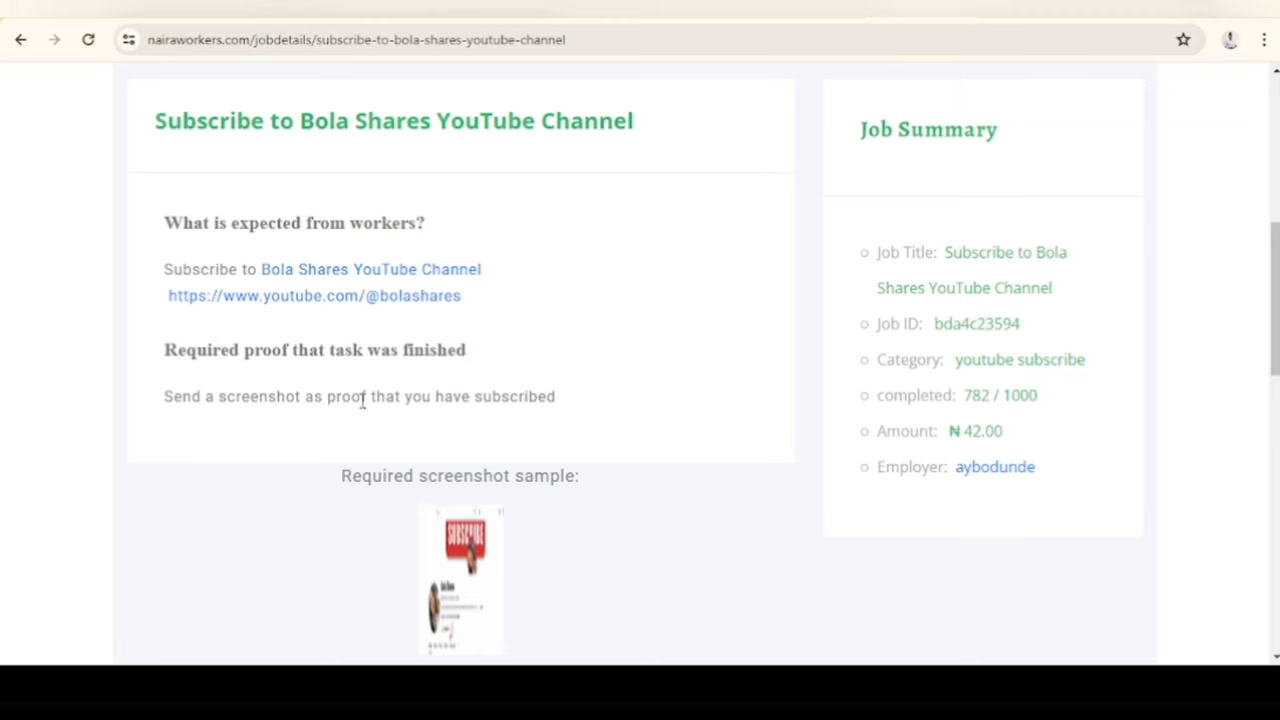
pyautogui.scroll(-3)
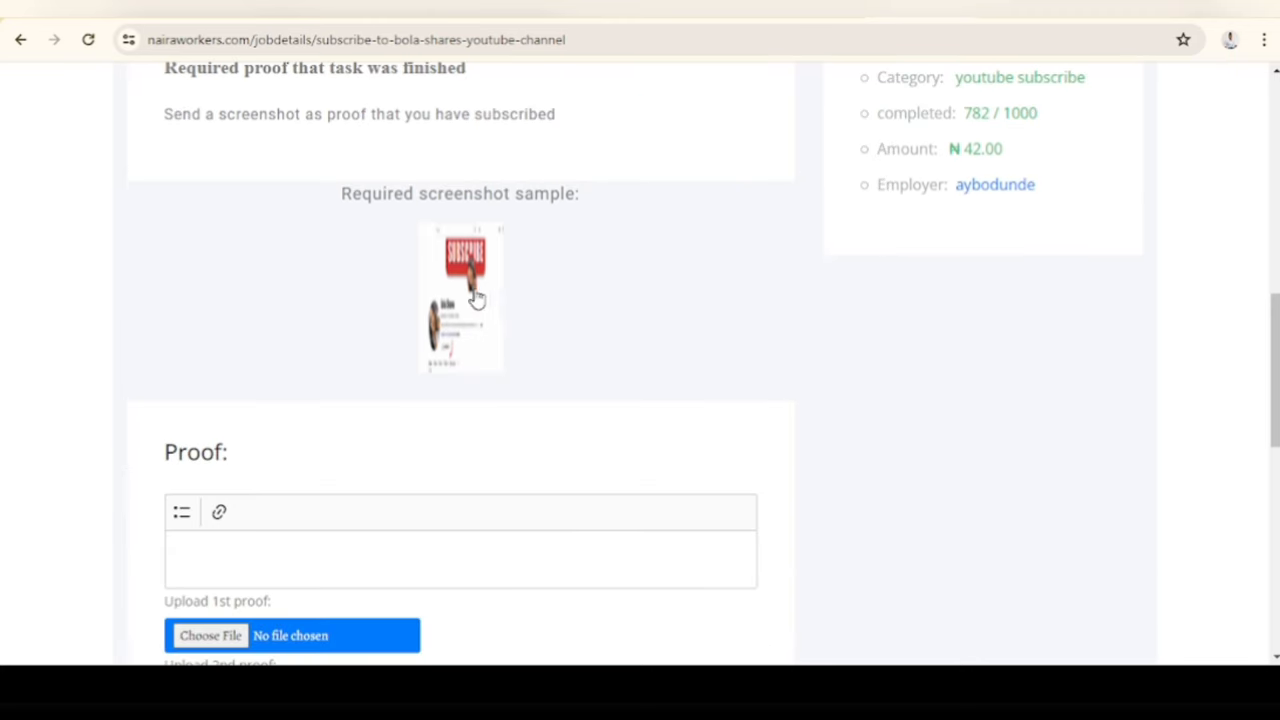
pyautogui.scroll(-3)
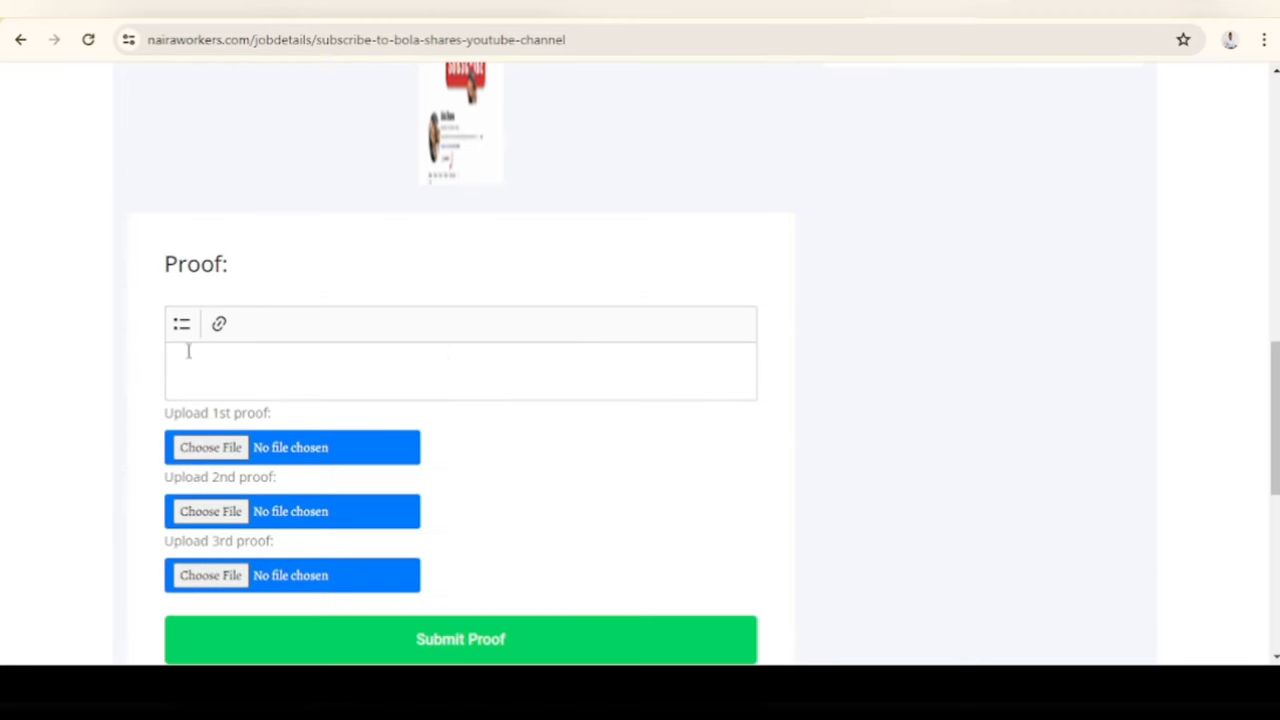
pyautogui.moveTo(280, 368)
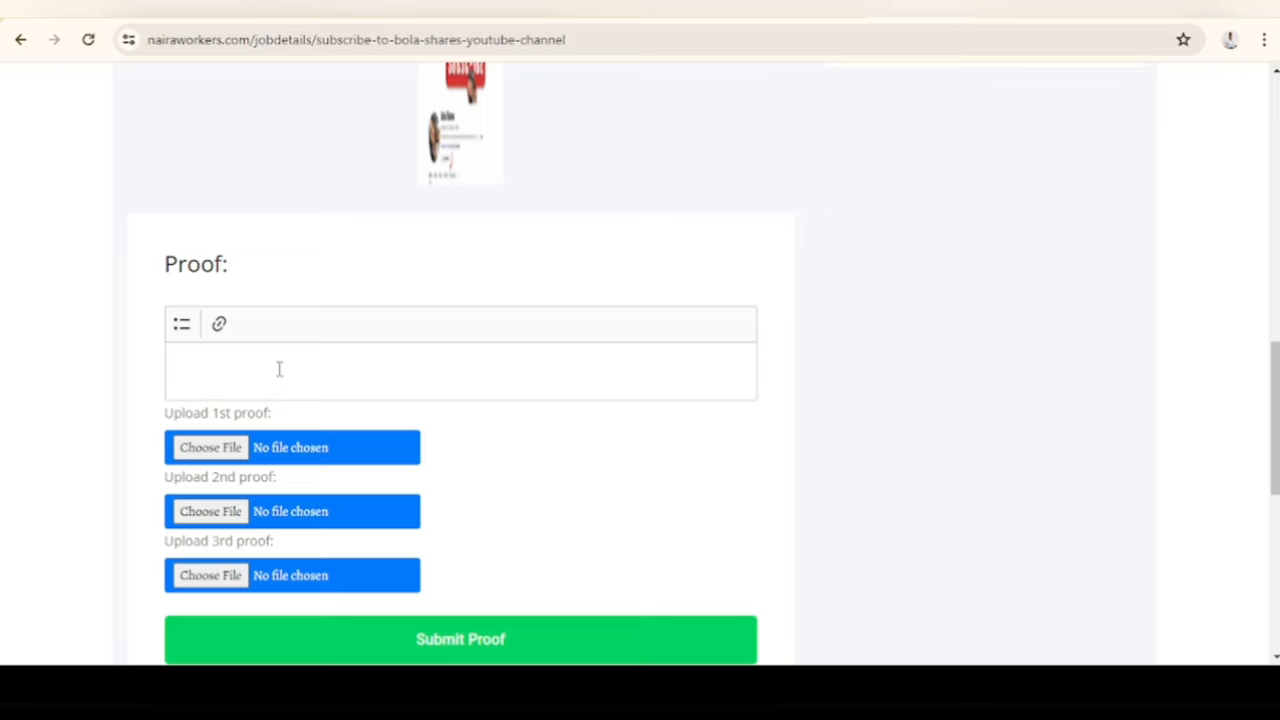
pyautogui.scroll(-3)
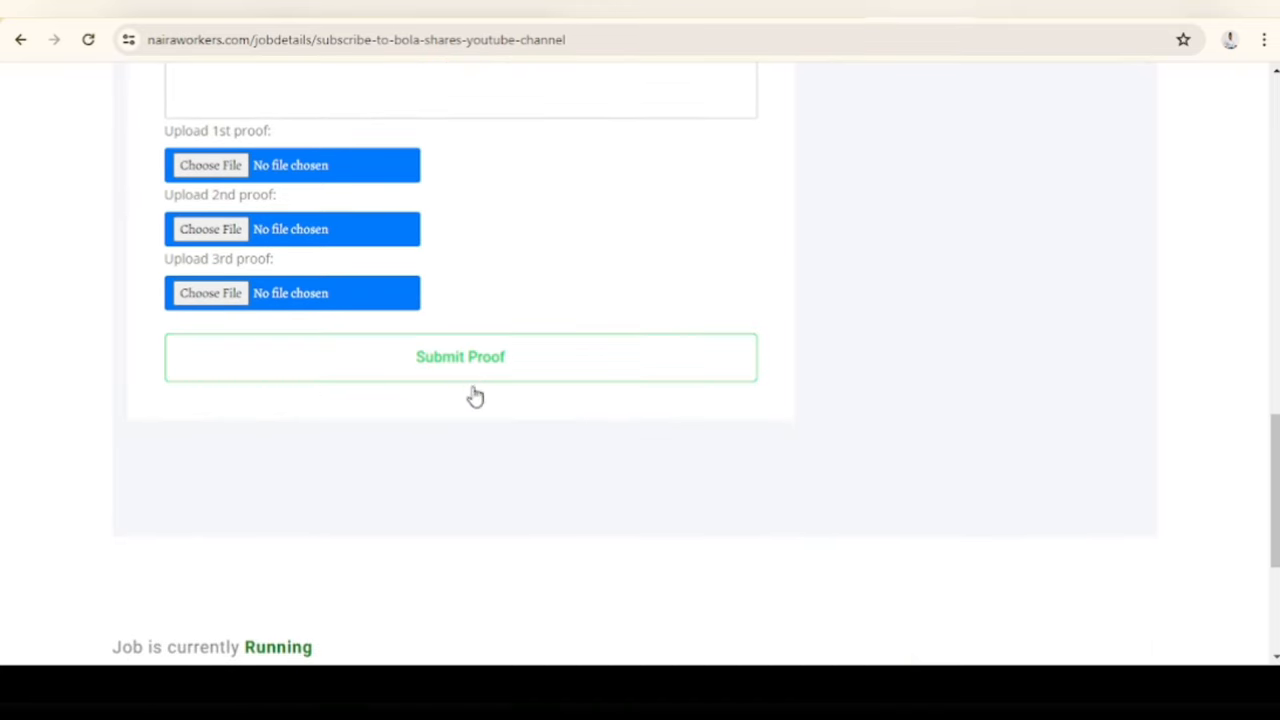
pyautogui.click(460, 356)
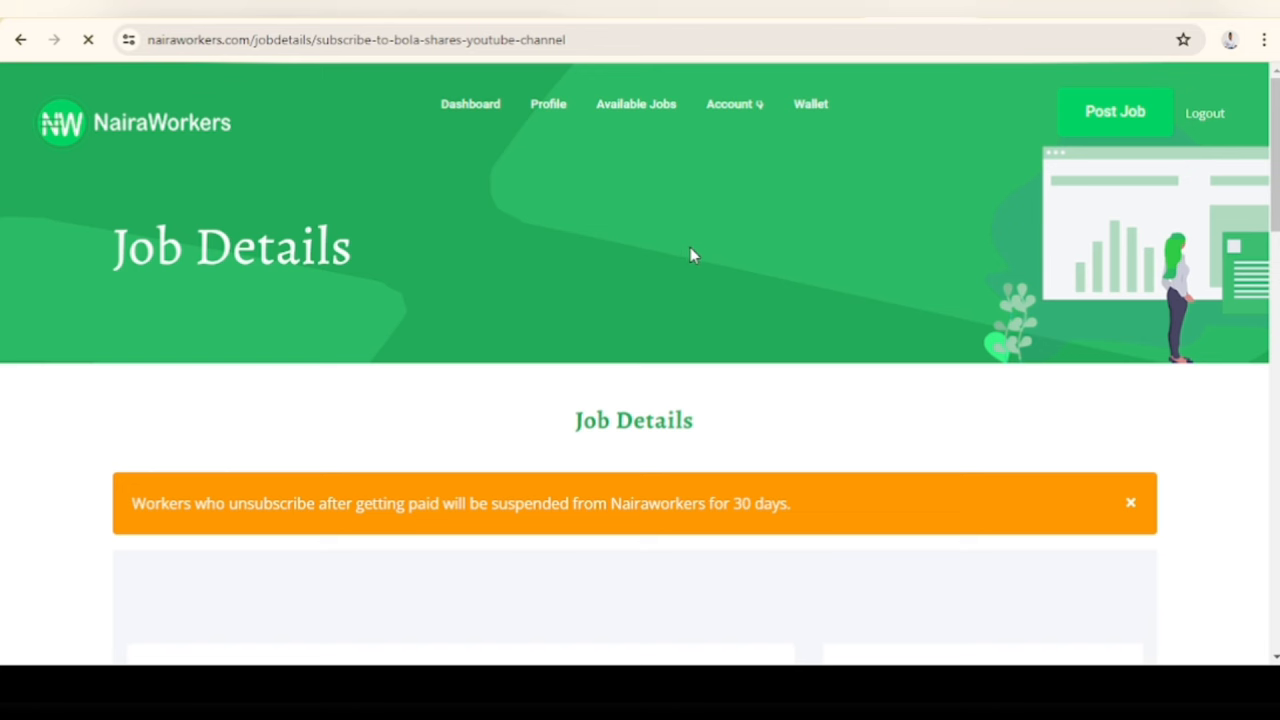
# - From the dashboard, list the available jobs and open the ₦200 CoinCola Lite App job details
pyautogui.click(470, 104)
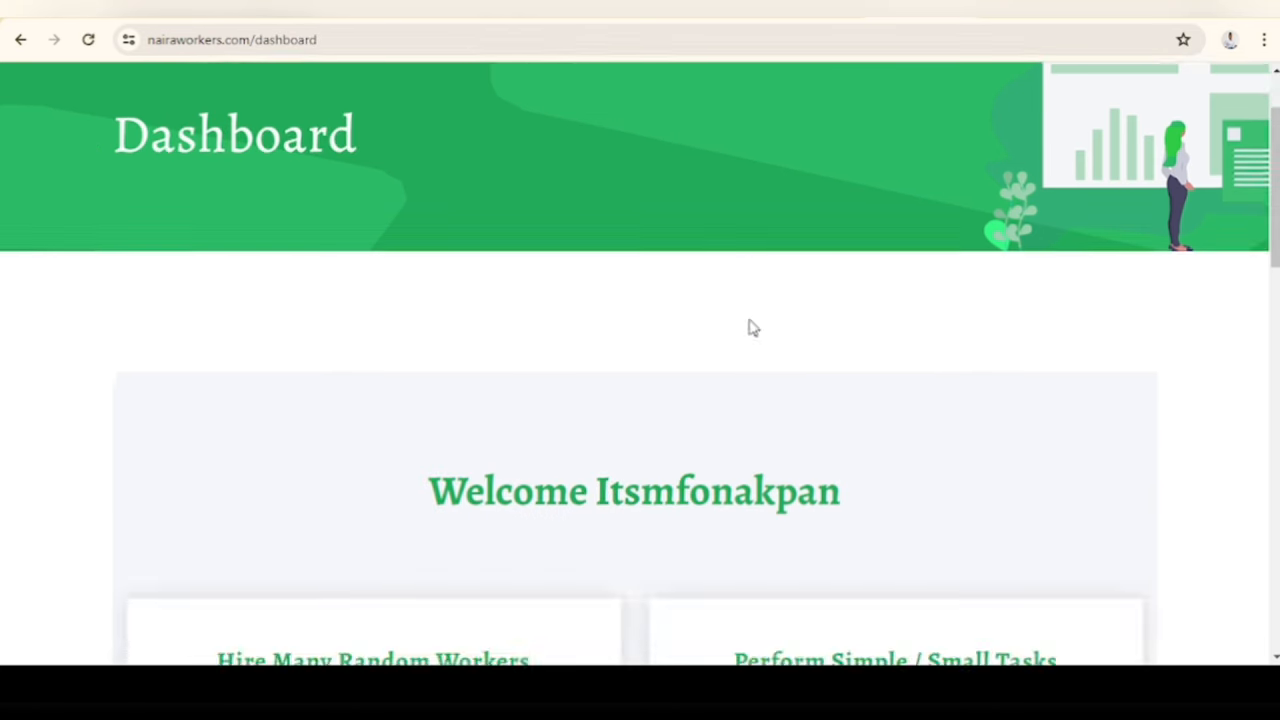
pyautogui.scroll(-3)
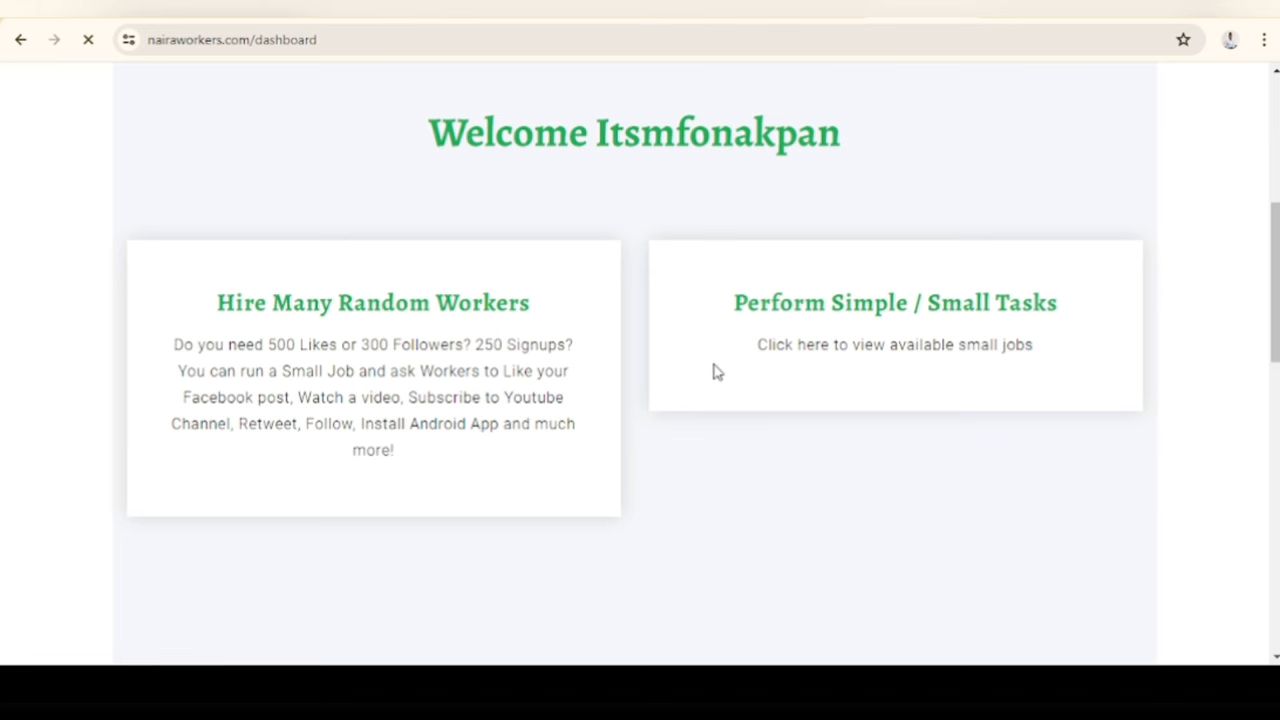
pyautogui.click(894, 344)
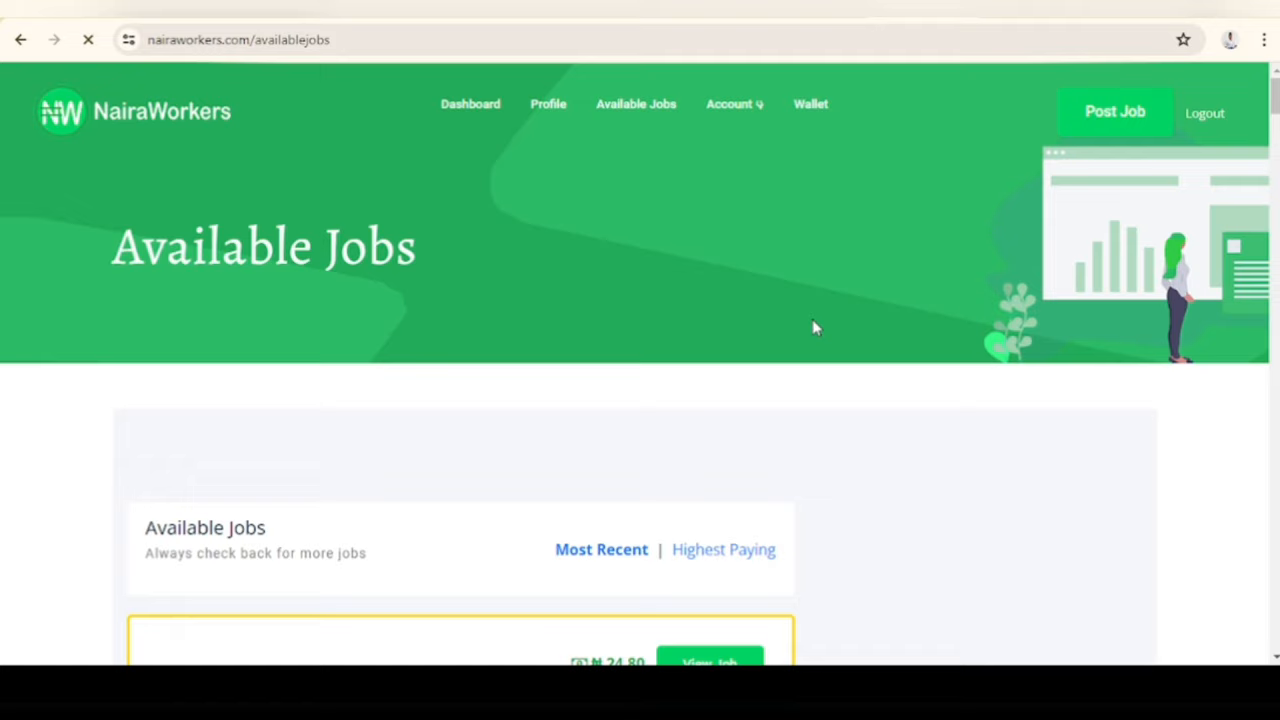
pyautogui.scroll(-3)
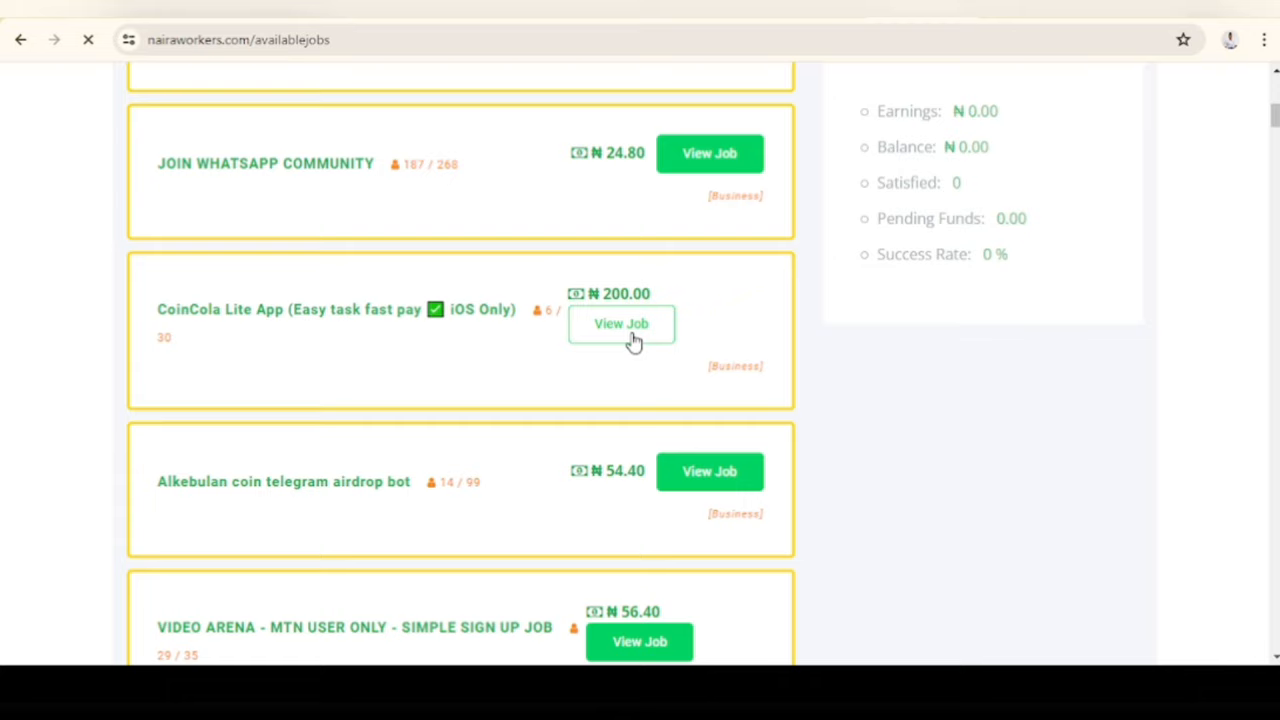
pyautogui.click(620, 324)
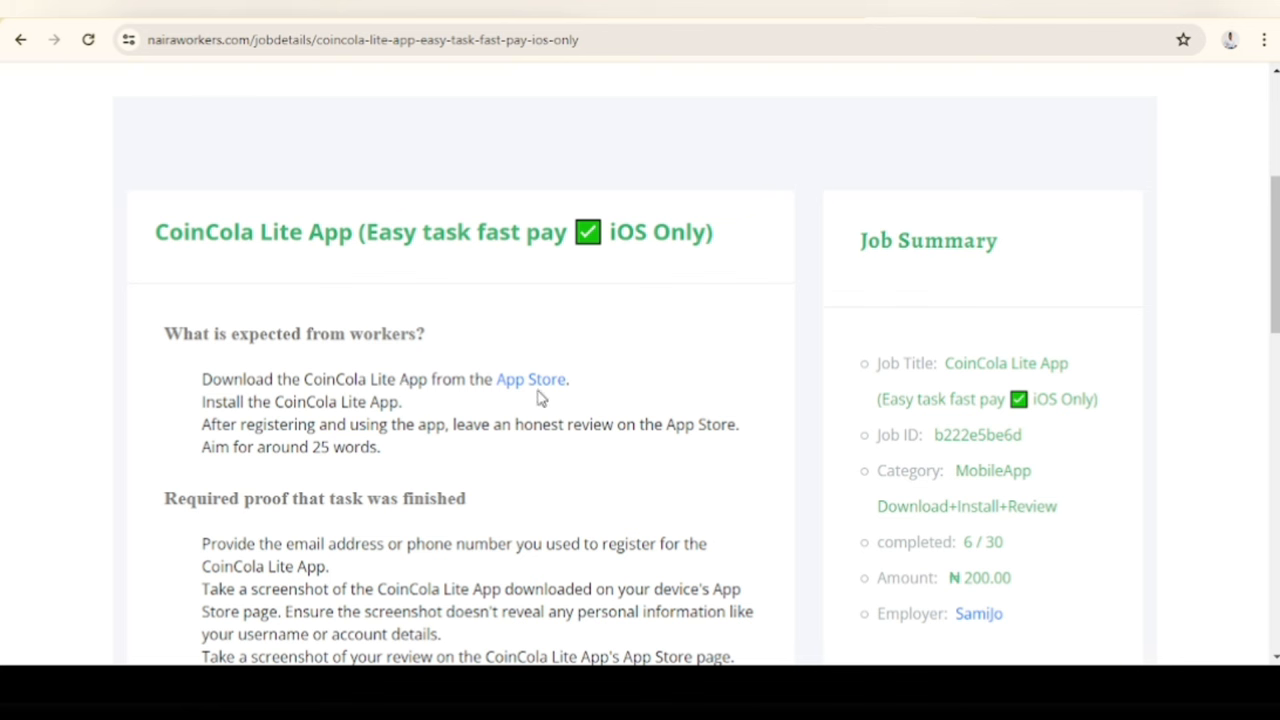
pyautogui.moveTo(456, 412)
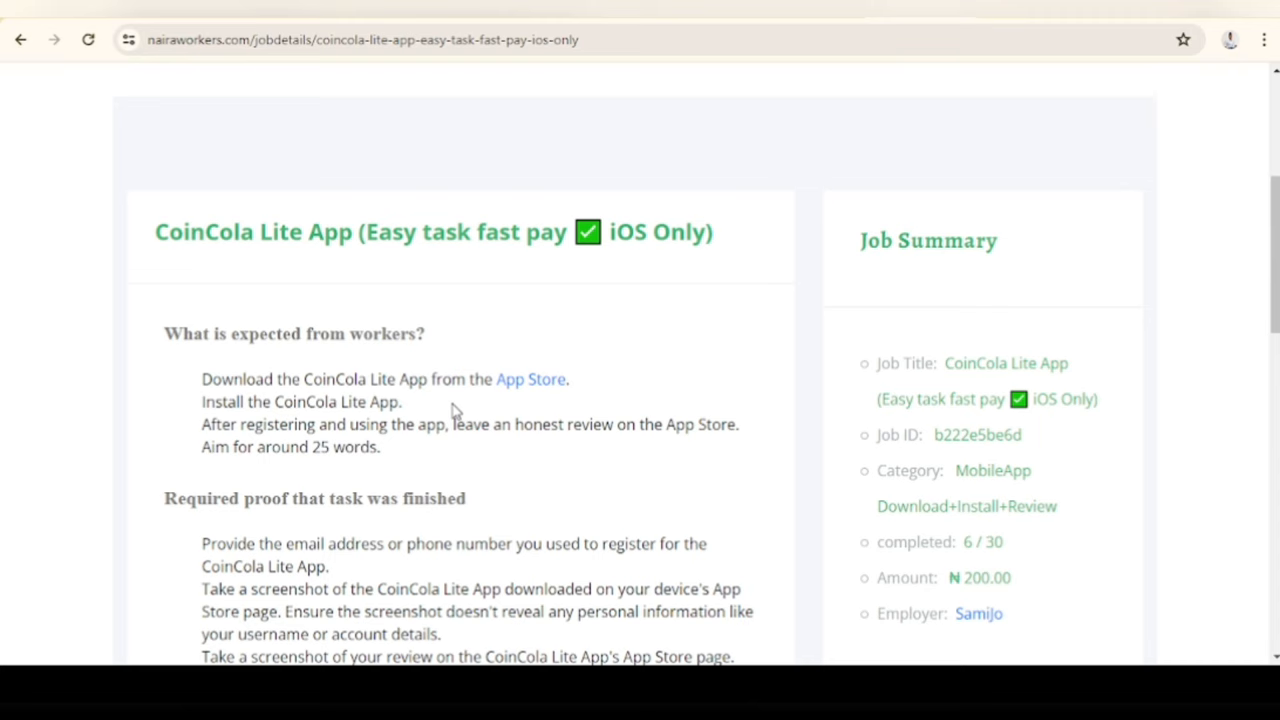
# - Review the CoinCola Lite App job details and worker requirements on NairaWorkers
pyautogui.scroll(-3)
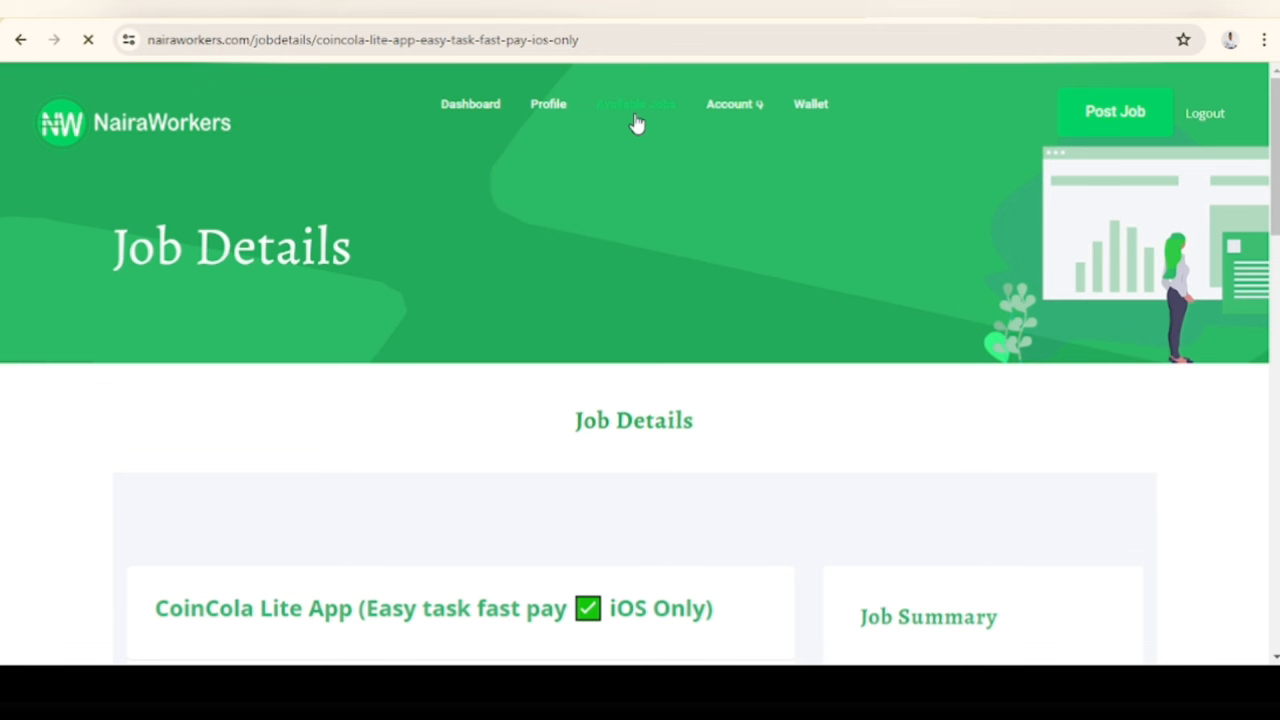
pyautogui.moveTo(632, 132)
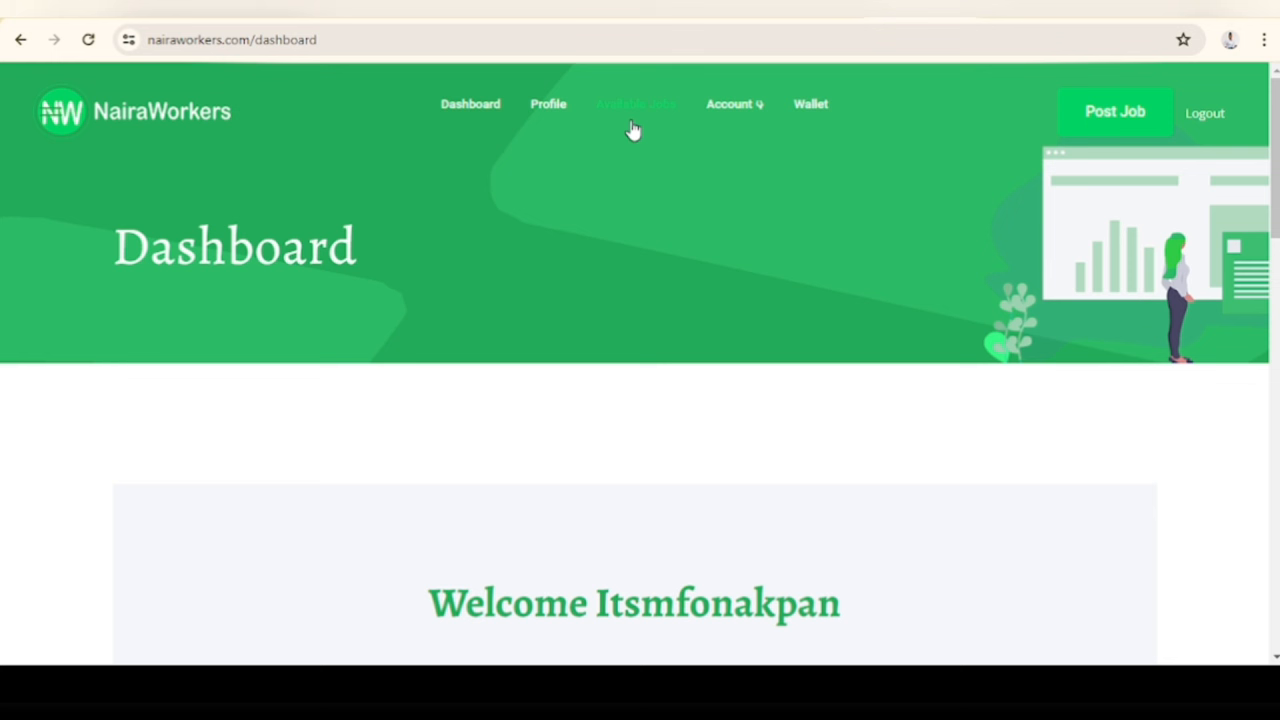
pyautogui.moveTo(632, 130)
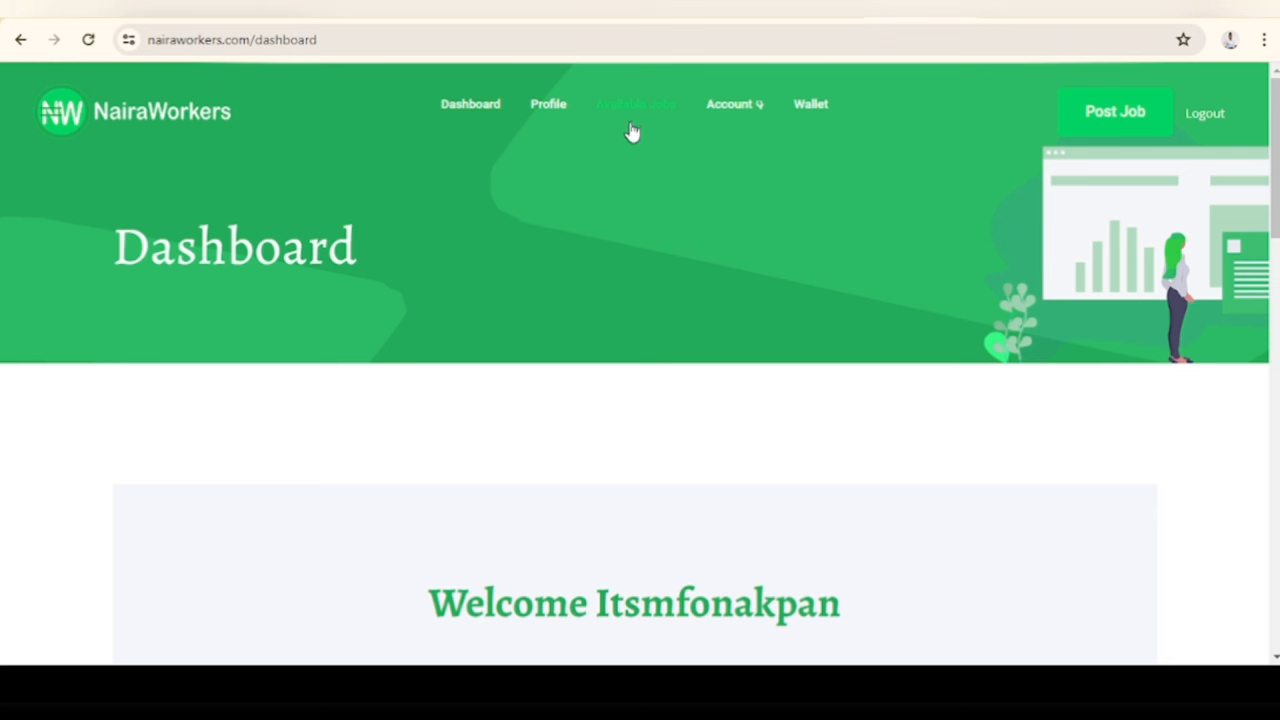
pyautogui.moveTo(708, 270)
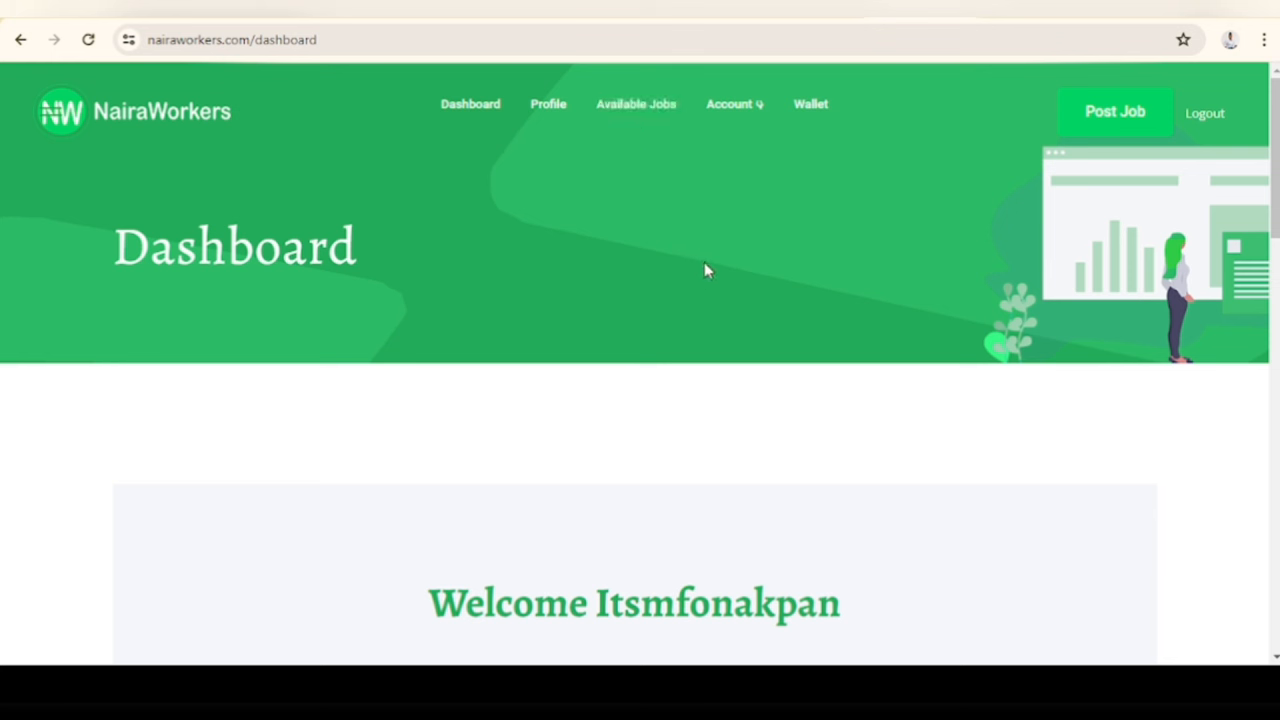
pyautogui.moveTo(708, 268)
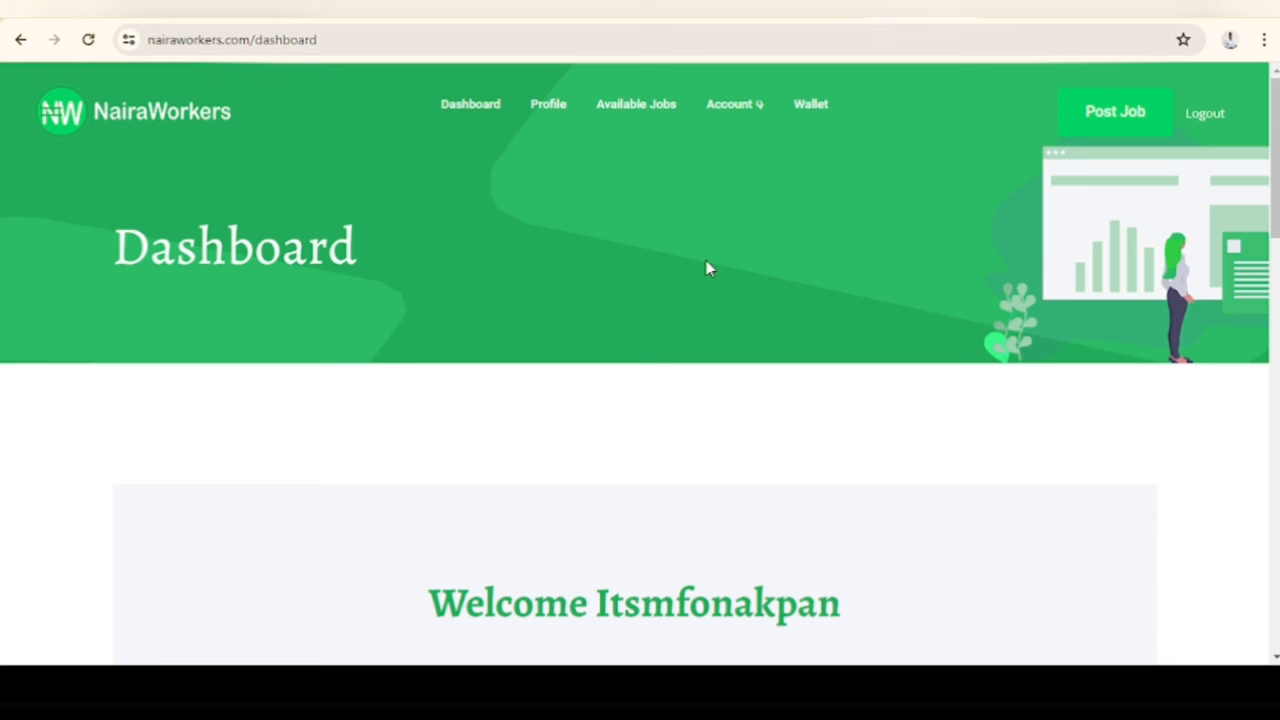
pyautogui.moveTo(716, 268)
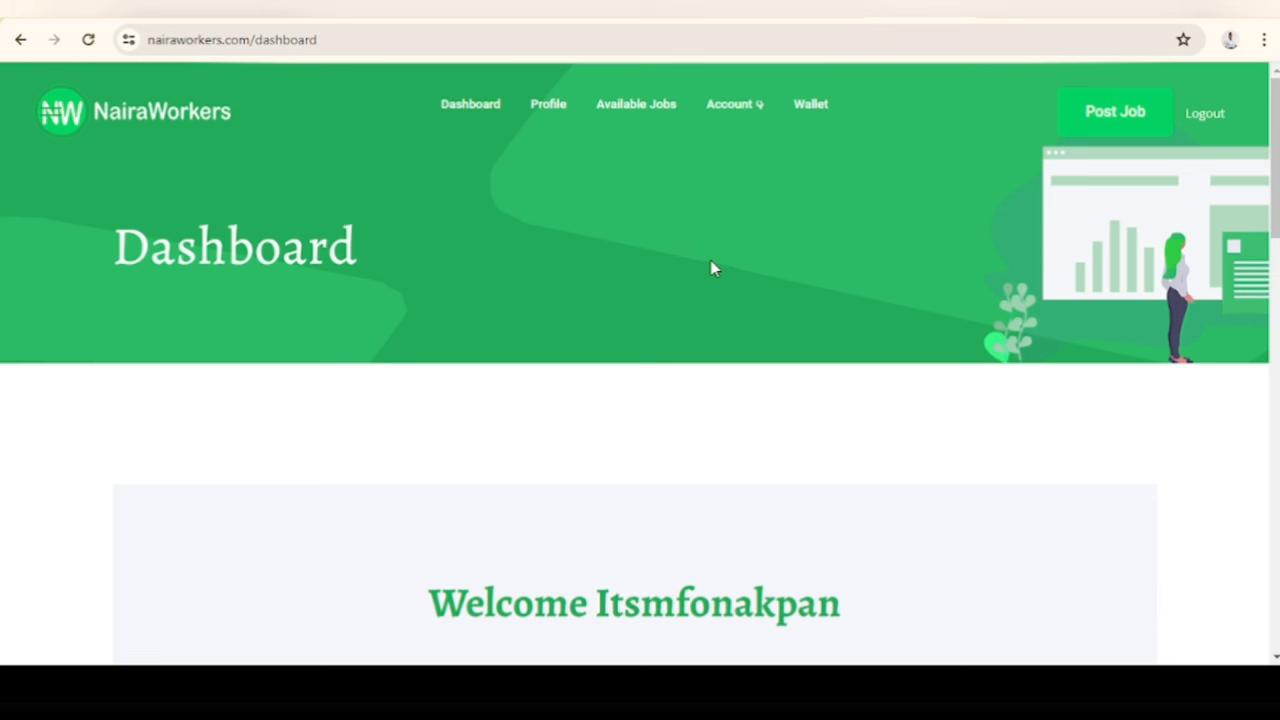
pyautogui.moveTo(704, 268)
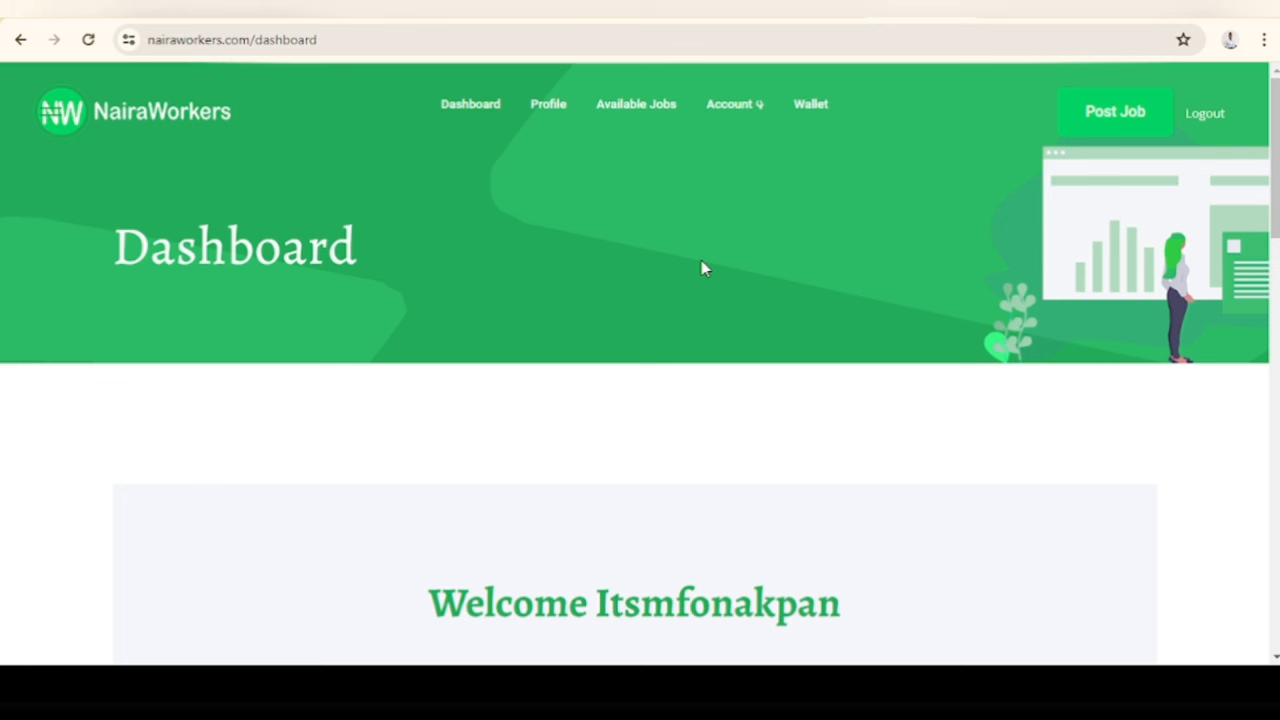
pyautogui.moveTo(718, 254)
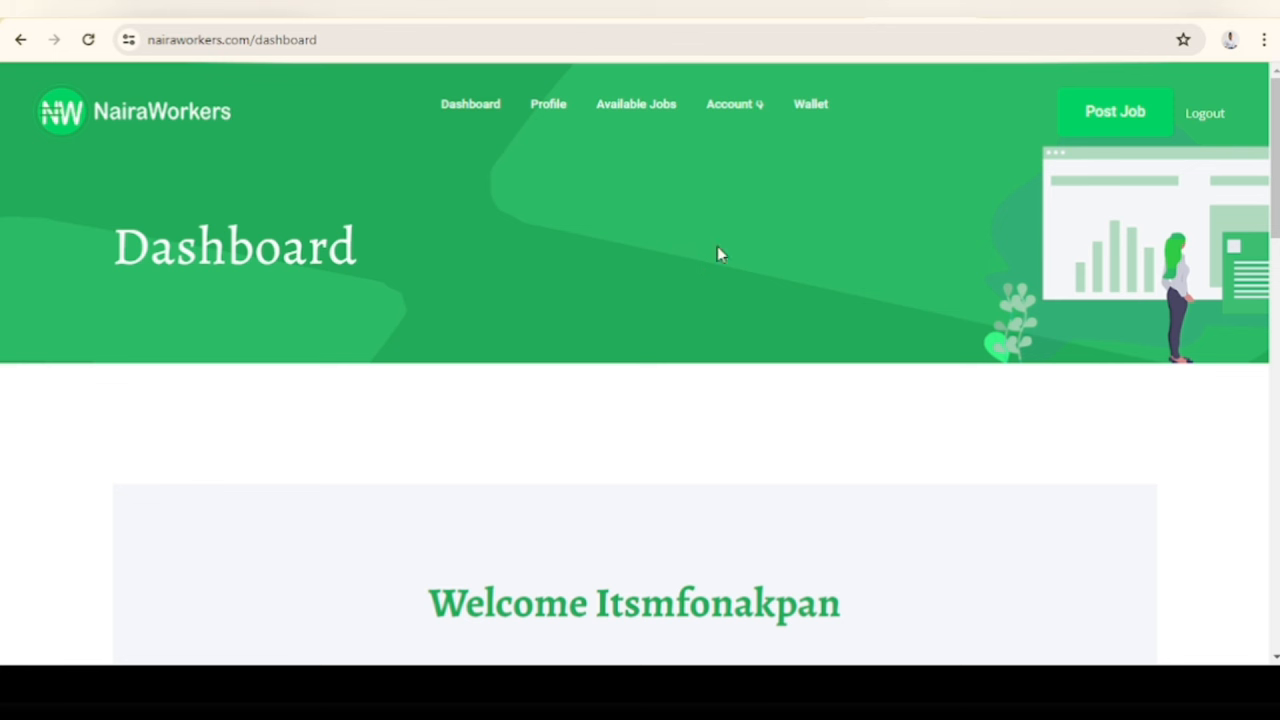
# - Return to the NairaWorkers dashboard via Dashboard in the top navigation
pyautogui.click(734, 104)
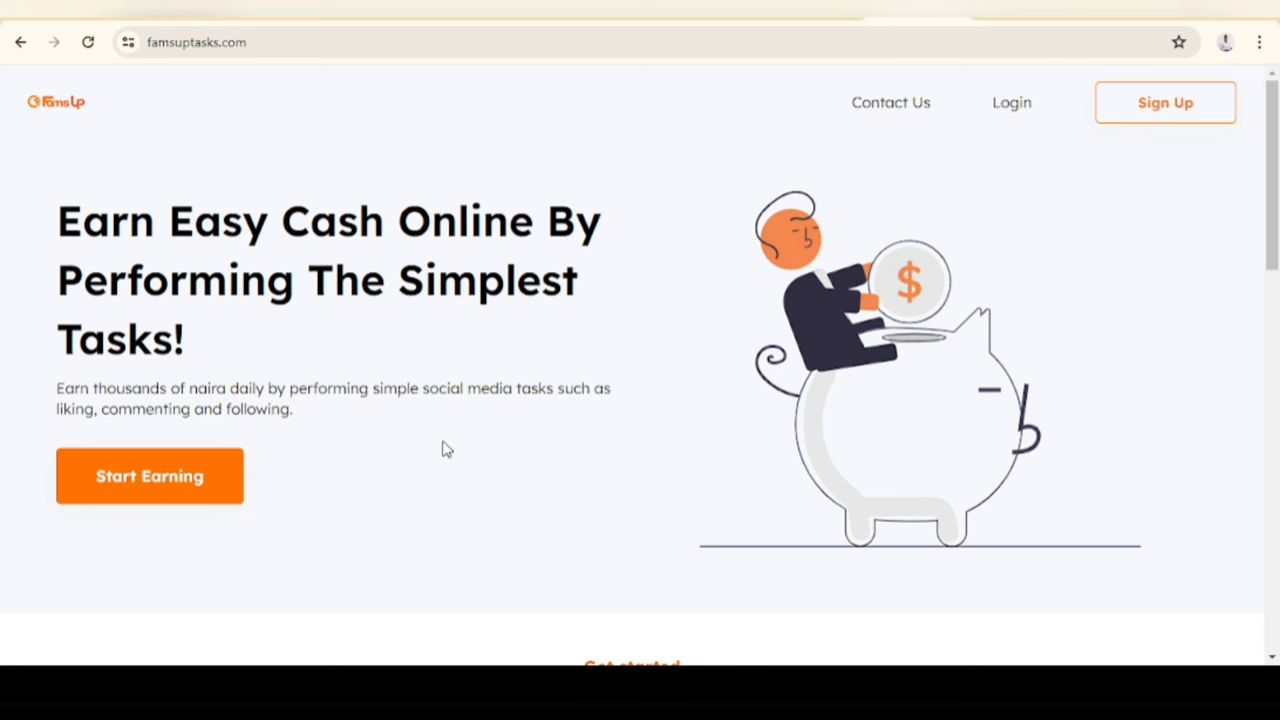
pyautogui.moveTo(448, 448)
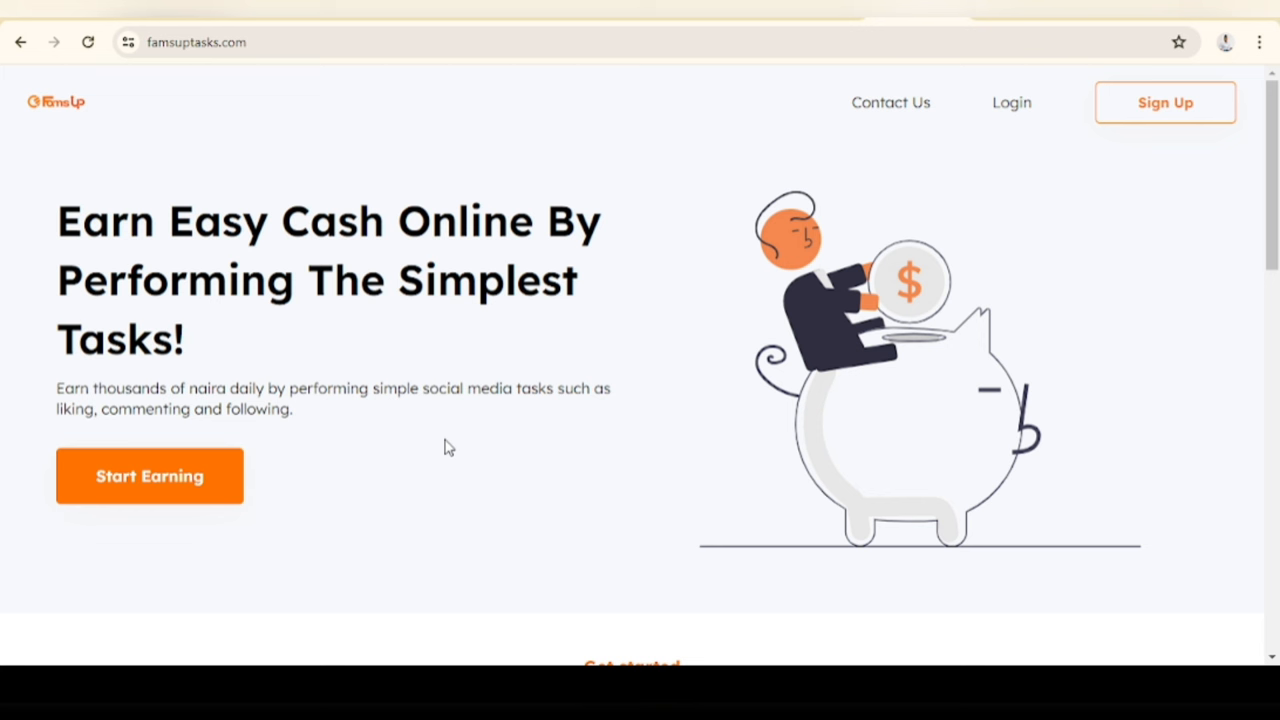
pyautogui.moveTo(452, 458)
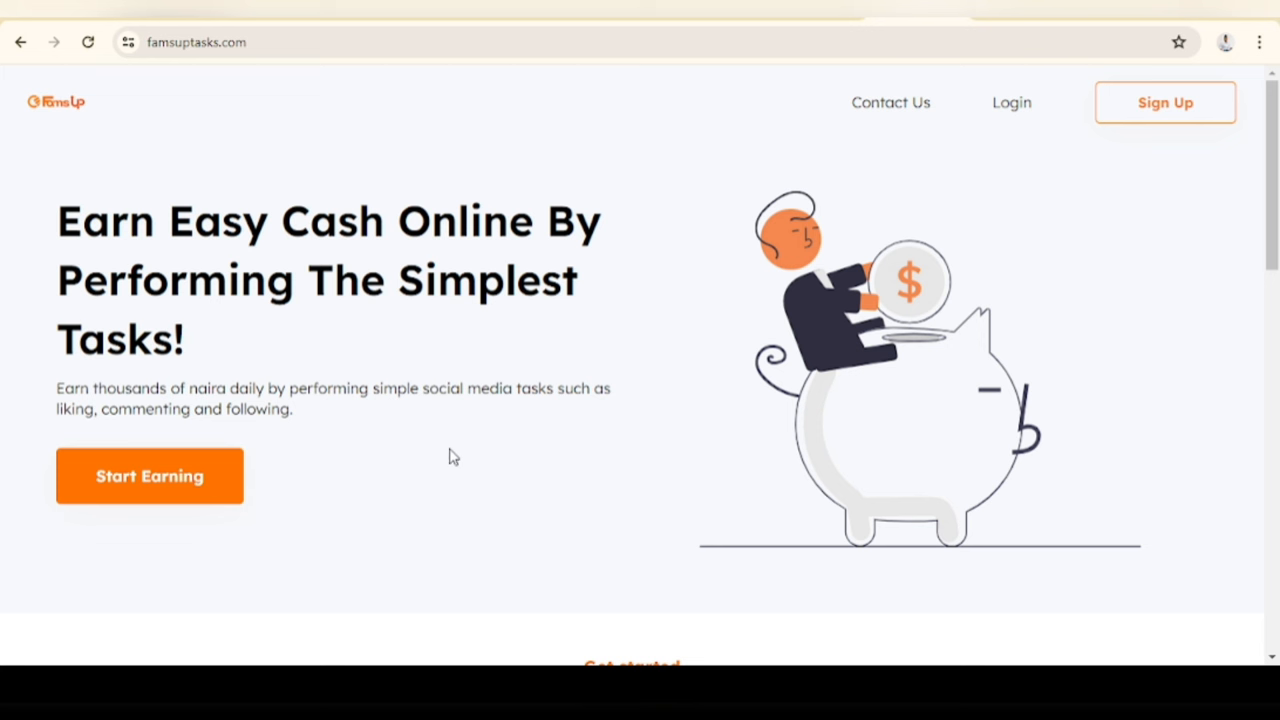
pyautogui.moveTo(188, 458)
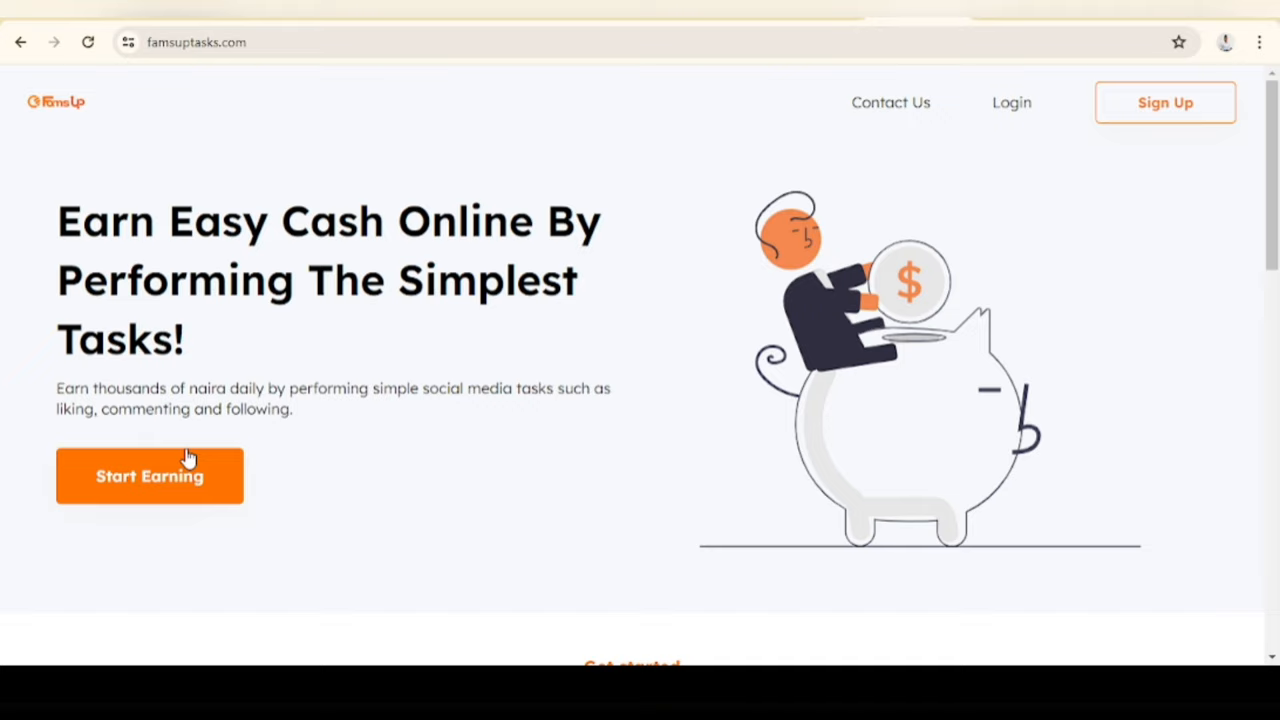
# - Start Earning on famsuptasks.com to bring up the empty registration form
pyautogui.click(150, 476)
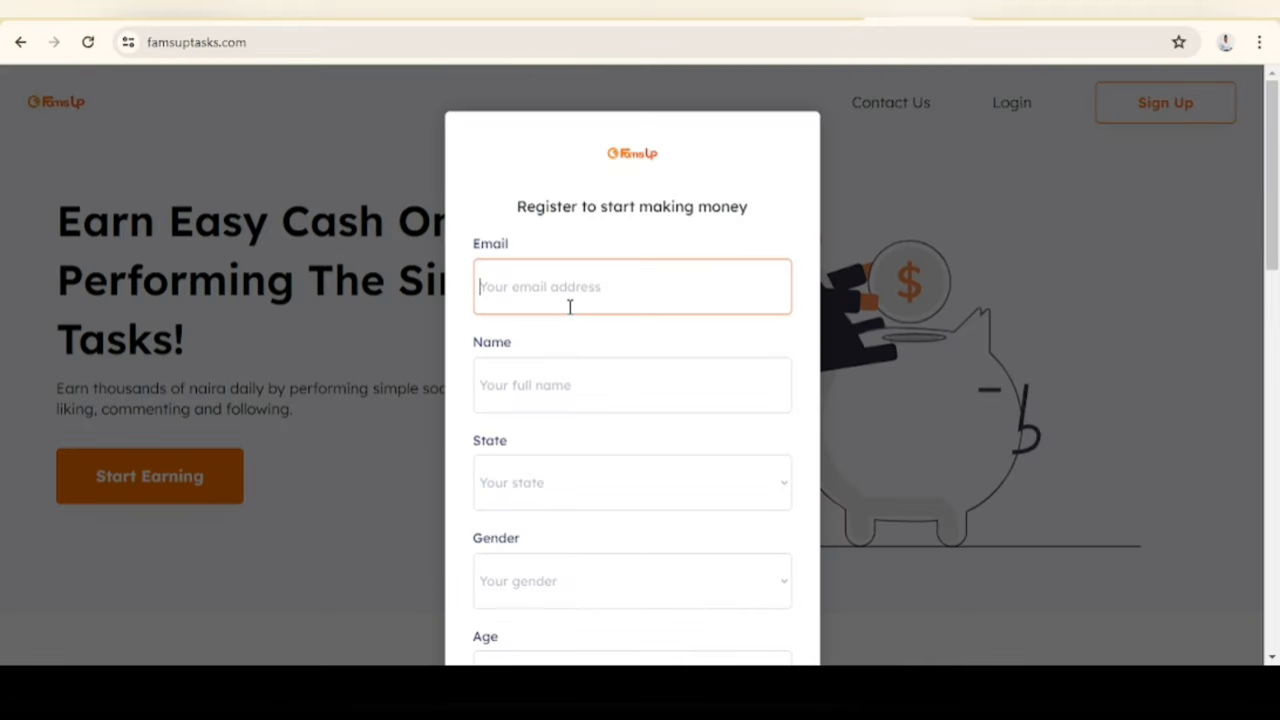
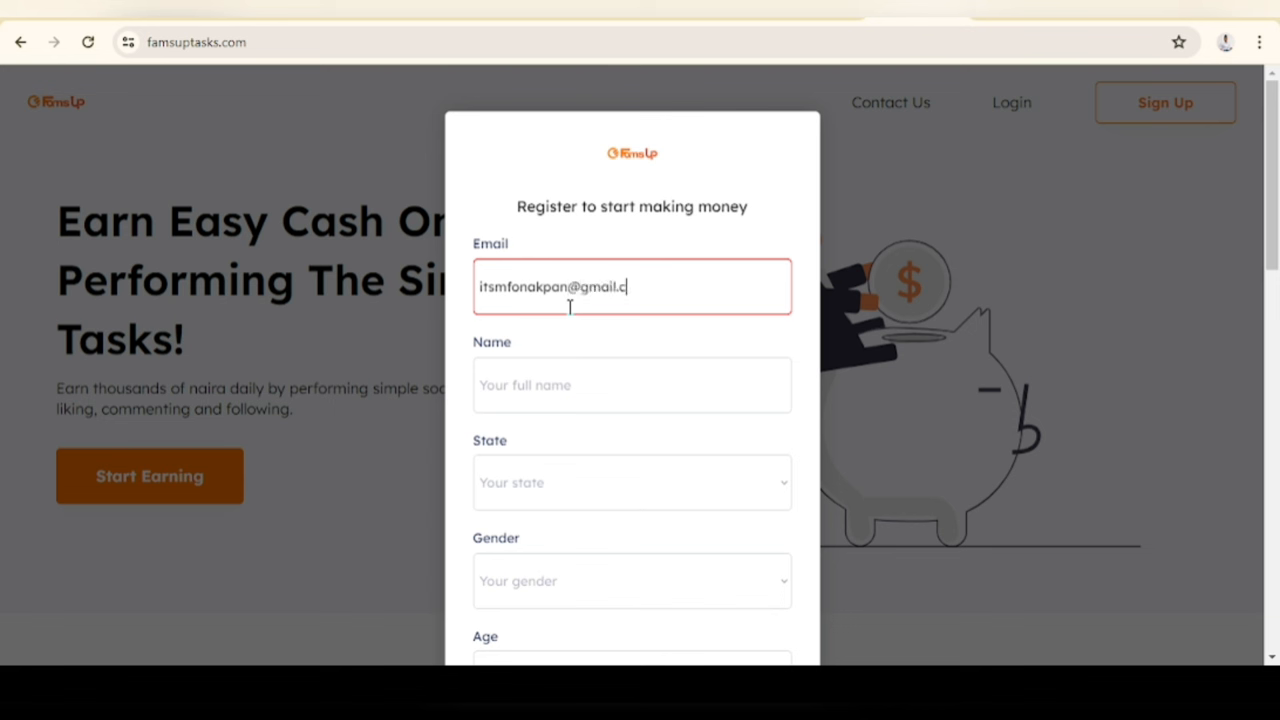
pyautogui.click(632, 384)
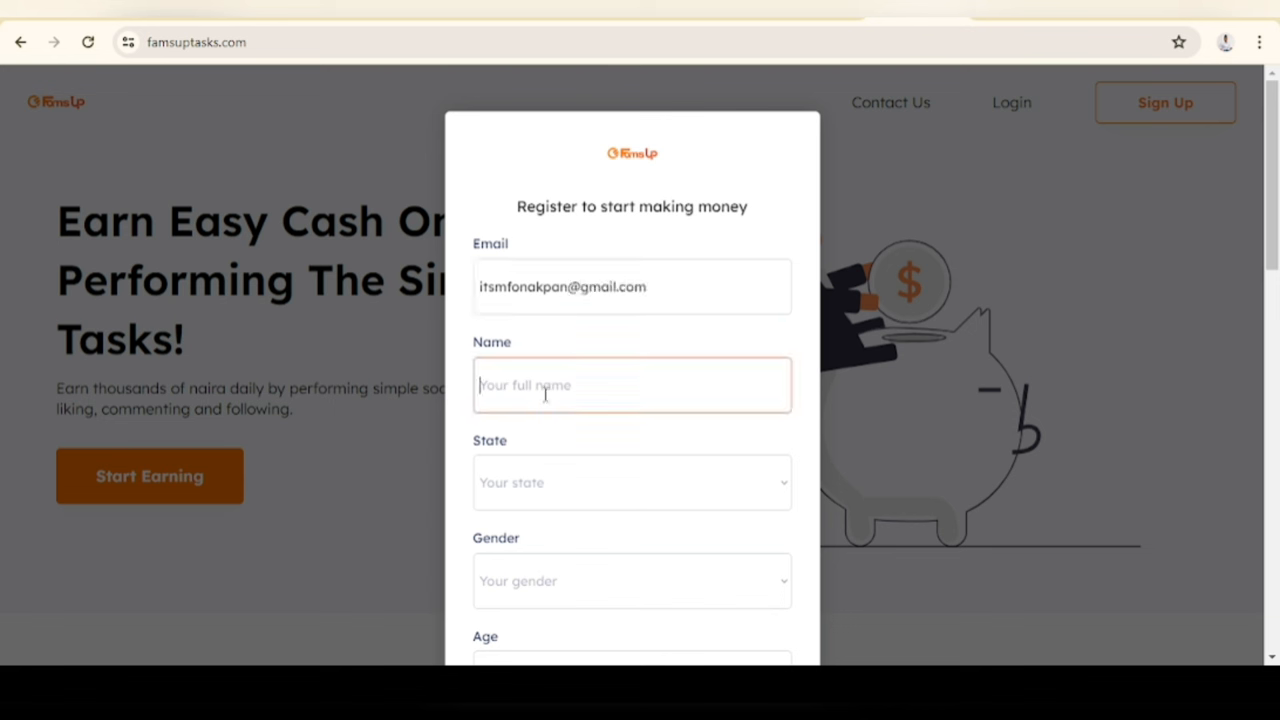
pyautogui.write('mfon Ak')
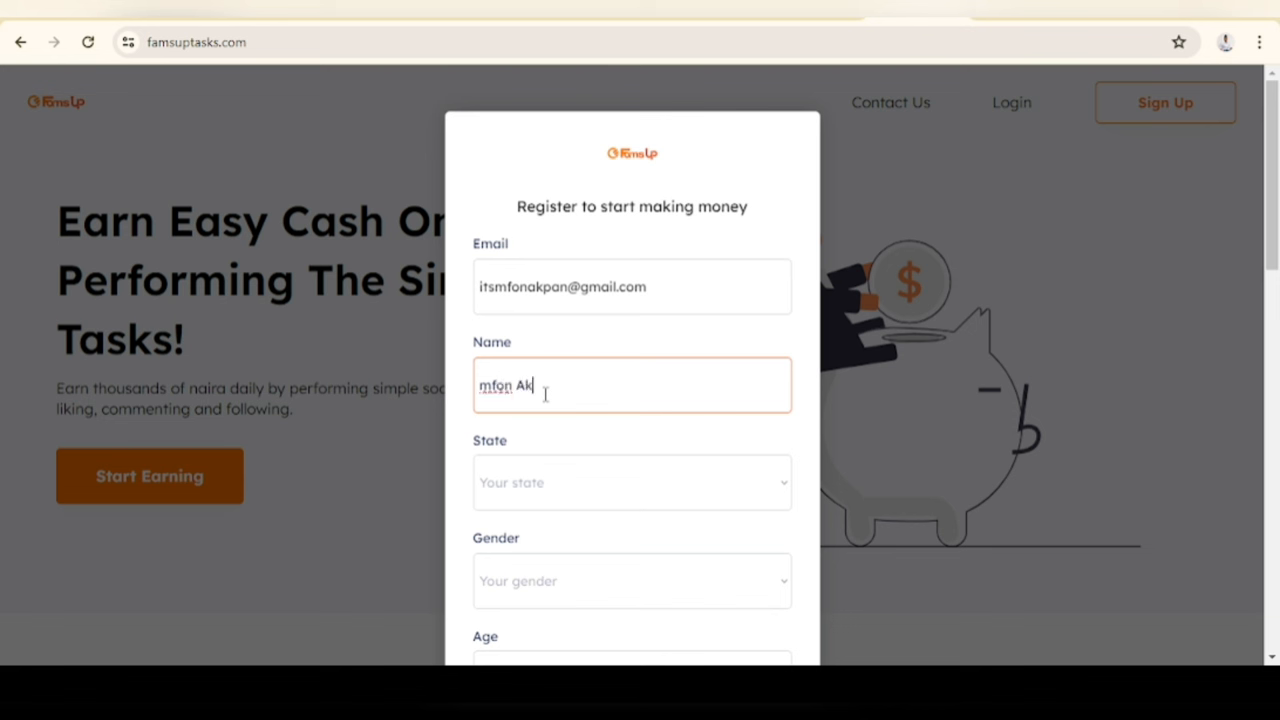
pyautogui.write('pan')
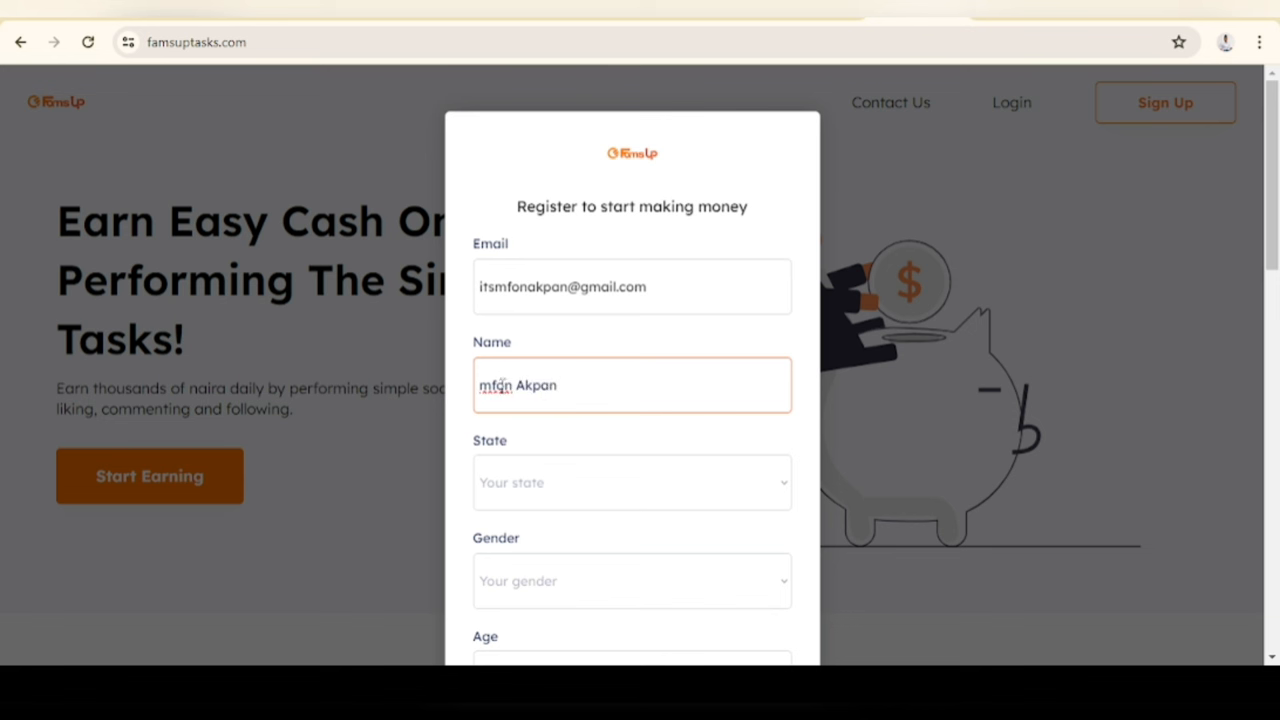
pyautogui.write('Mfon Akpan')
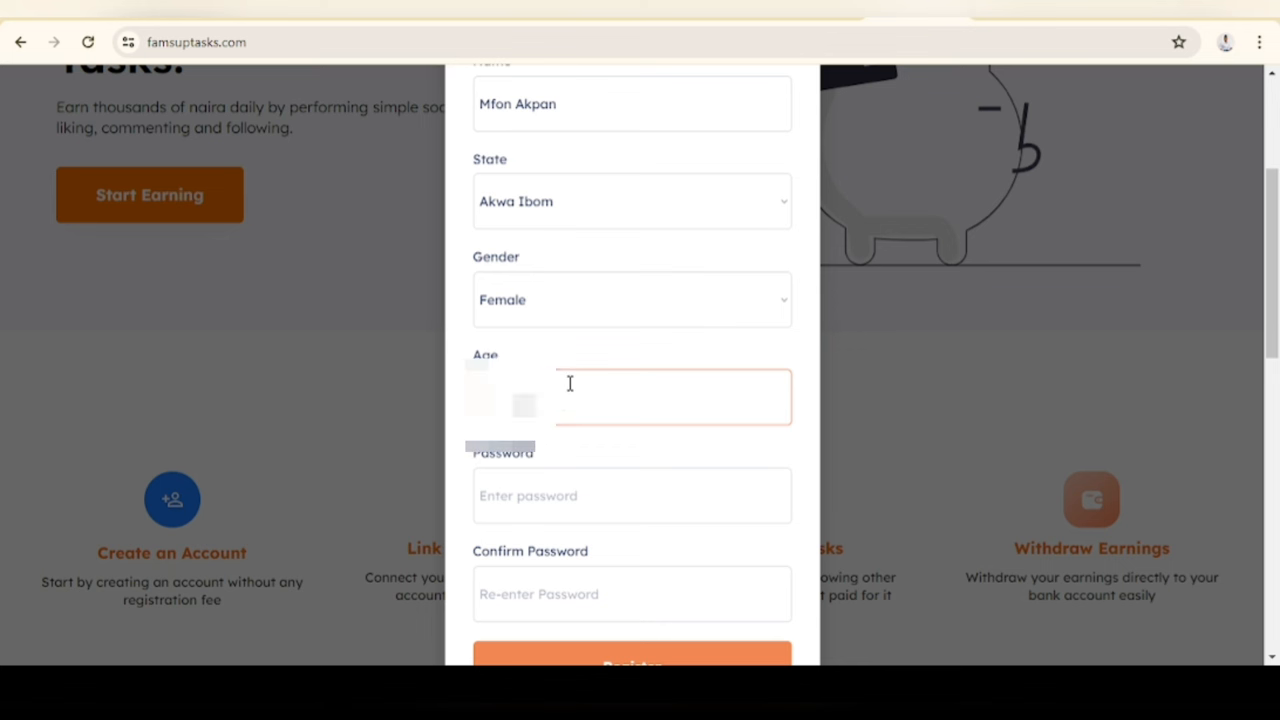
# - Fill and confirm the password, fix the mismatch warning, and register the FamsUpTasks account
pyautogui.scroll(-3)
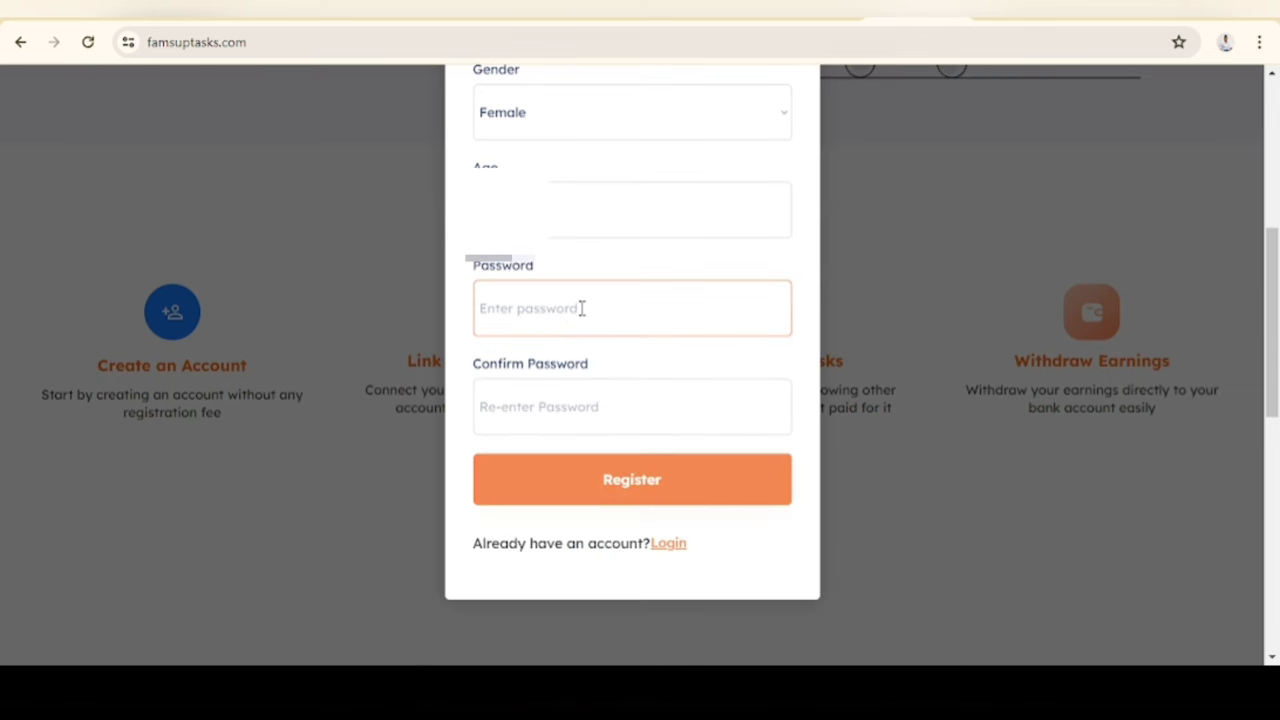
pyautogui.write('password')
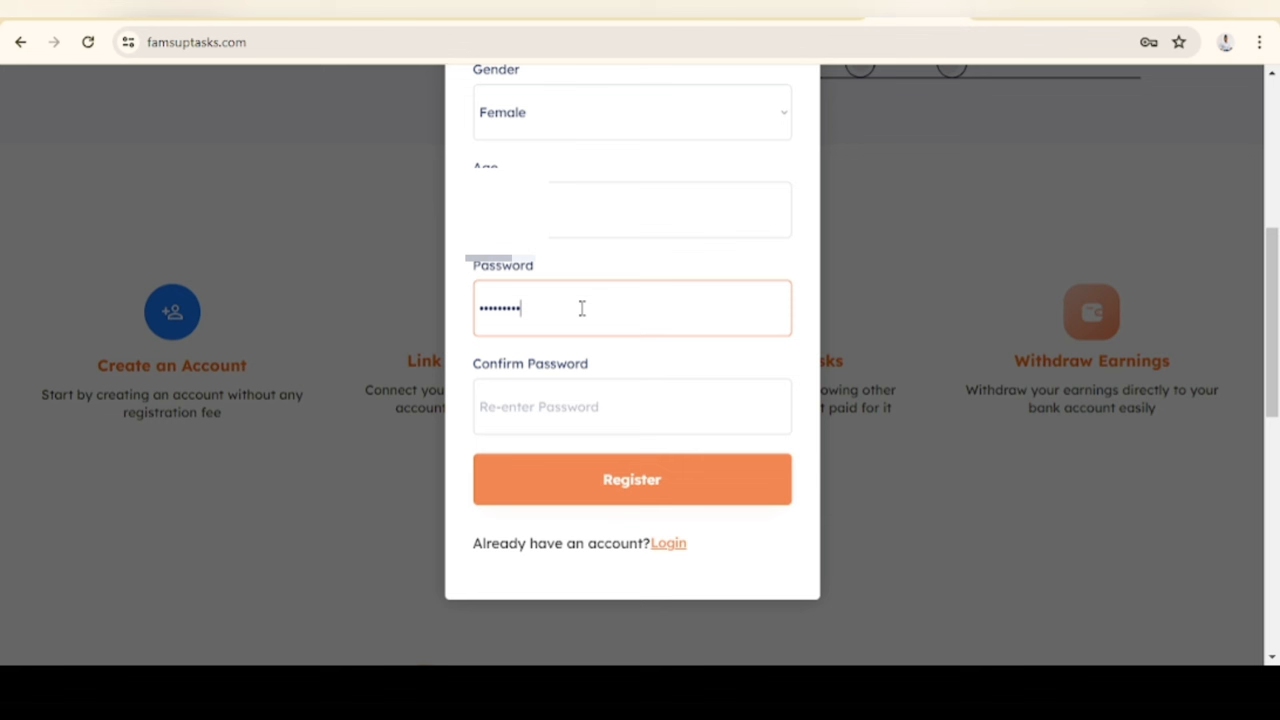
pyautogui.click(632, 406)
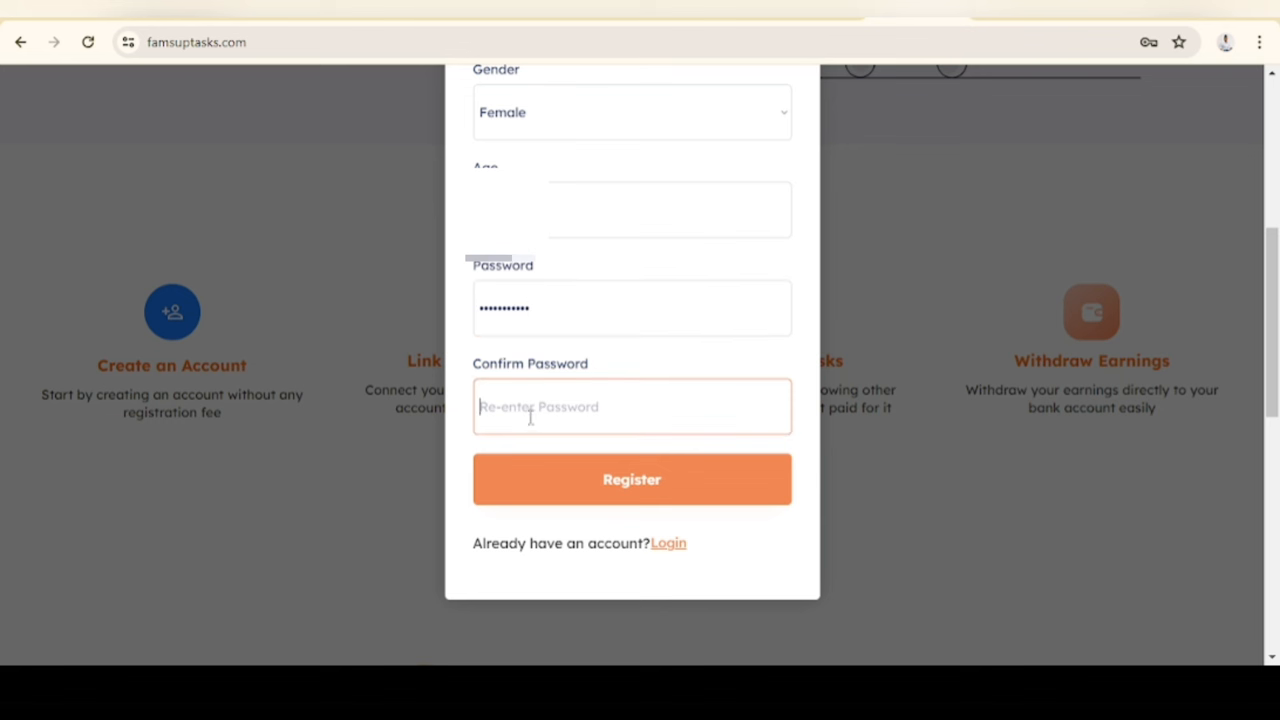
pyautogui.write('password')
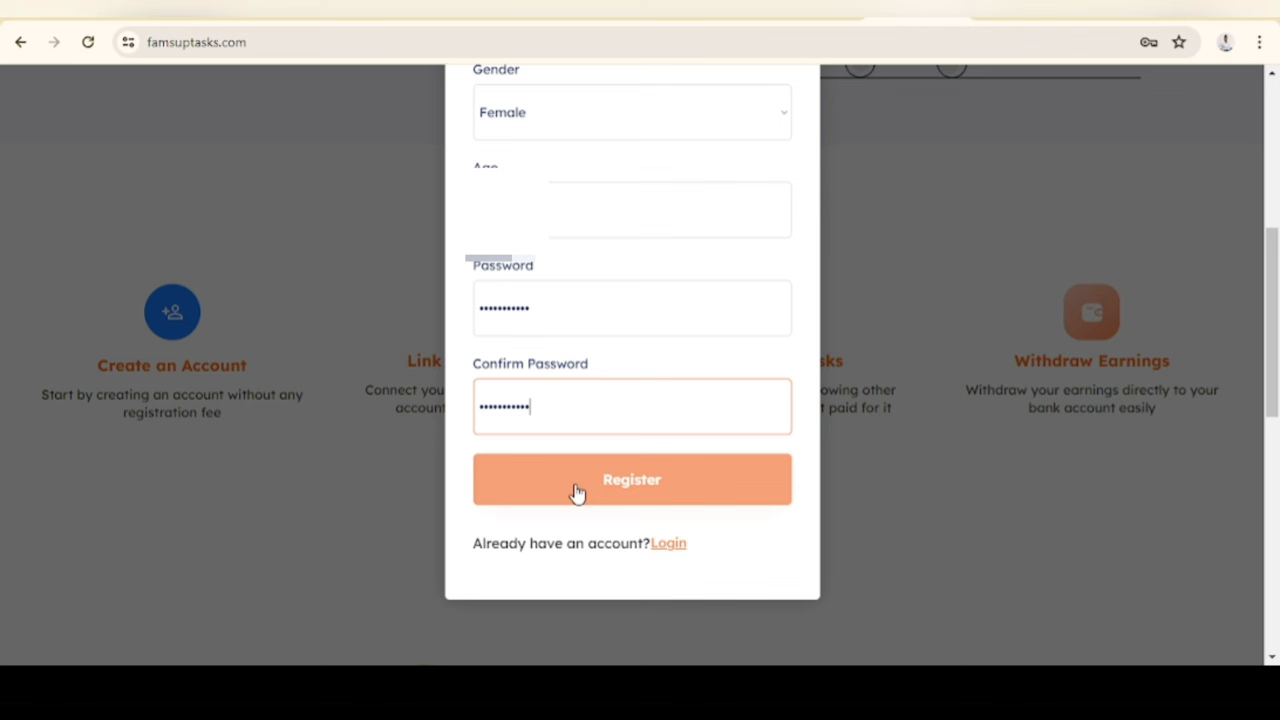
pyautogui.click(632, 480)
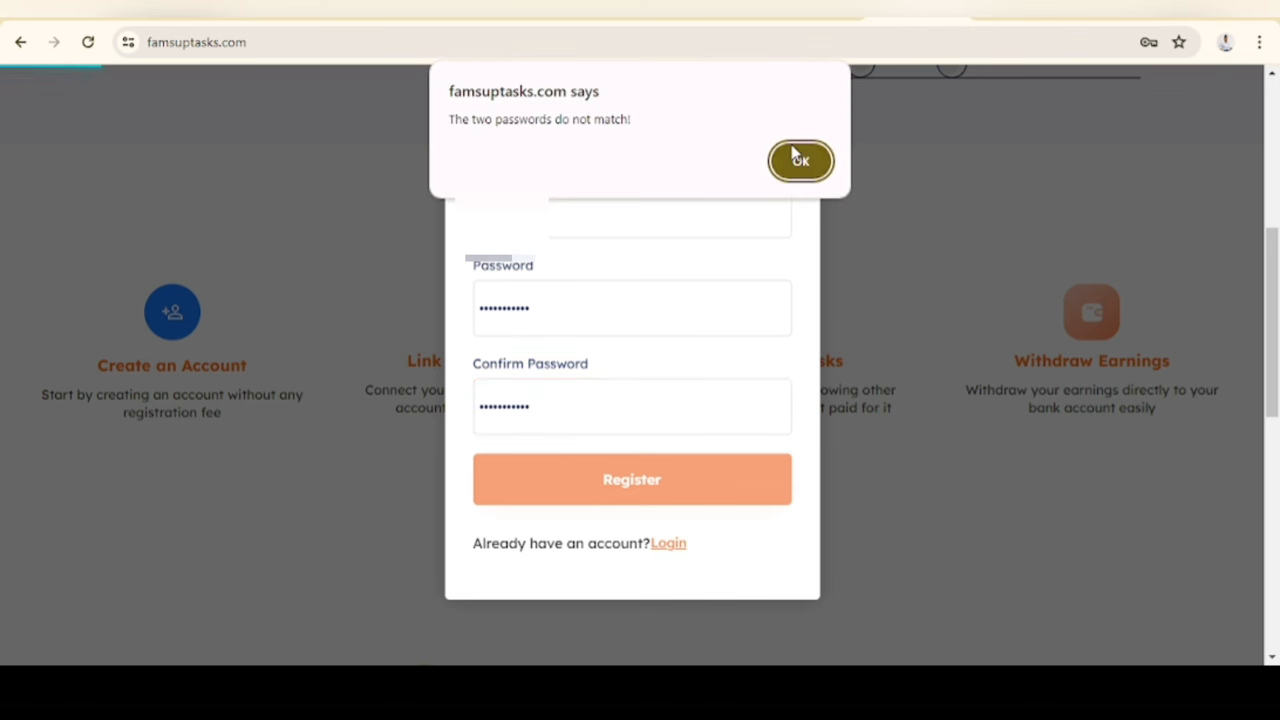
pyautogui.moveTo(764, 180)
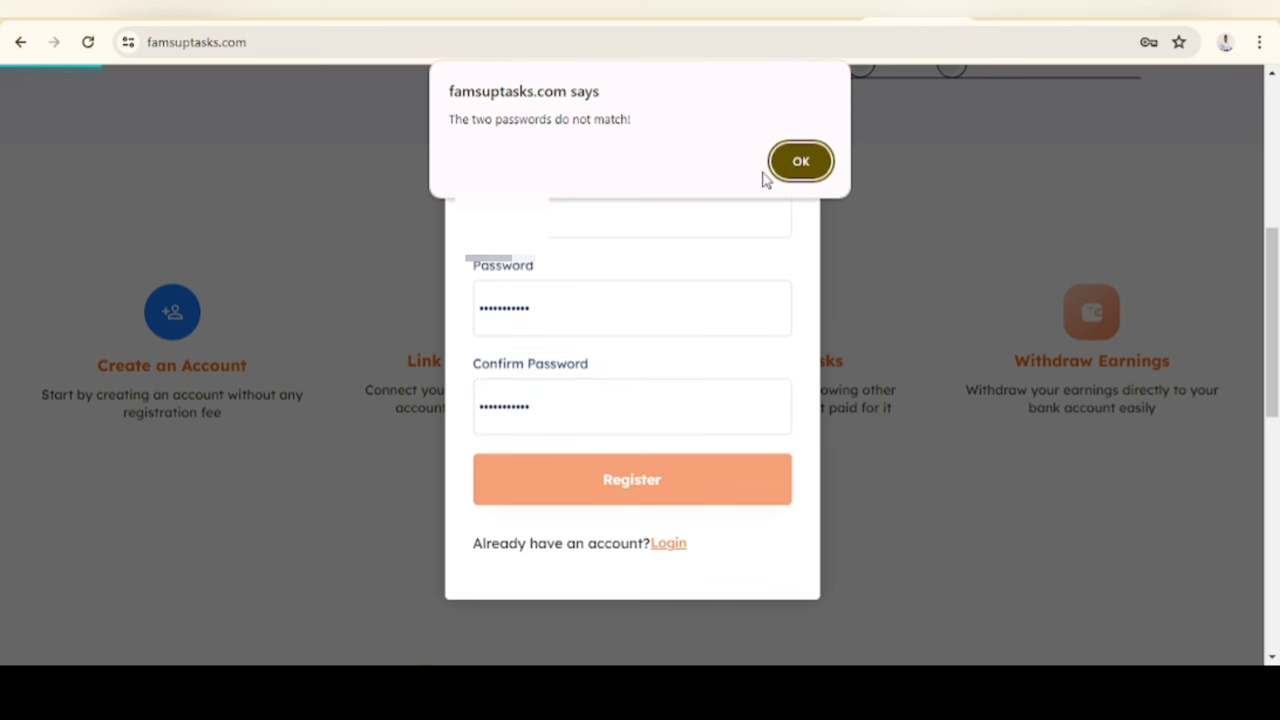
pyautogui.click(800, 160)
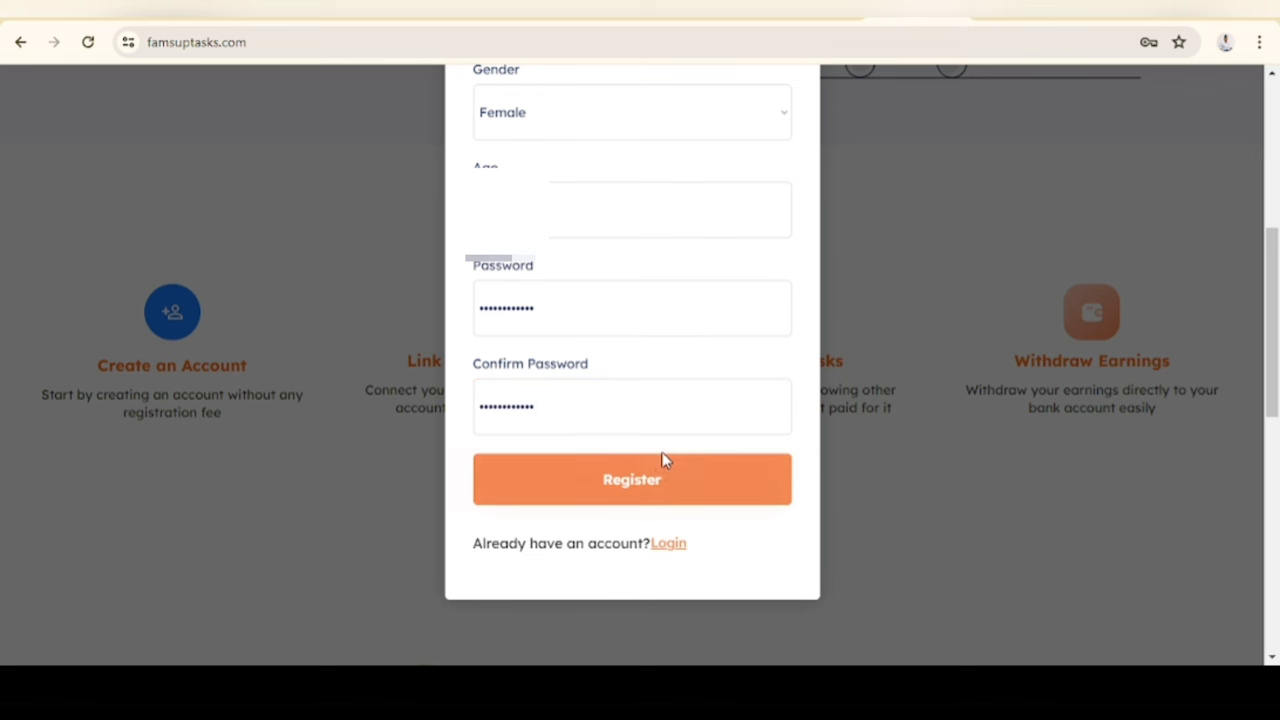
pyautogui.click(632, 480)
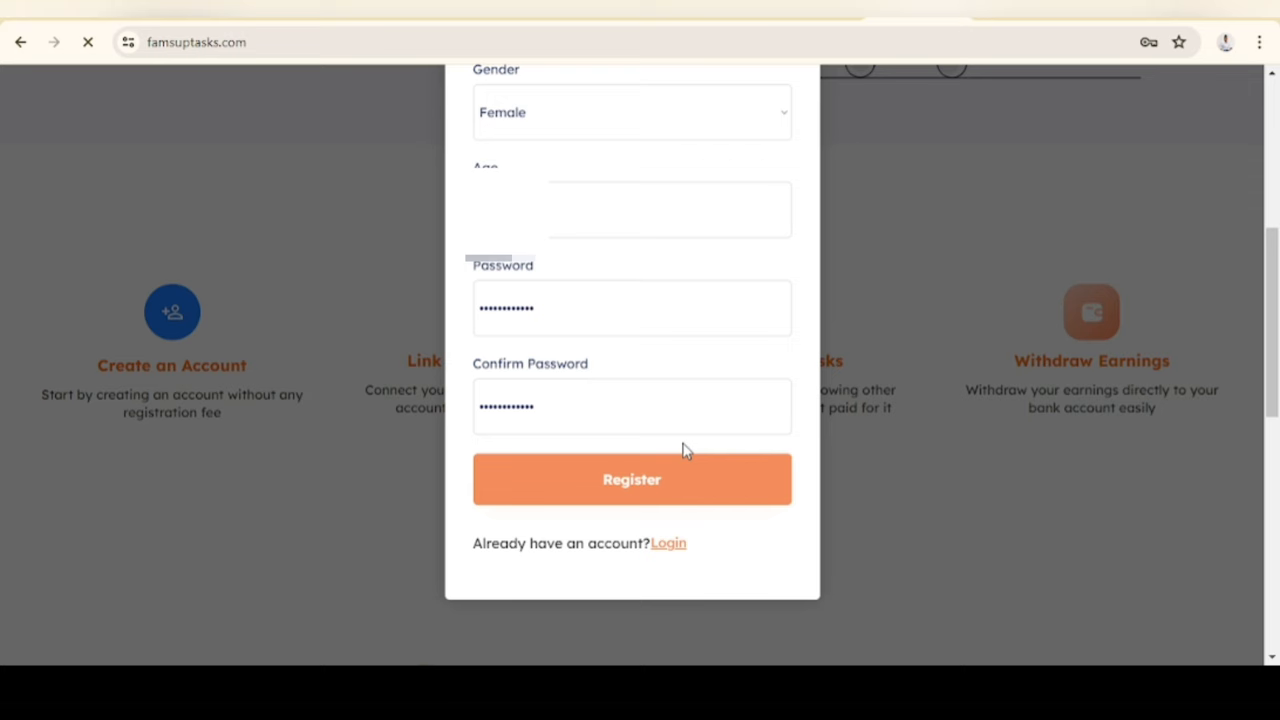
pyautogui.click(632, 480)
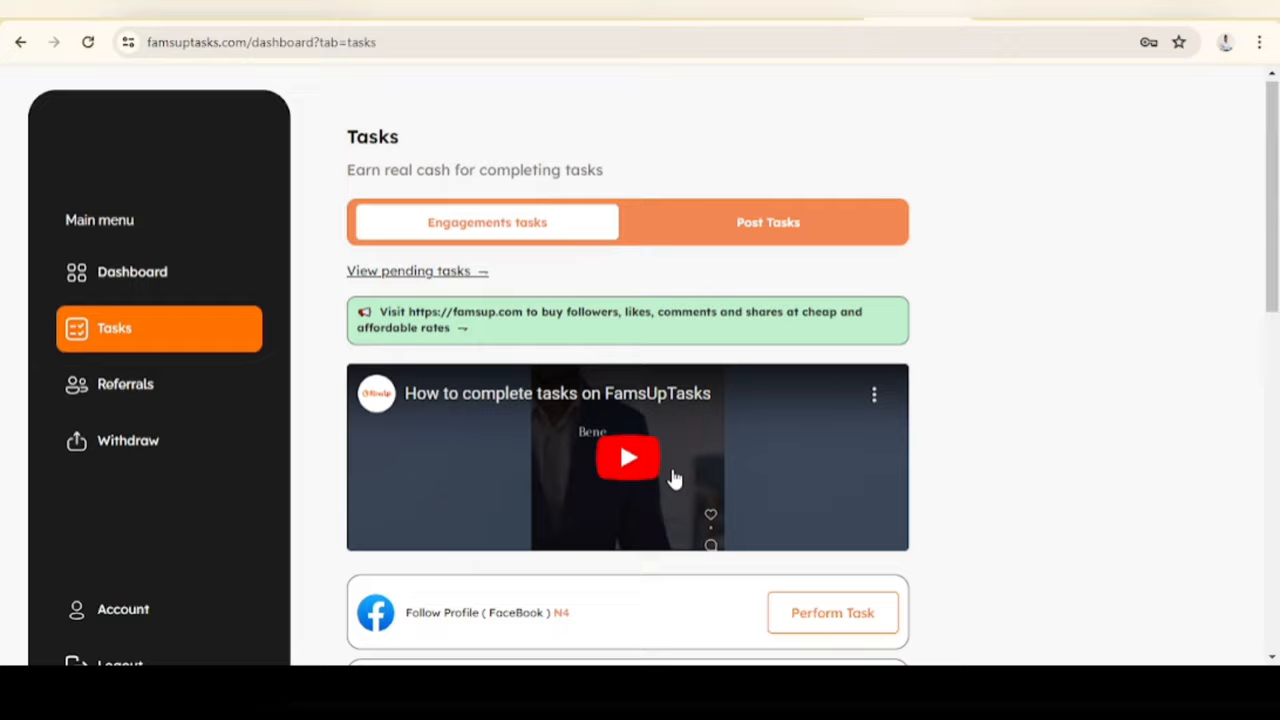
# - Scroll through the Engagements tasks list of Facebook, Instagram and Telegram paid tasks
pyautogui.scroll(-3)
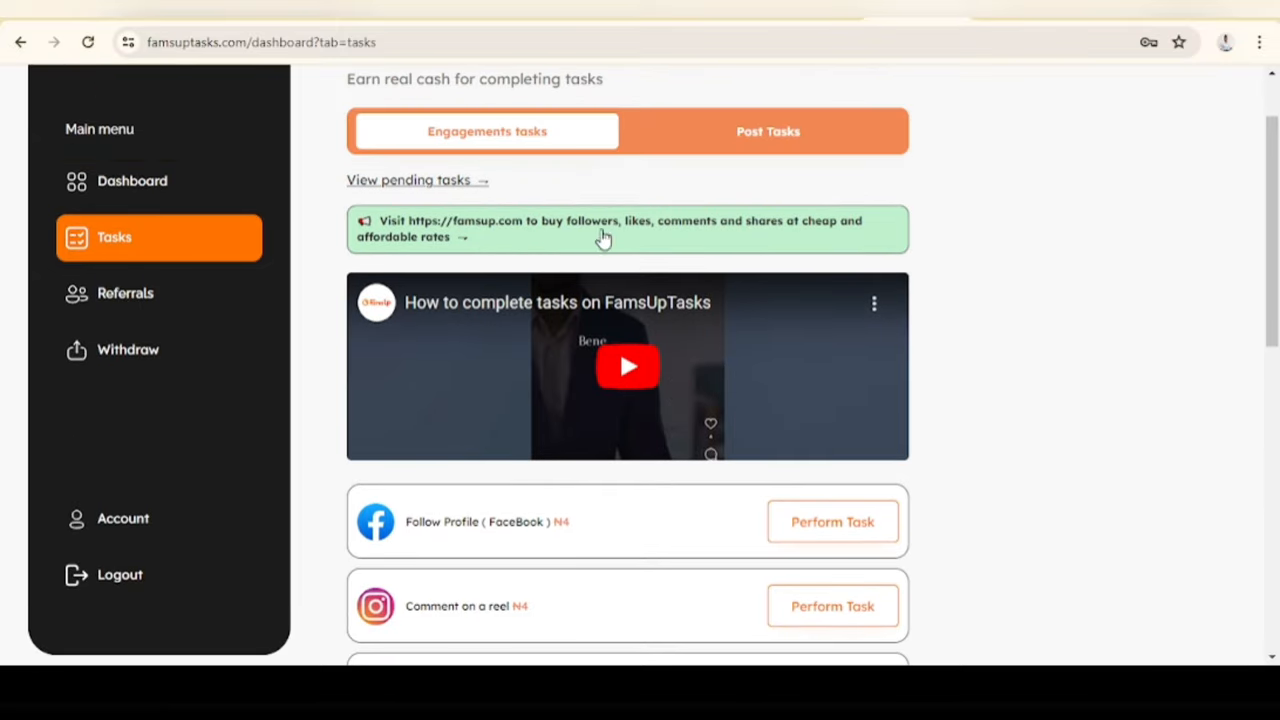
pyautogui.moveTo(788, 264)
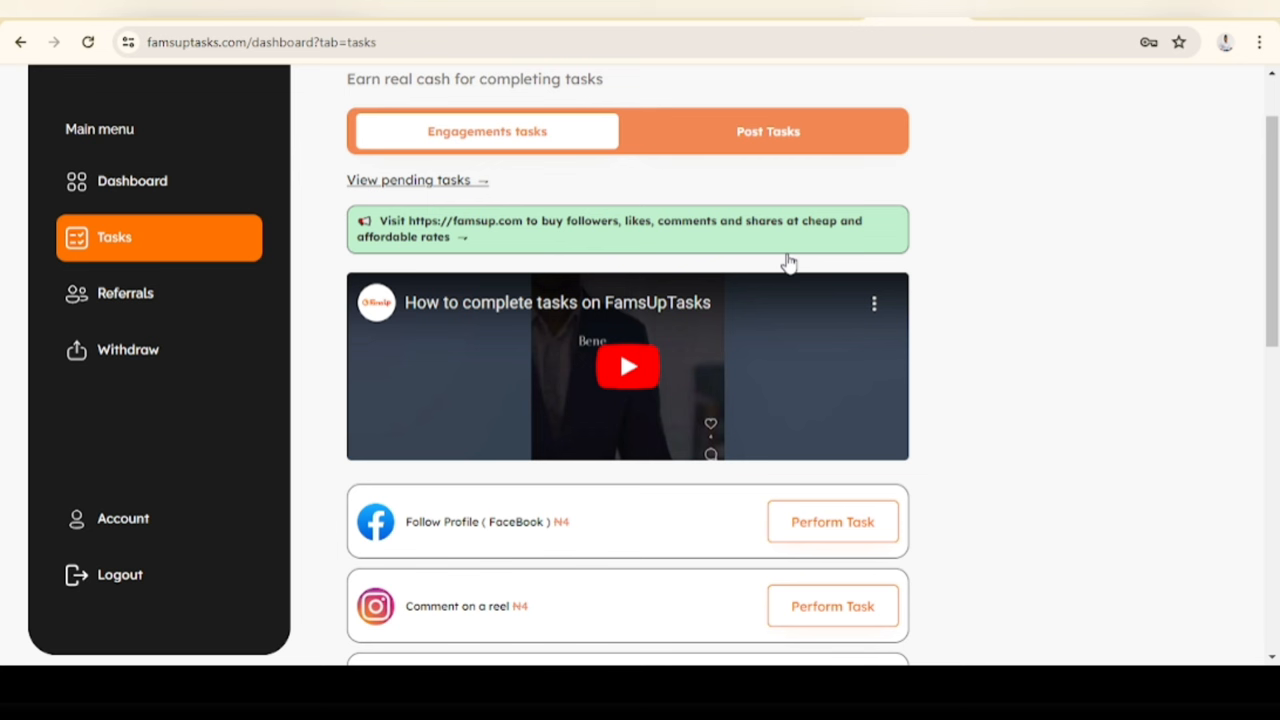
pyautogui.moveTo(790, 264)
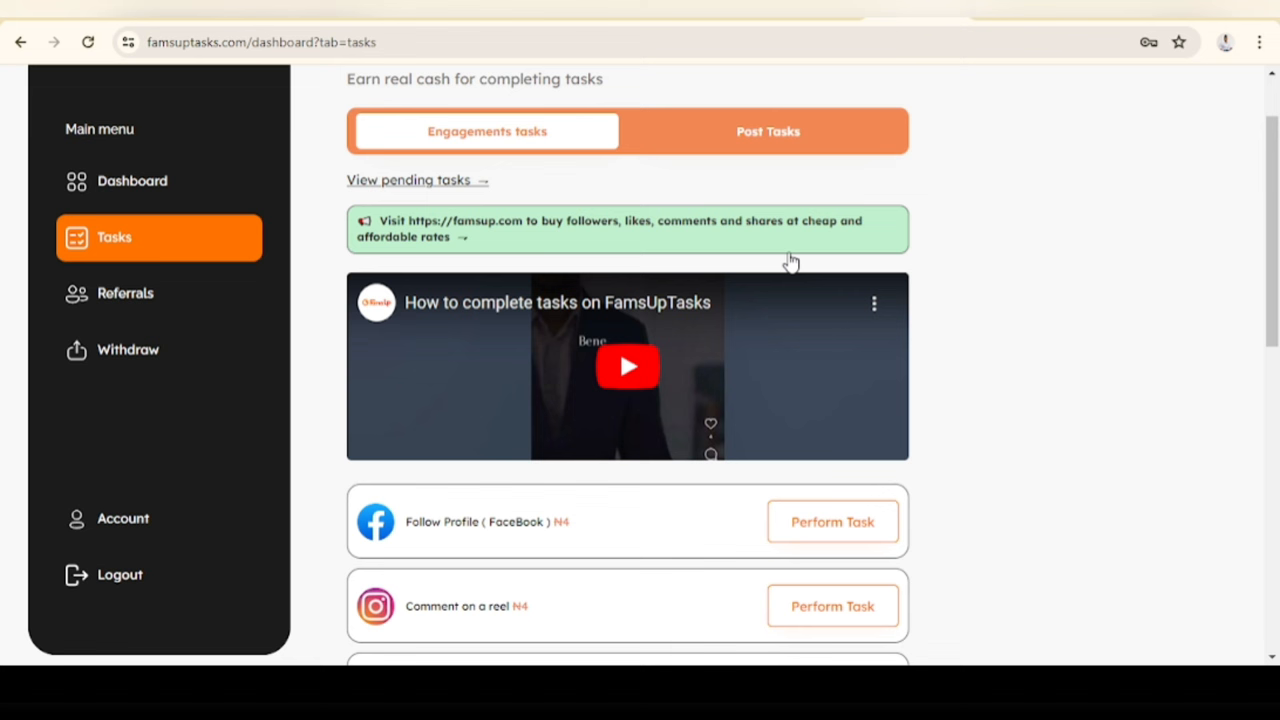
pyautogui.scroll(-3)
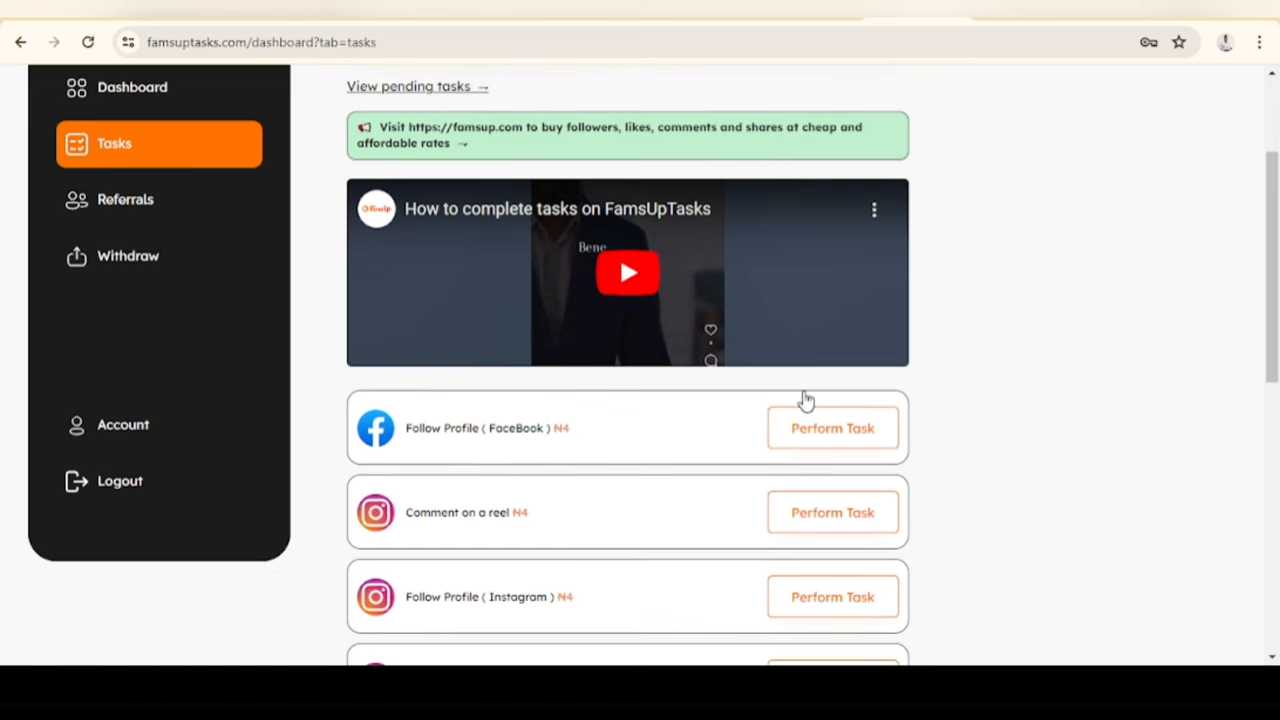
pyautogui.scroll(-3)
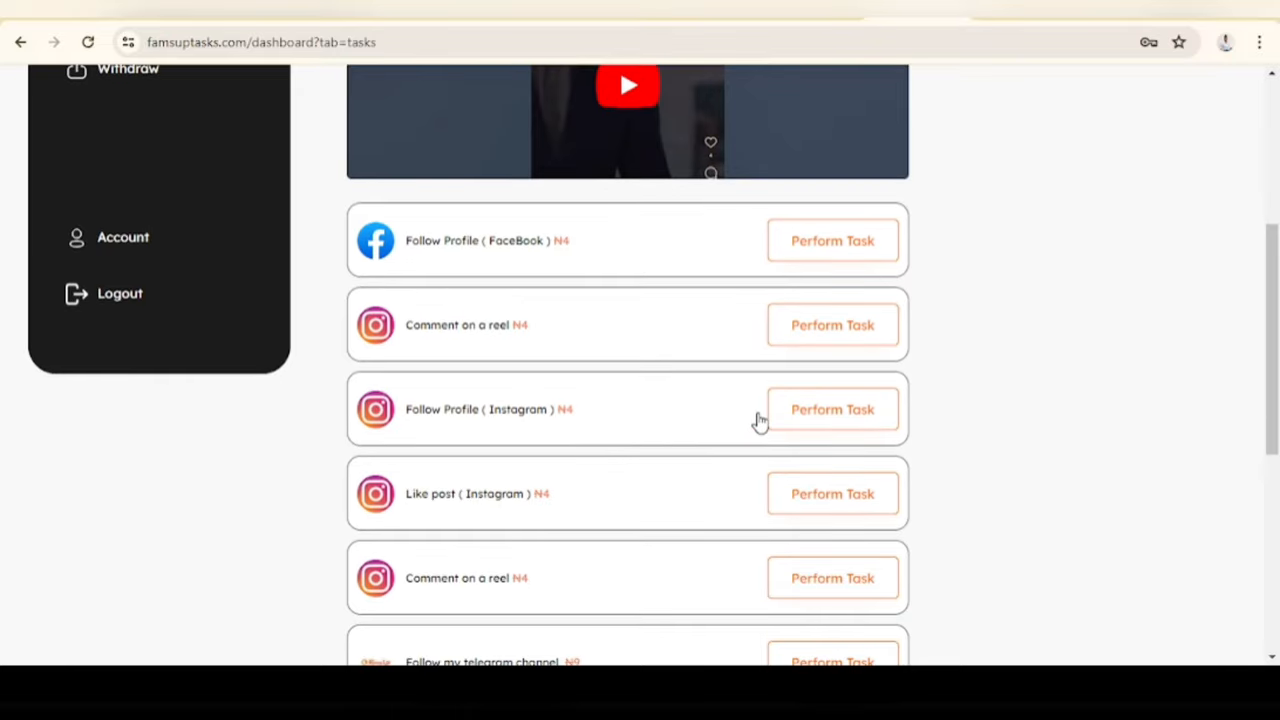
pyautogui.moveTo(756, 416)
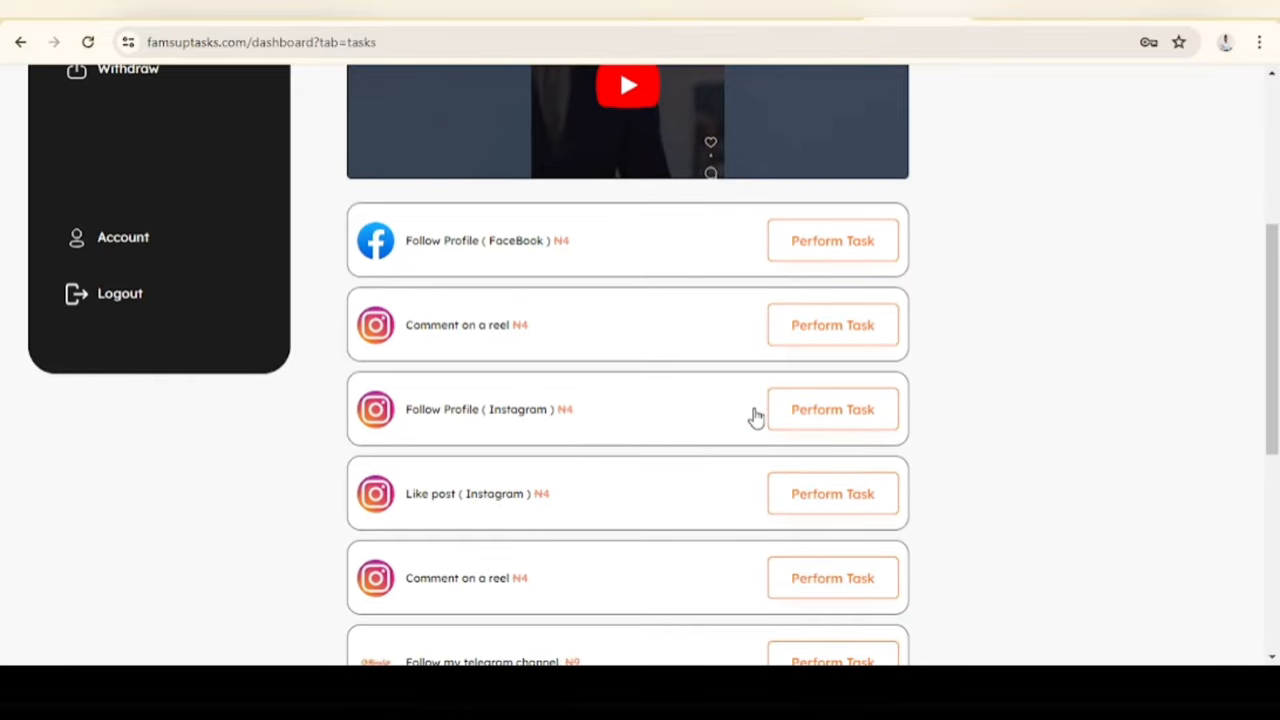
pyautogui.moveTo(748, 402)
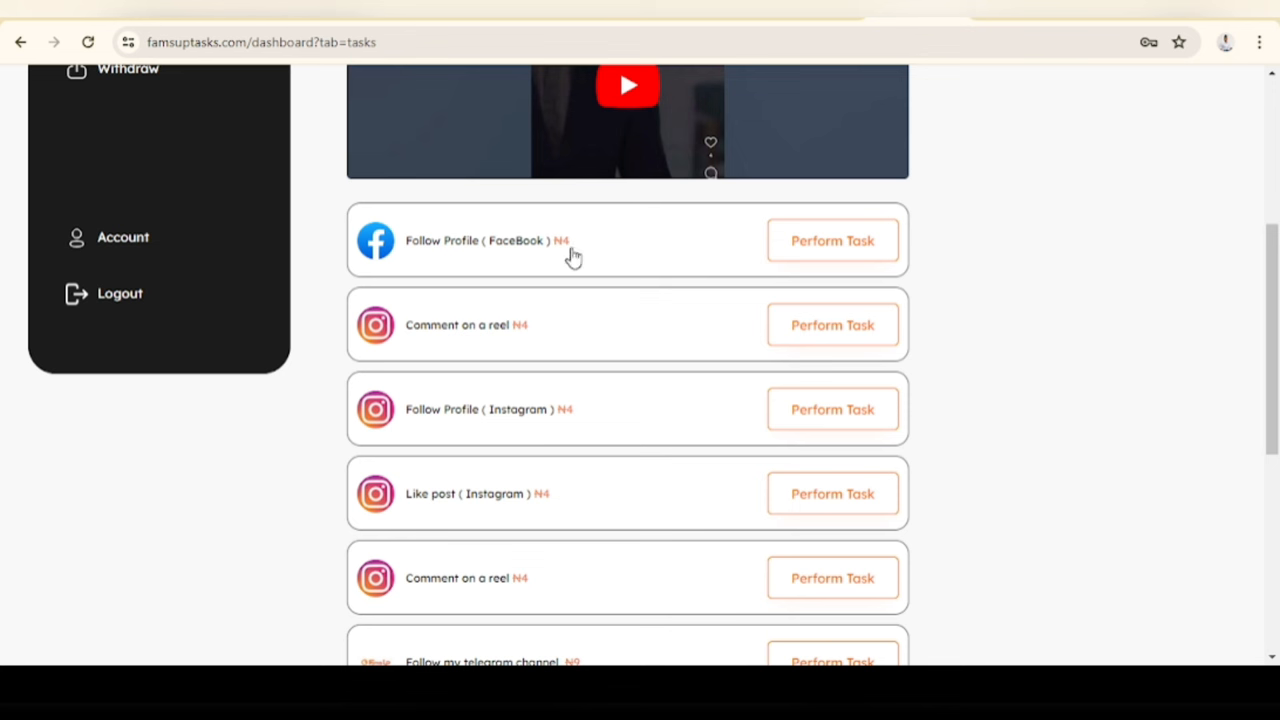
pyautogui.moveTo(490, 262)
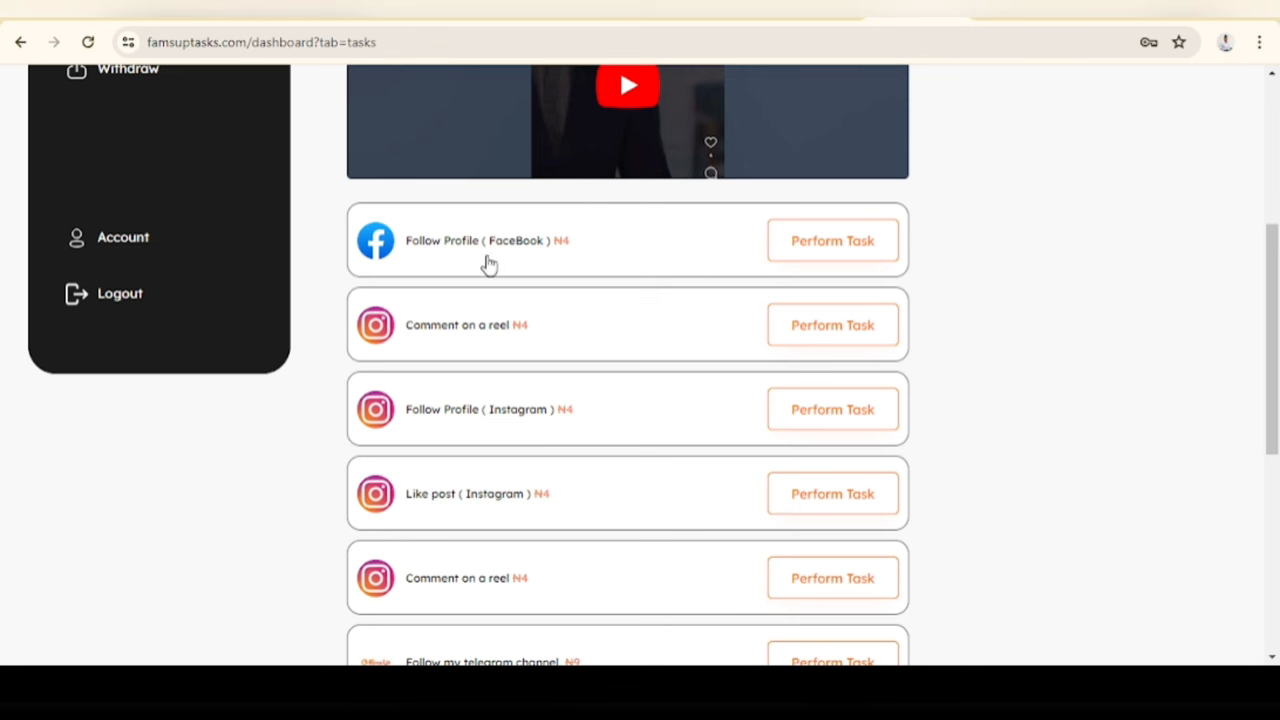
pyautogui.moveTo(490, 342)
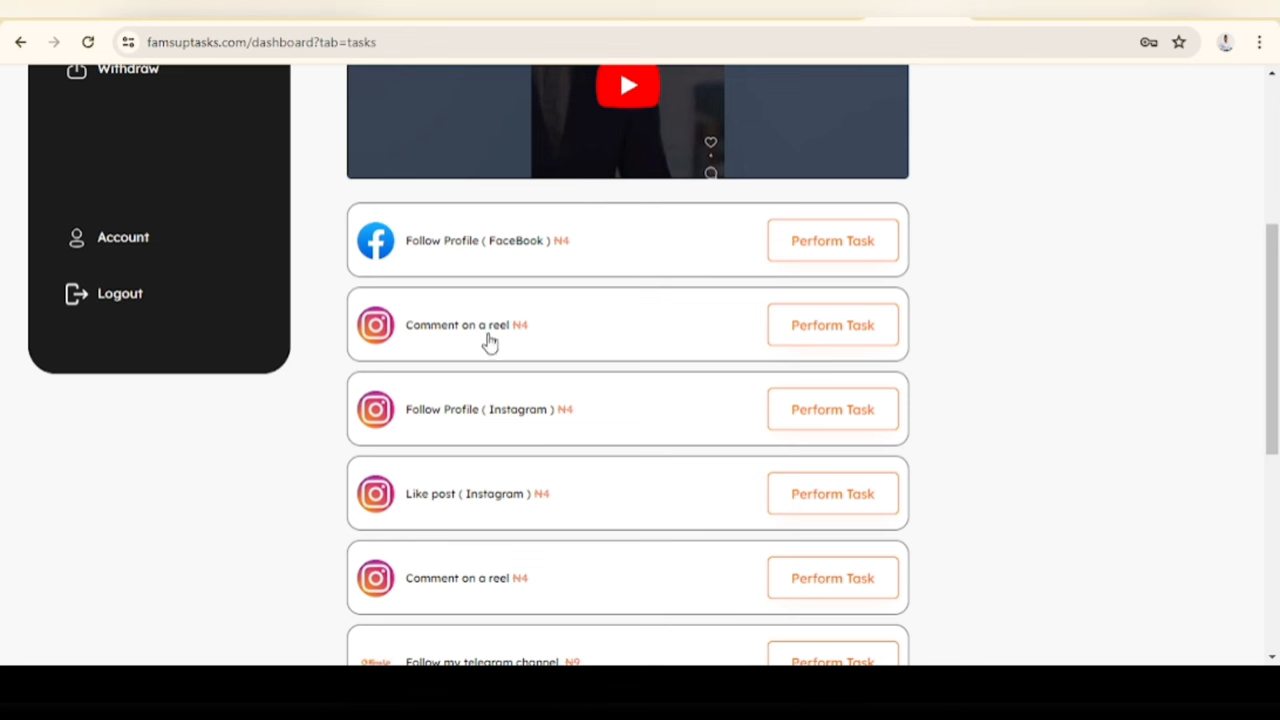
pyautogui.moveTo(480, 424)
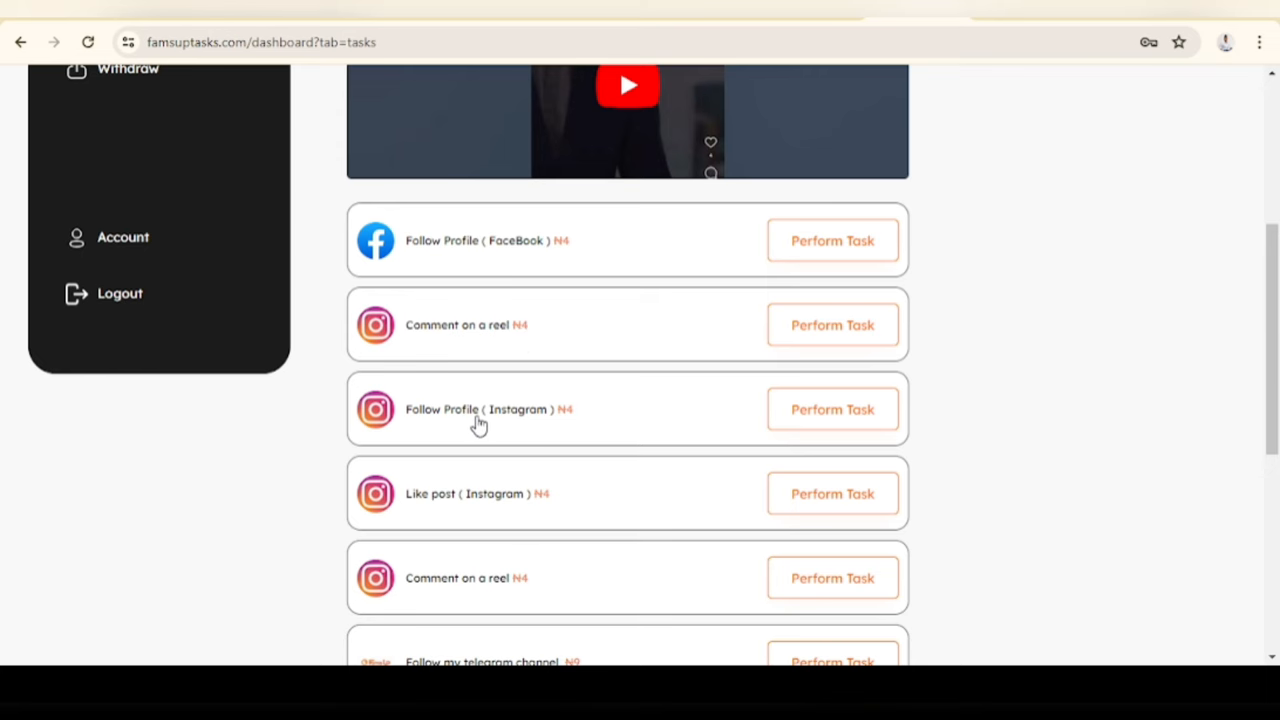
pyautogui.scroll(-3)
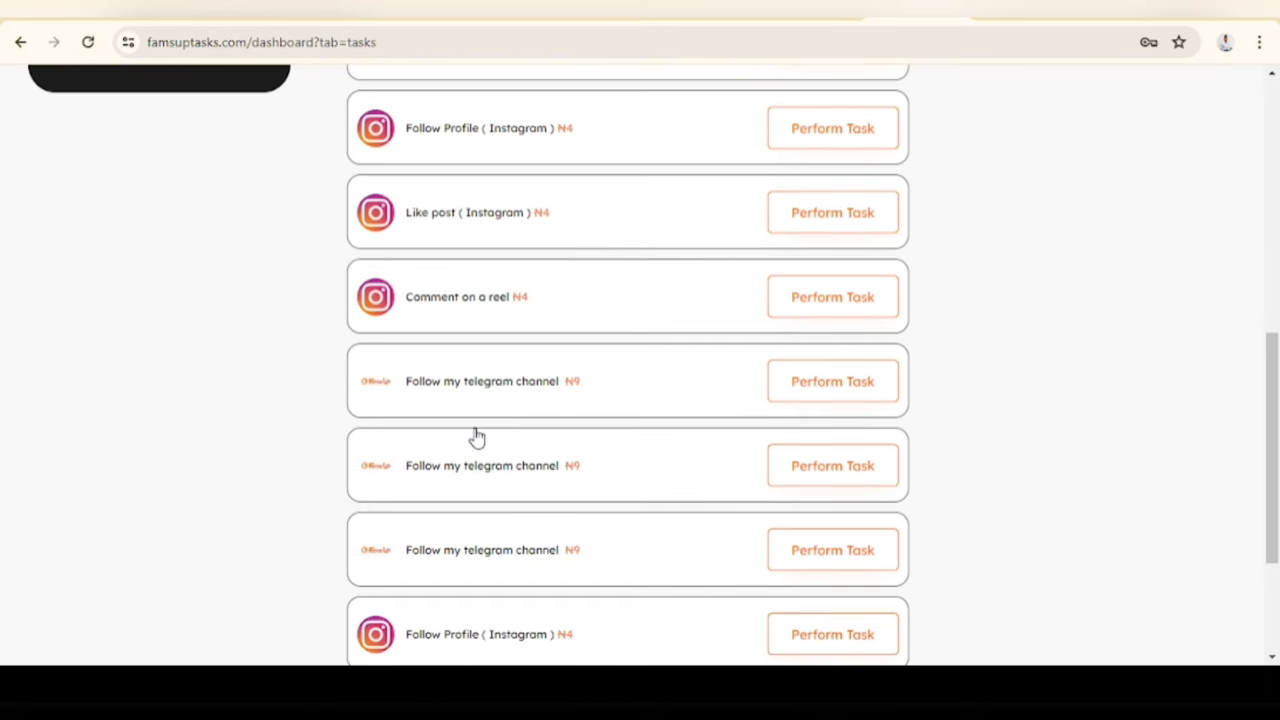
pyautogui.moveTo(496, 388)
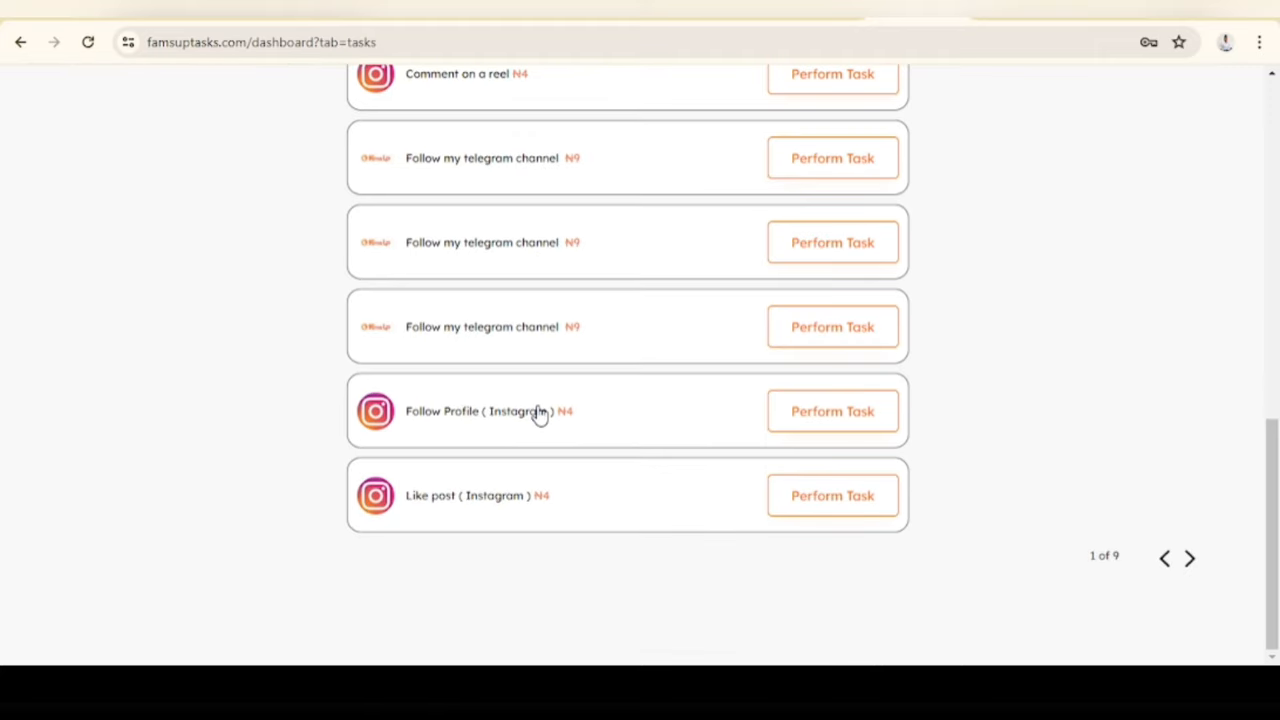
pyautogui.scroll(3)
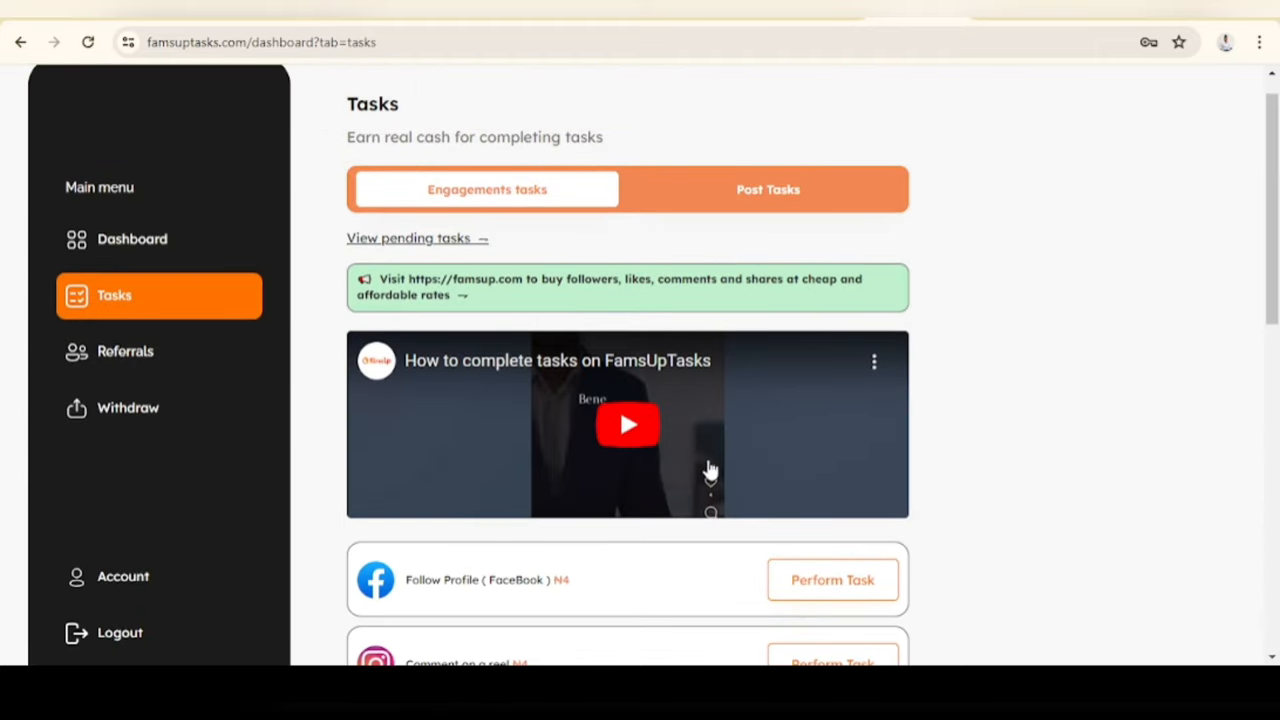
pyautogui.scroll(-3)
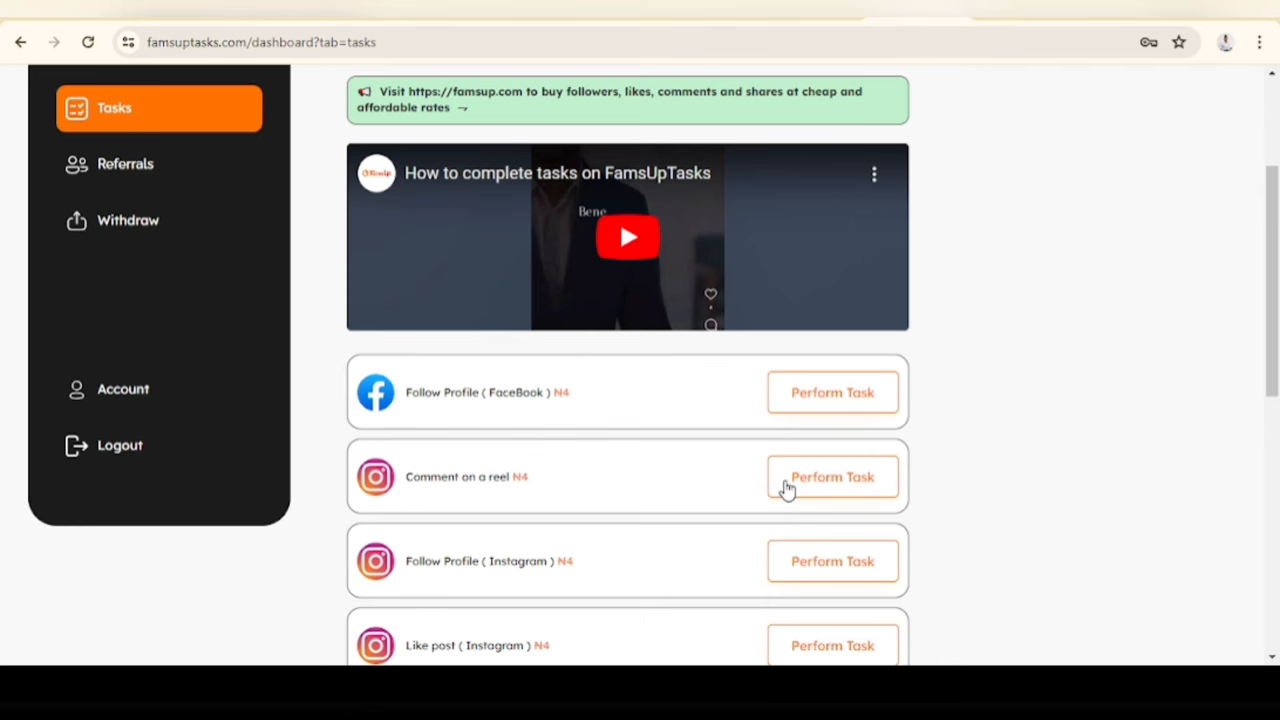
pyautogui.scroll(-3)
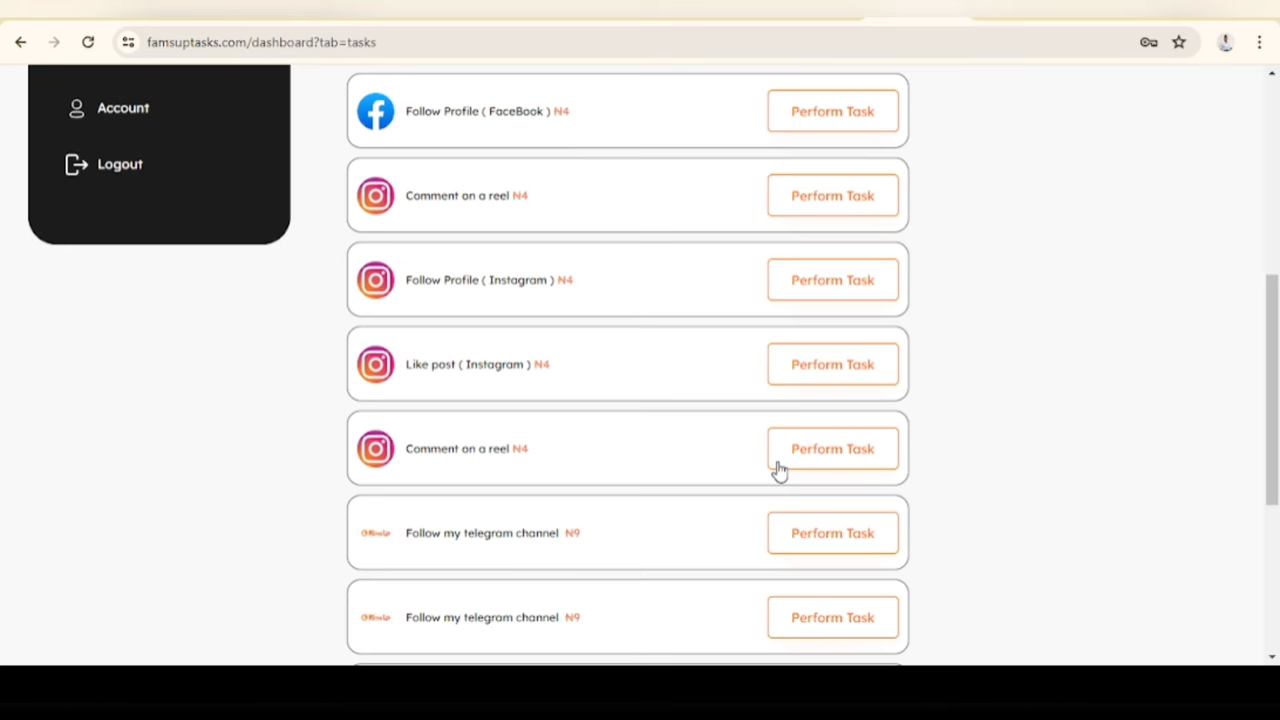
pyautogui.moveTo(770, 476)
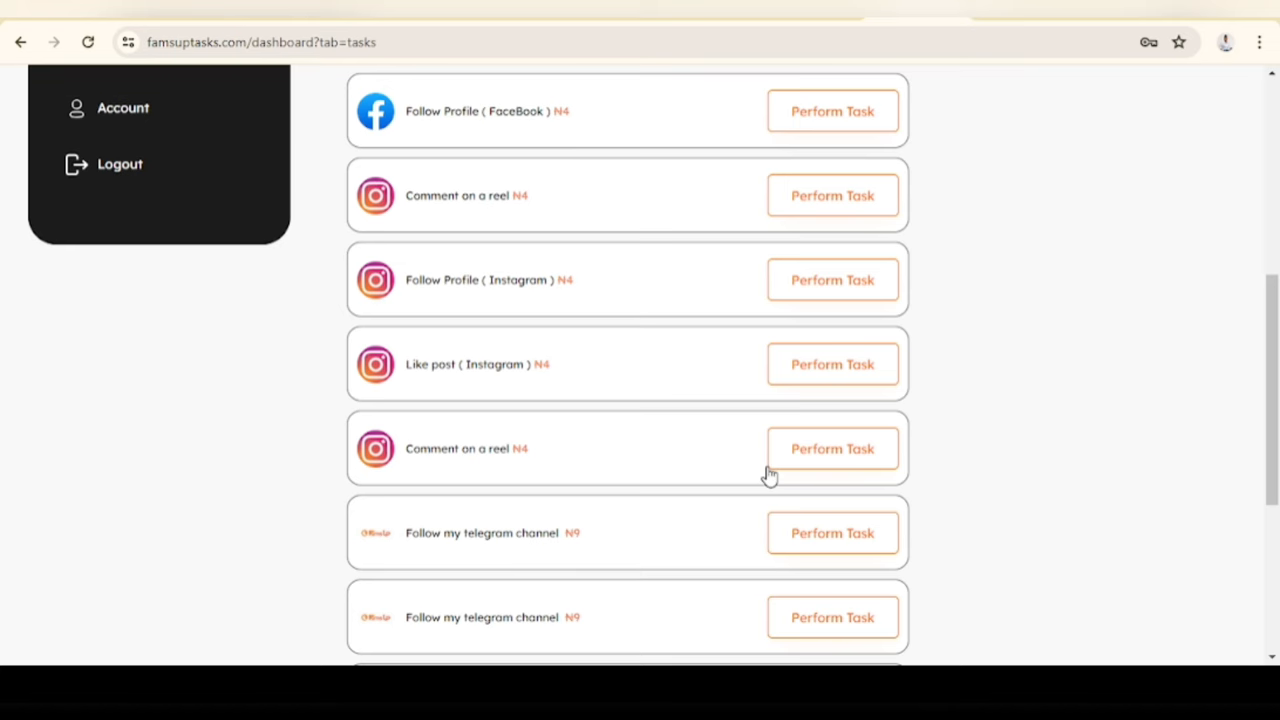
pyautogui.scroll(-3)
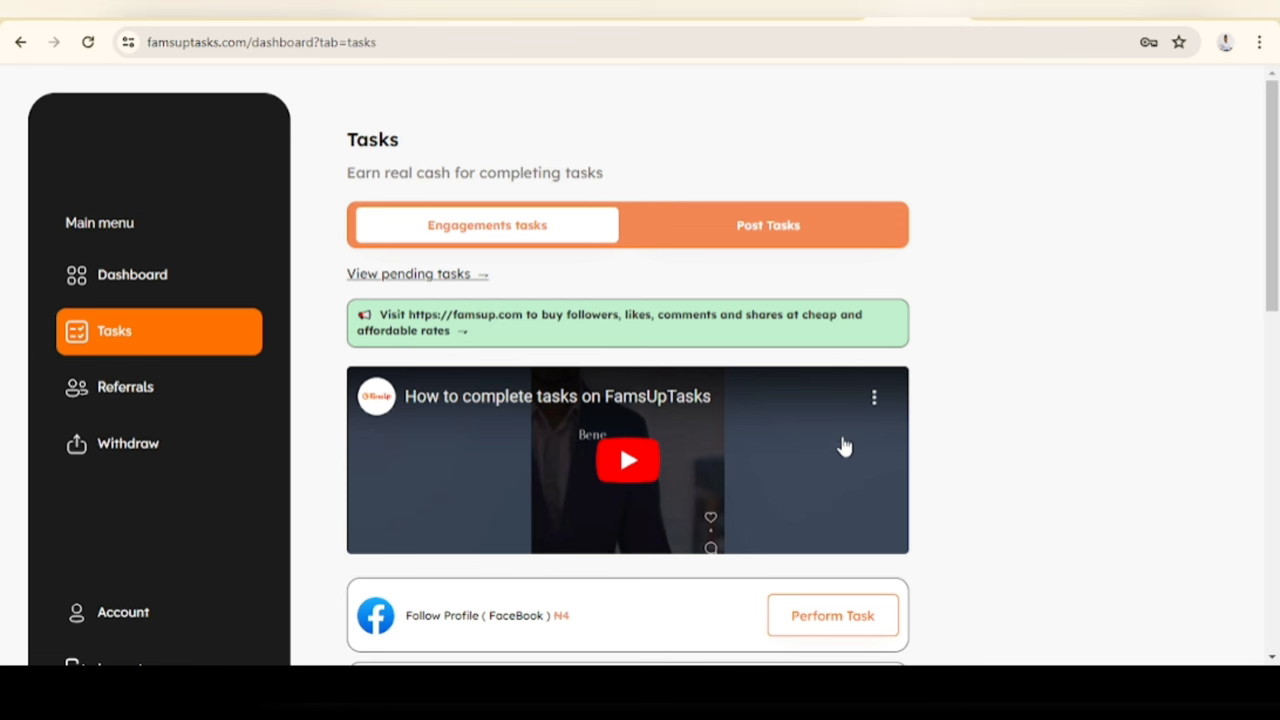
pyautogui.moveTo(844, 432)
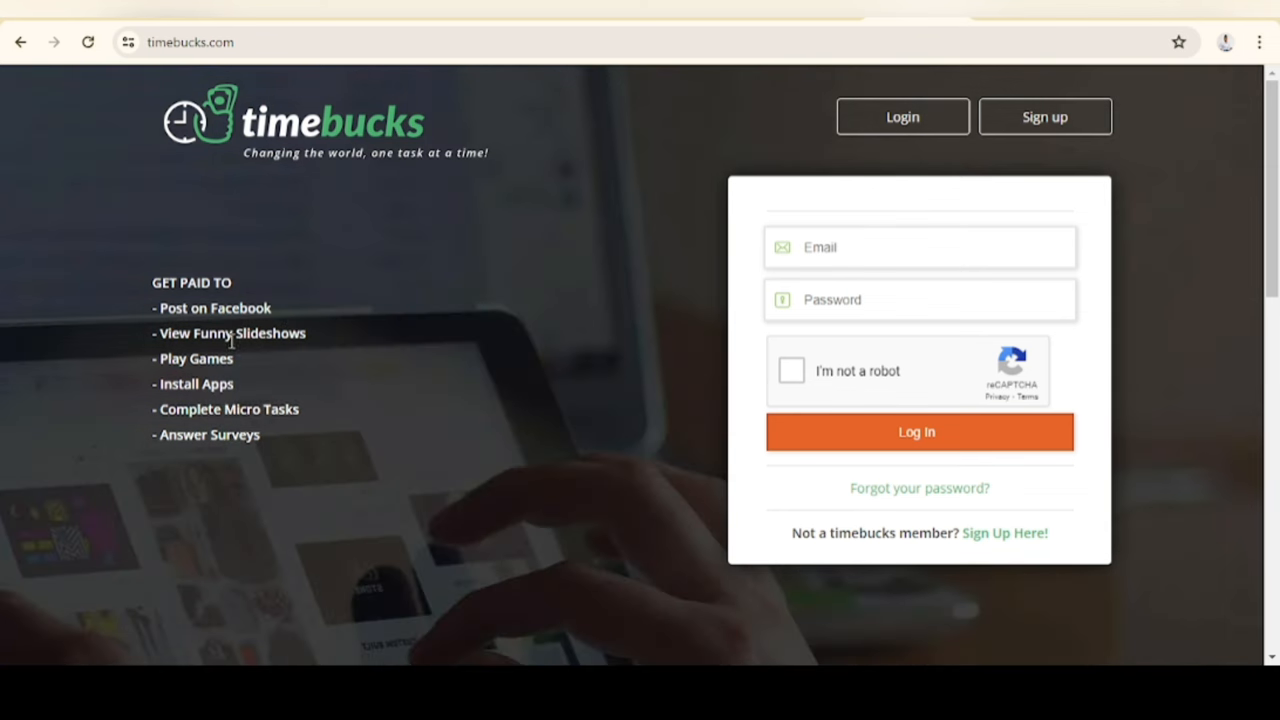
pyautogui.moveTo(276, 360)
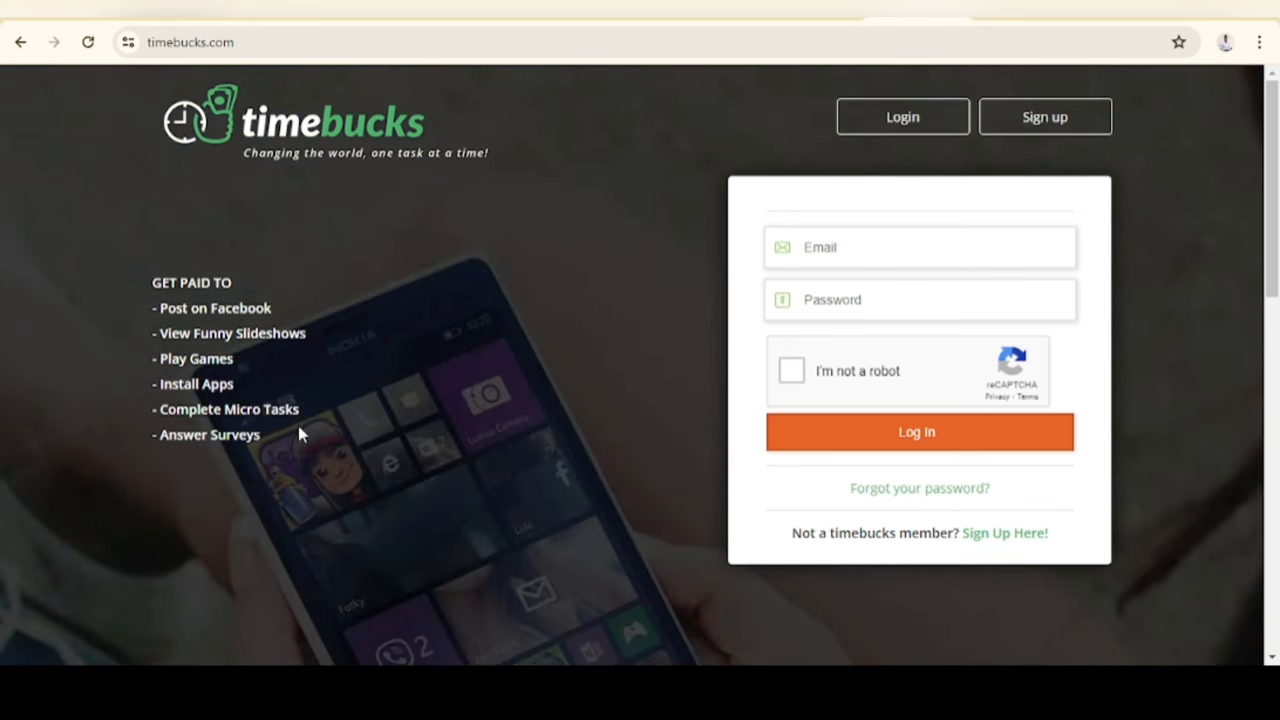
pyautogui.moveTo(232, 442)
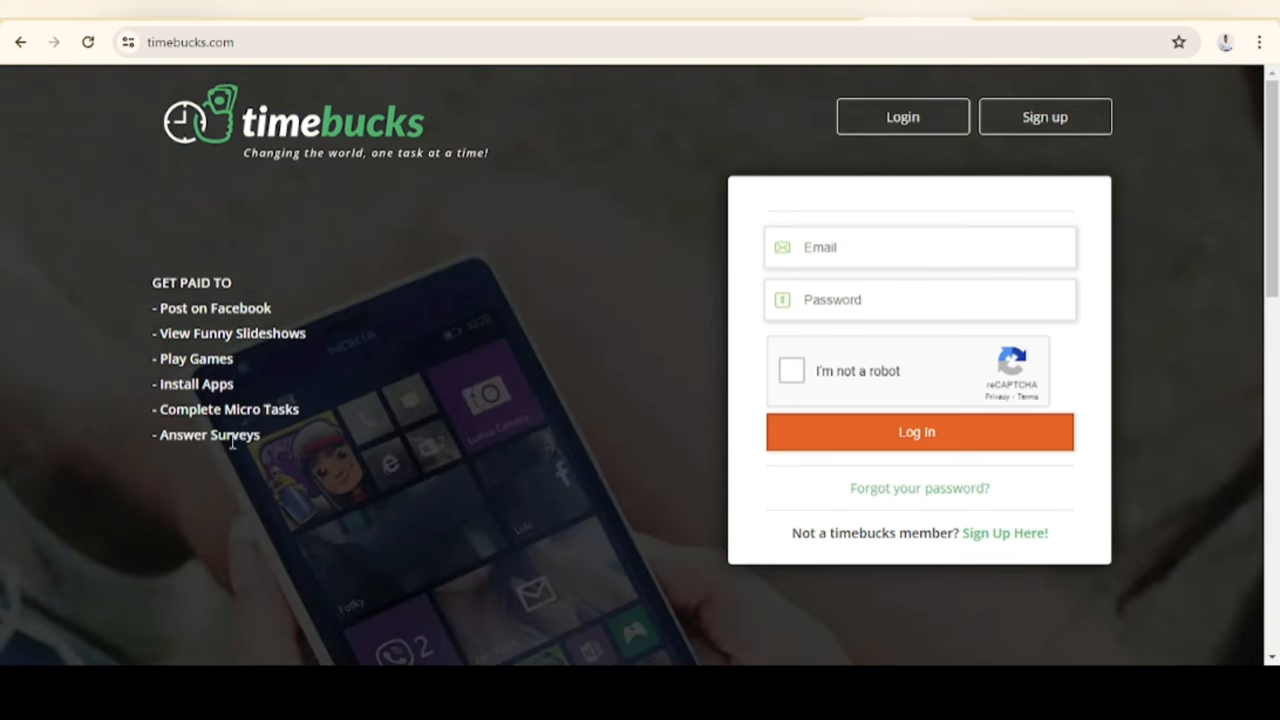
pyautogui.moveTo(452, 452)
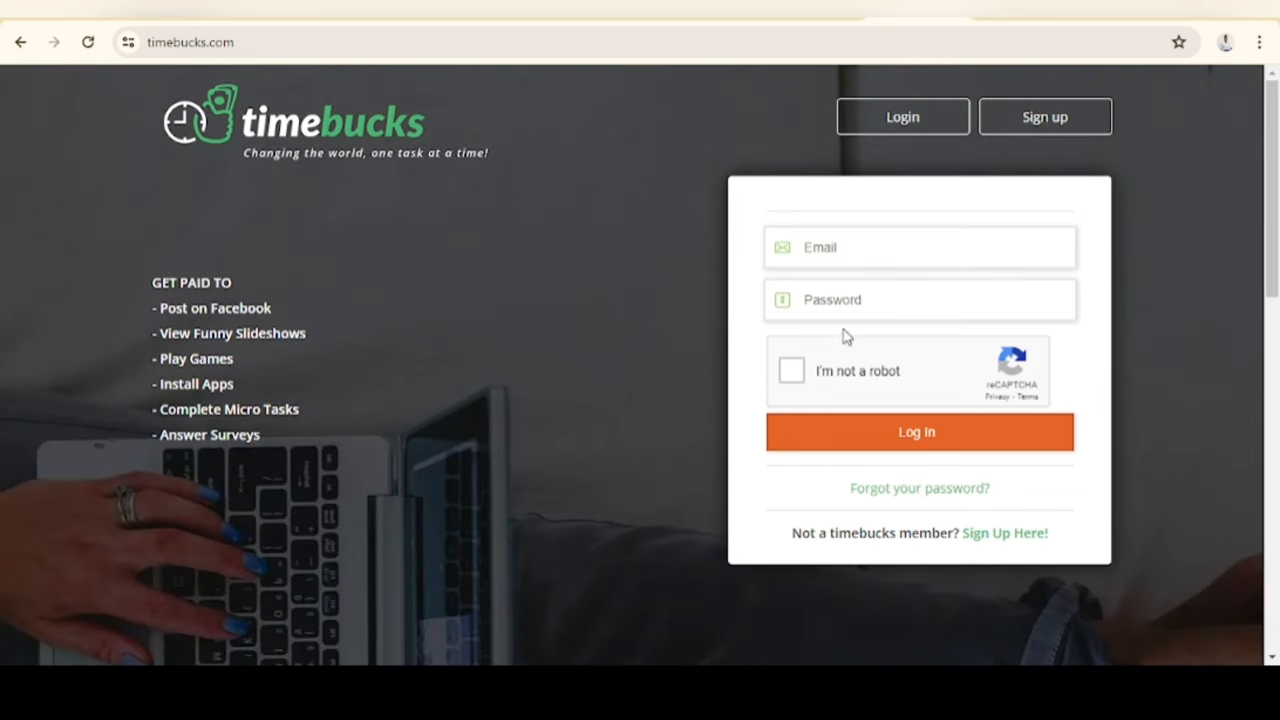
pyautogui.click(918, 248)
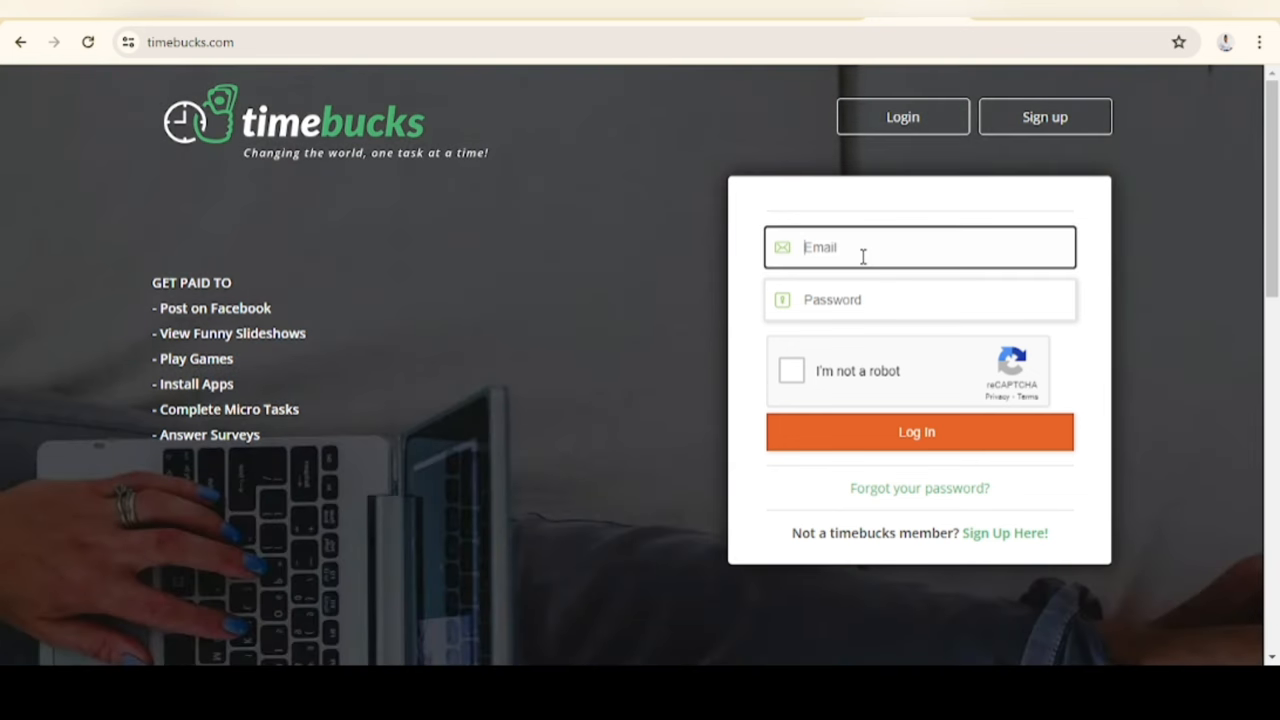
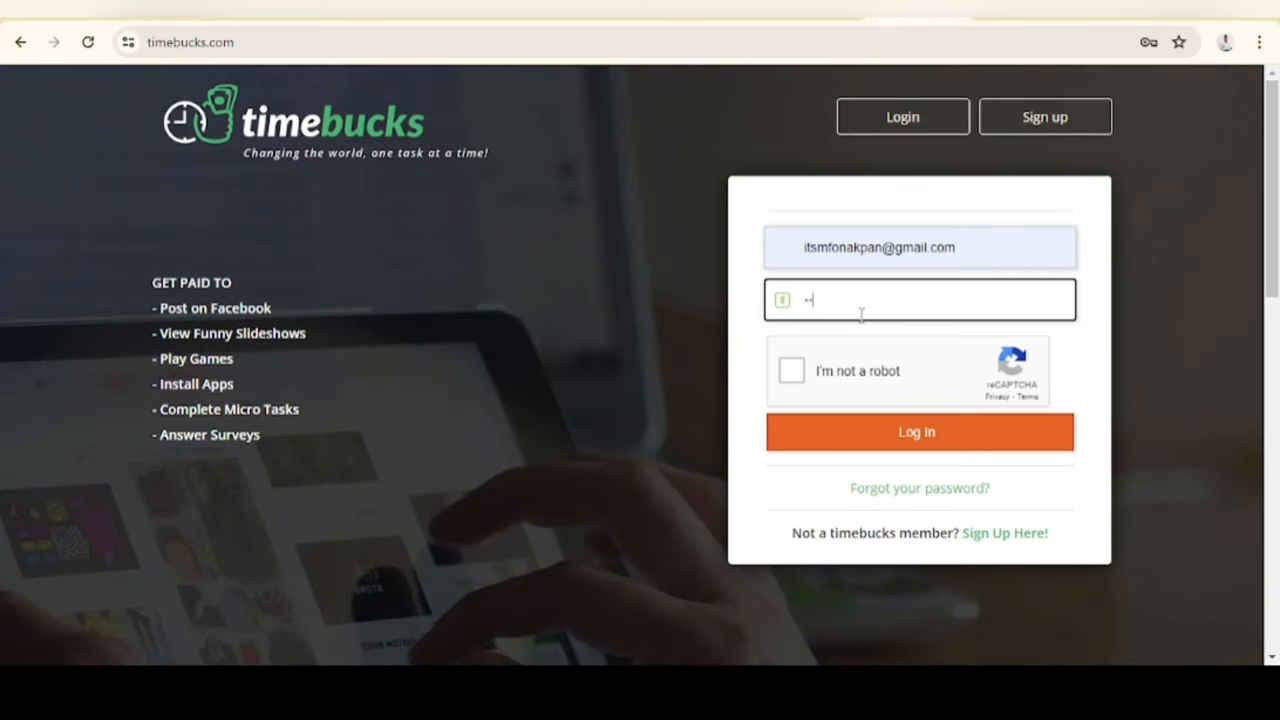
pyautogui.write('password')
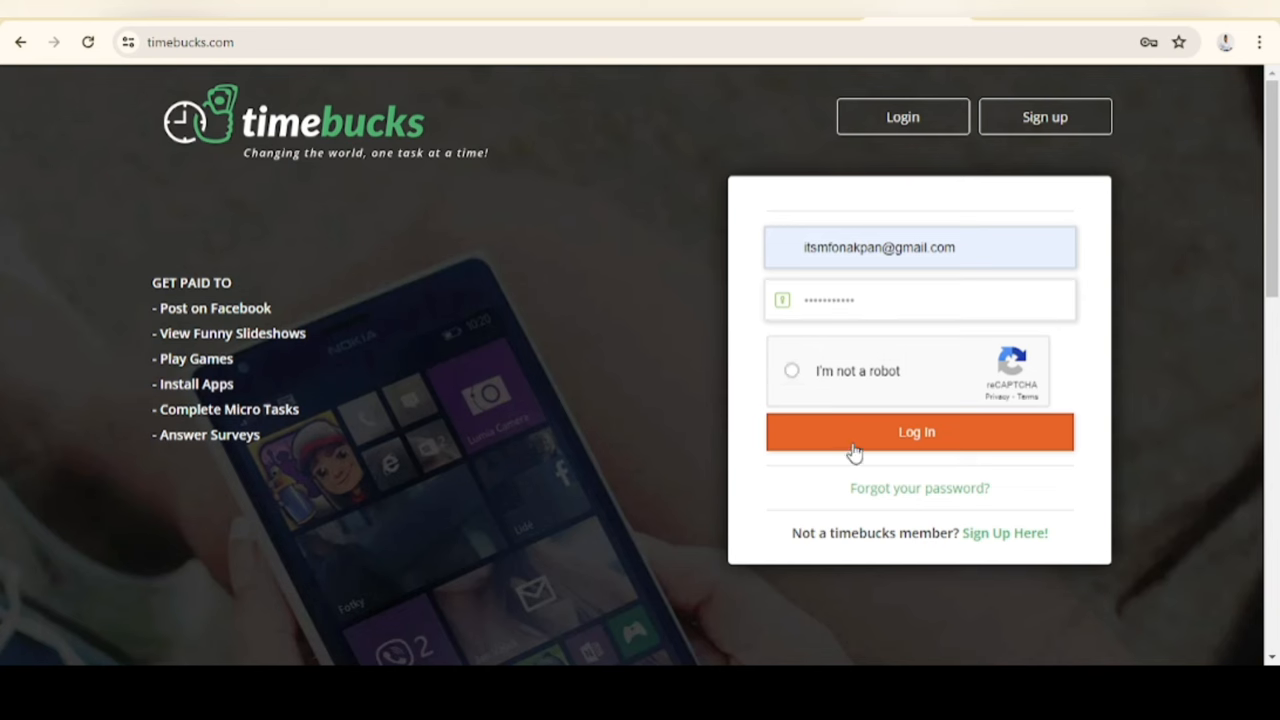
pyautogui.click(792, 370)
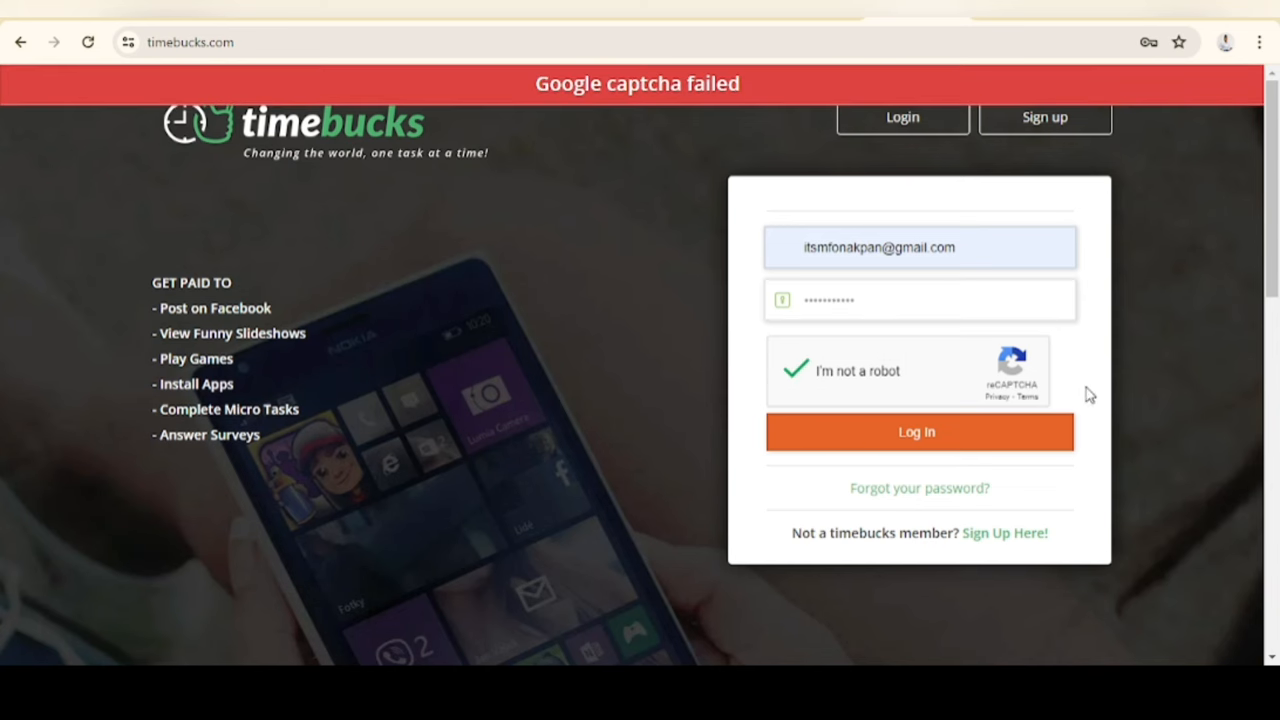
pyautogui.click(916, 432)
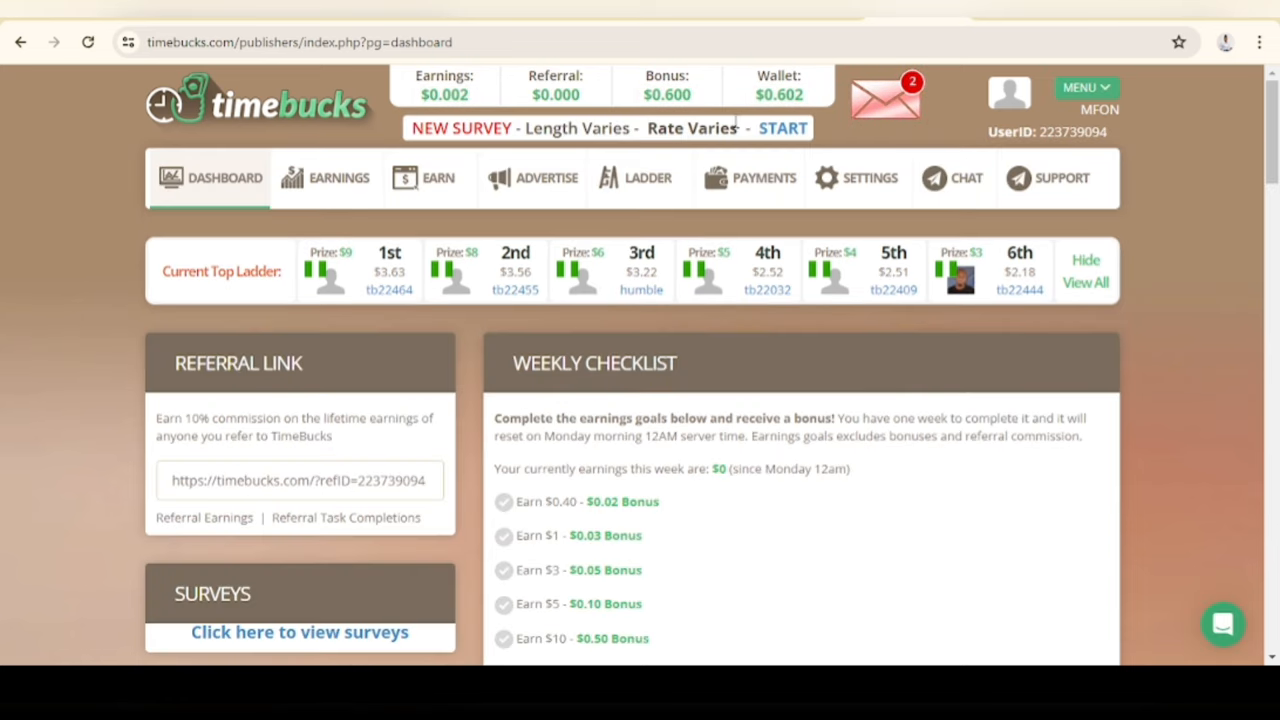
pyautogui.moveTo(700, 100)
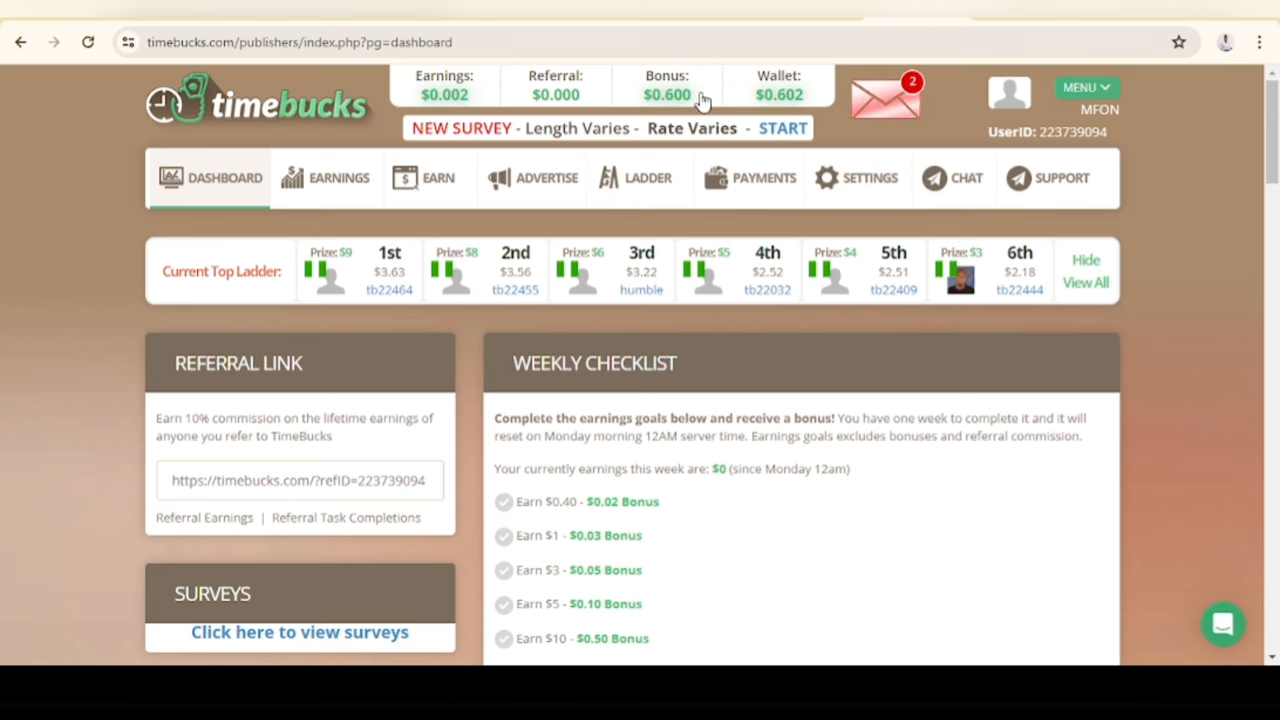
pyautogui.moveTo(476, 108)
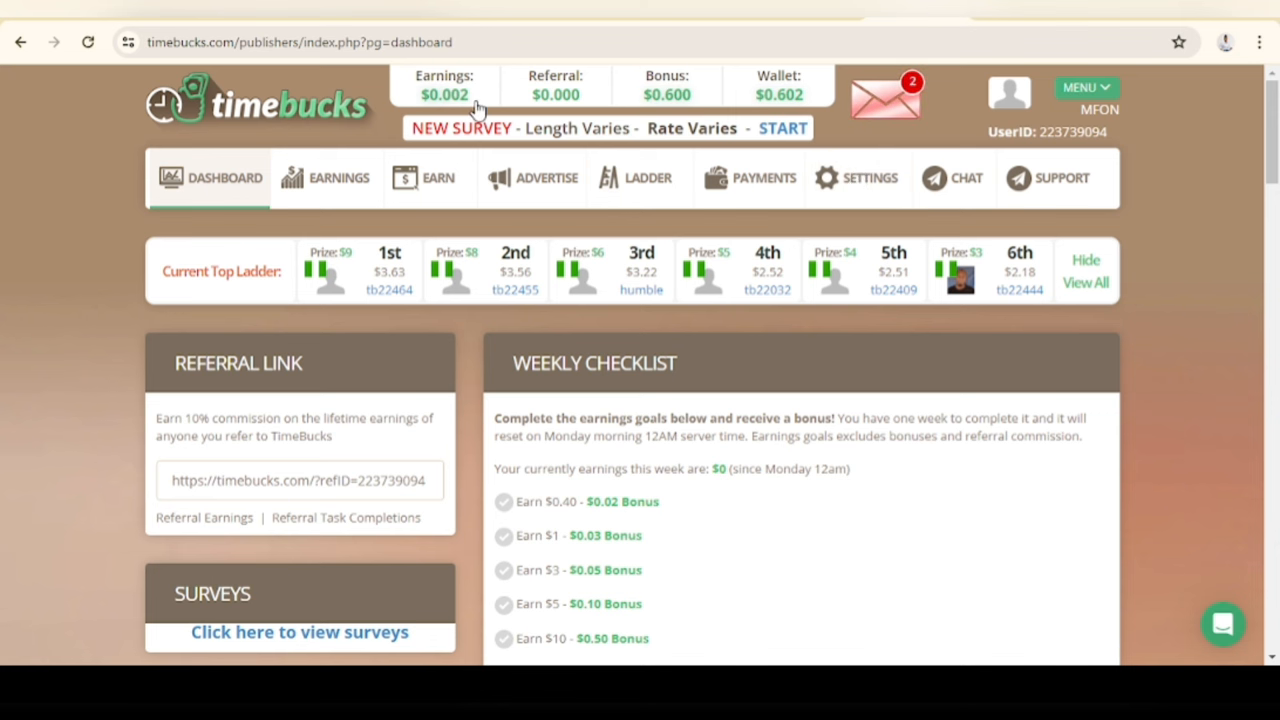
pyautogui.moveTo(464, 100)
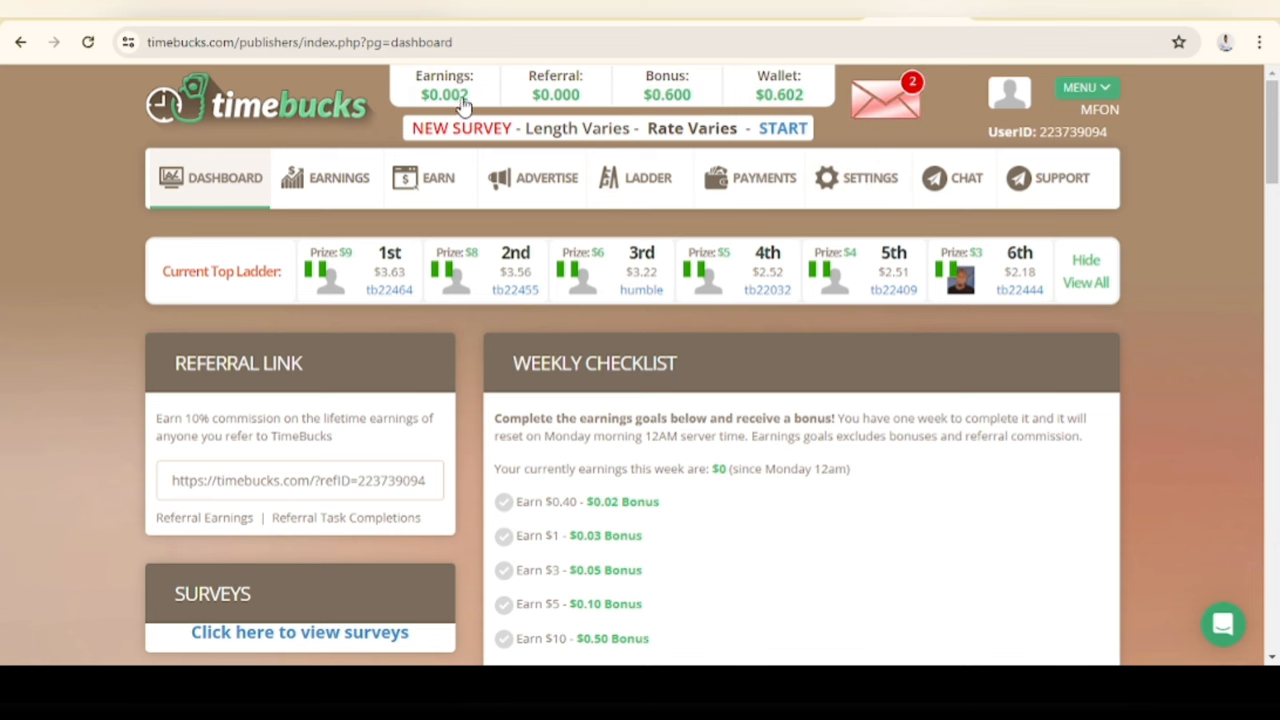
# - Browse the Timebucks Tasks list of 11 available $0.094 tasks under the Earn tab
pyautogui.click(438, 178)
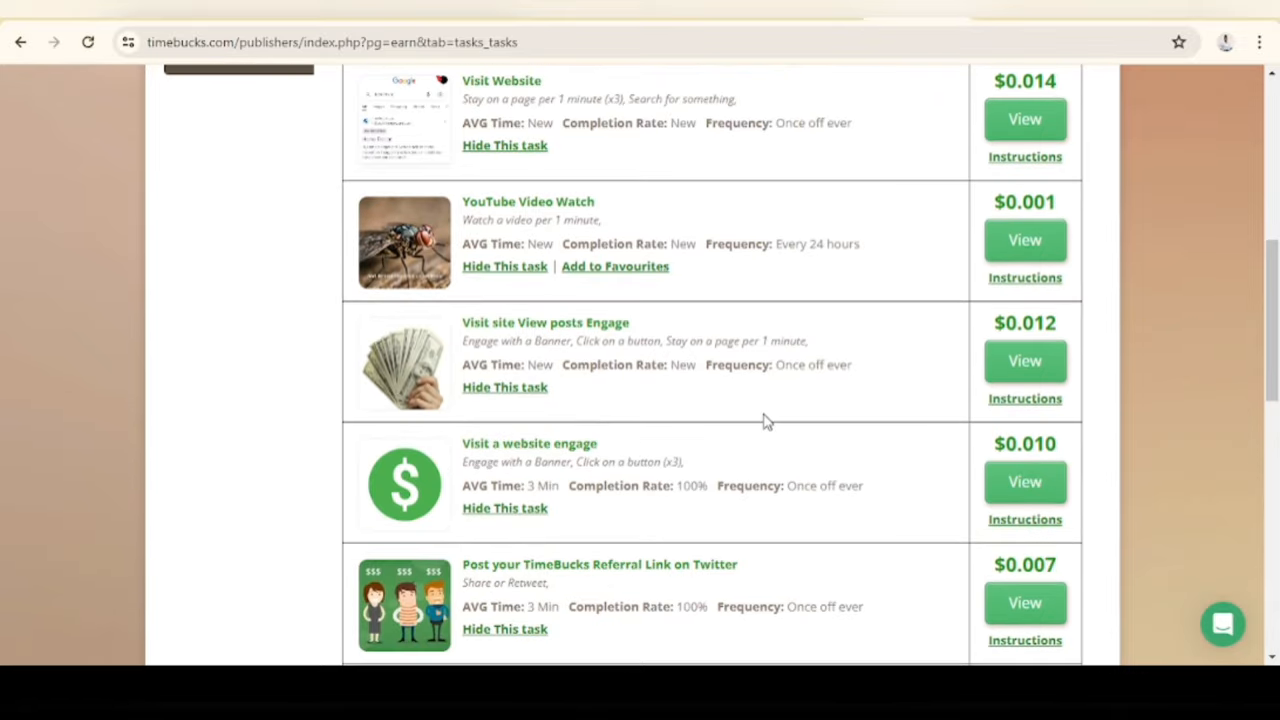
pyautogui.scroll(-3)
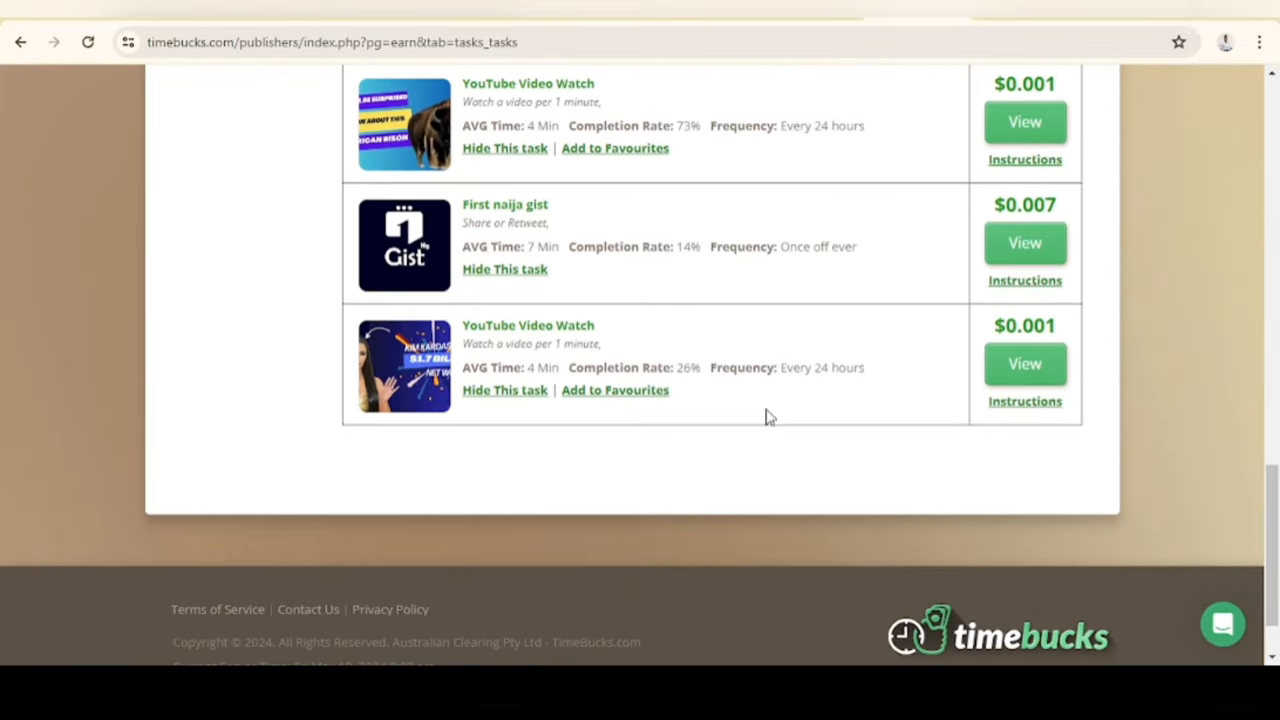
pyautogui.scroll(3)
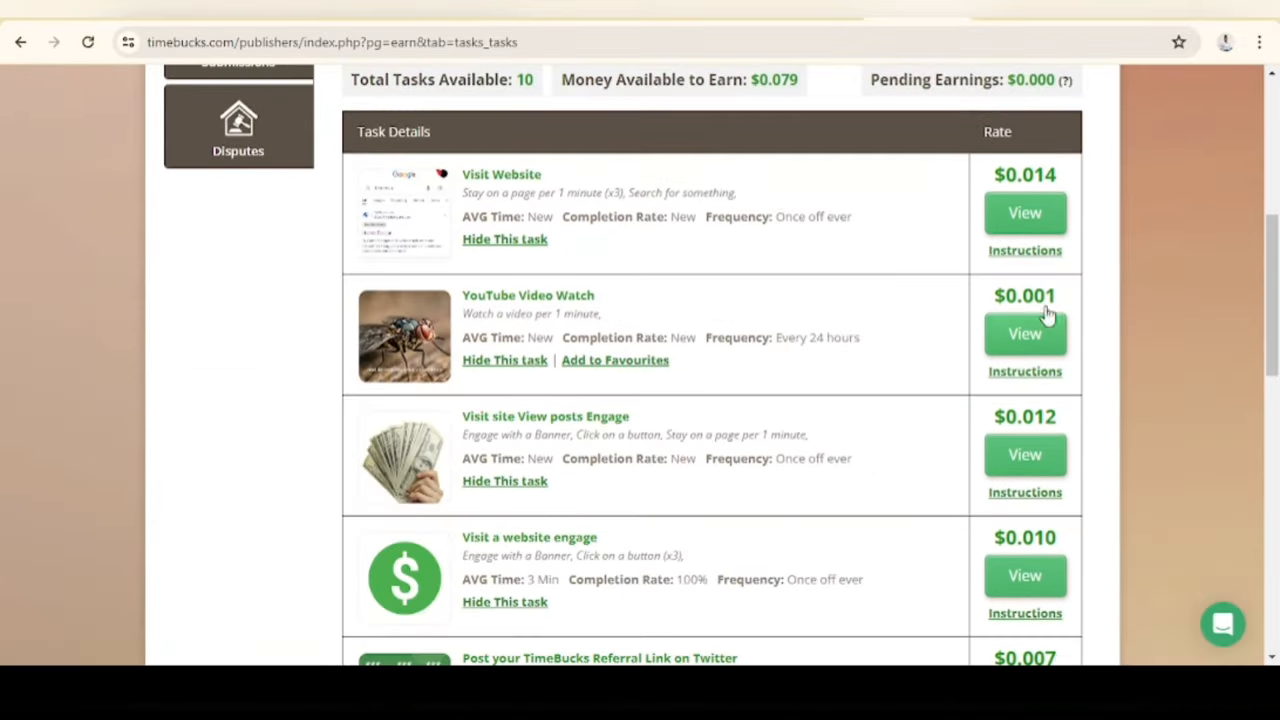
pyautogui.scroll(-3)
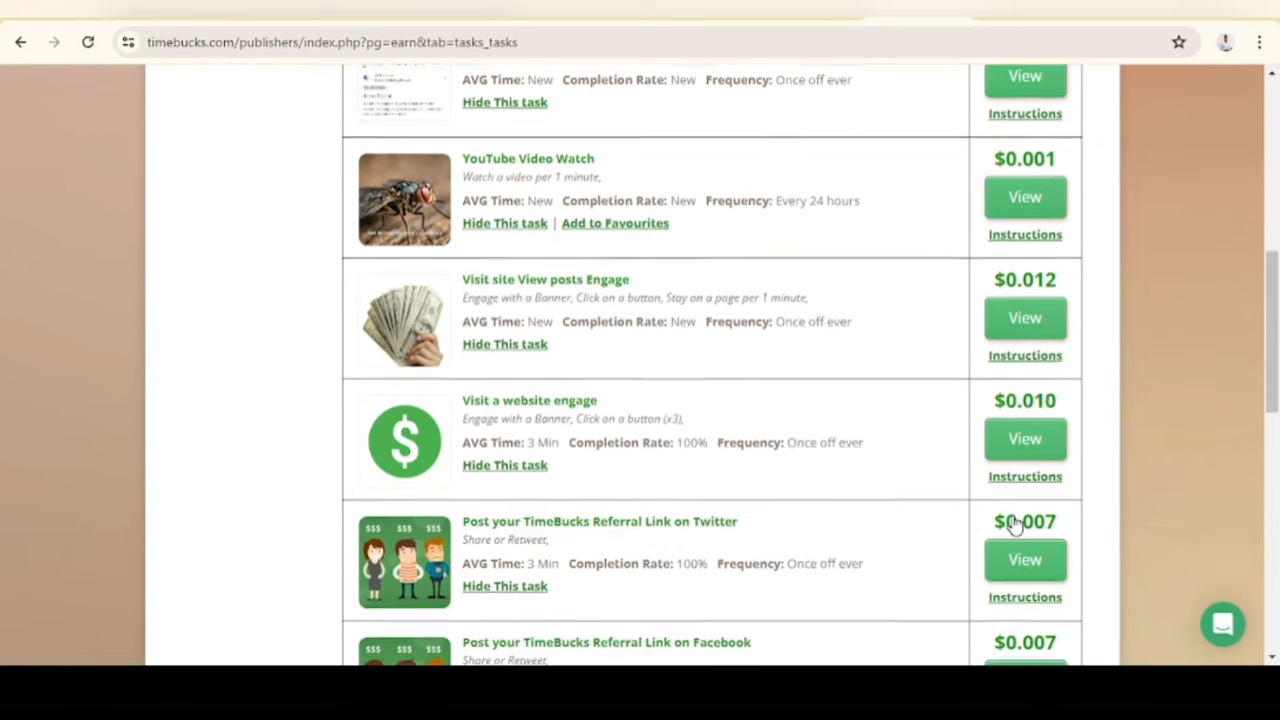
pyautogui.scroll(-3)
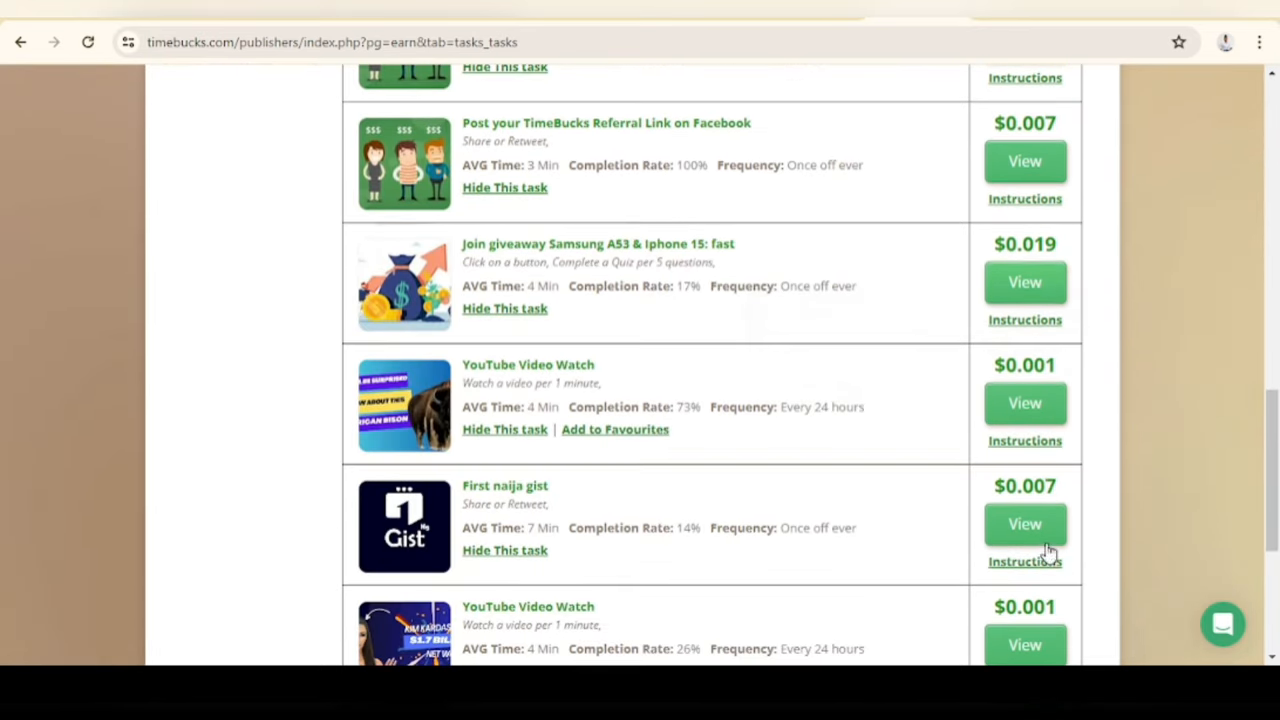
pyautogui.scroll(3)
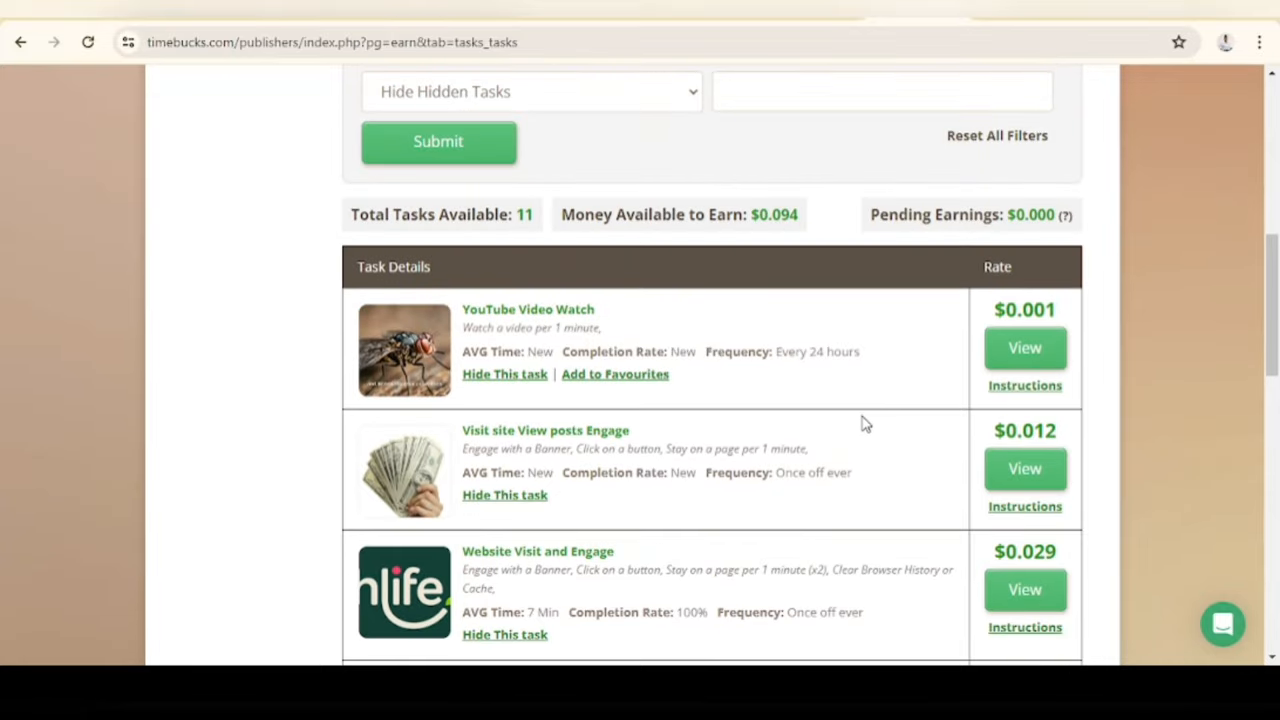
pyautogui.moveTo(784, 256)
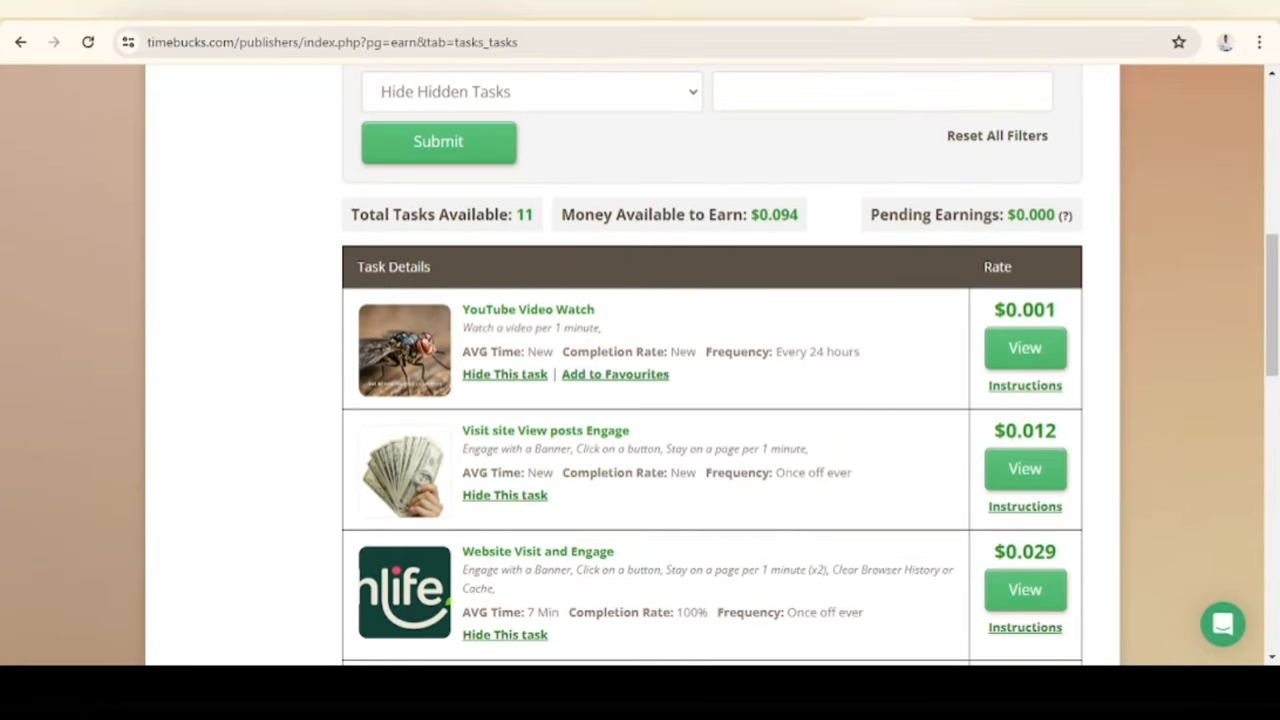
# - Go to utest.com and start the Become a uTester signup form
pyautogui.write('utest.com')
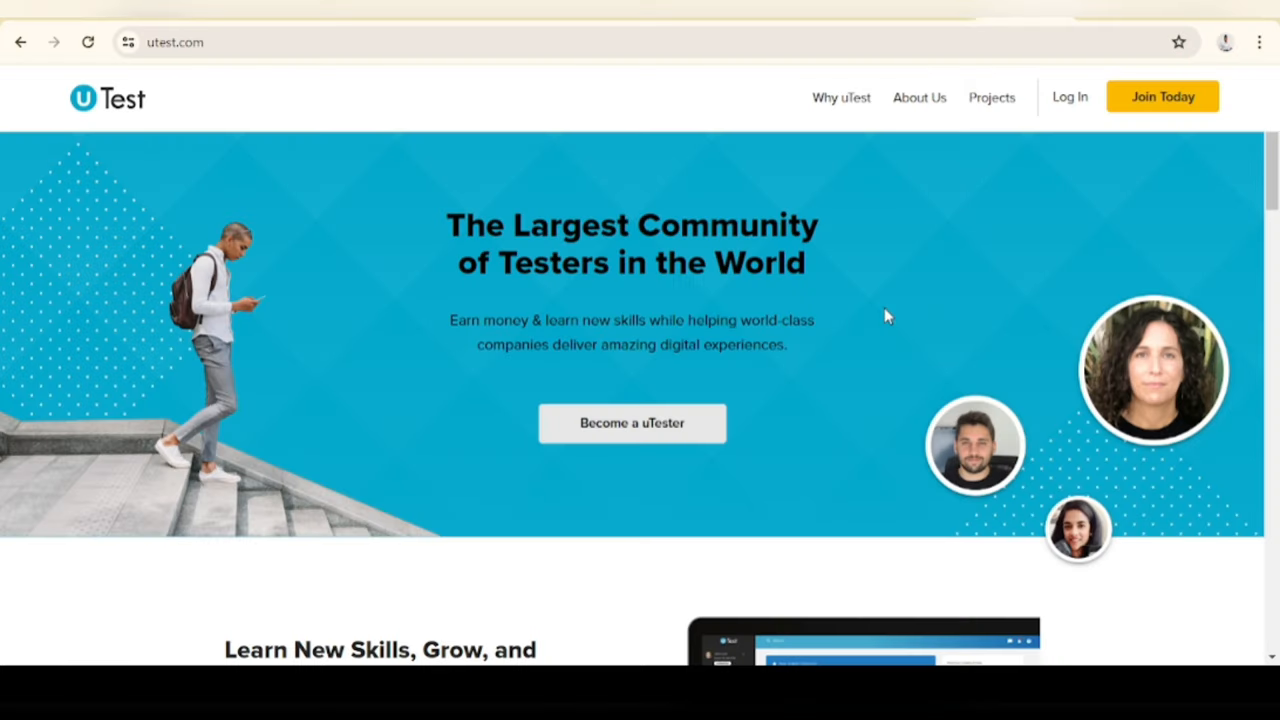
pyautogui.moveTo(718, 340)
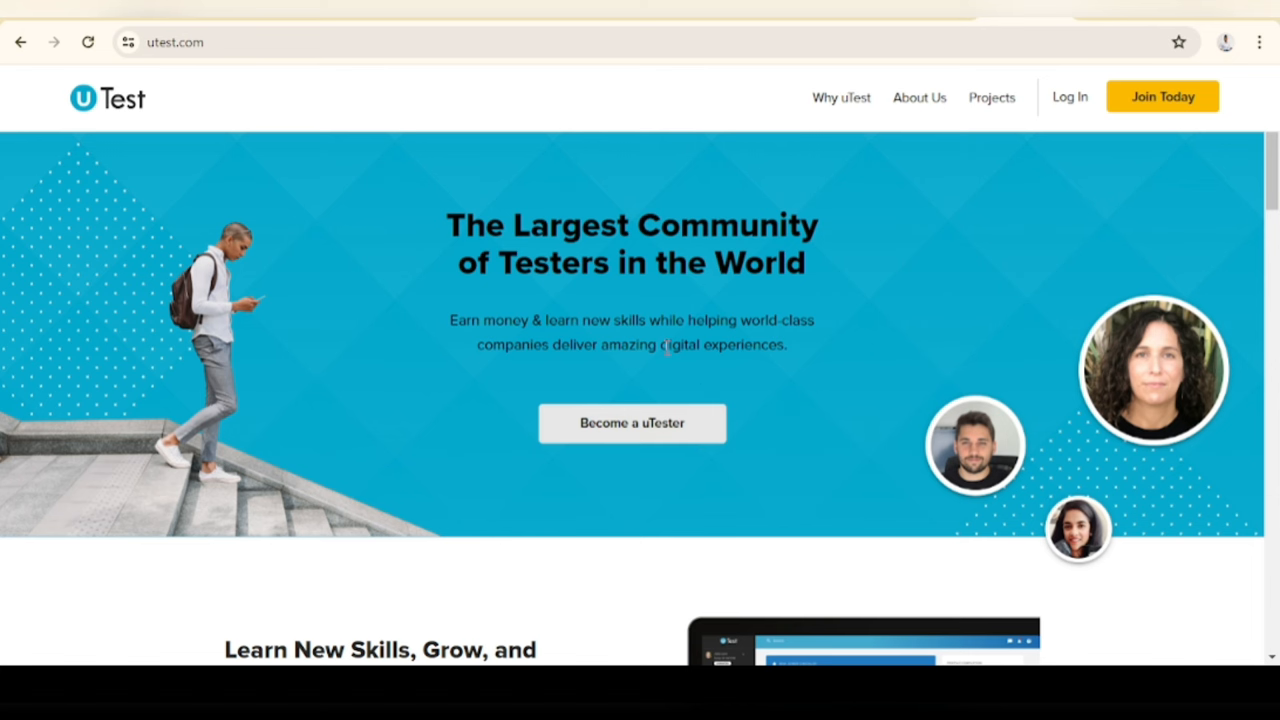
pyautogui.moveTo(764, 392)
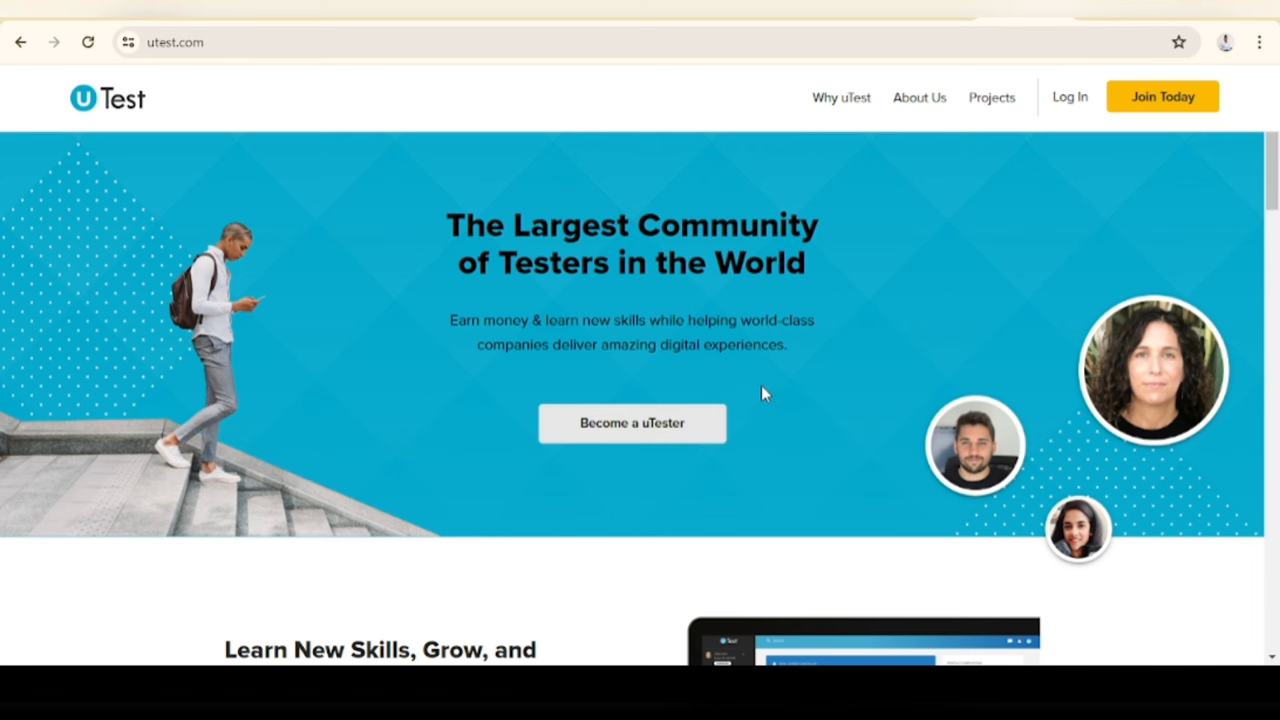
pyautogui.scroll(-3)
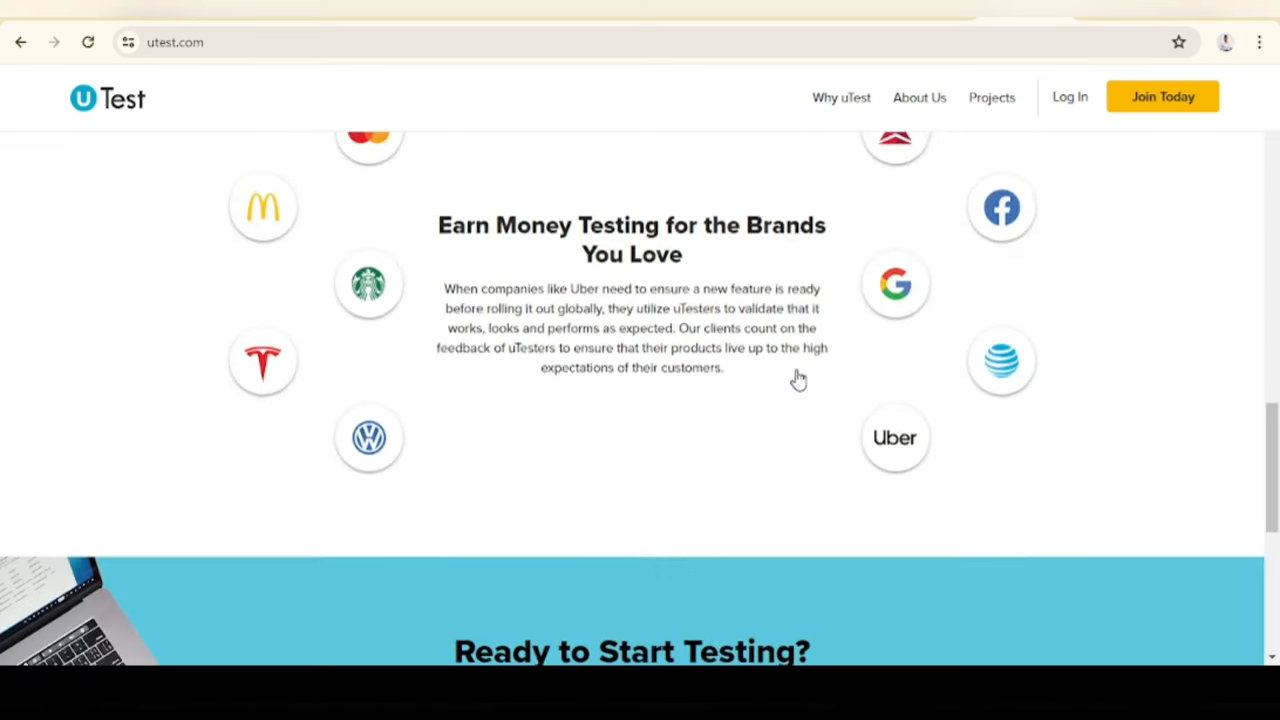
pyautogui.scroll(-3)
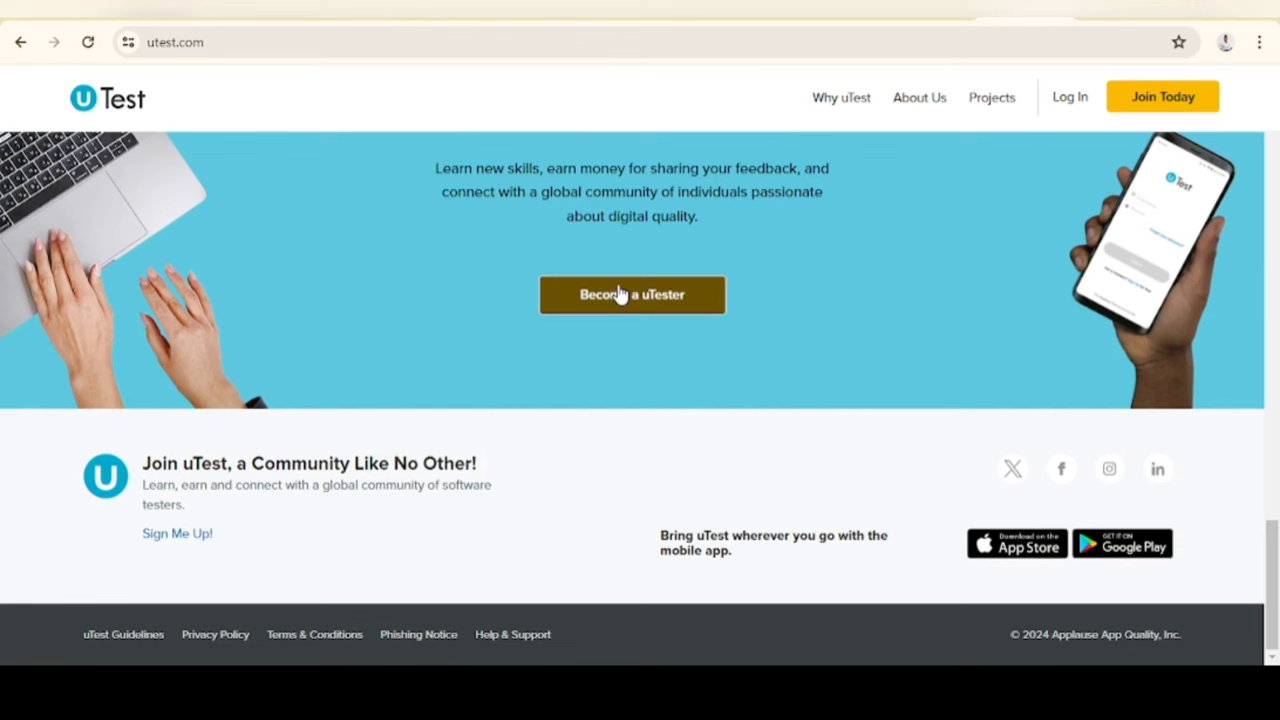
pyautogui.click(632, 294)
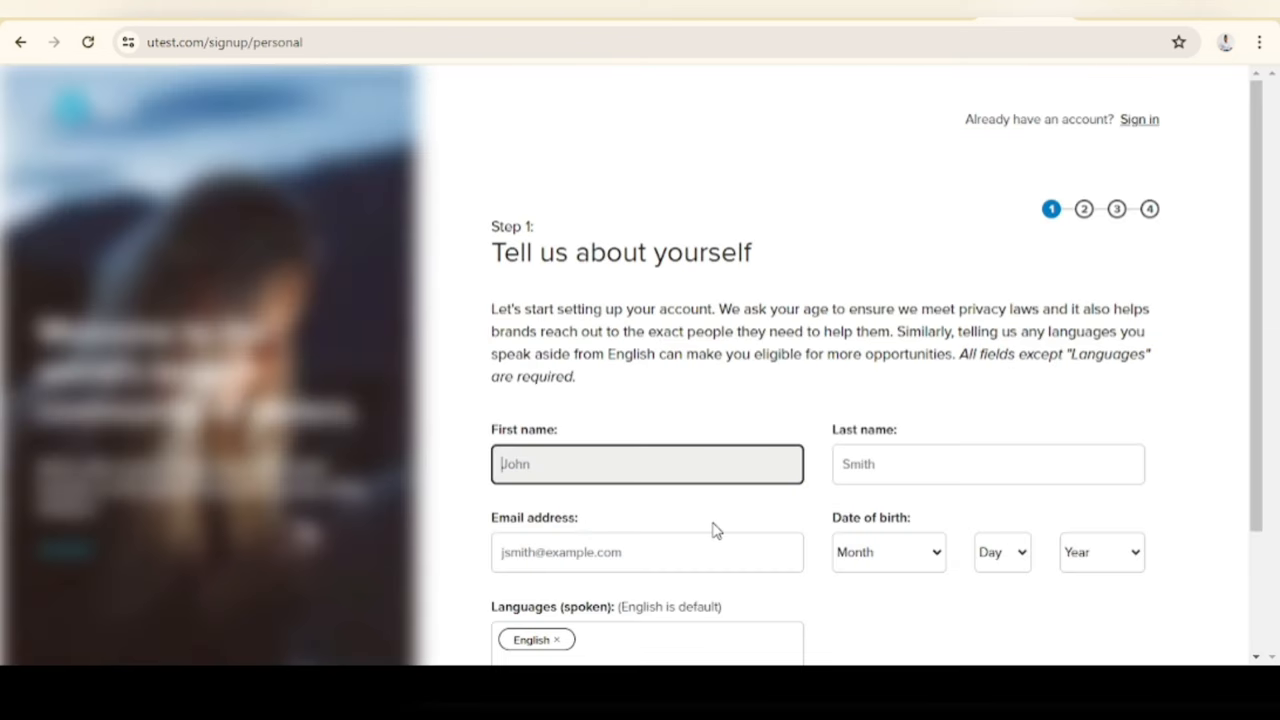
pyautogui.write('mfori')
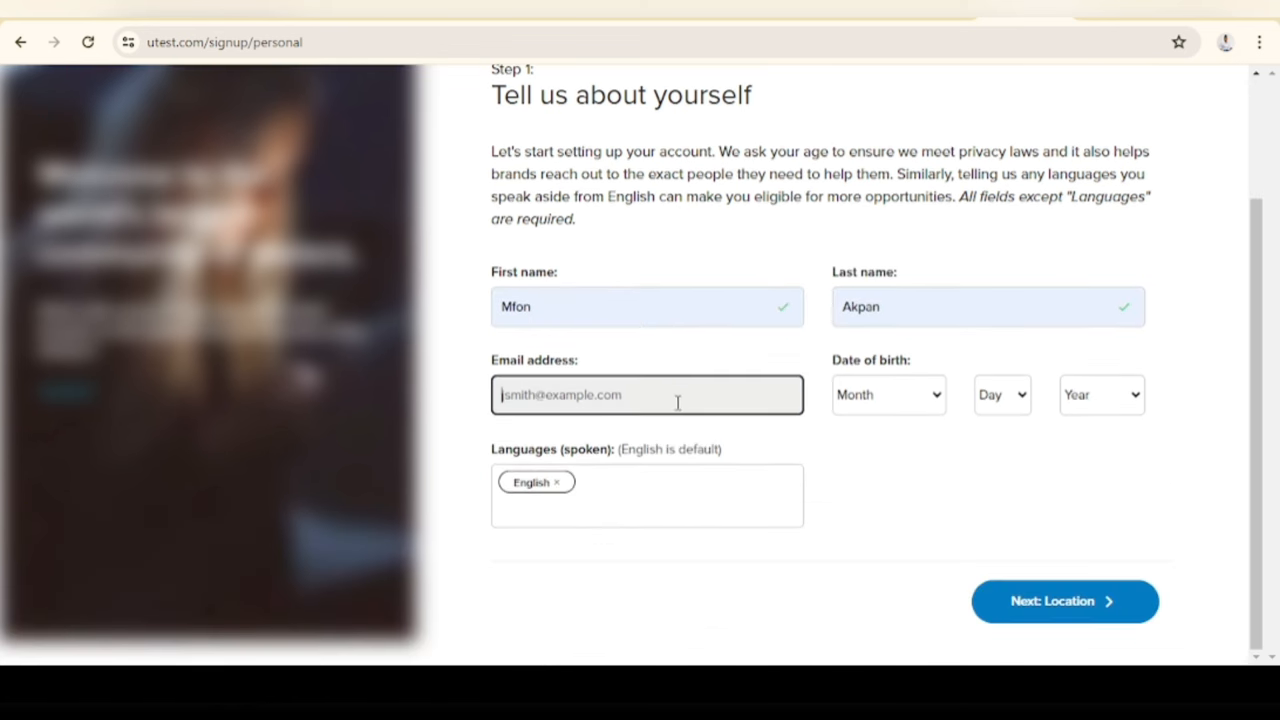
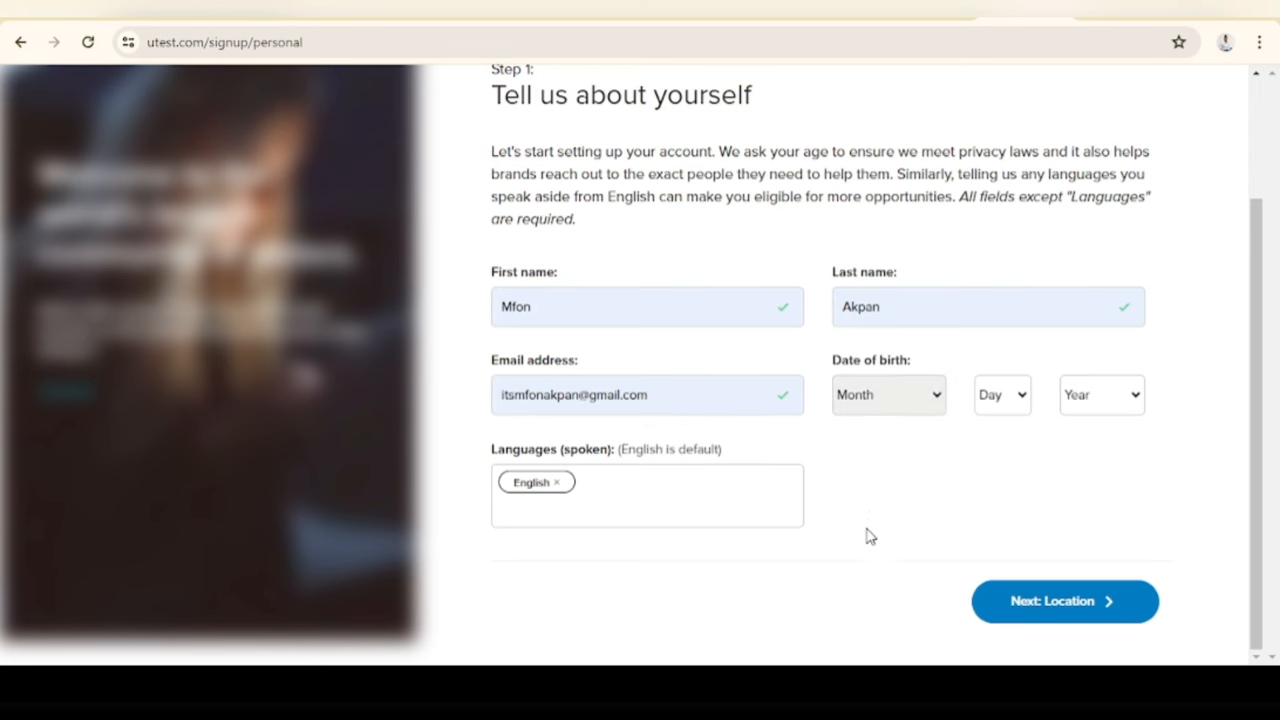
pyautogui.click(1064, 600)
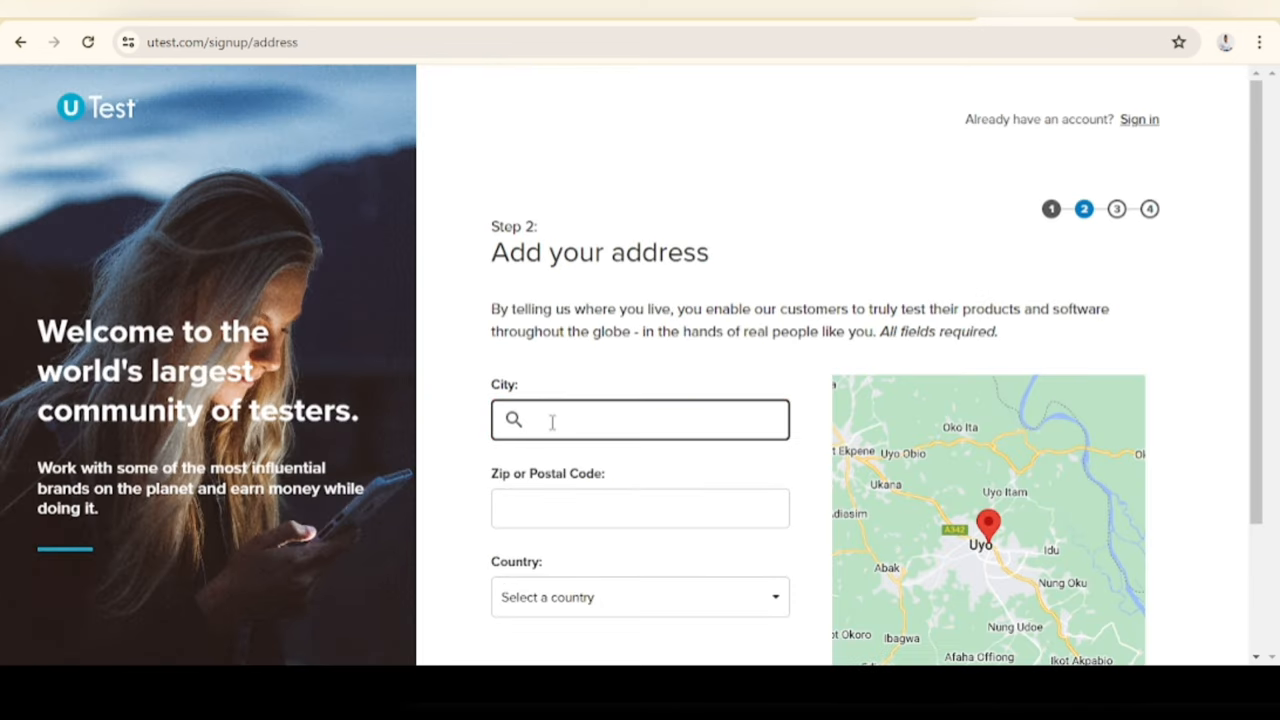
pyautogui.write('Uyo')
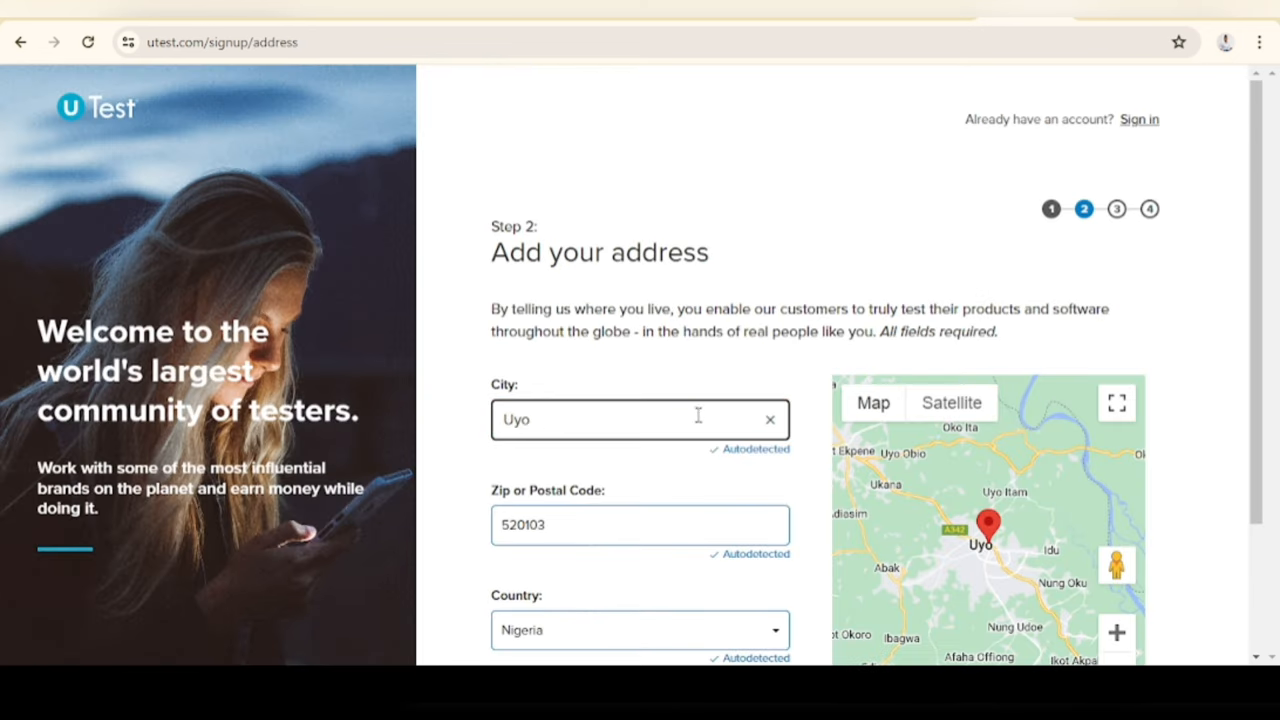
pyautogui.scroll(-3)
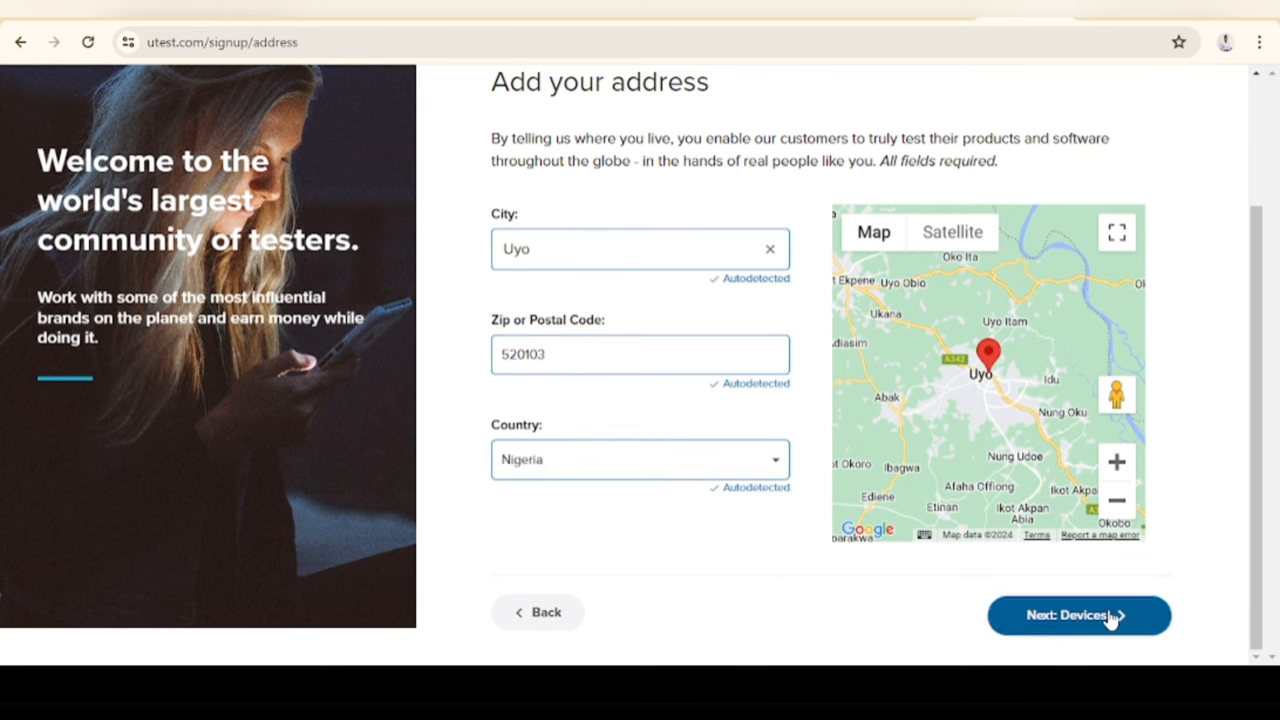
pyautogui.click(1078, 616)
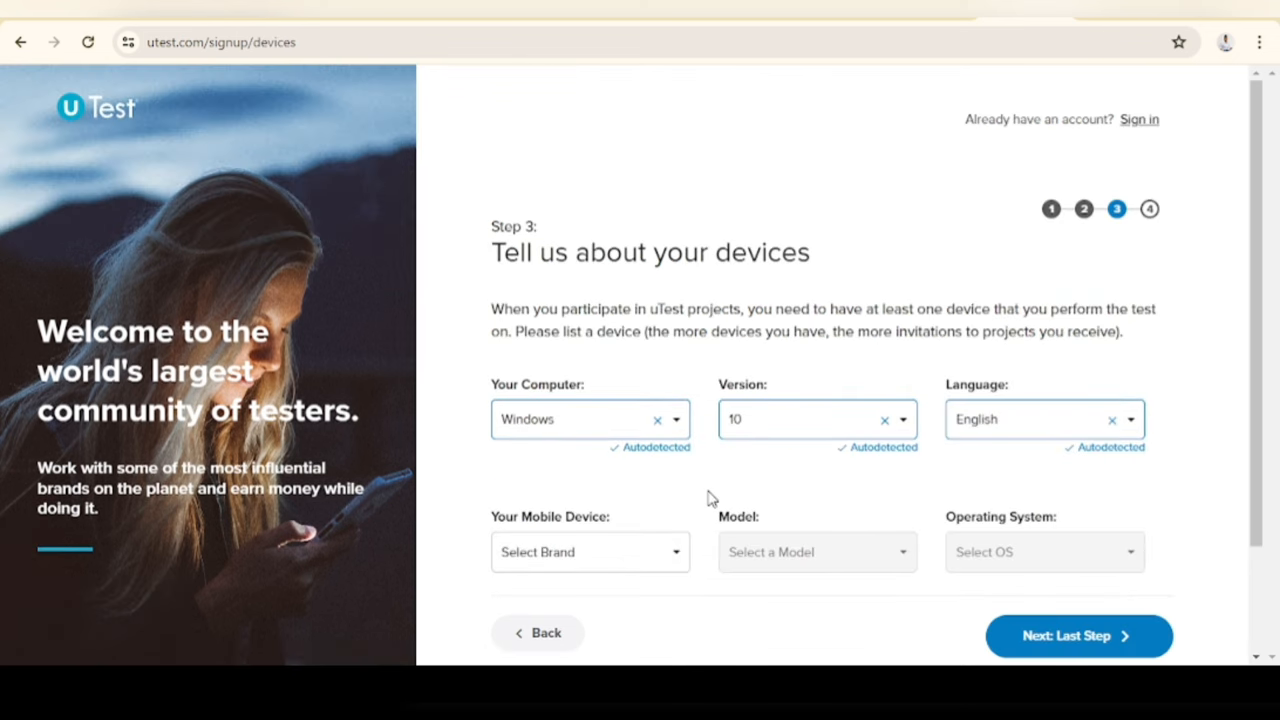
# - Set the phone to Samsung Galaxy S8 Plus on Android 8.0 and continue to the last step
pyautogui.scroll(-3)
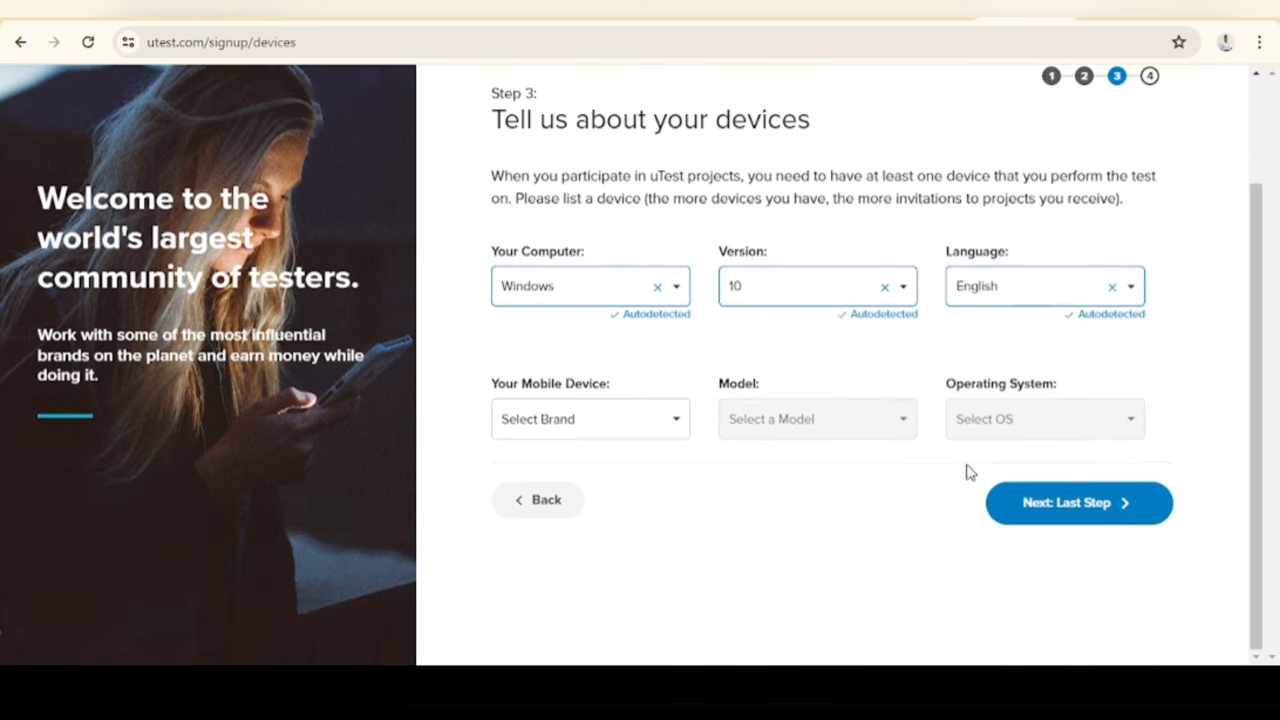
pyautogui.click(590, 418)
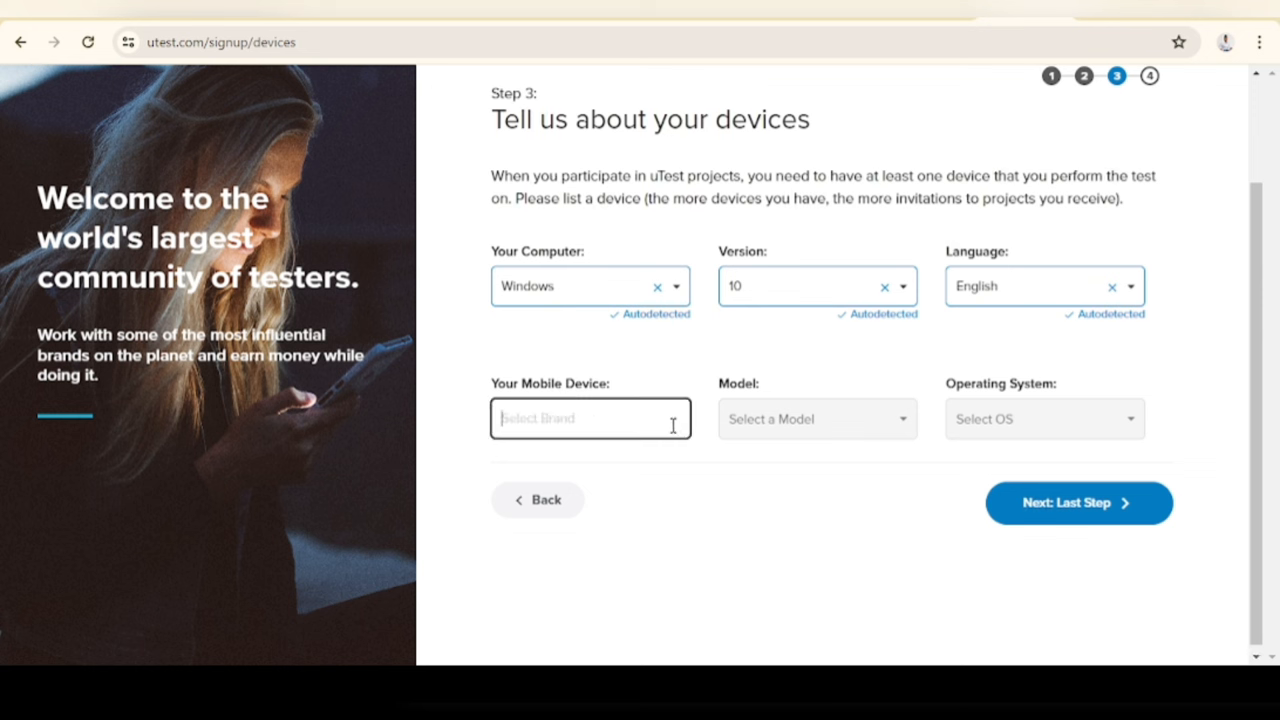
pyautogui.click(590, 418)
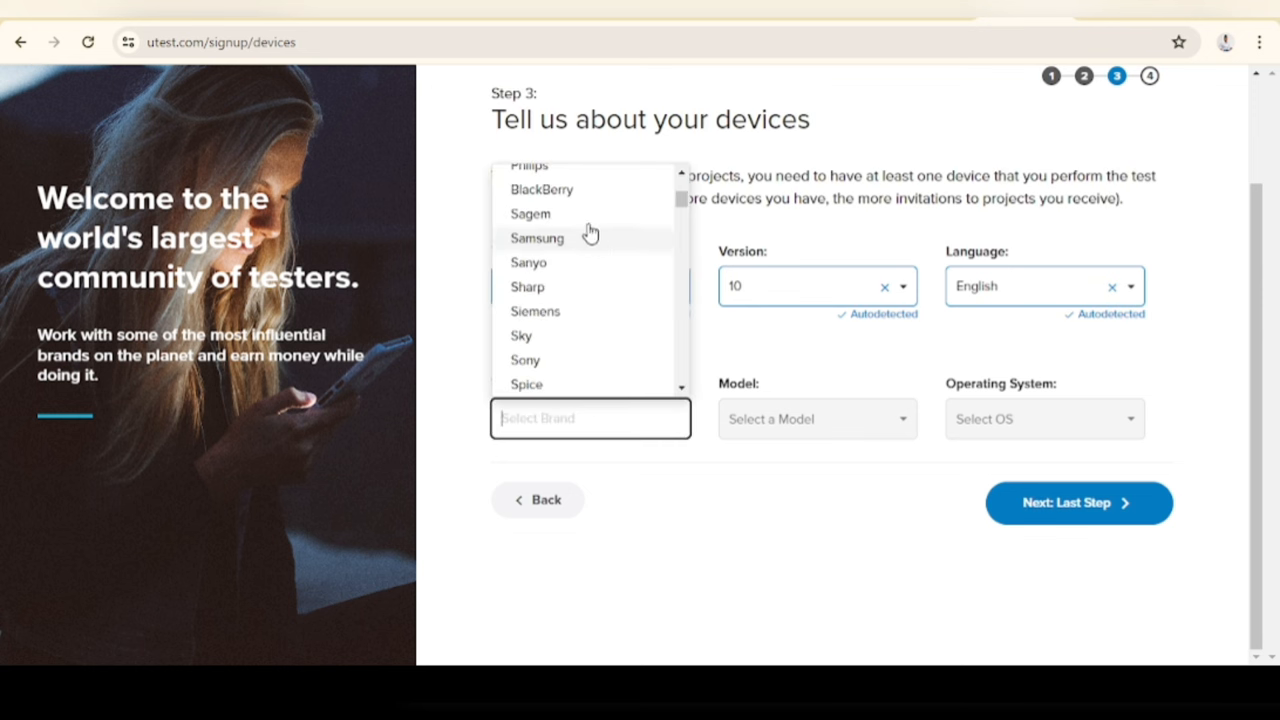
pyautogui.click(536, 236)
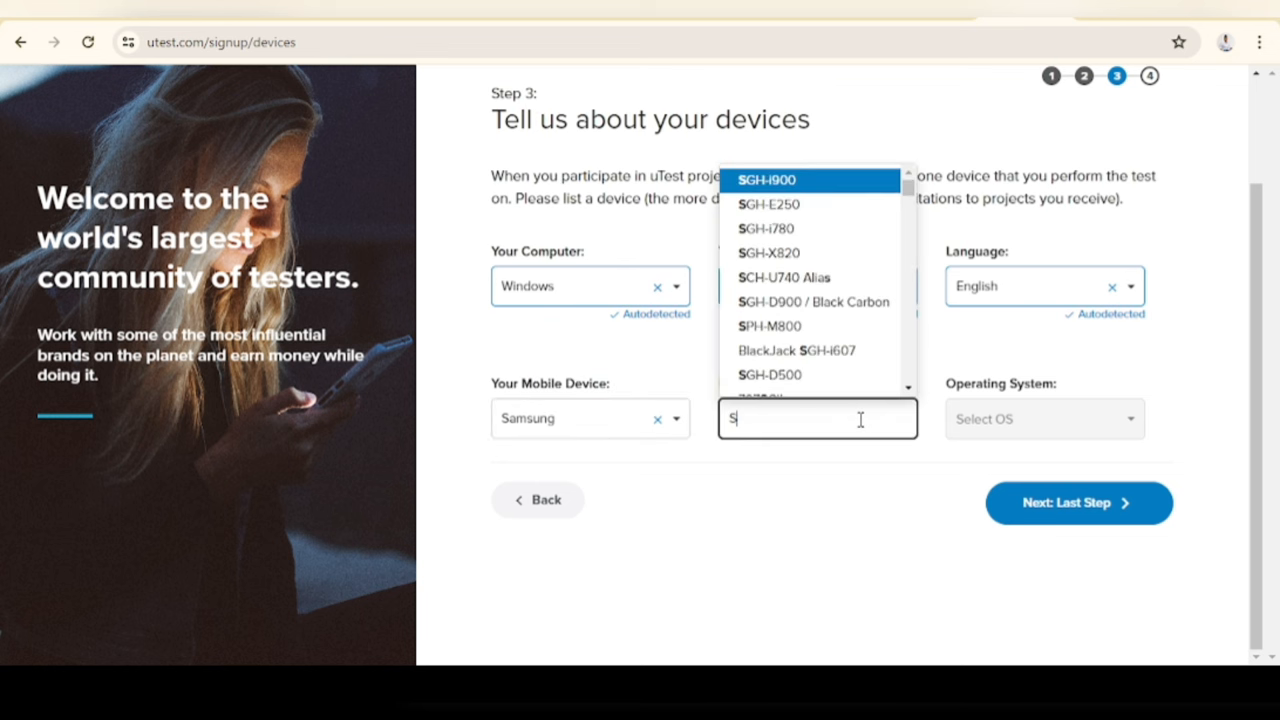
pyautogui.write('8 Plus')
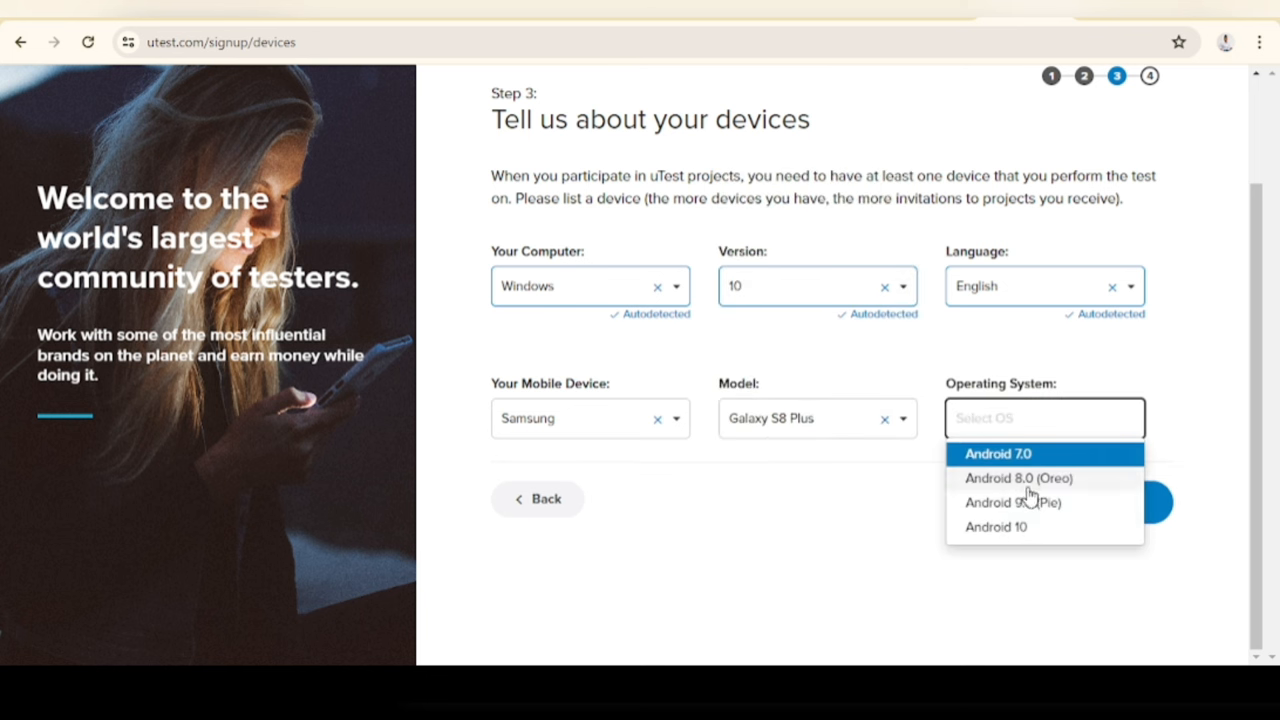
pyautogui.moveTo(1048, 504)
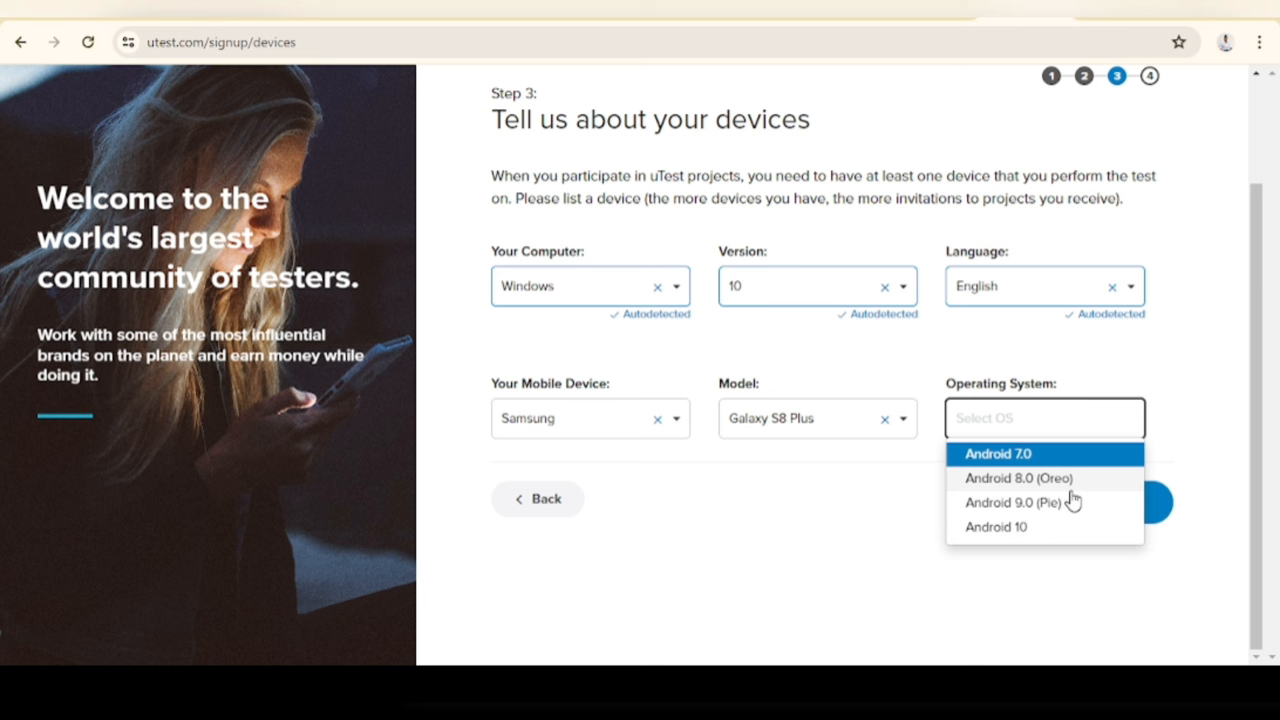
pyautogui.click(1018, 478)
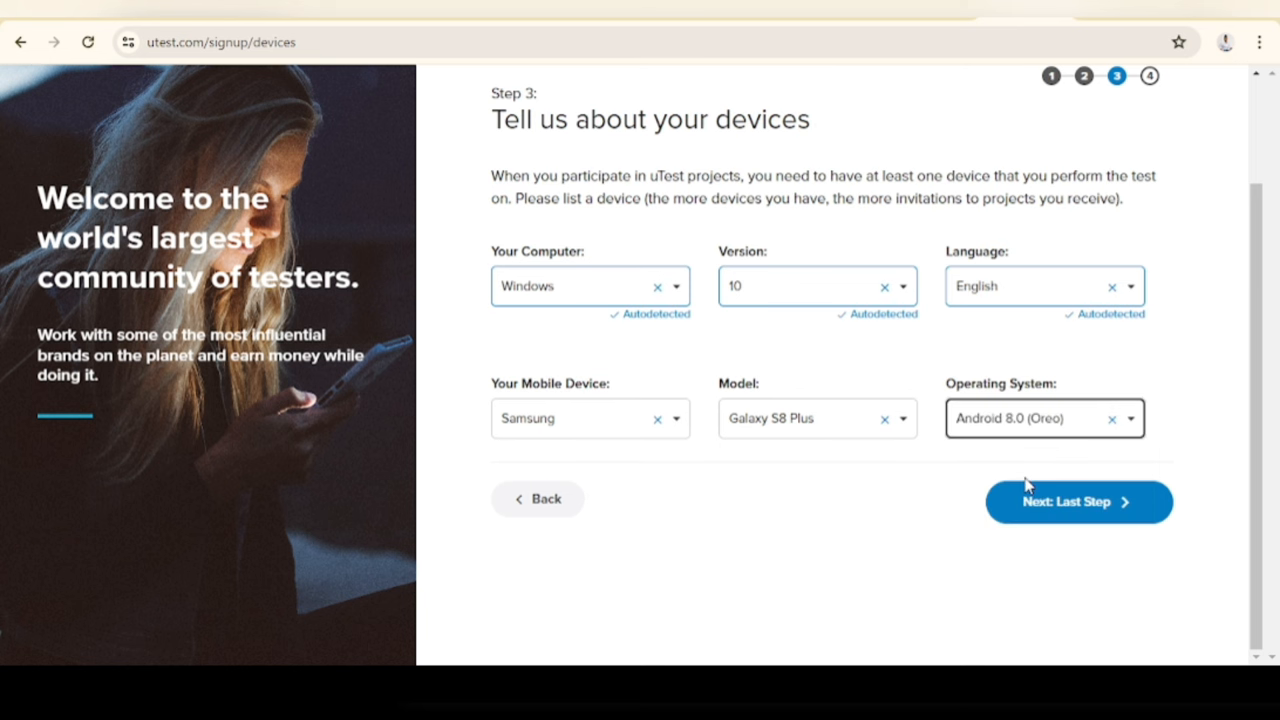
pyautogui.moveTo(1072, 456)
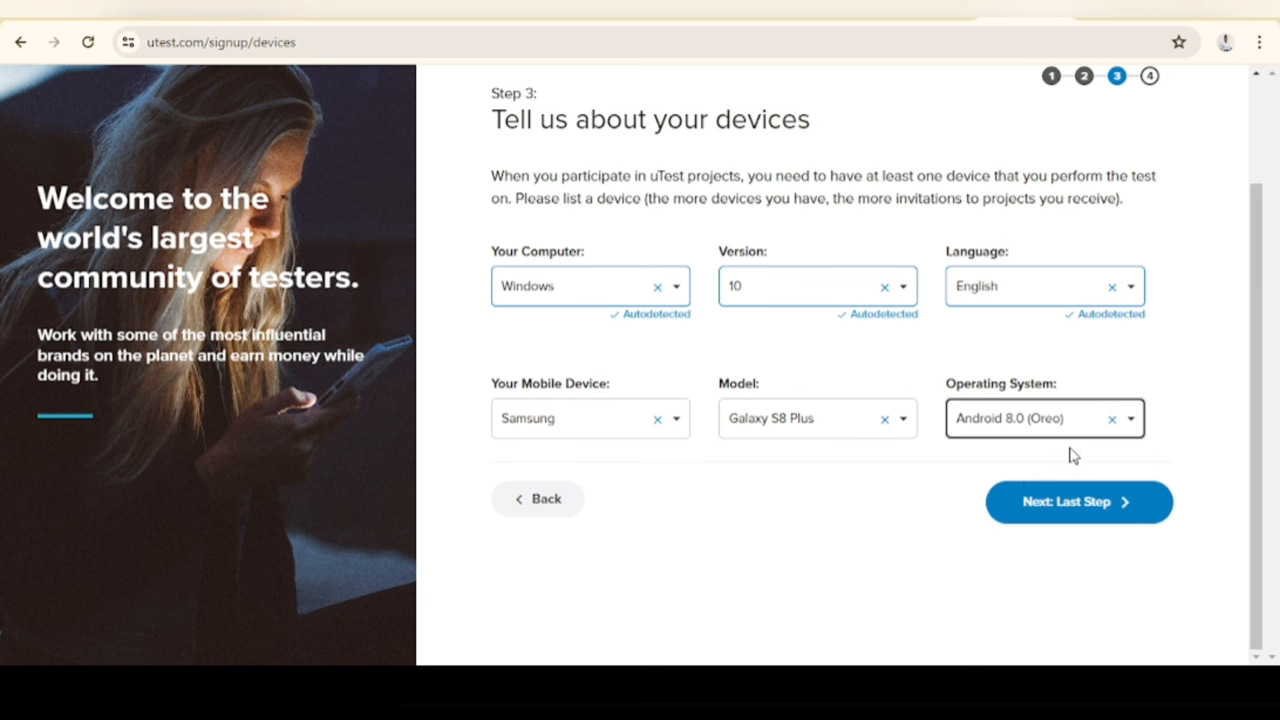
pyautogui.click(1078, 500)
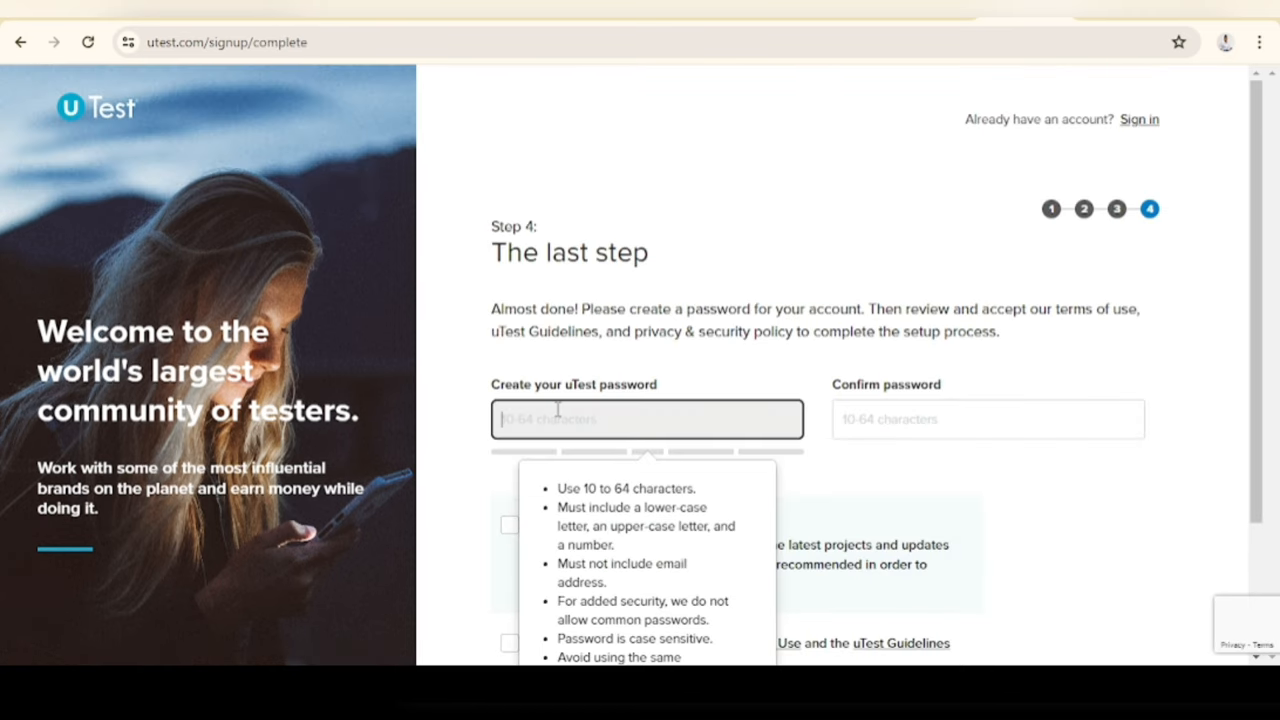
# - Set a password, accept the terms, complete setup and go to the uTest sign-in page
pyautogui.write('••••')
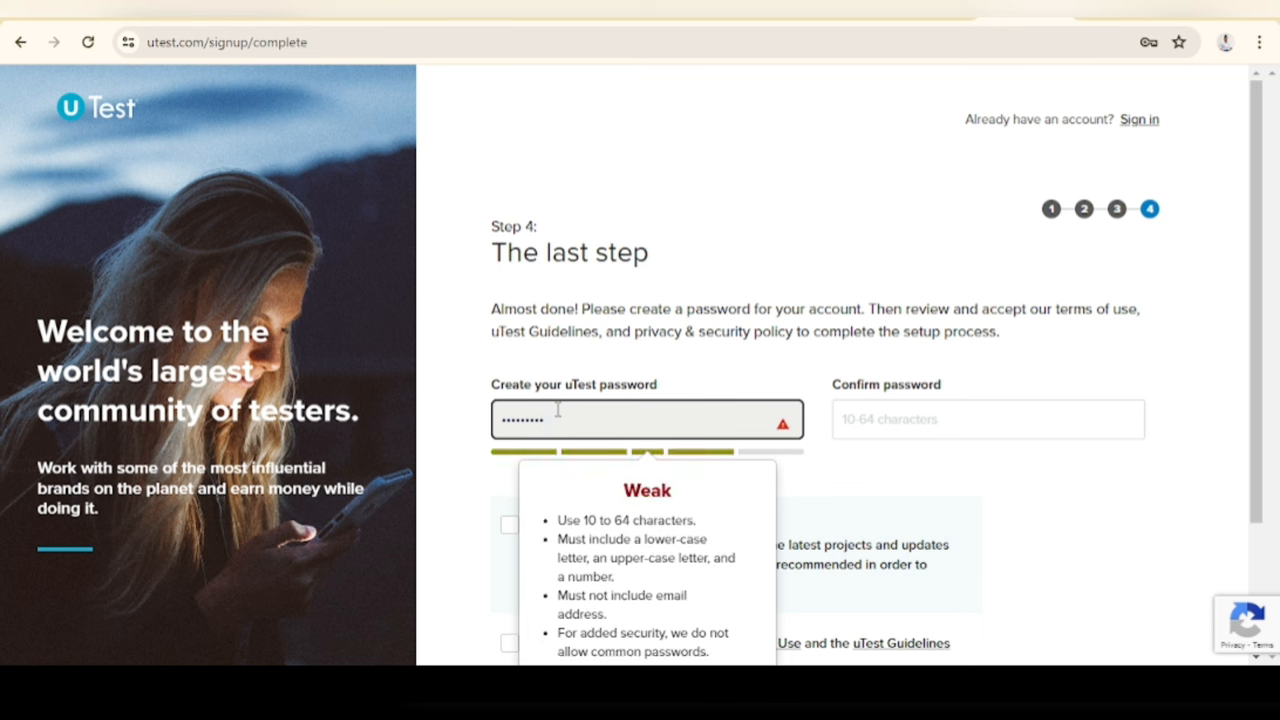
pyautogui.press('BackSpace')
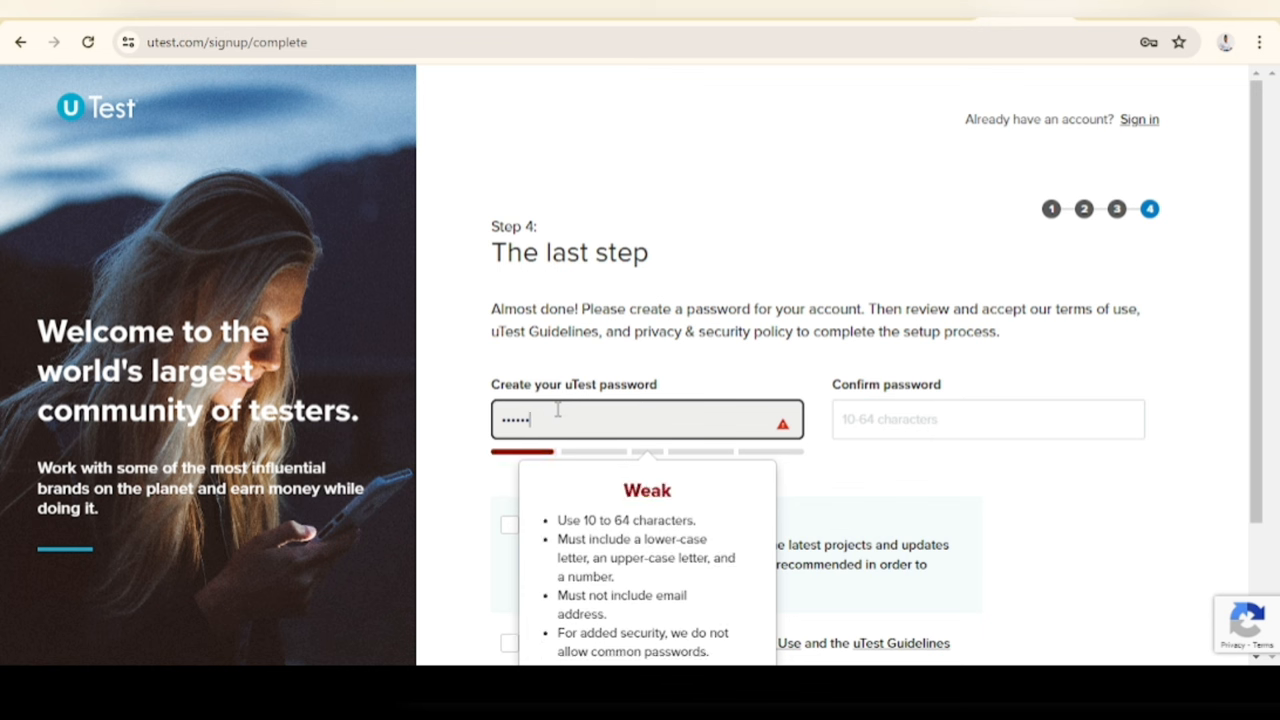
pyautogui.click(988, 420)
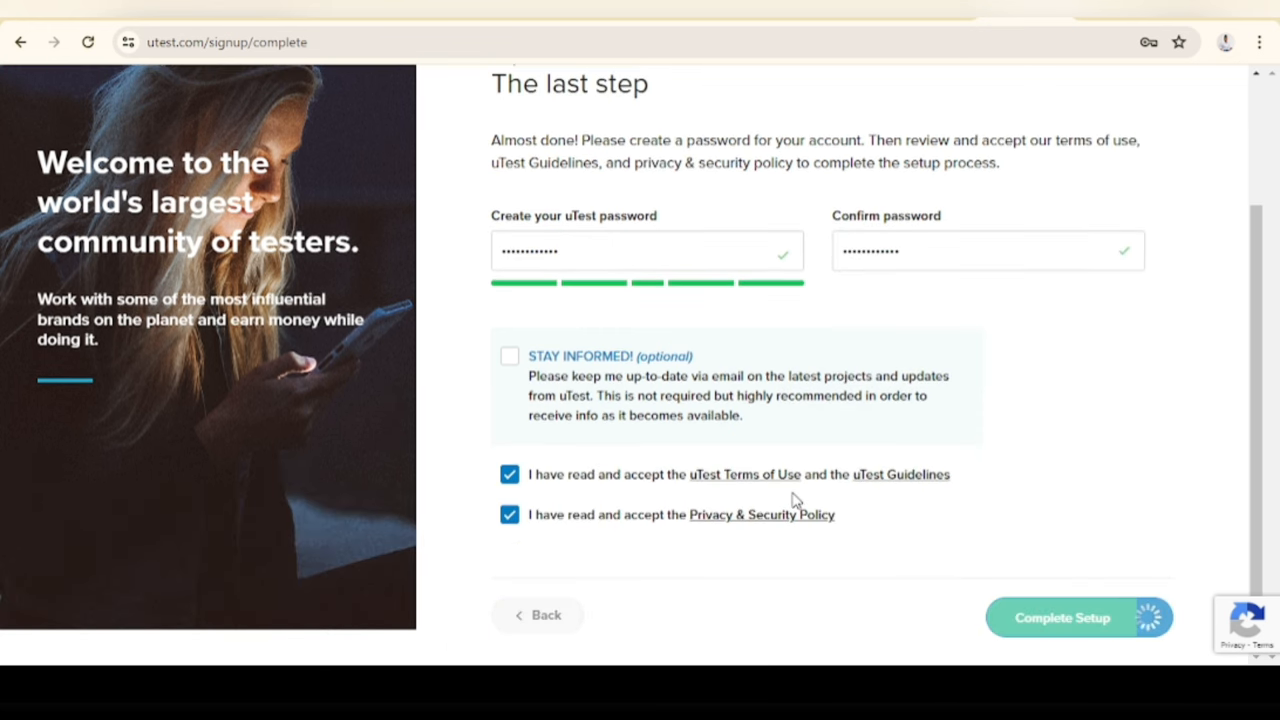
pyautogui.click(1062, 616)
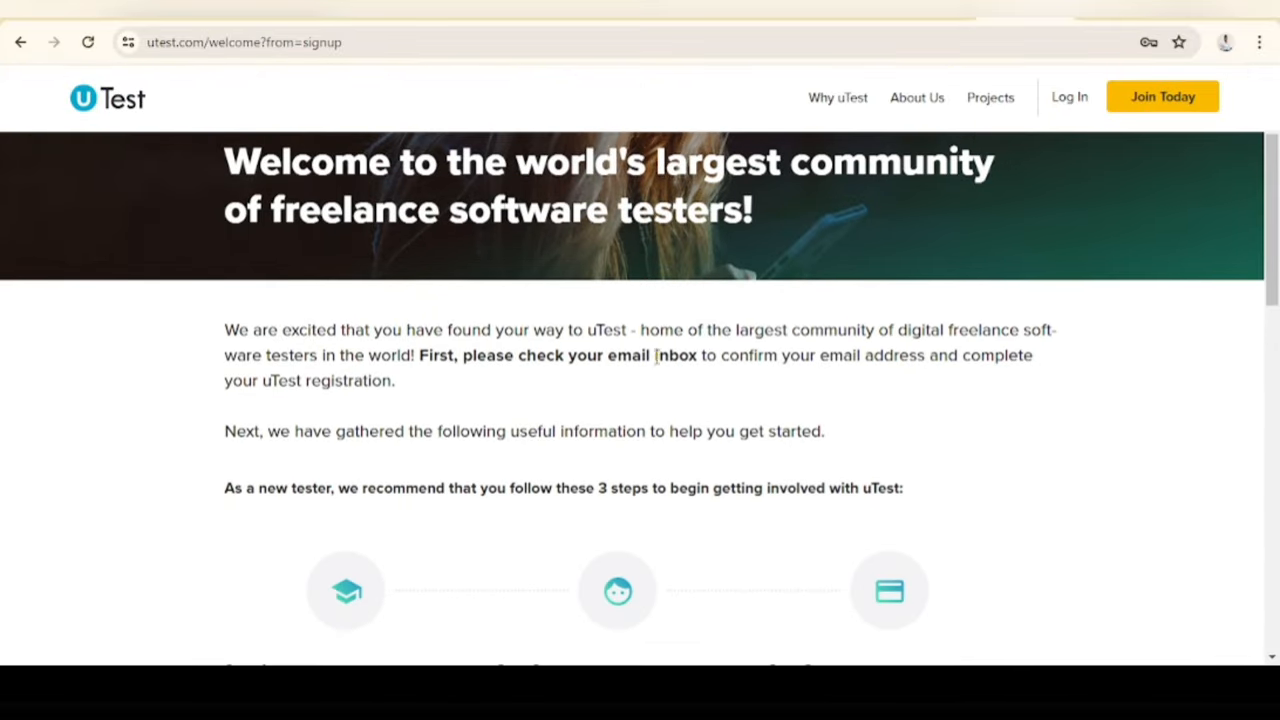
pyautogui.click(1068, 96)
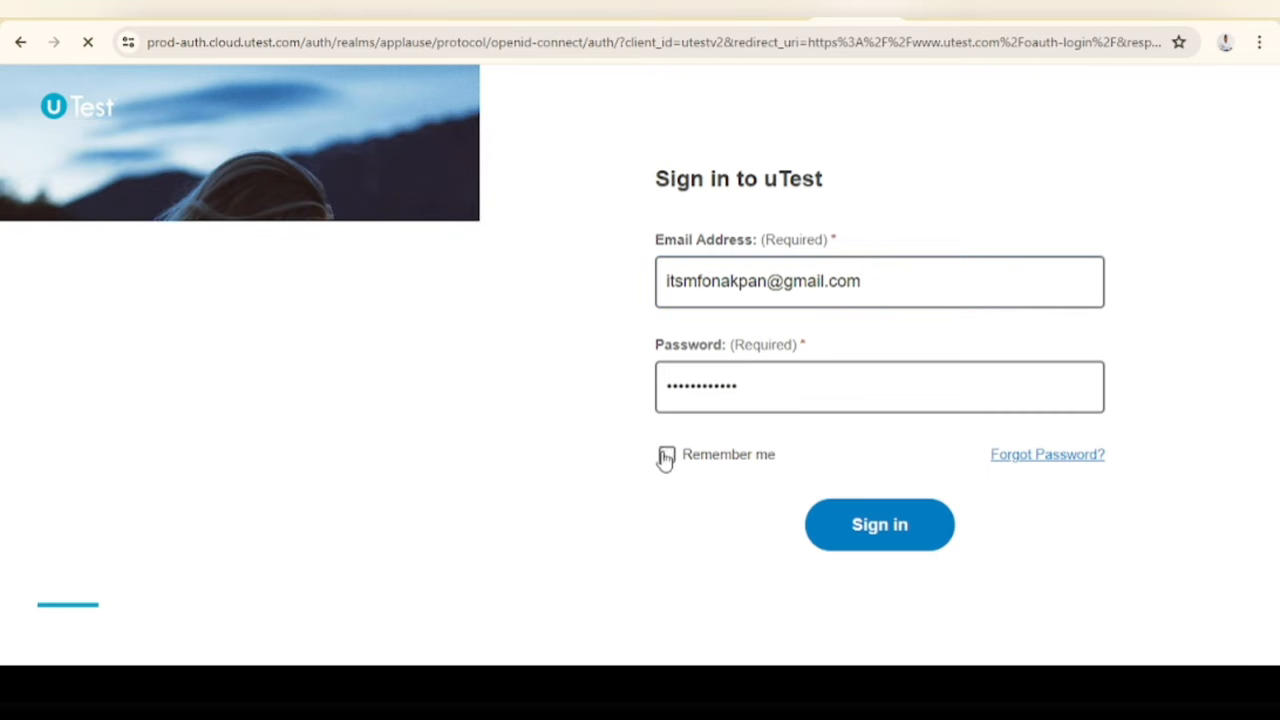
# - Sign in to uTest and reach the Payments page from the checklist's payment method link
pyautogui.click(880, 524)
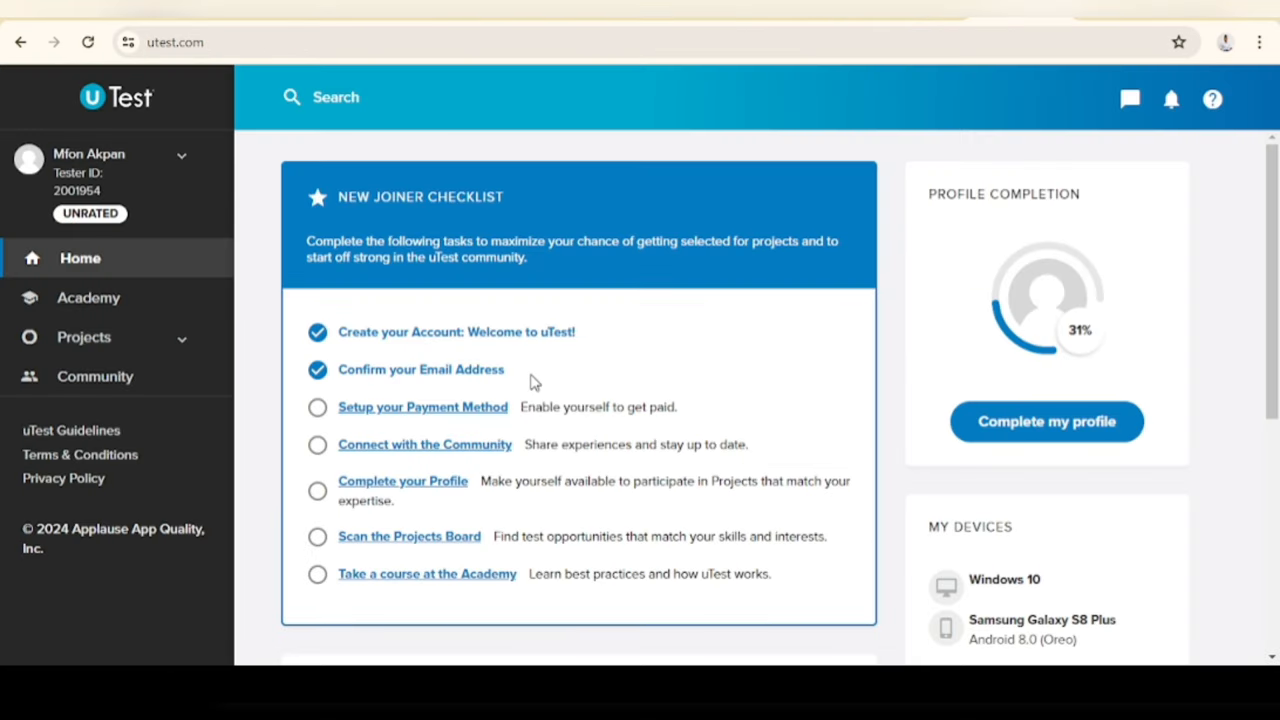
pyautogui.moveTo(344, 388)
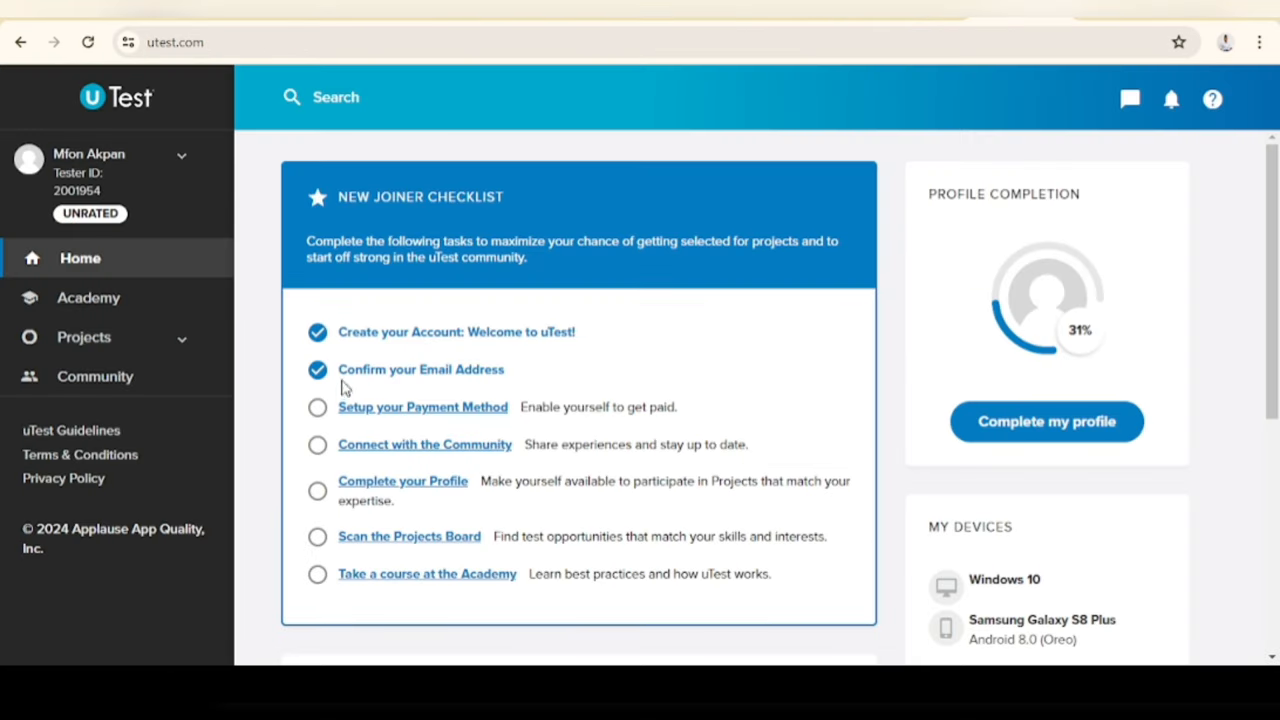
pyautogui.moveTo(424, 392)
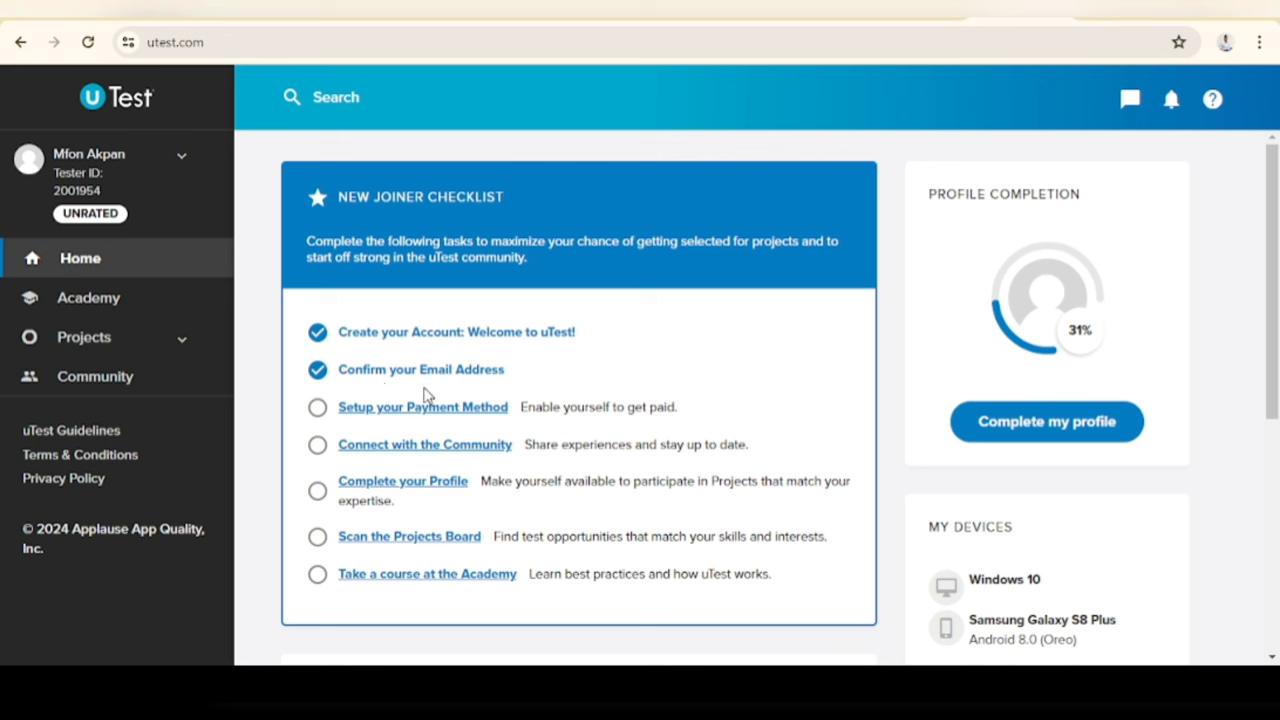
pyautogui.moveTo(400, 424)
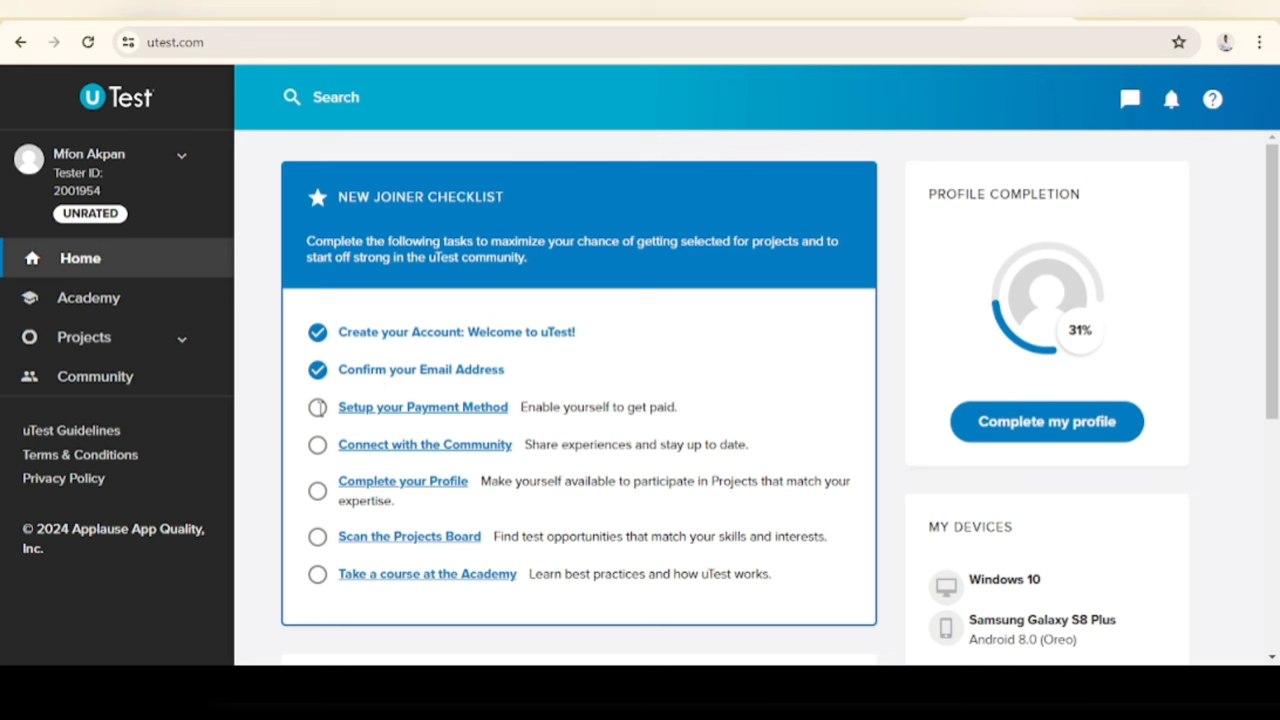
pyautogui.moveTo(350, 418)
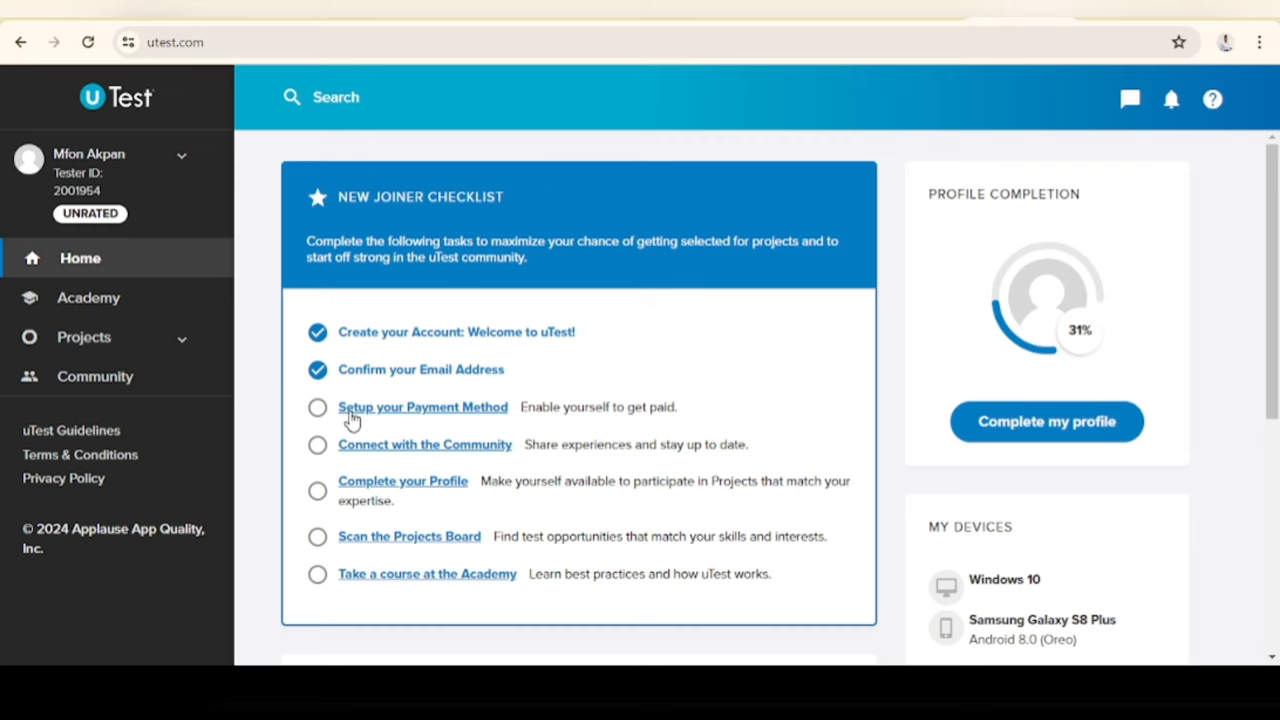
pyautogui.click(422, 406)
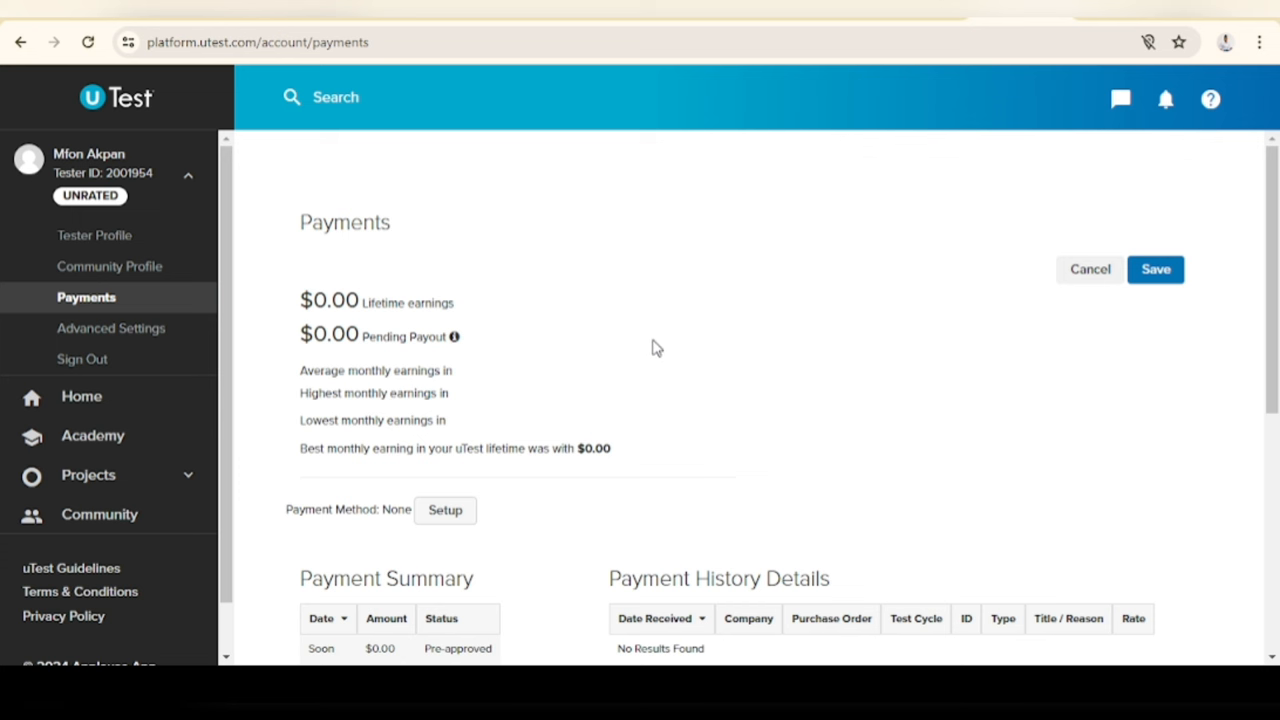
pyautogui.scroll(-3)
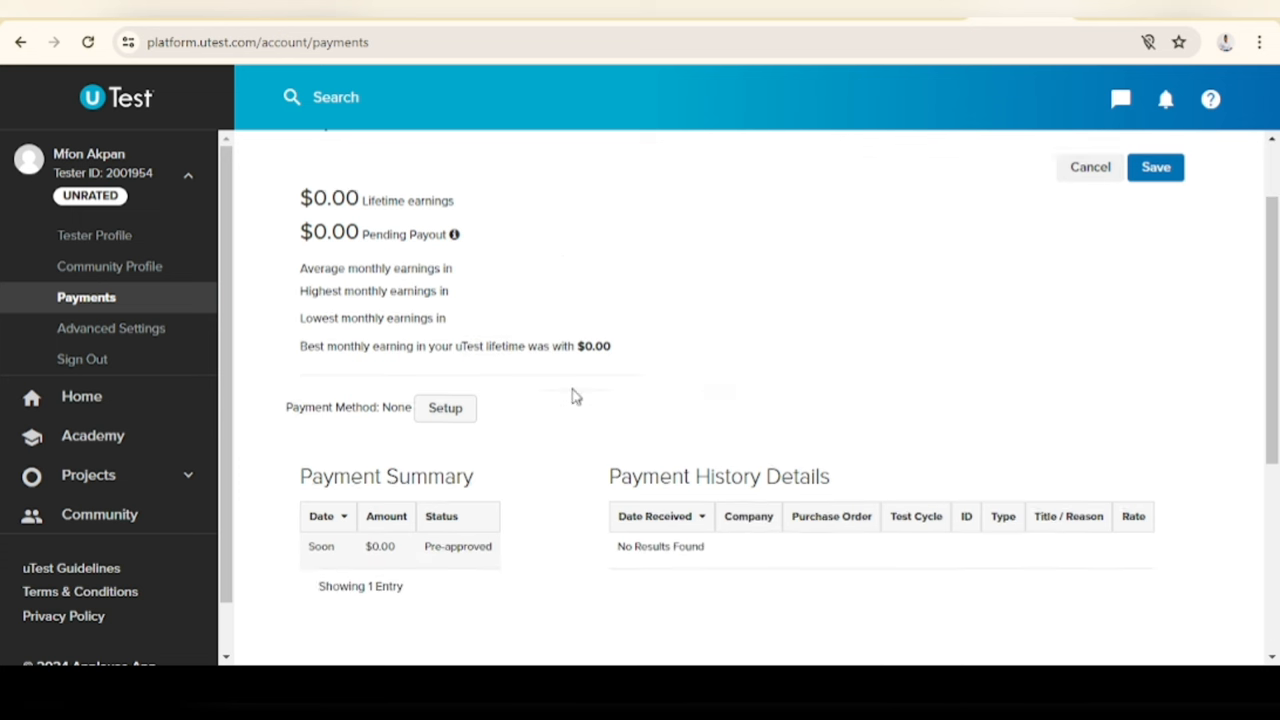
pyautogui.scroll(3)
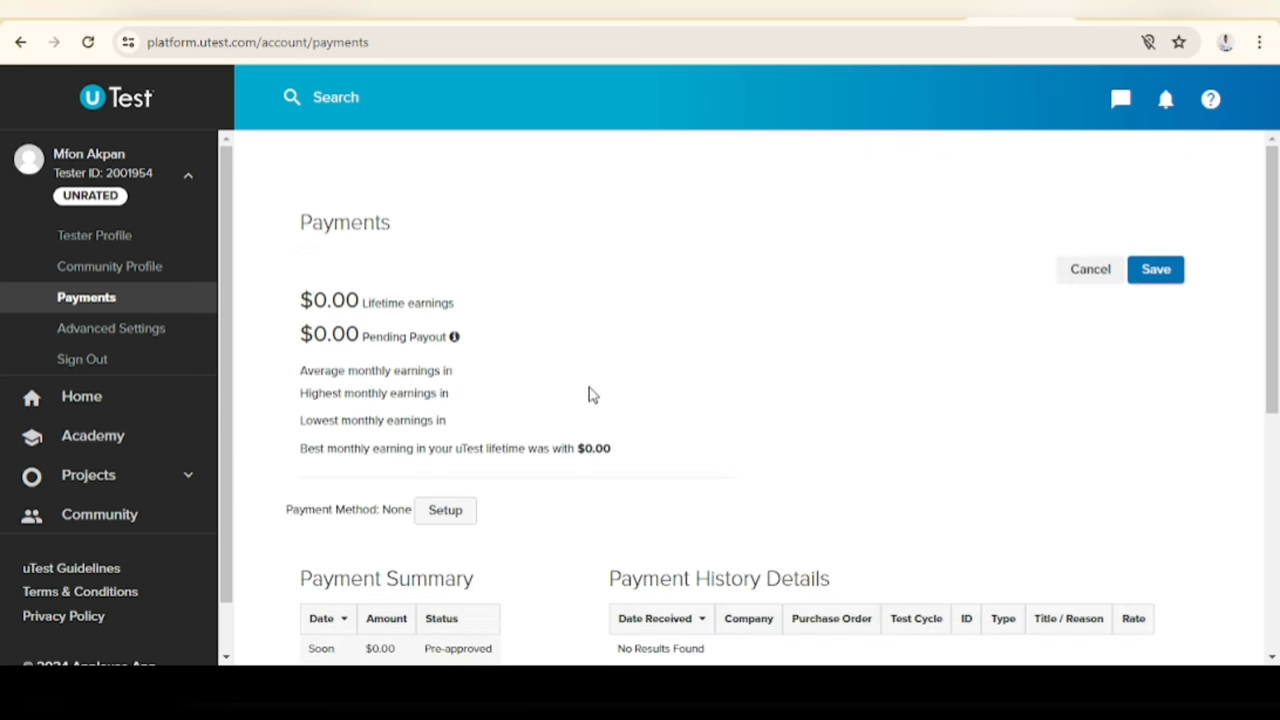
# - Choose Payoneer as payment method, linking an existing Payoneer account, and confirm with Next
pyautogui.click(444, 510)
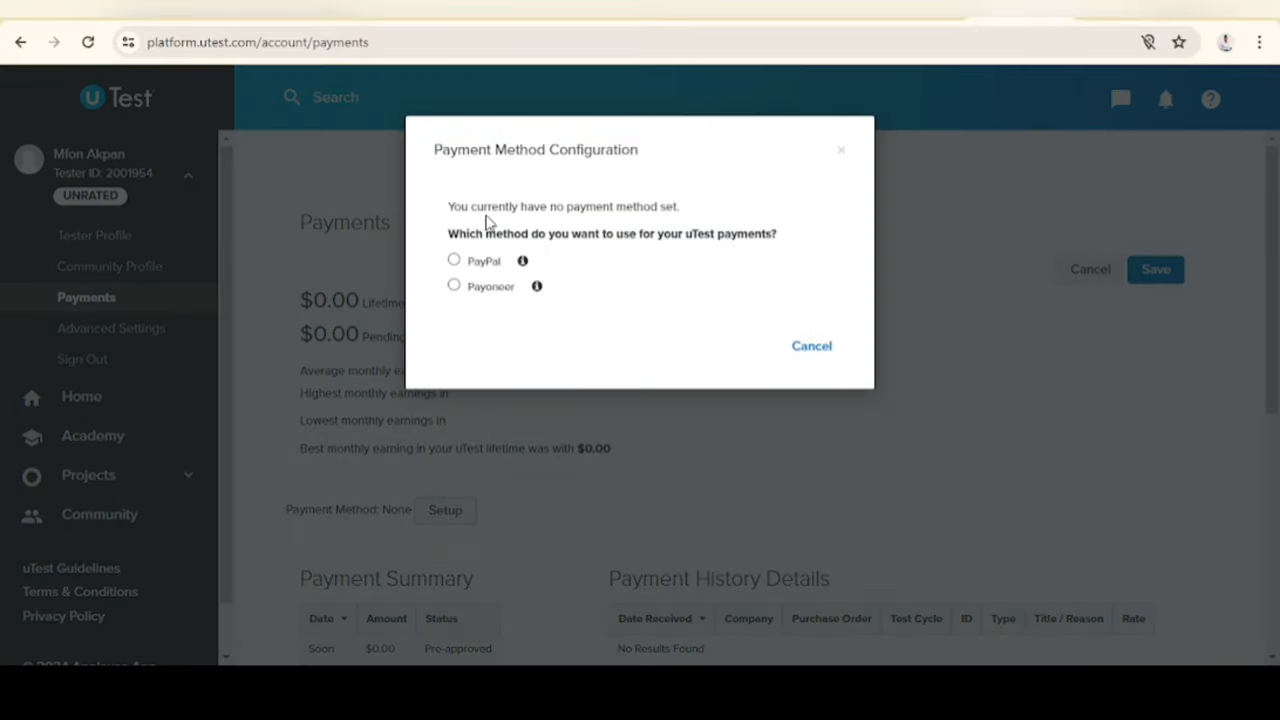
pyautogui.moveTo(494, 232)
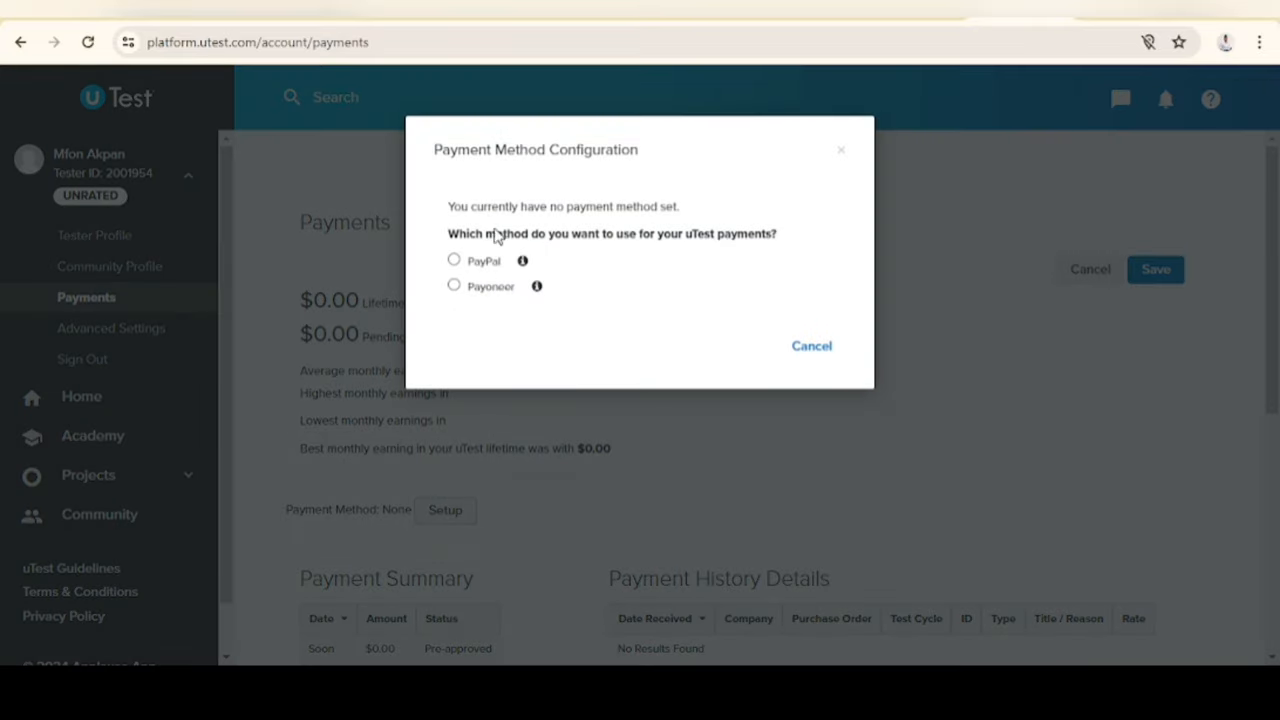
pyautogui.moveTo(658, 258)
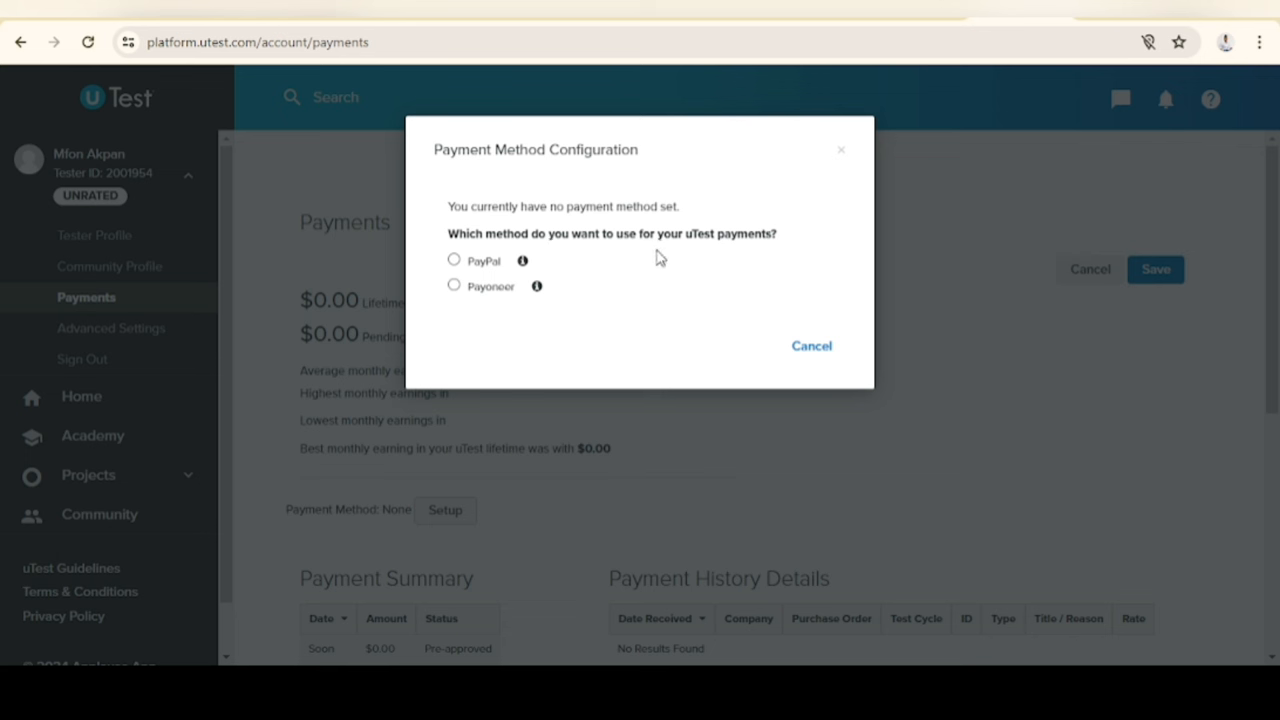
pyautogui.moveTo(472, 264)
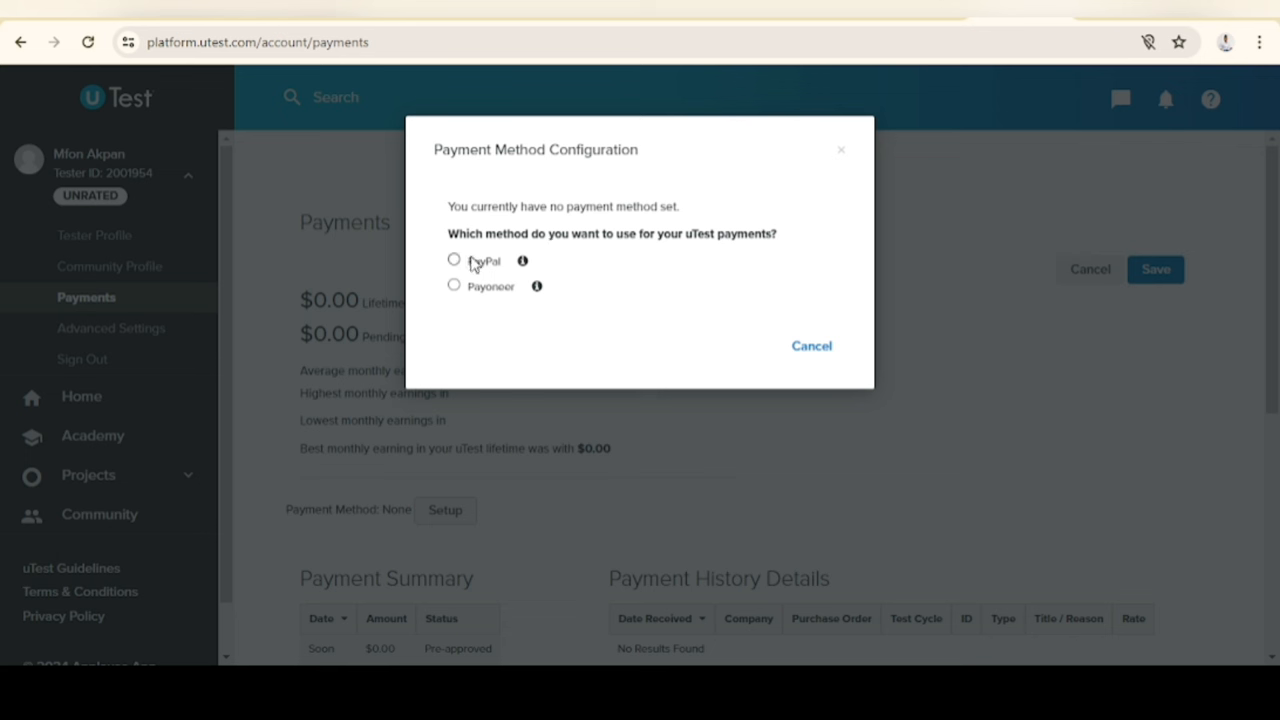
pyautogui.click(522, 260)
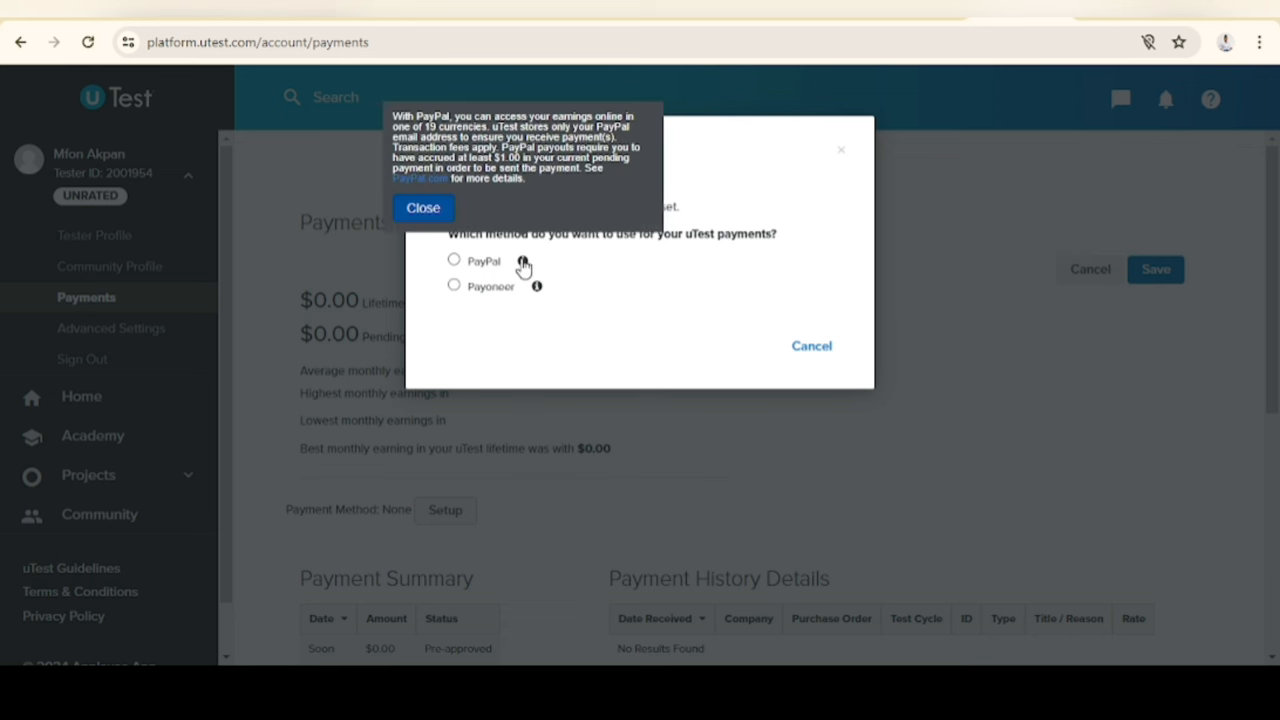
pyautogui.moveTo(764, 232)
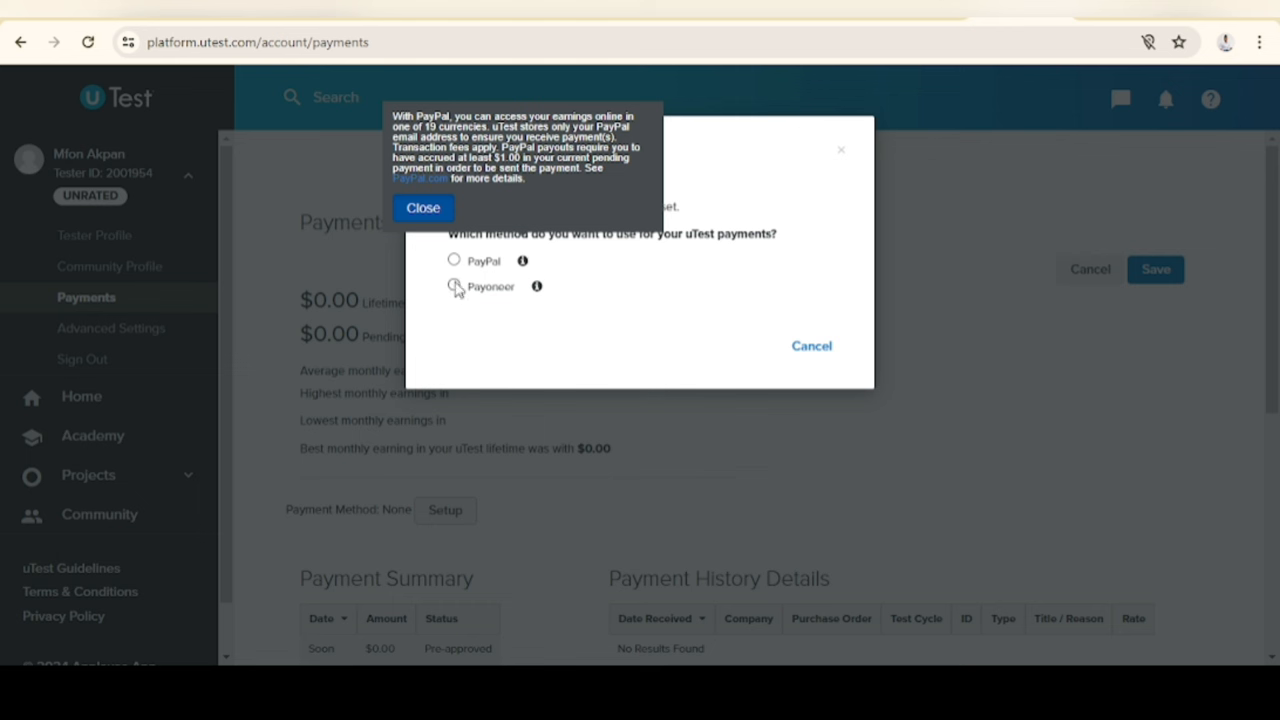
pyautogui.click(454, 288)
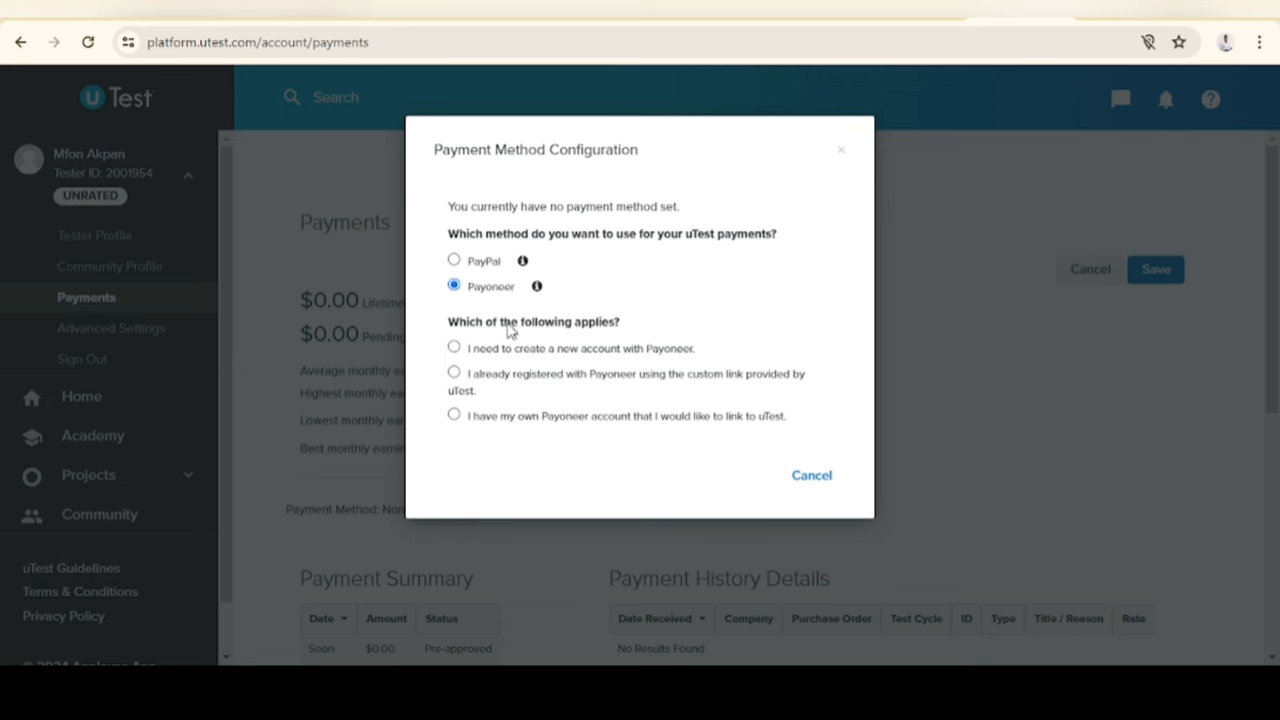
pyautogui.moveTo(604, 342)
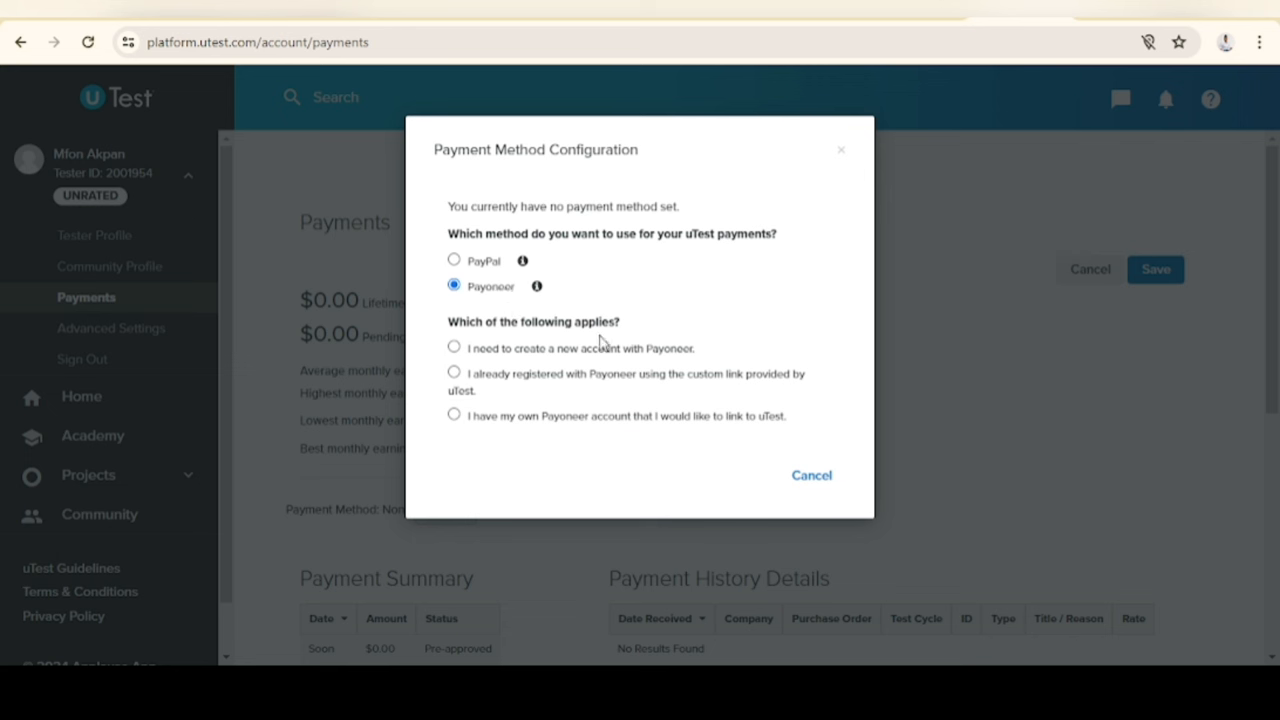
pyautogui.moveTo(618, 358)
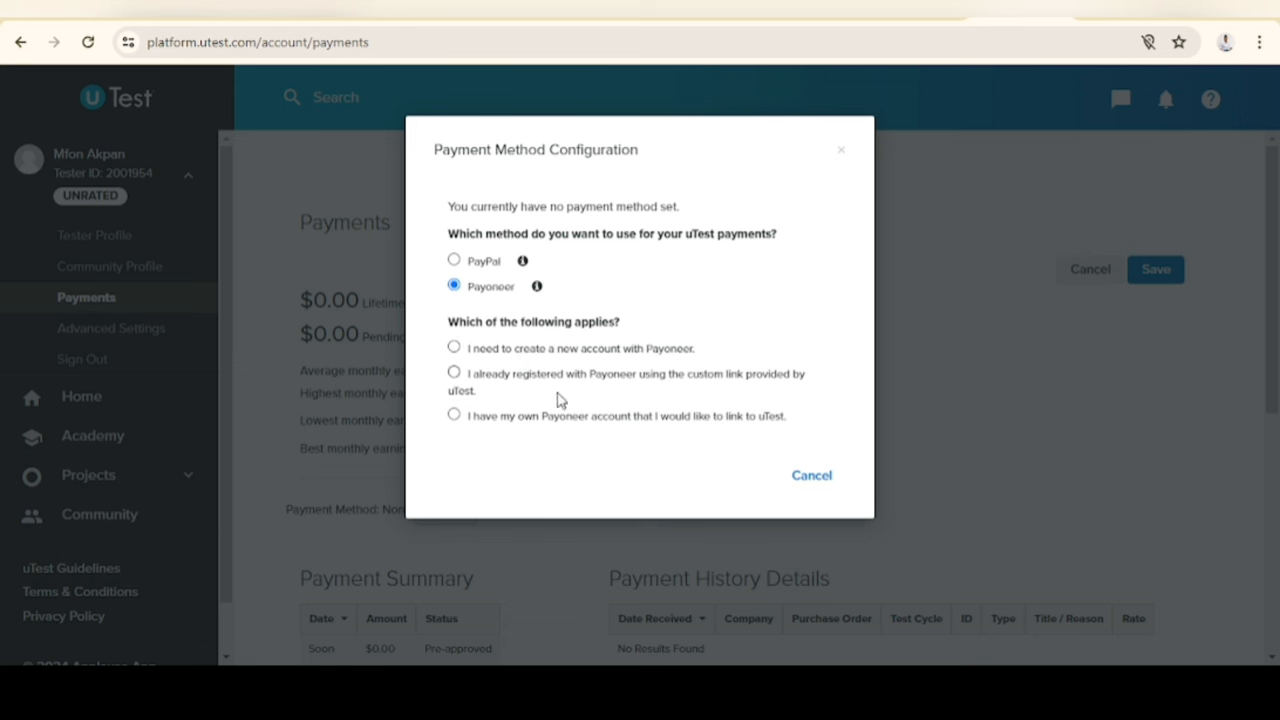
pyautogui.moveTo(652, 402)
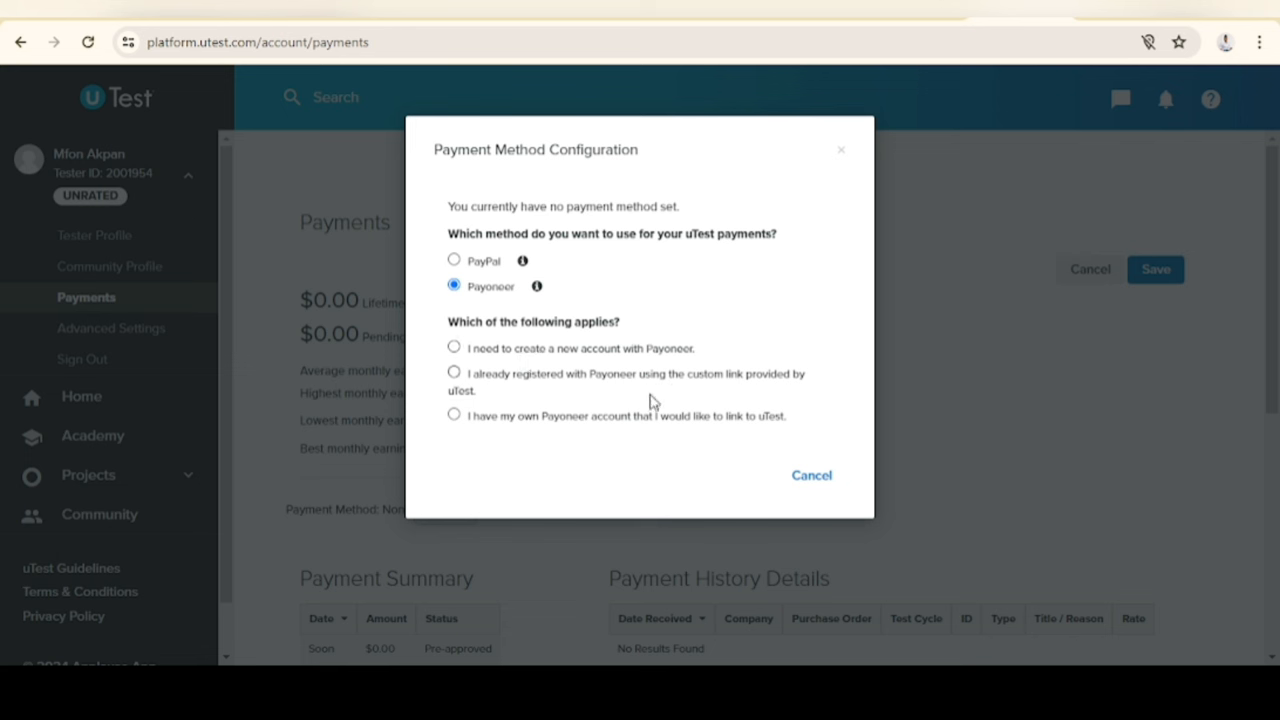
pyautogui.moveTo(756, 396)
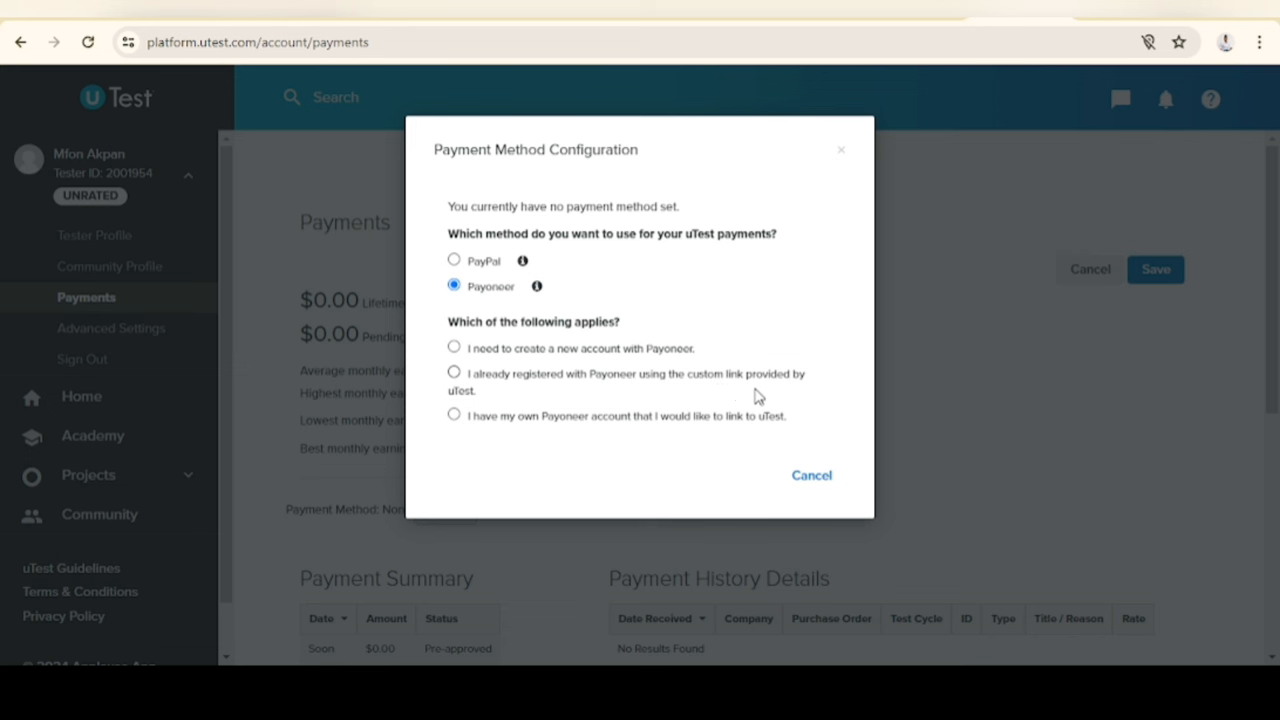
pyautogui.moveTo(492, 412)
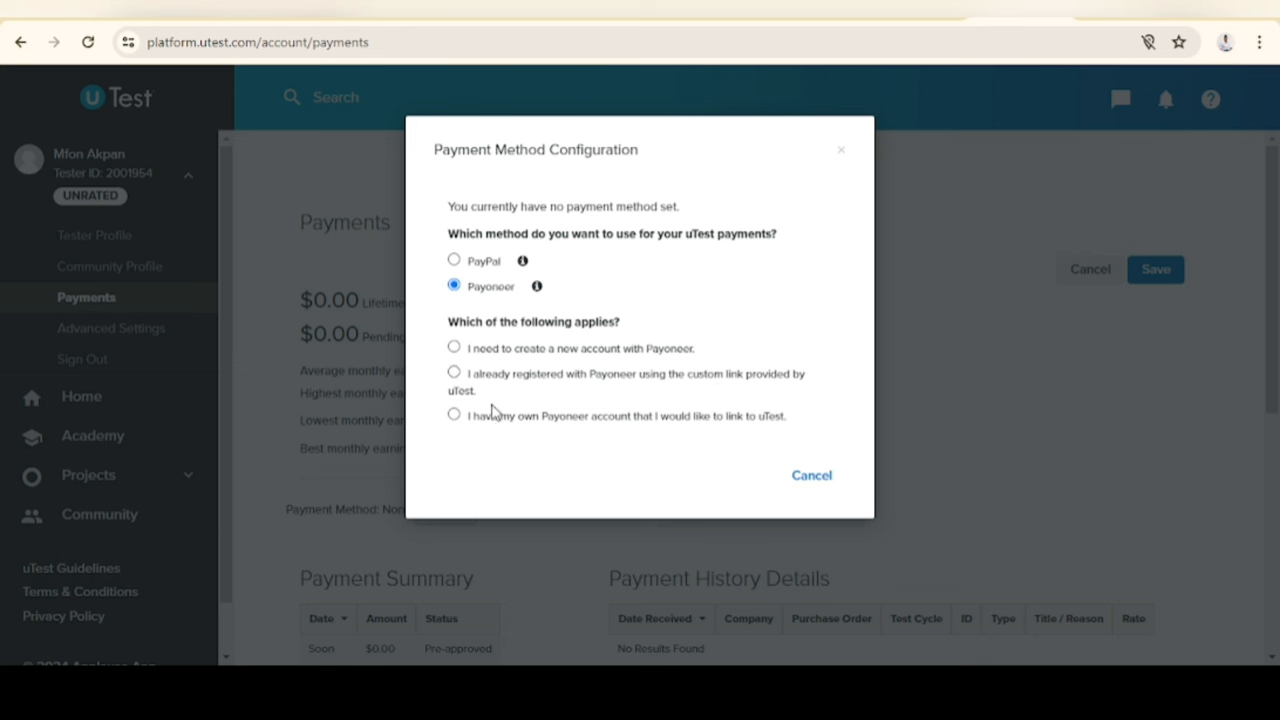
pyautogui.moveTo(692, 430)
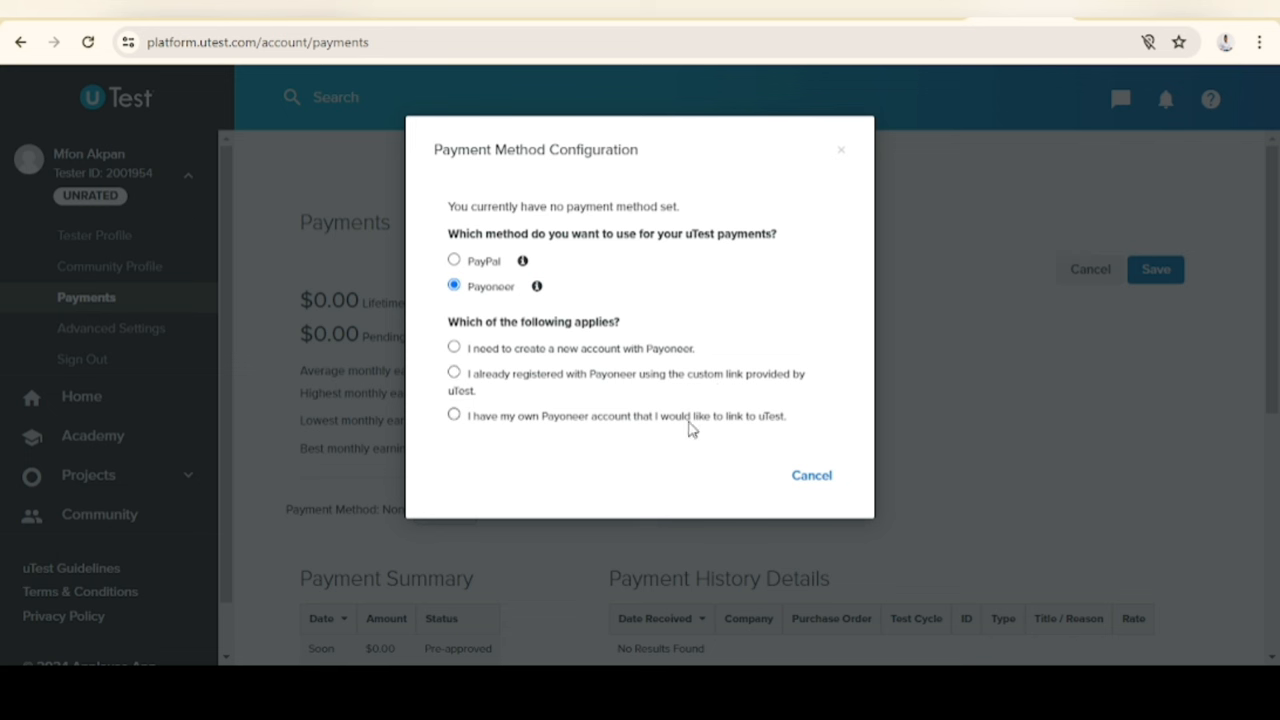
pyautogui.click(454, 414)
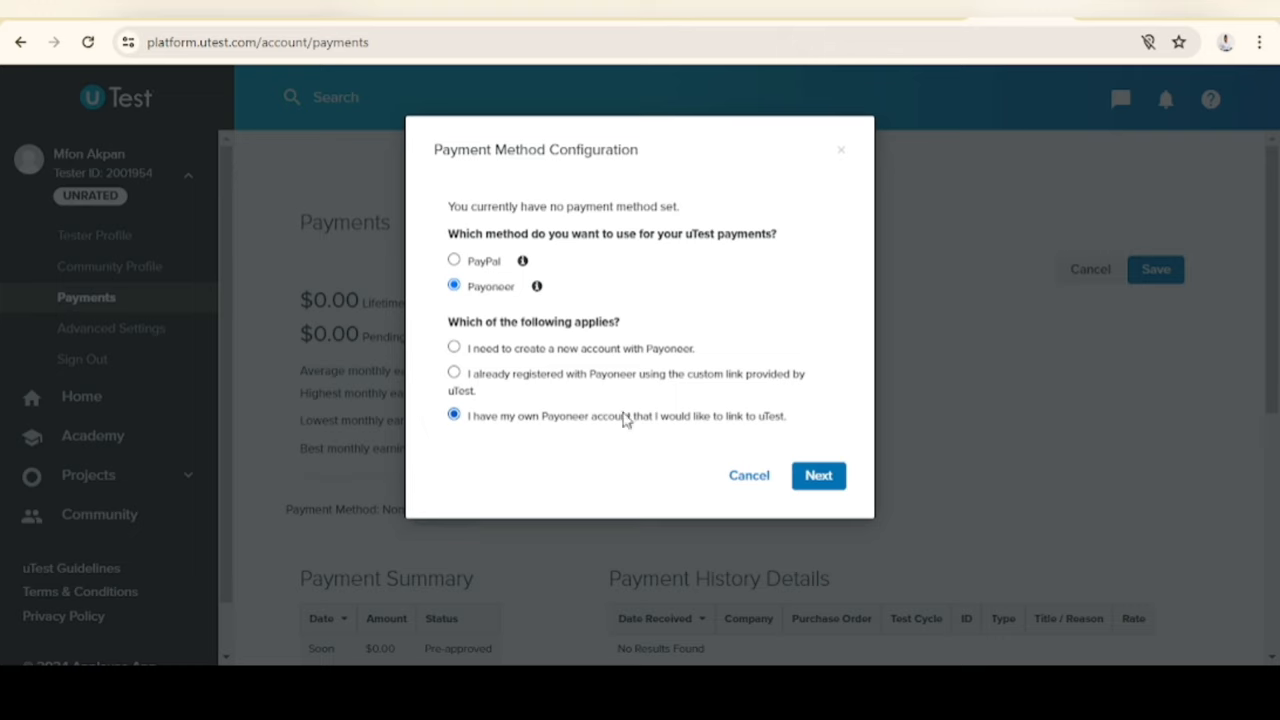
pyautogui.click(818, 476)
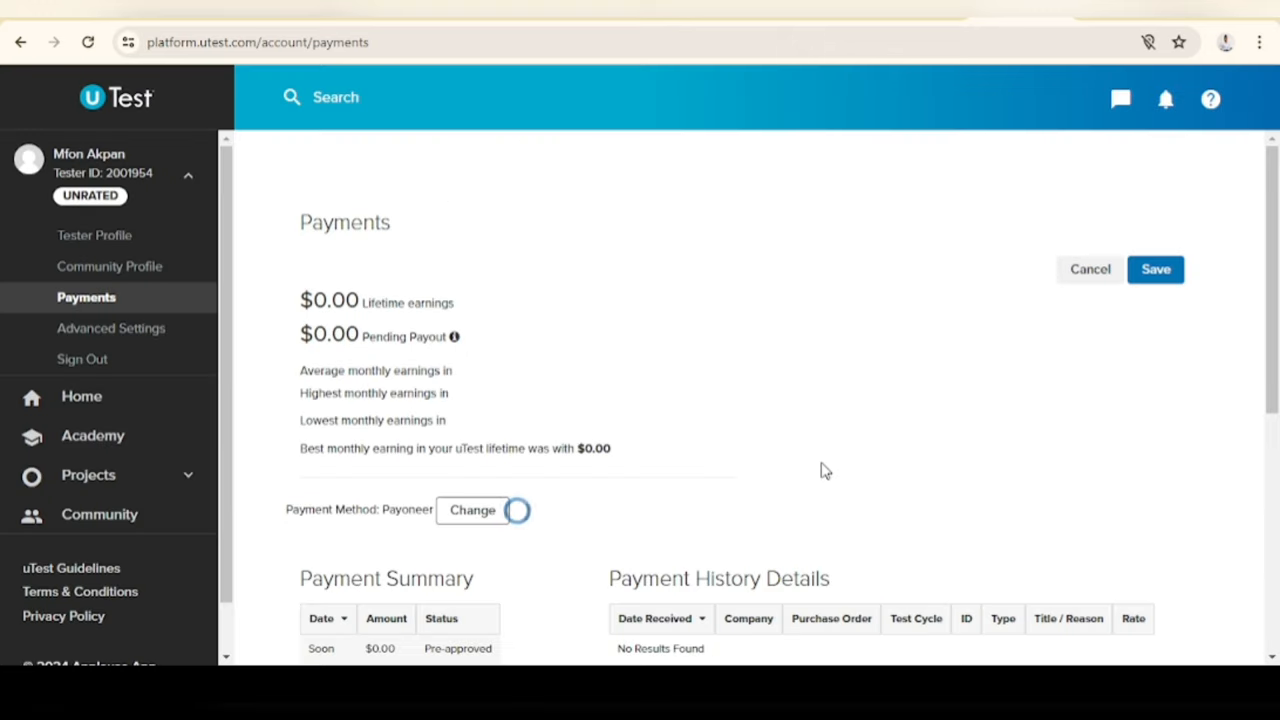
pyautogui.click(472, 510)
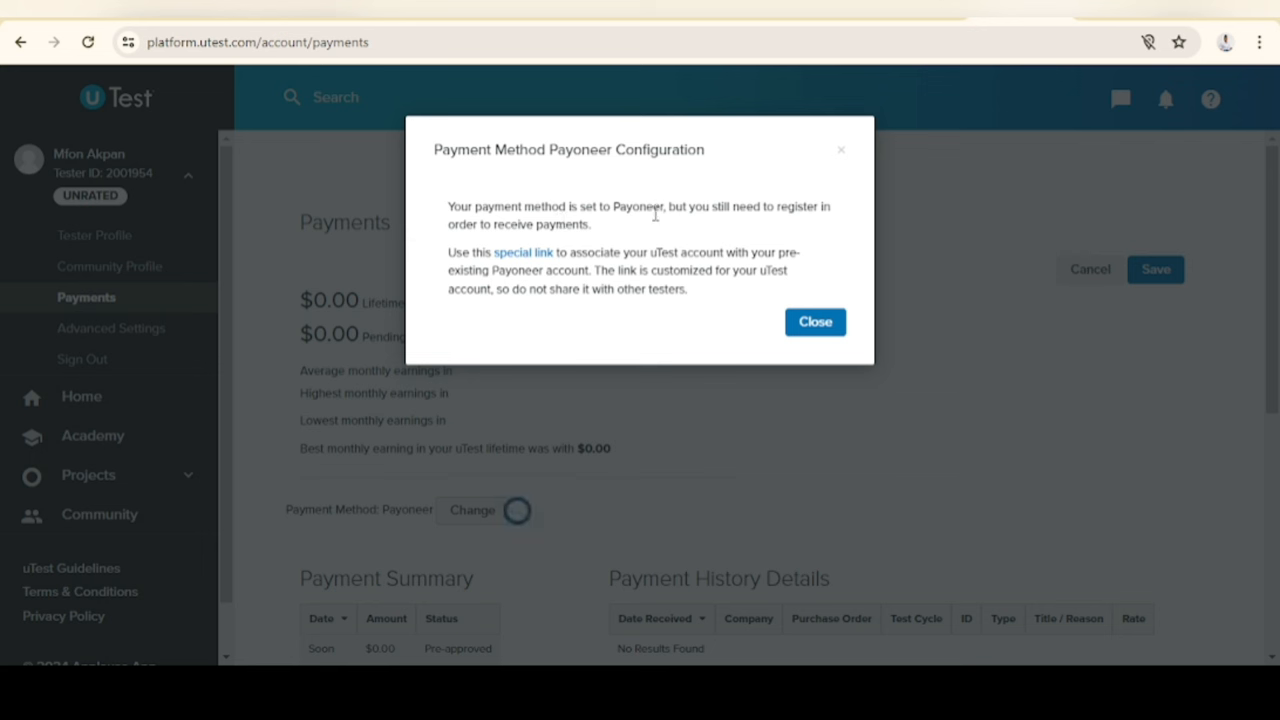
pyautogui.moveTo(816, 224)
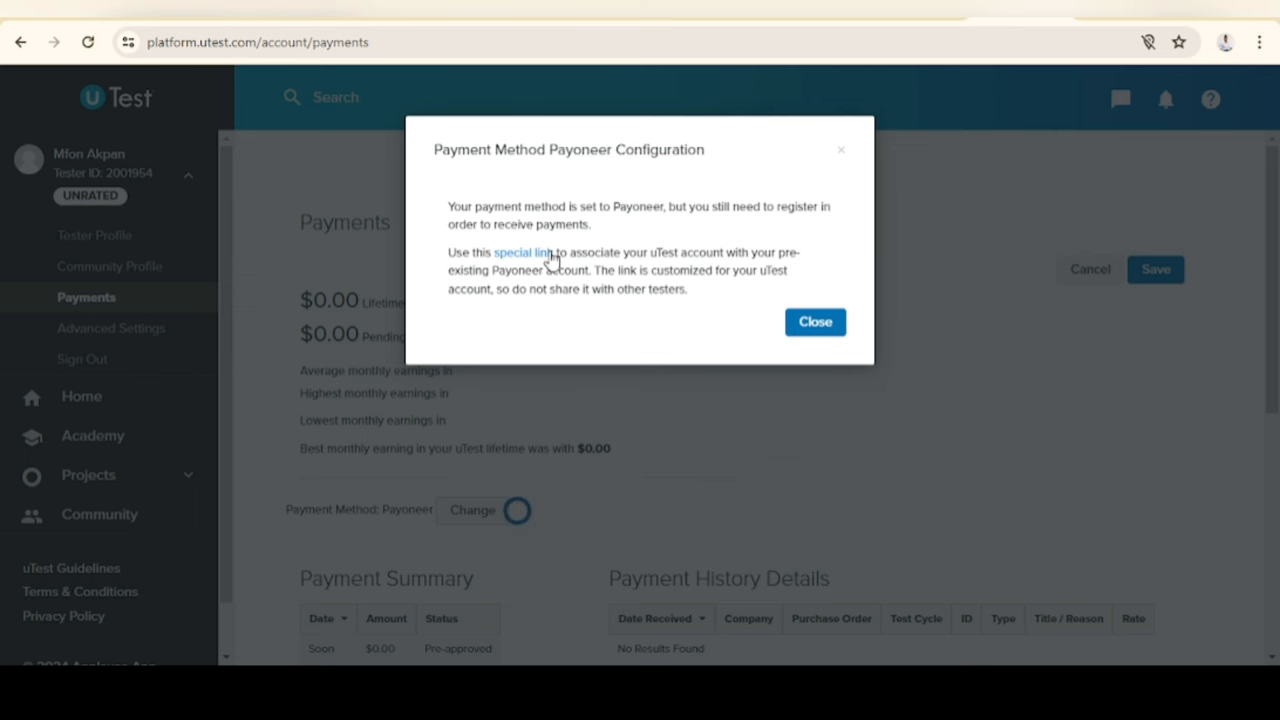
pyautogui.click(532, 252)
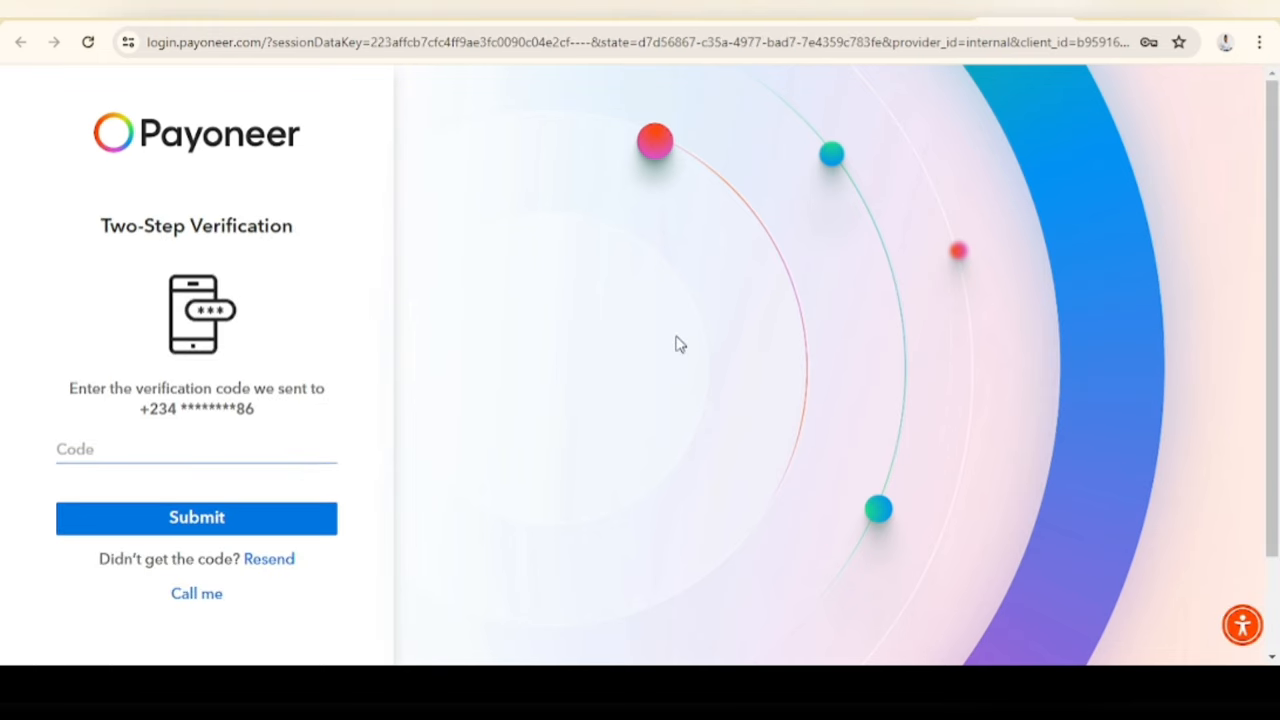
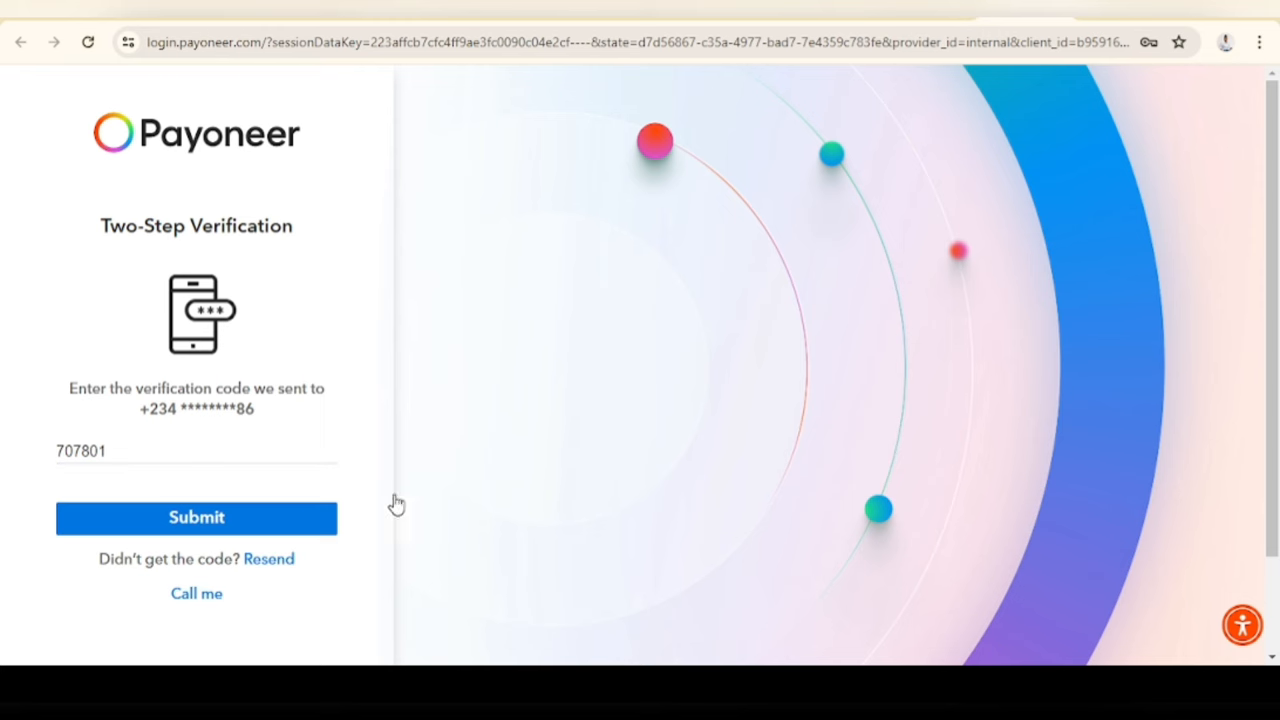
pyautogui.click(196, 518)
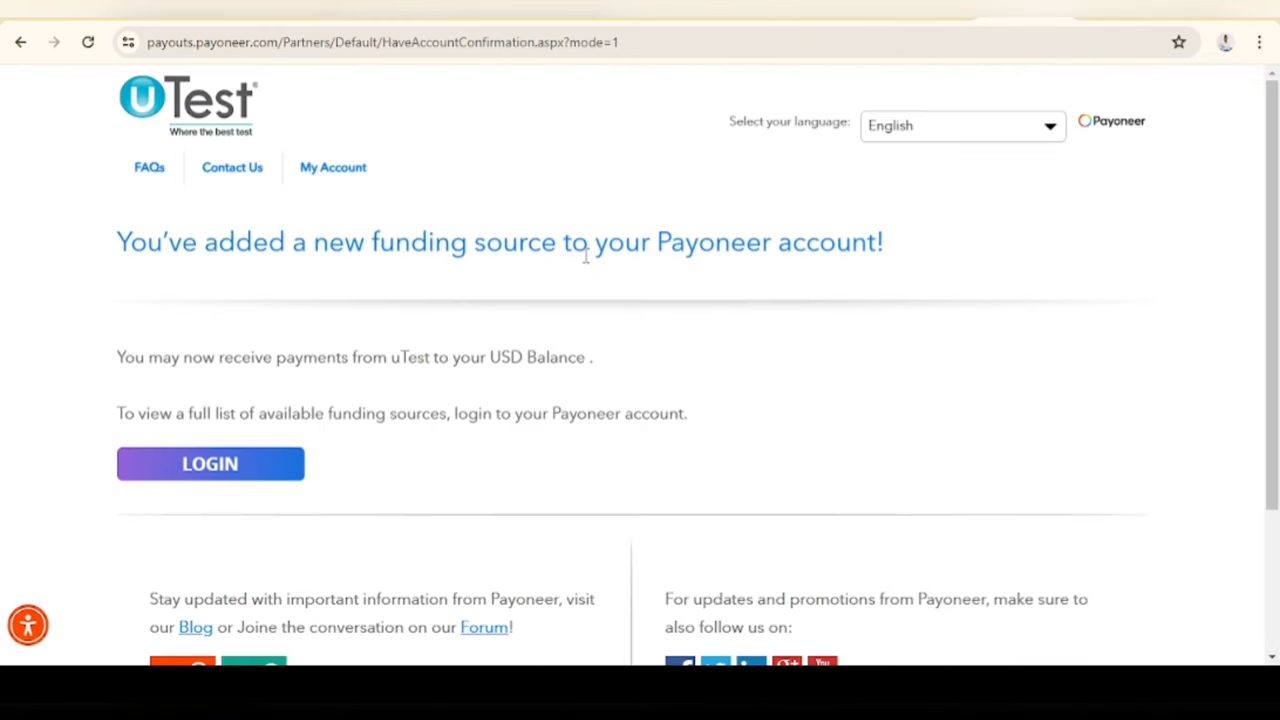
pyautogui.moveTo(268, 370)
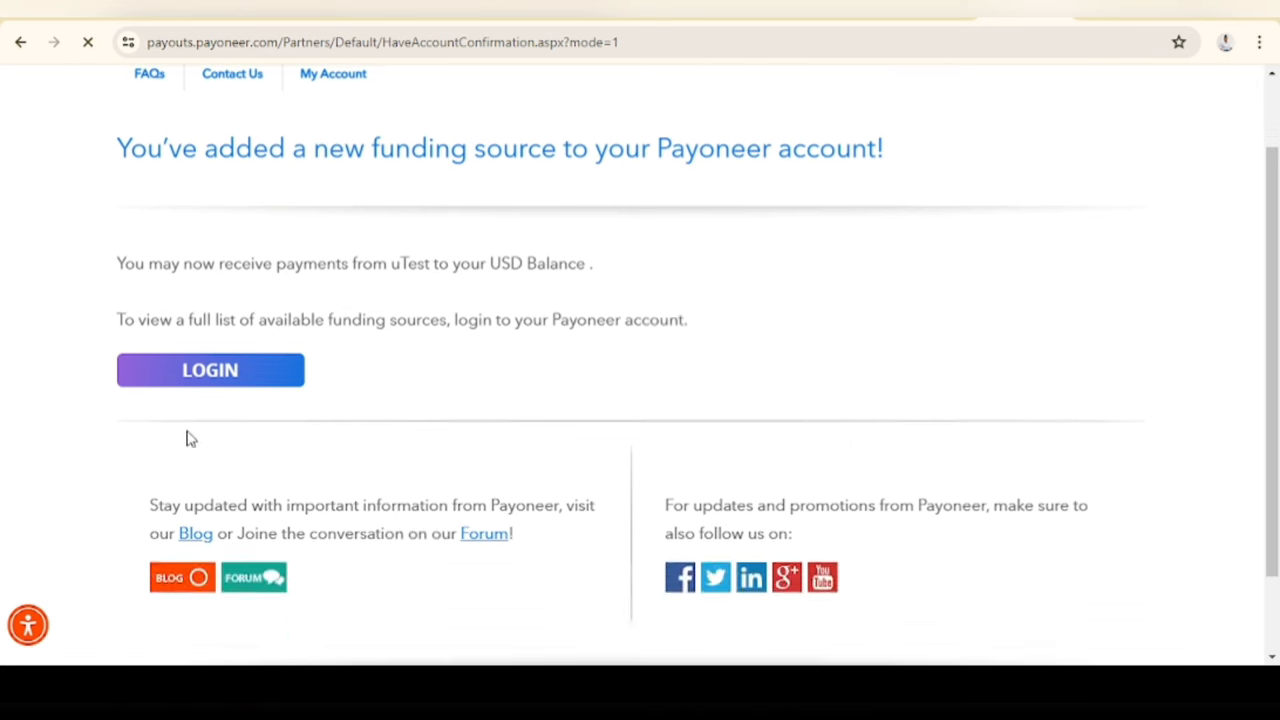
# - Return to the uTest home dashboard and review the checklist with payment setup marked complete
pyautogui.click(210, 370)
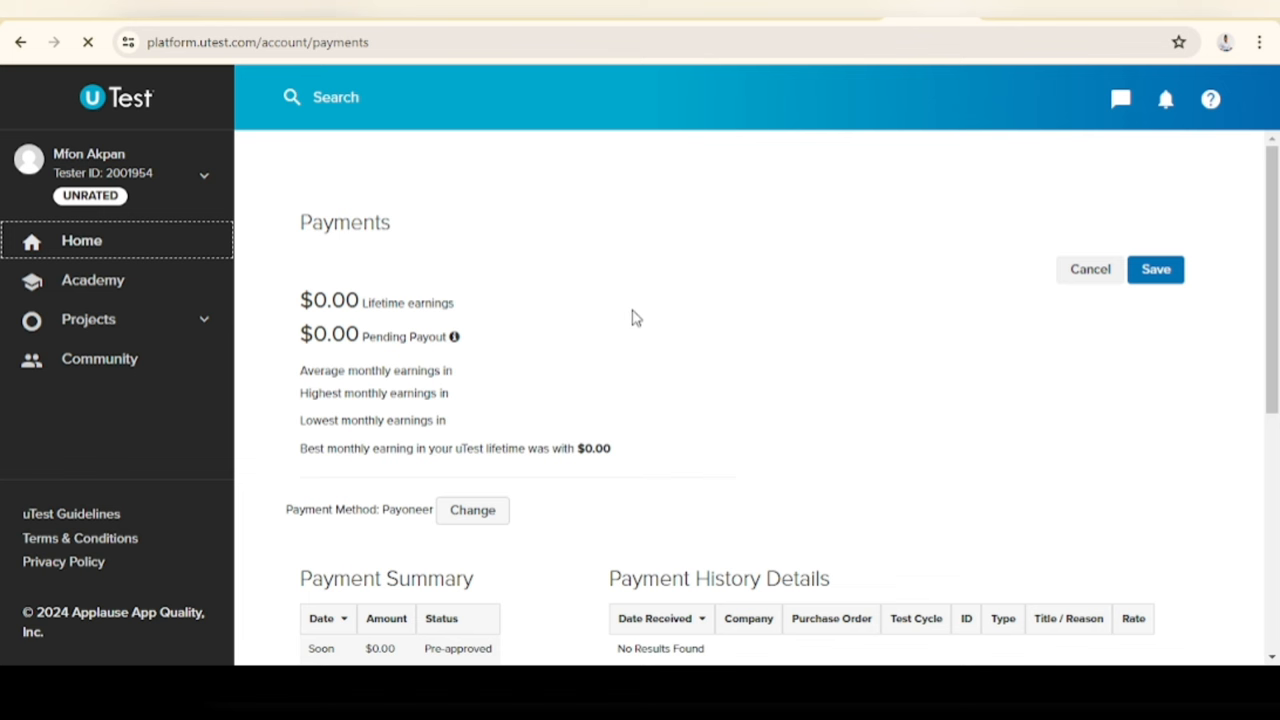
pyautogui.click(80, 240)
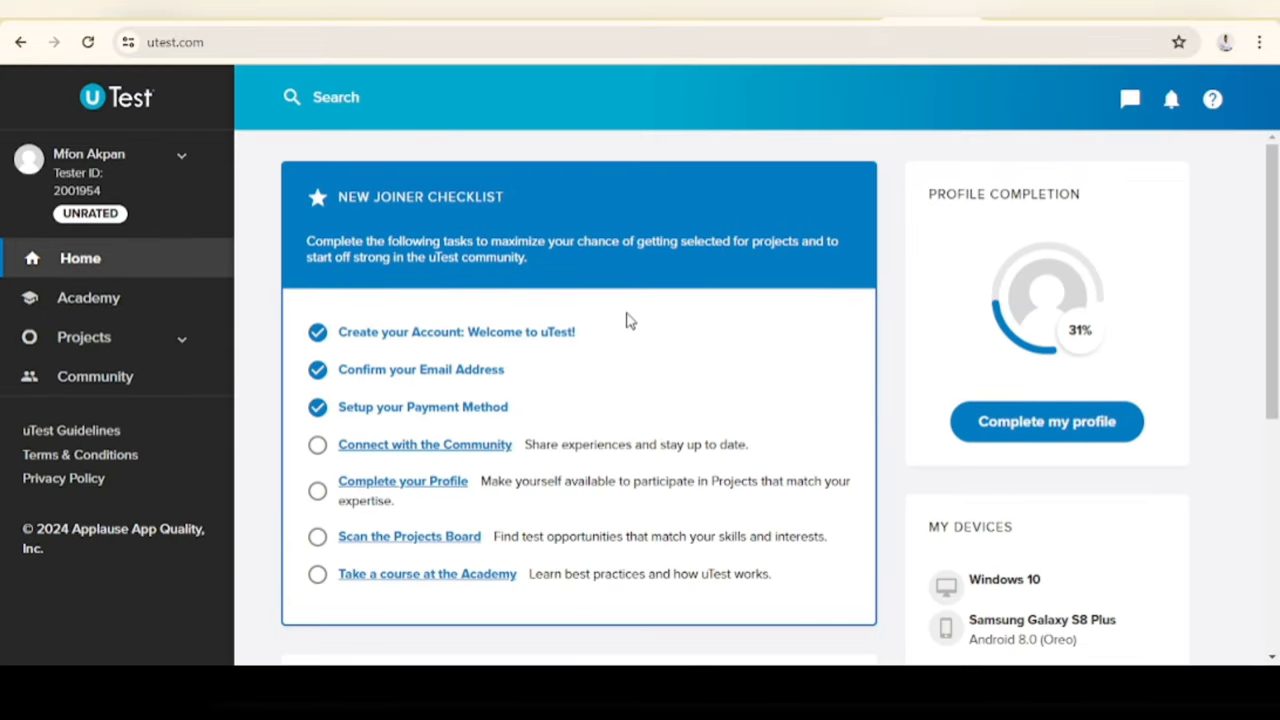
pyautogui.moveTo(420, 448)
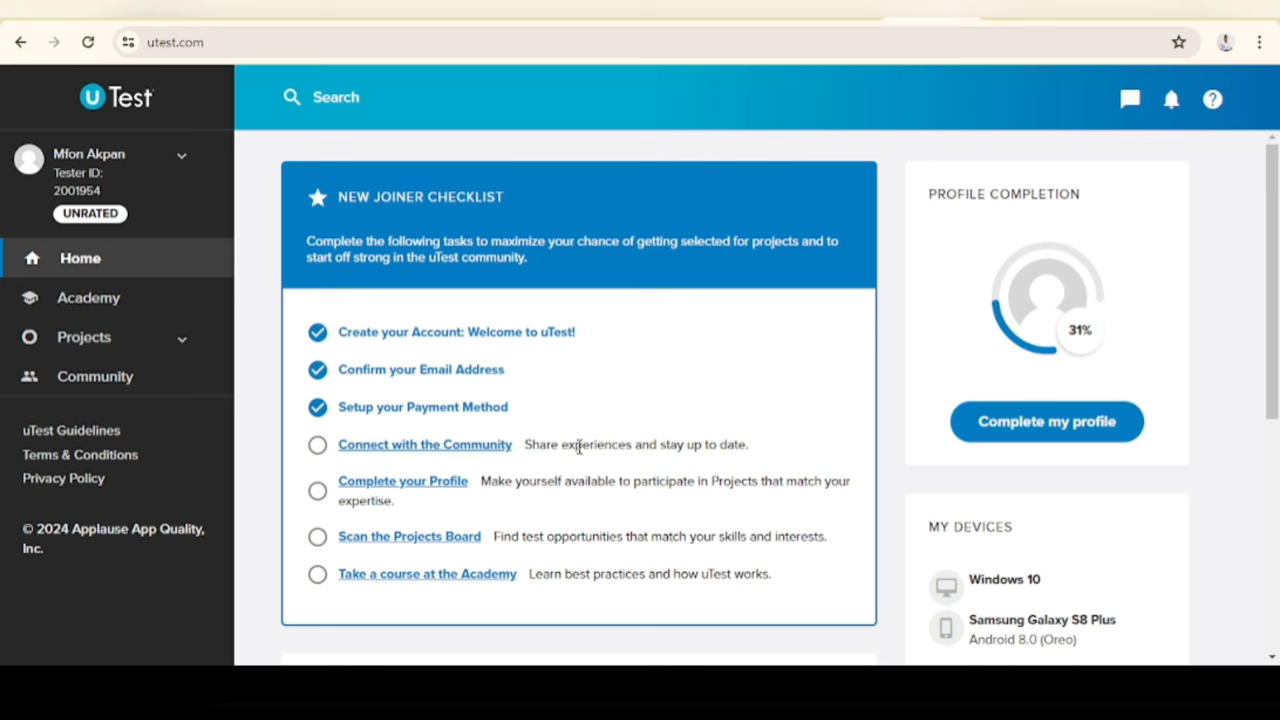
pyautogui.moveTo(462, 500)
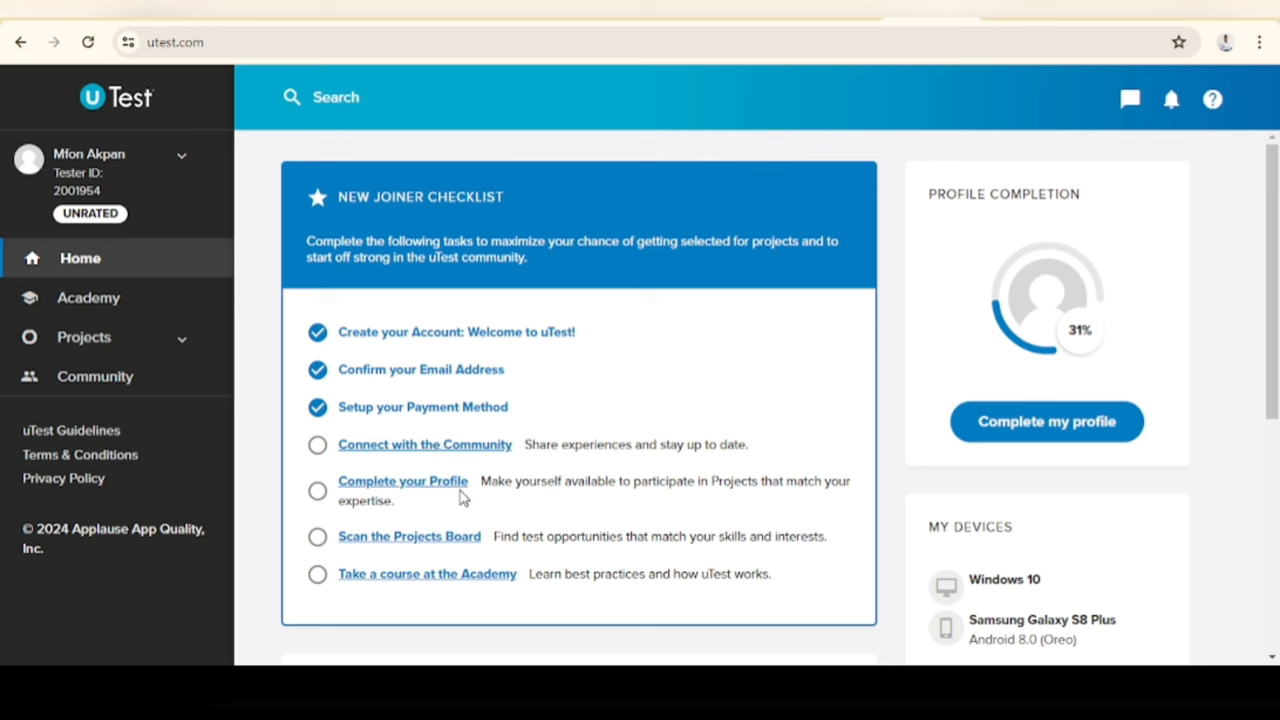
pyautogui.moveTo(732, 480)
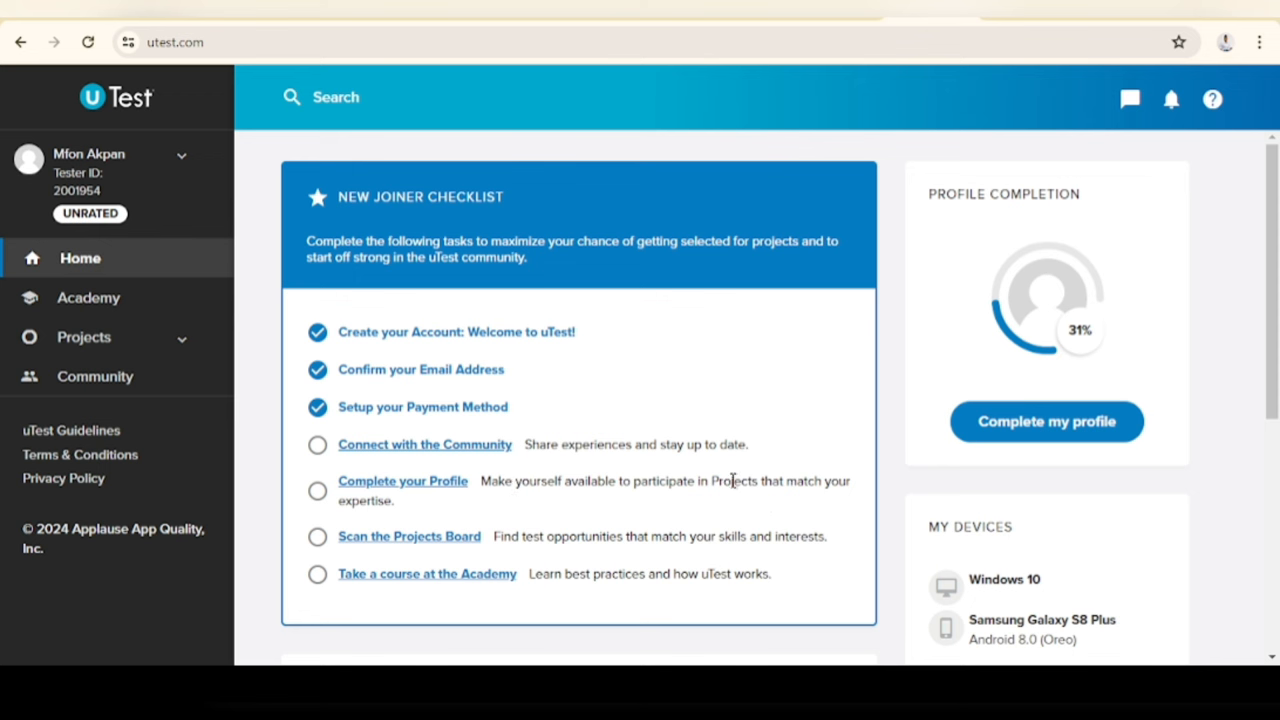
pyautogui.moveTo(422, 552)
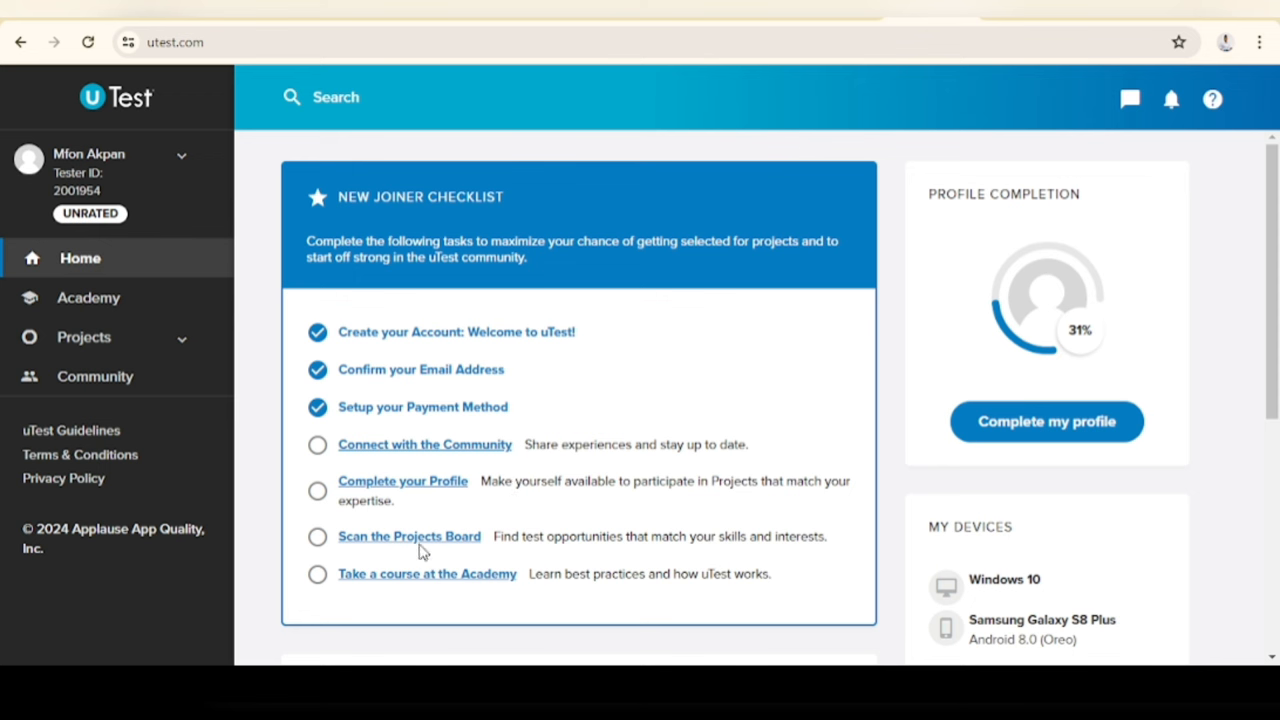
pyautogui.scroll(-3)
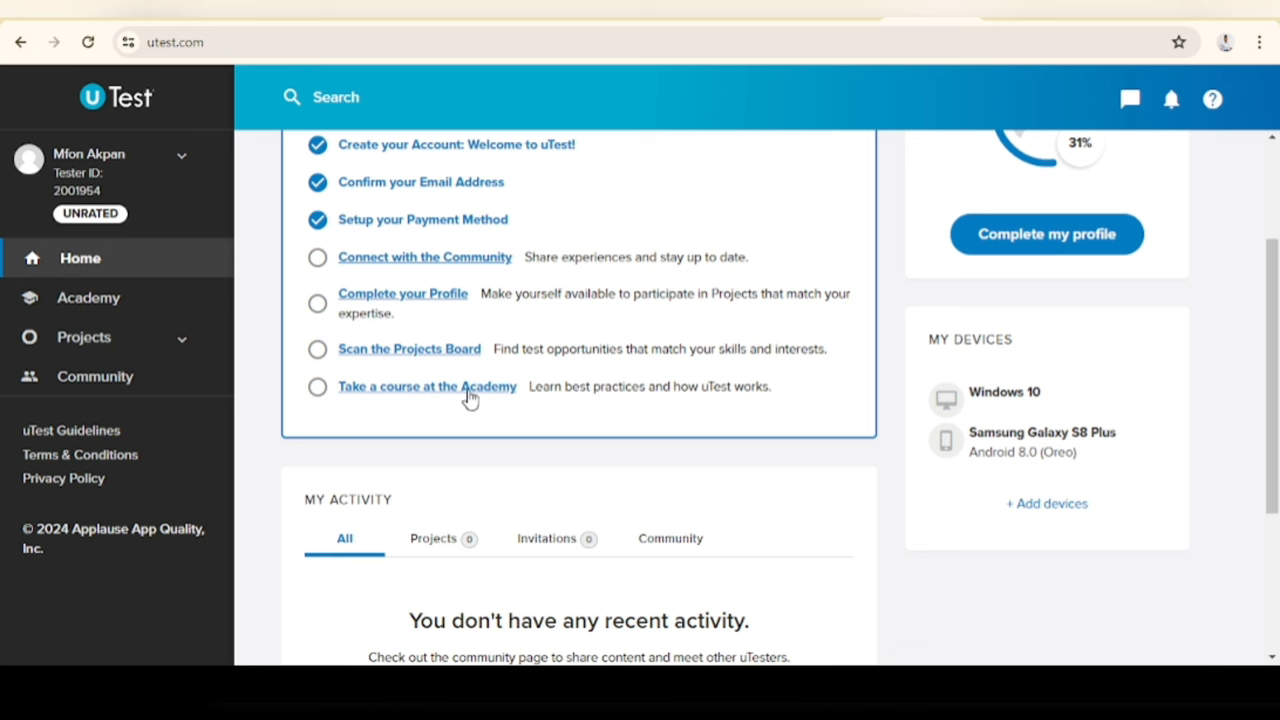
pyautogui.moveTo(584, 392)
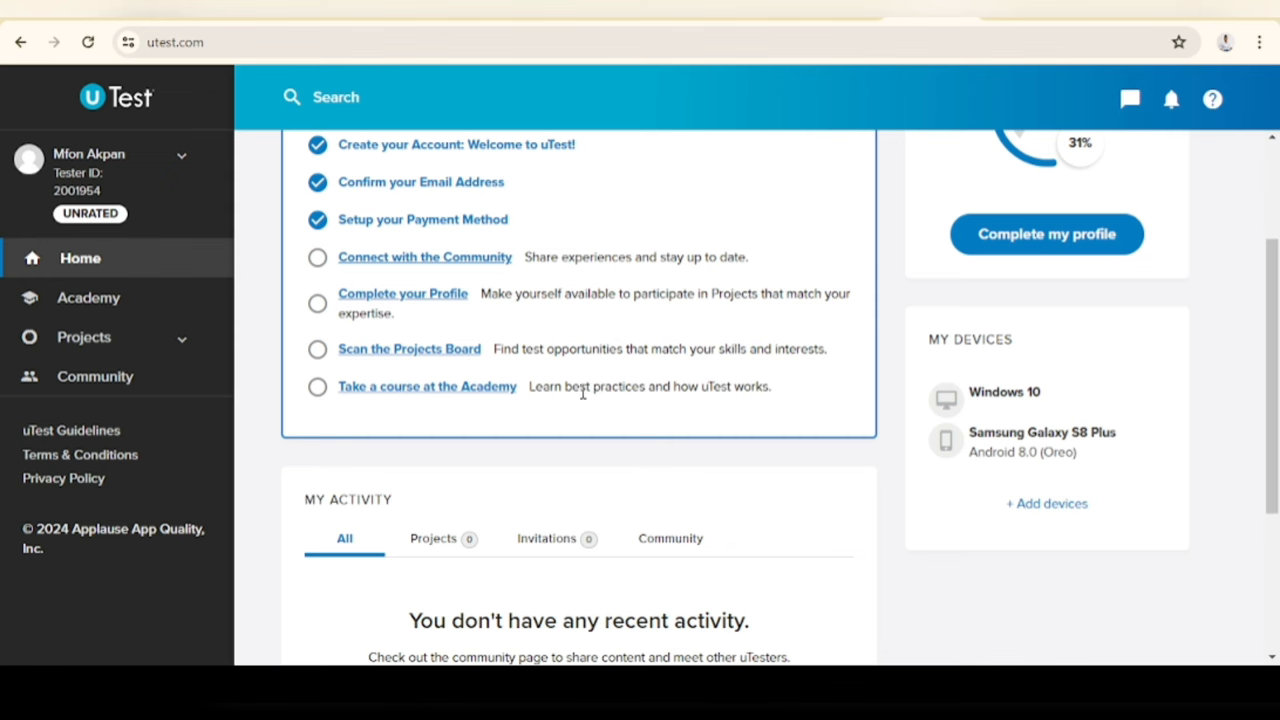
pyautogui.scroll(-3)
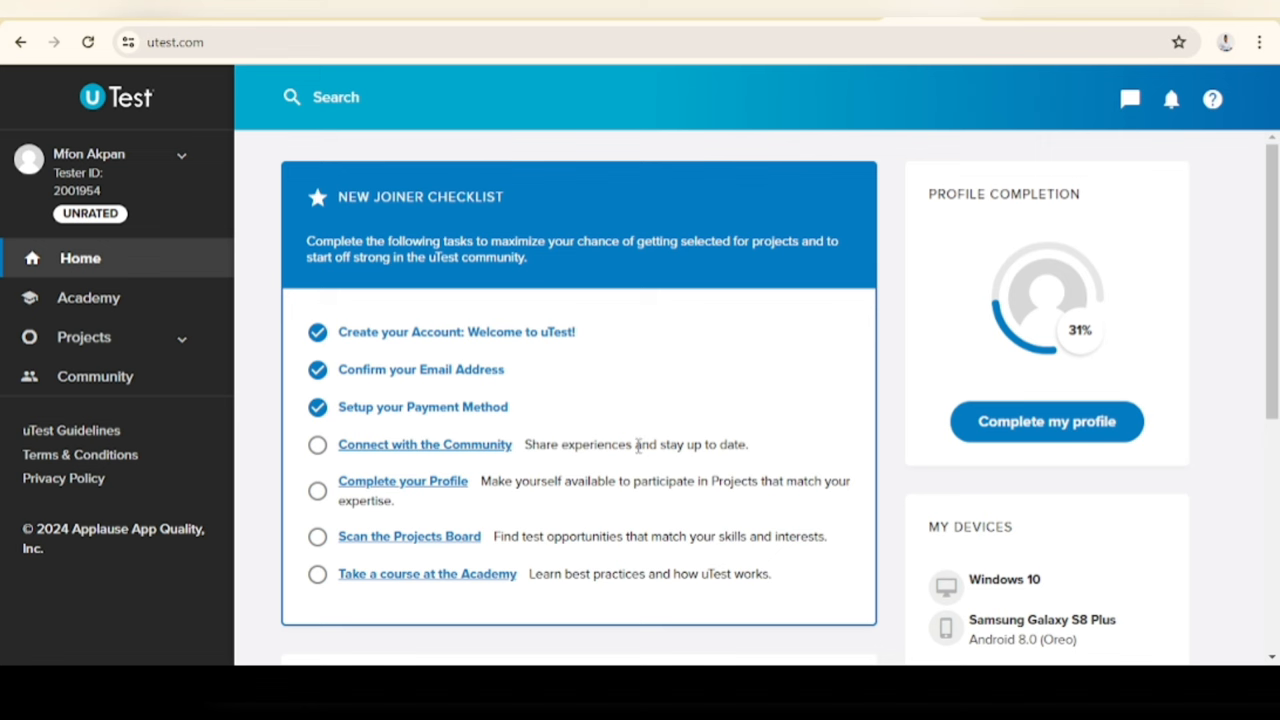
pyautogui.moveTo(568, 480)
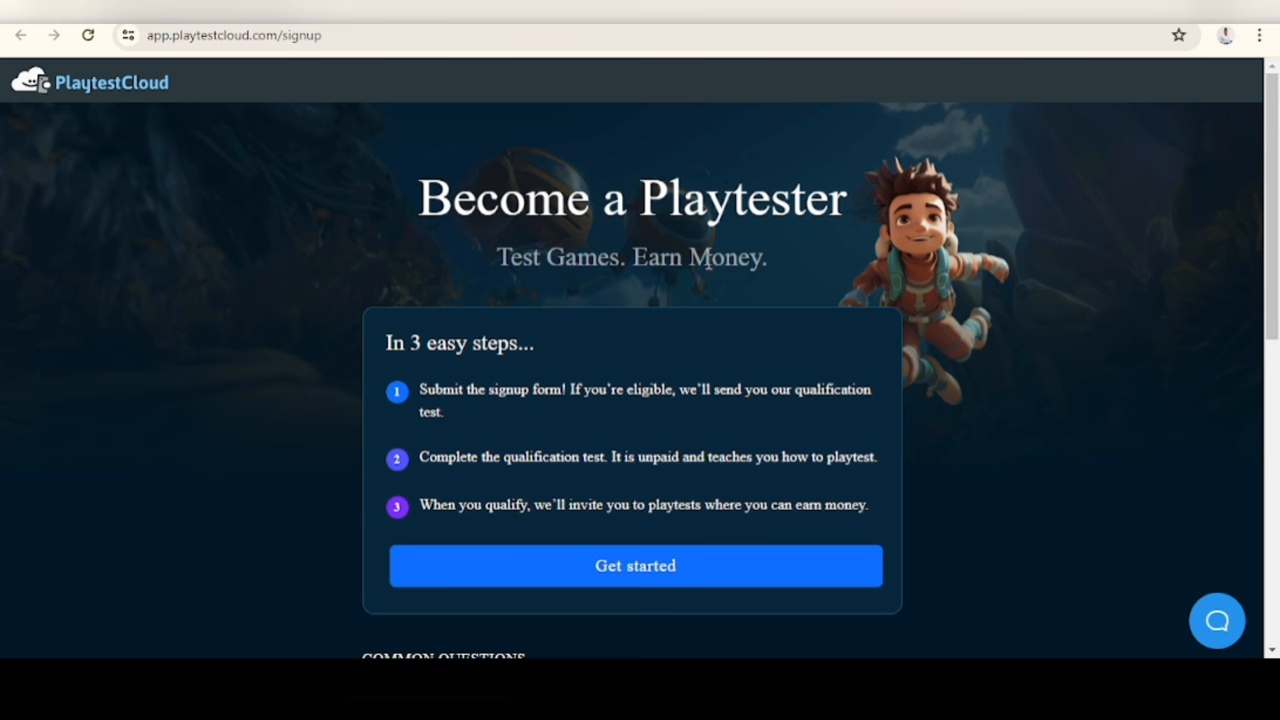
# - Scroll through the PlaytestCloud signup page's three-step guide and common questions
pyautogui.scroll(-3)
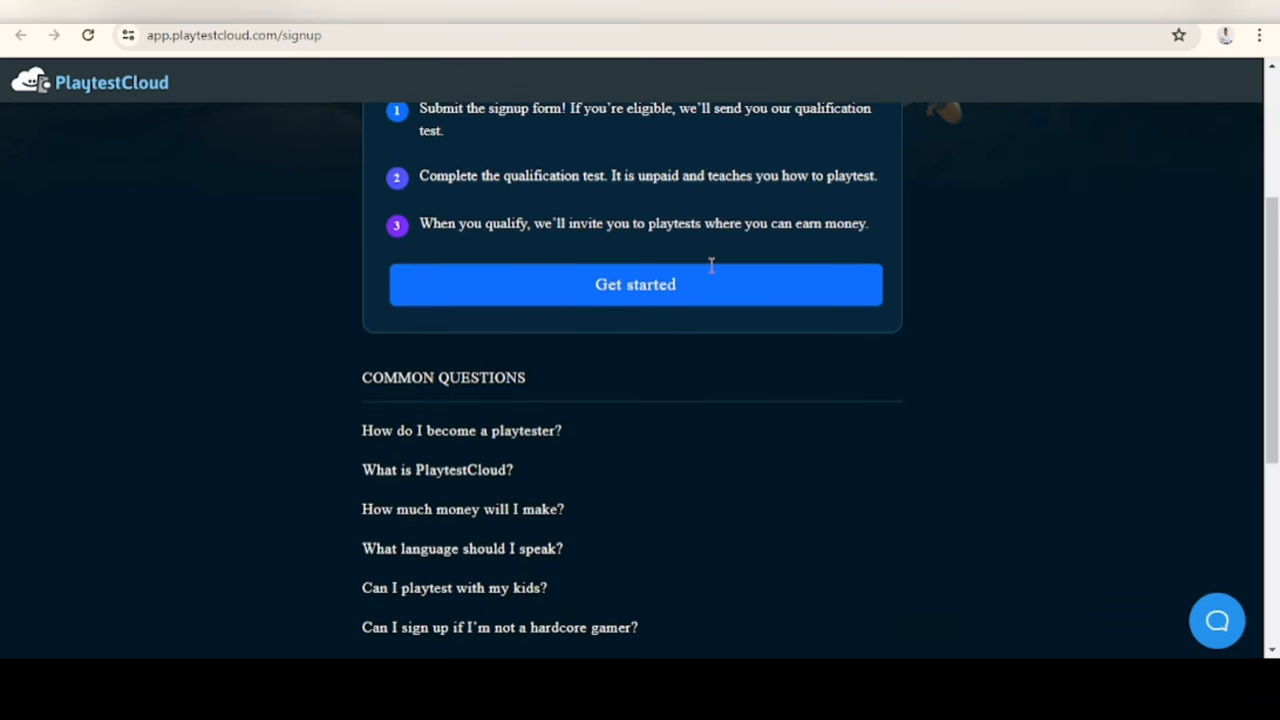
pyautogui.scroll(-3)
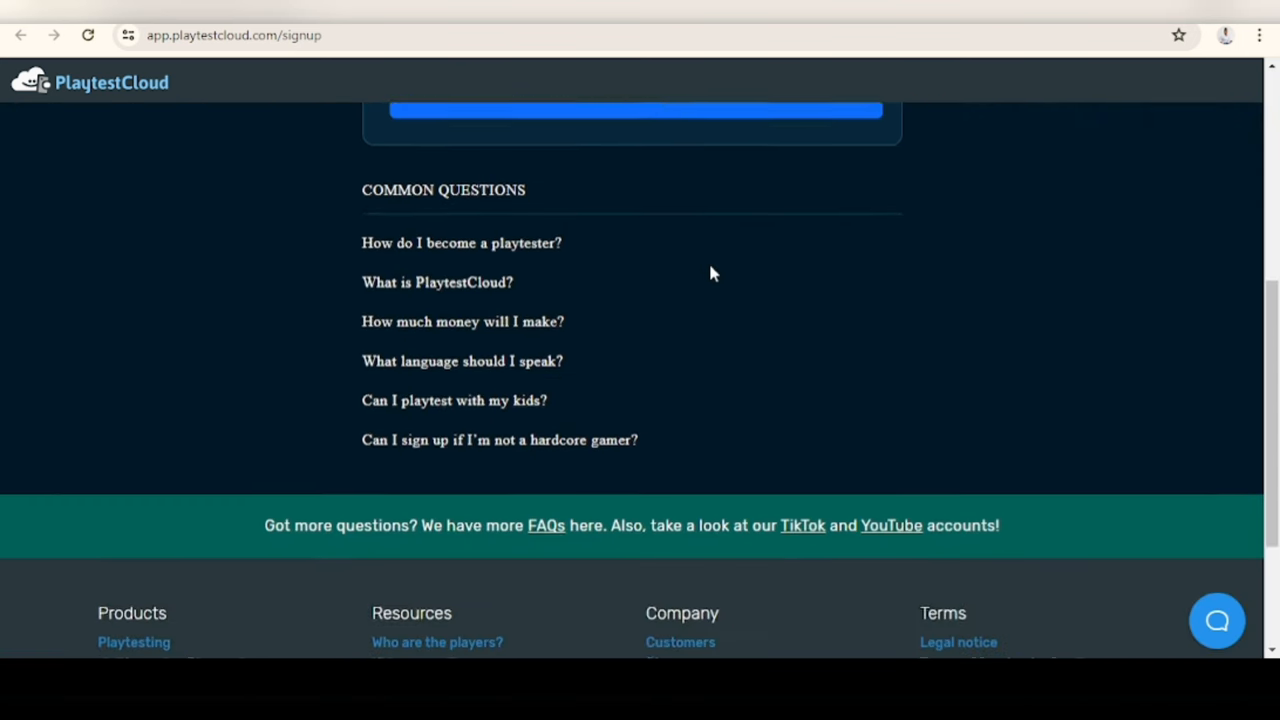
pyautogui.scroll(-3)
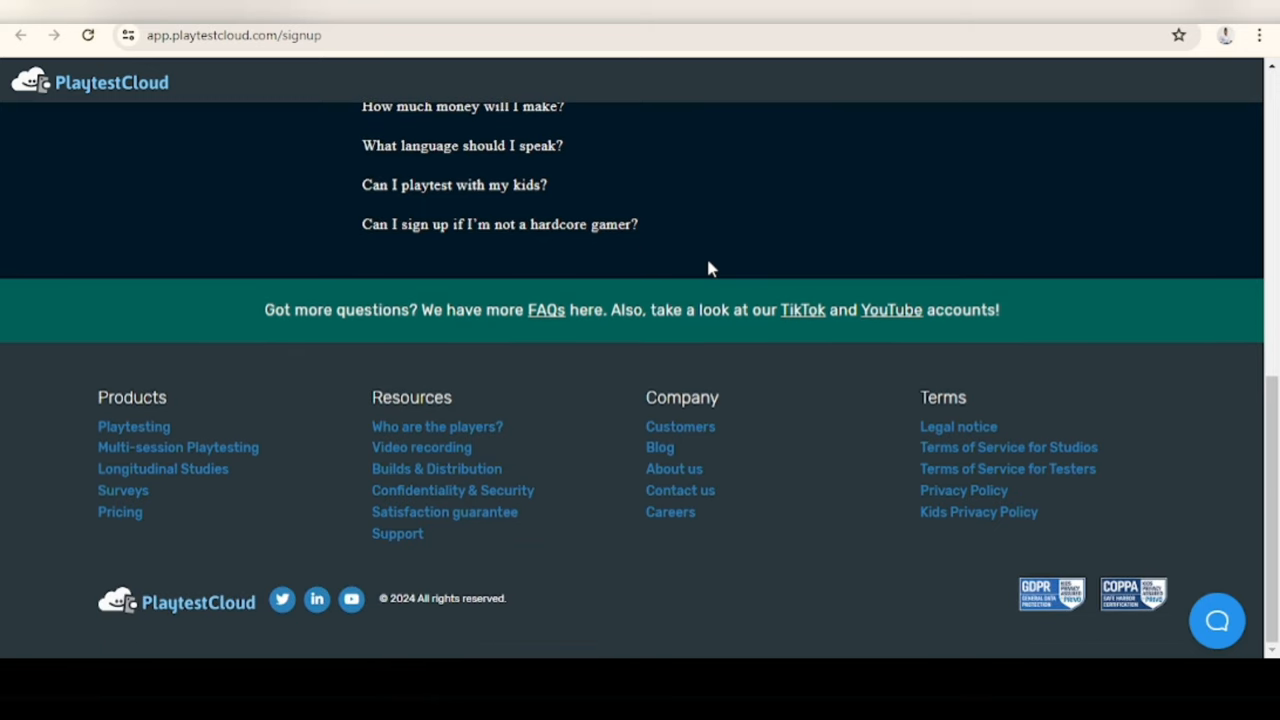
pyautogui.scroll(3)
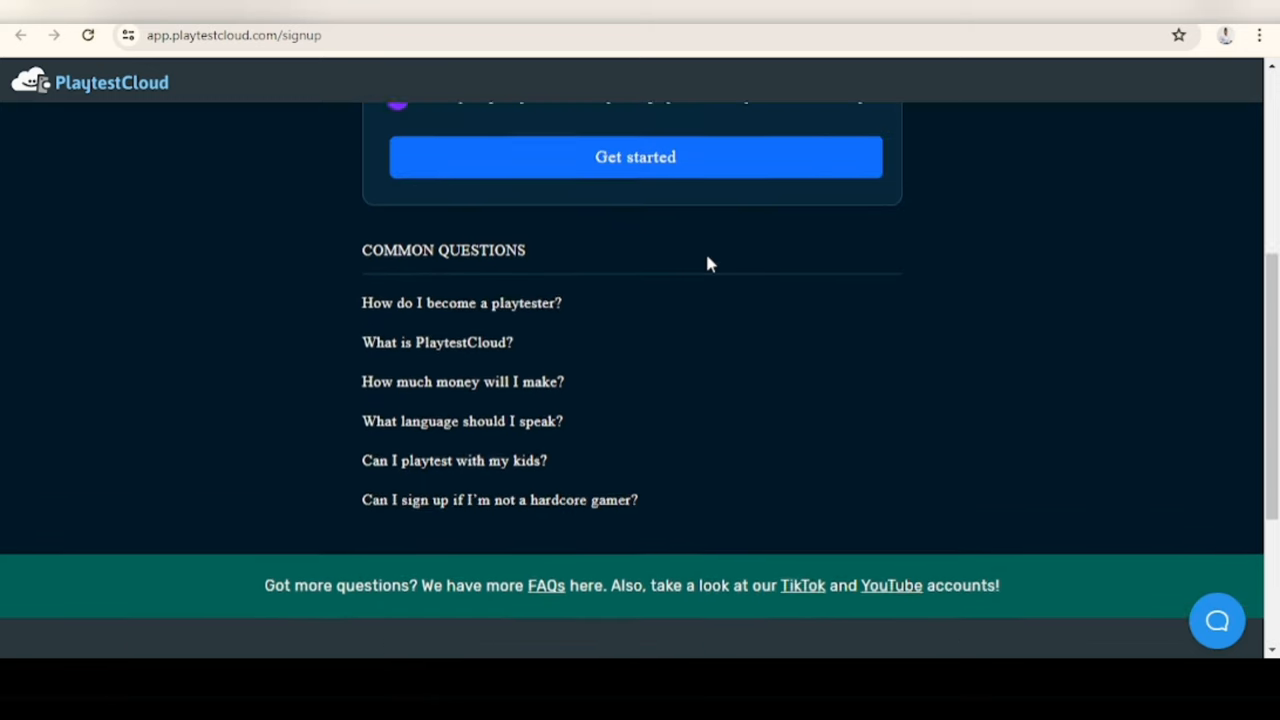
pyautogui.scroll(3)
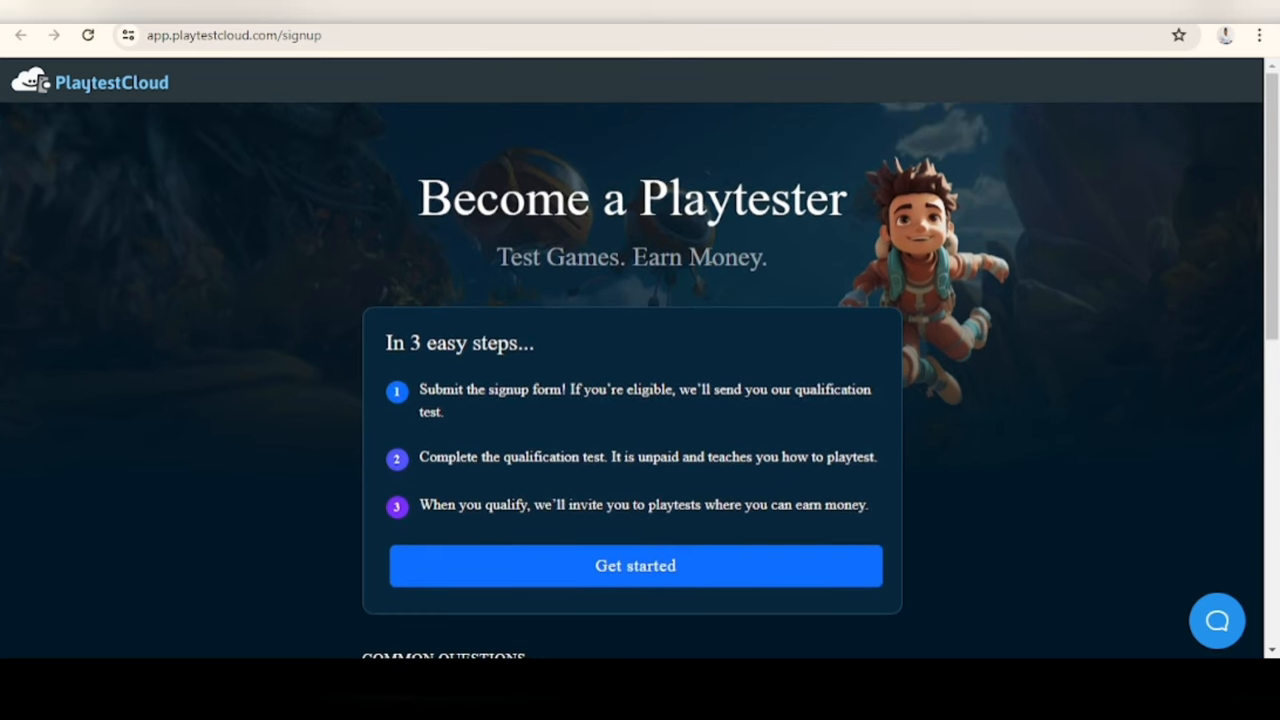
pyautogui.scroll(-3)
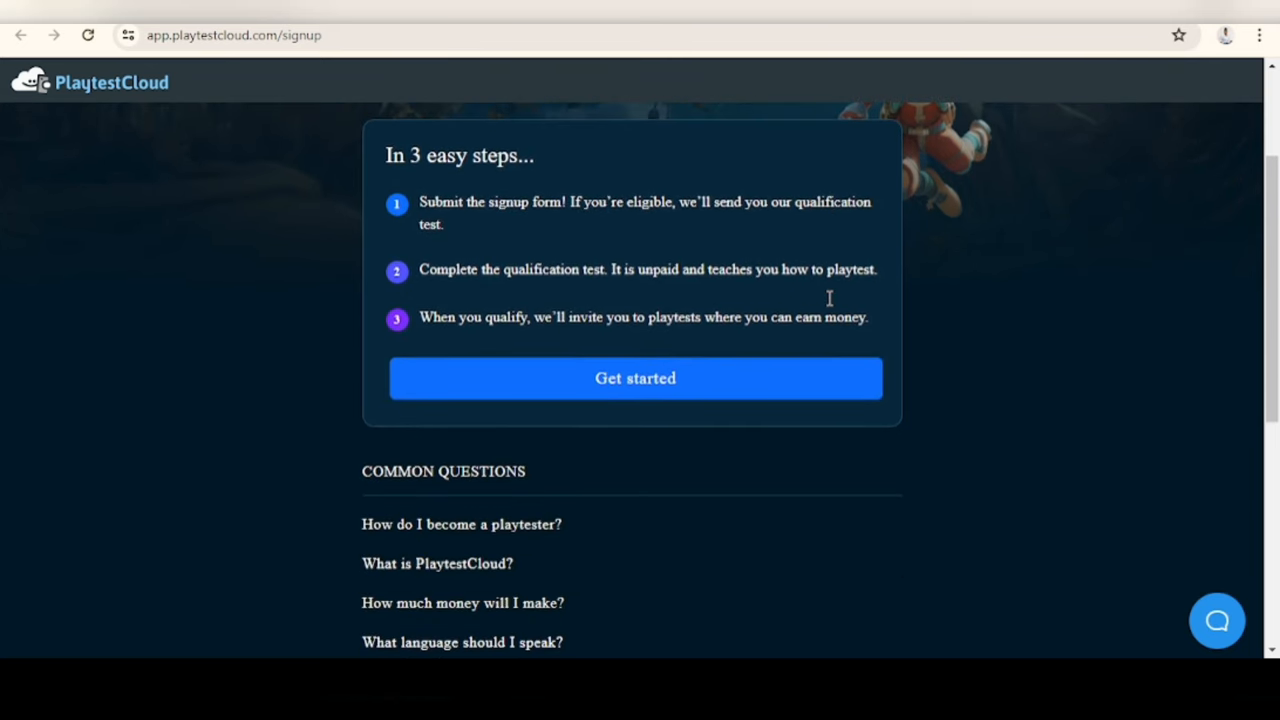
pyautogui.scroll(3)
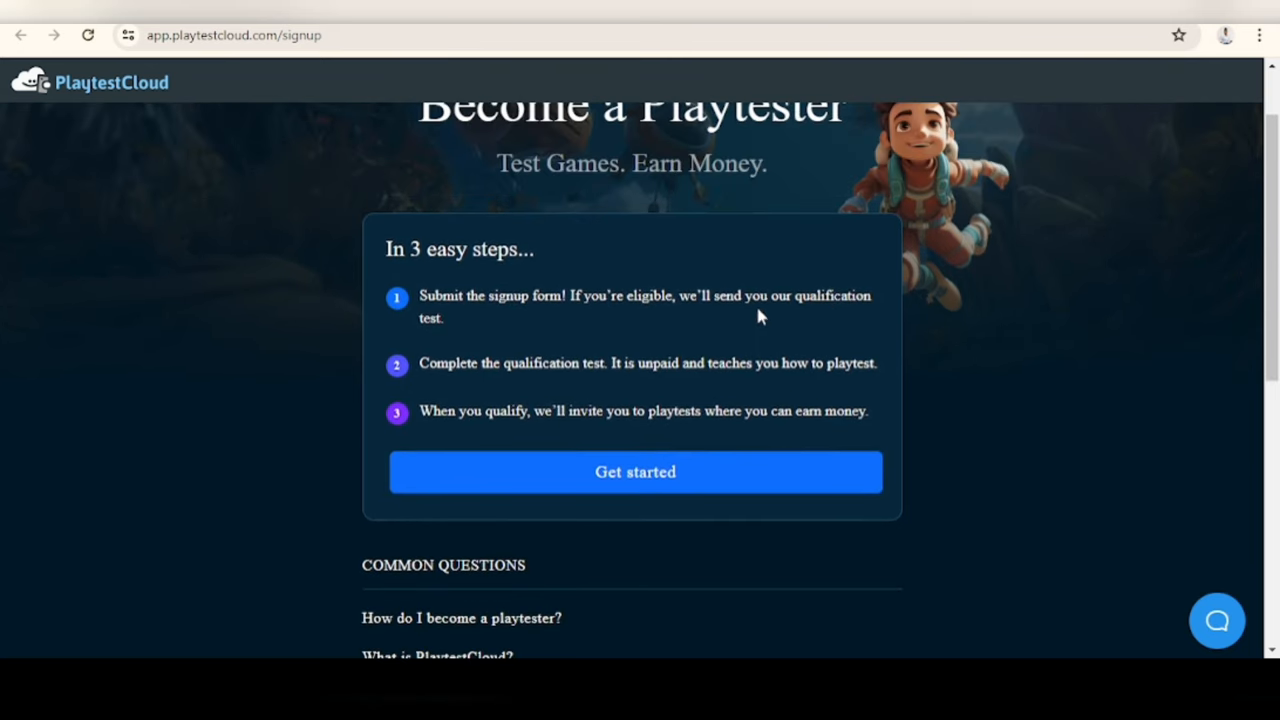
pyautogui.scroll(3)
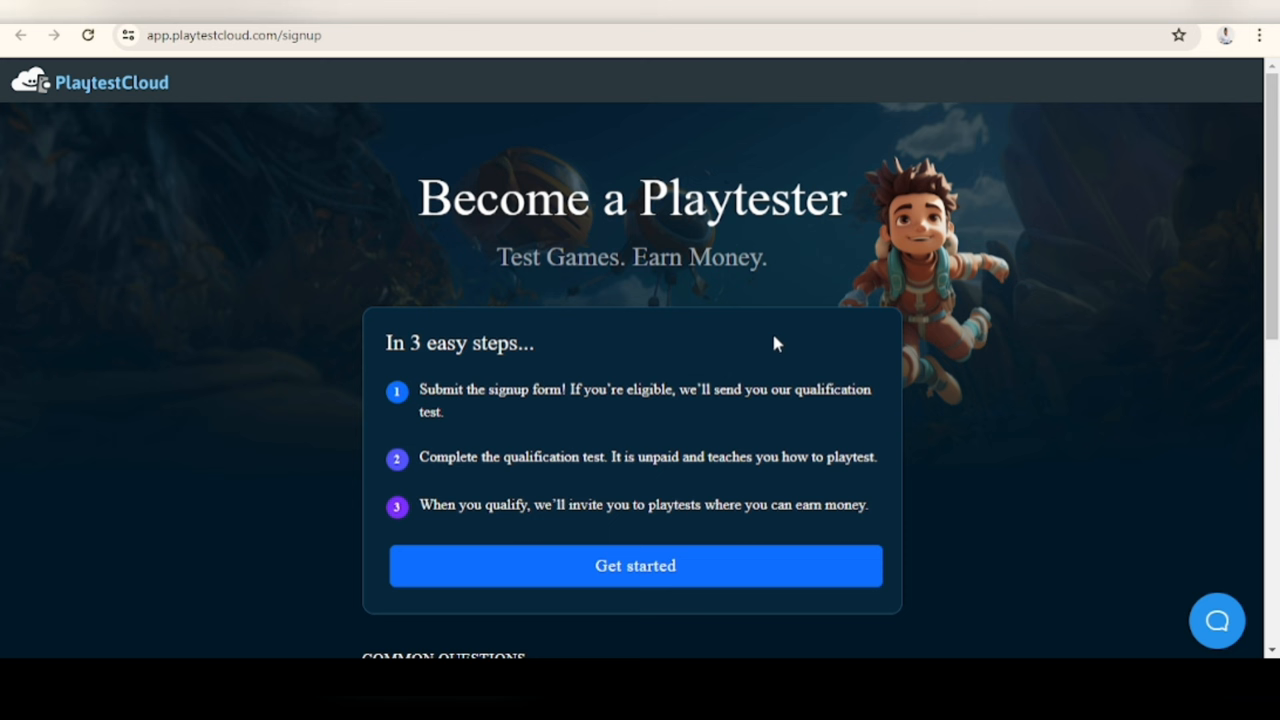
pyautogui.moveTo(404, 344)
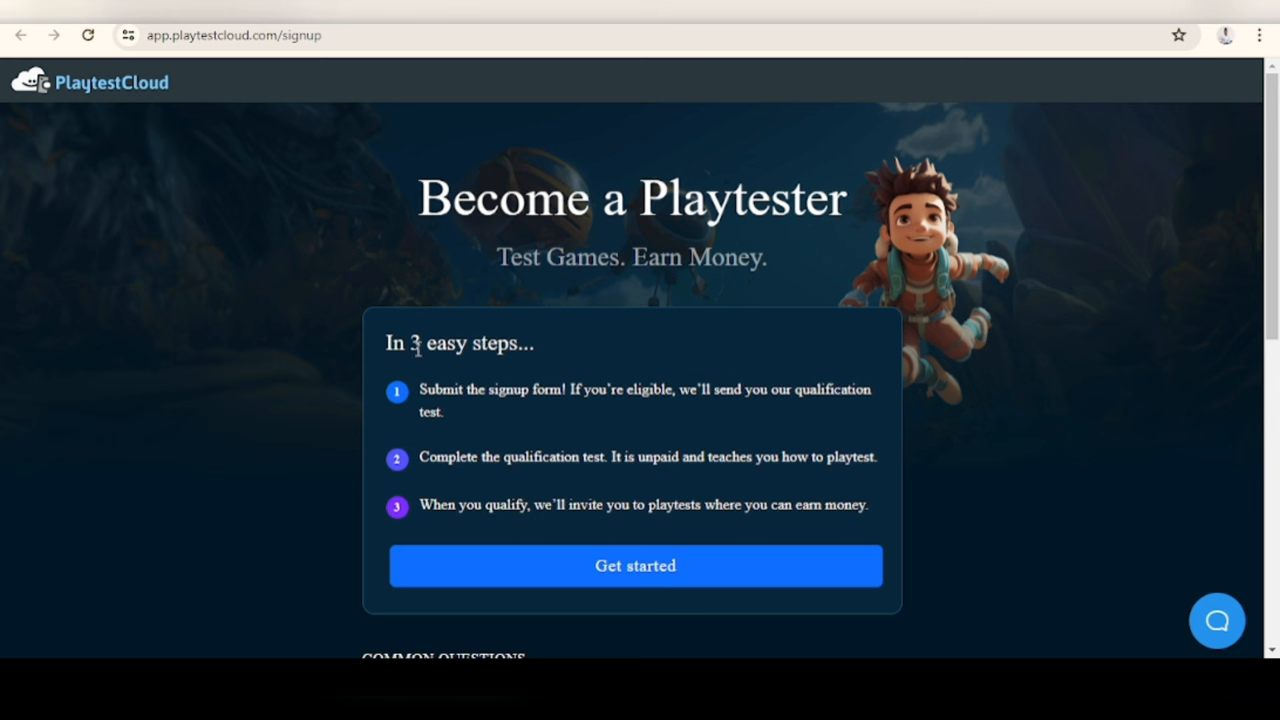
pyautogui.scroll(-3)
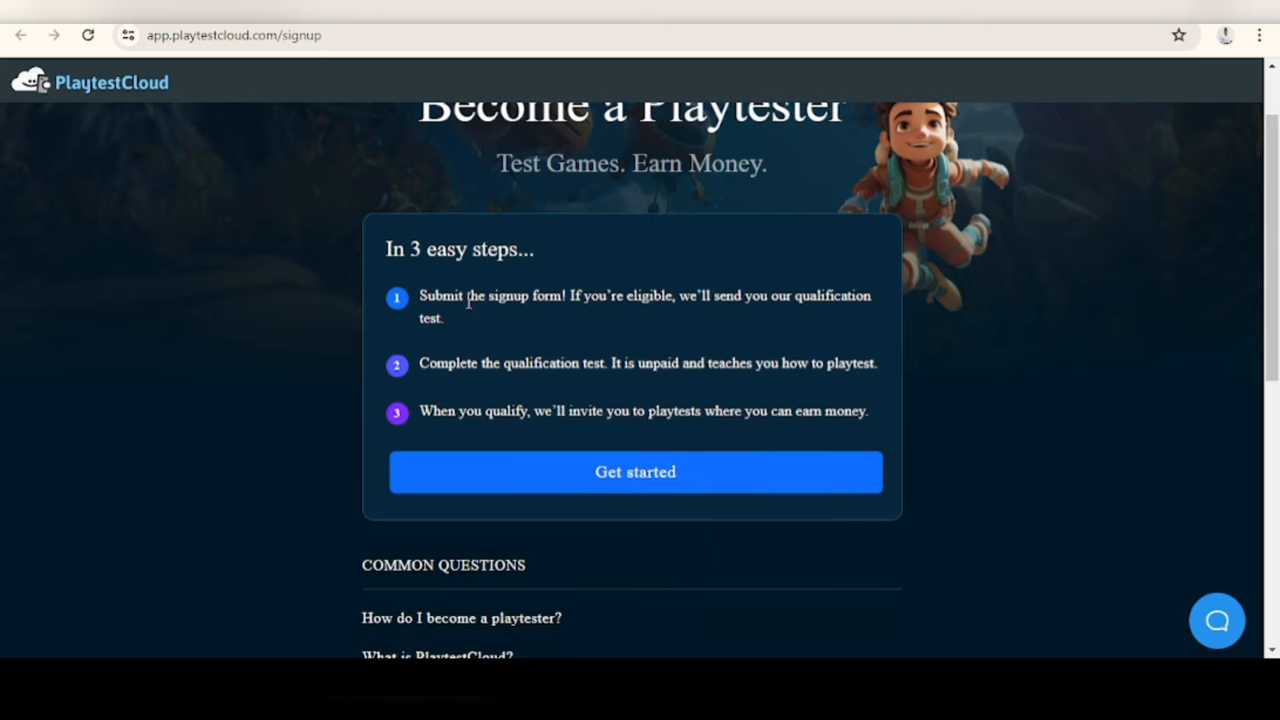
pyautogui.moveTo(694, 318)
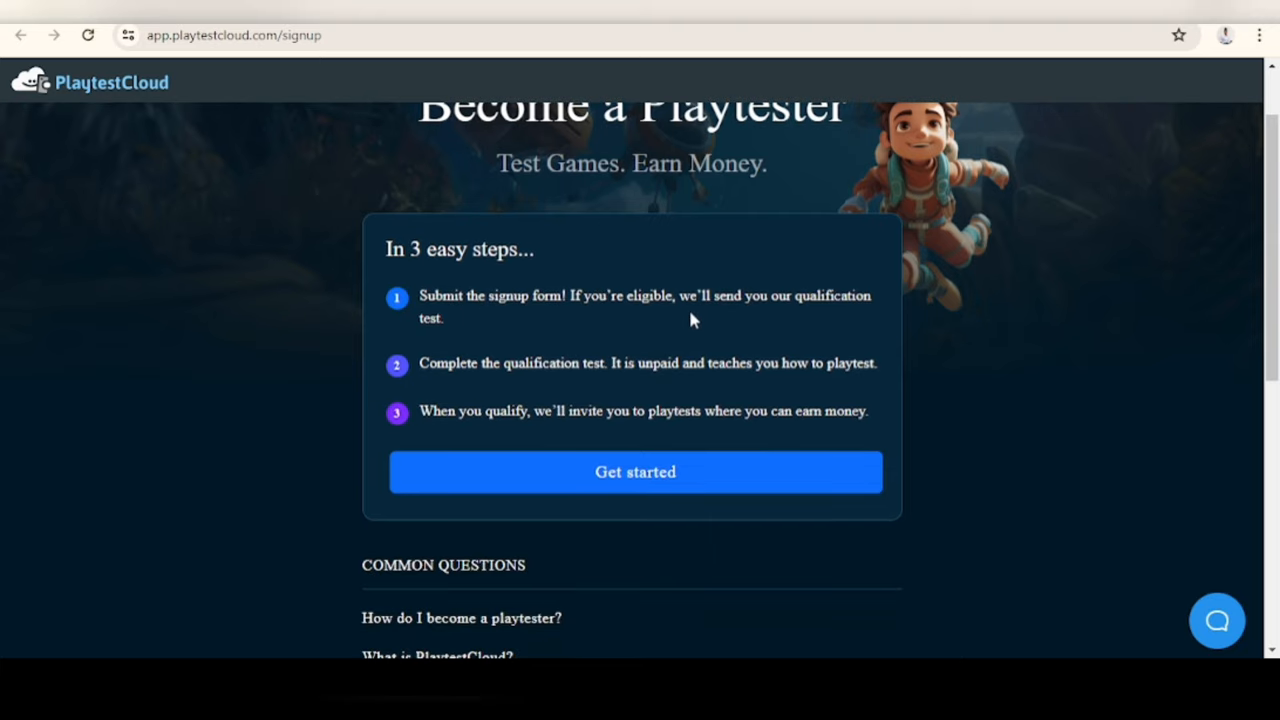
pyautogui.moveTo(552, 344)
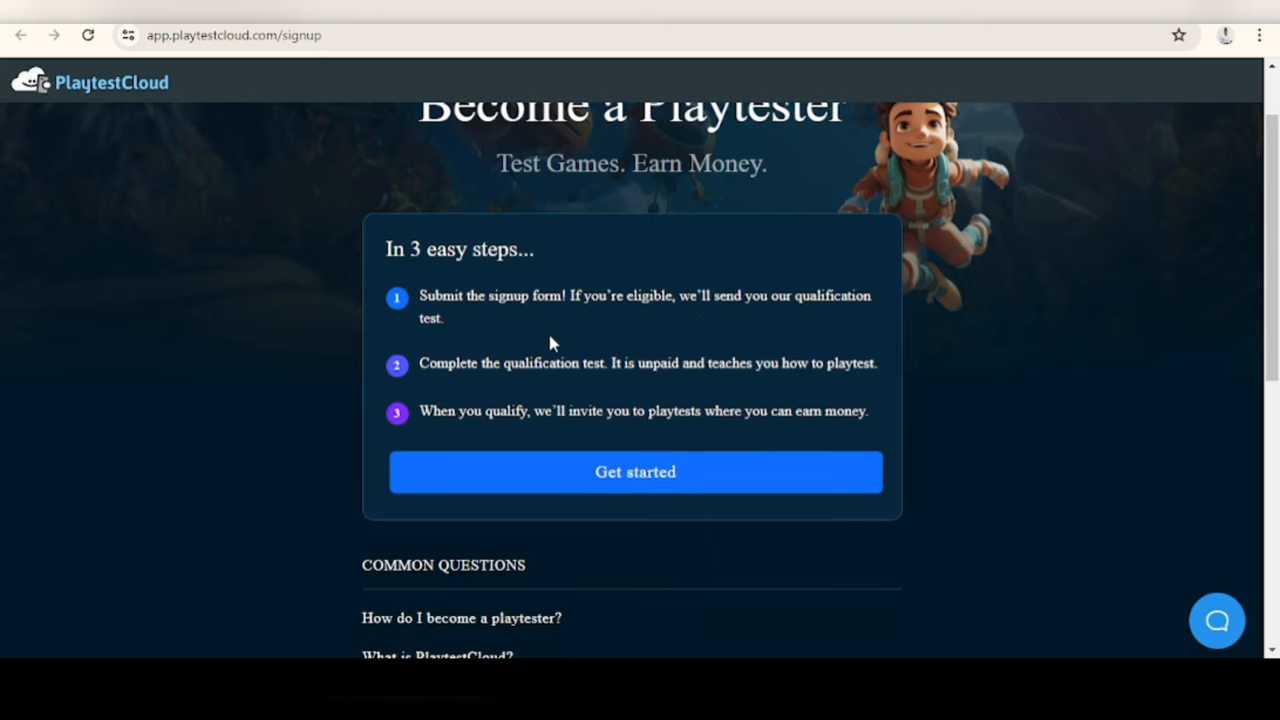
pyautogui.moveTo(564, 368)
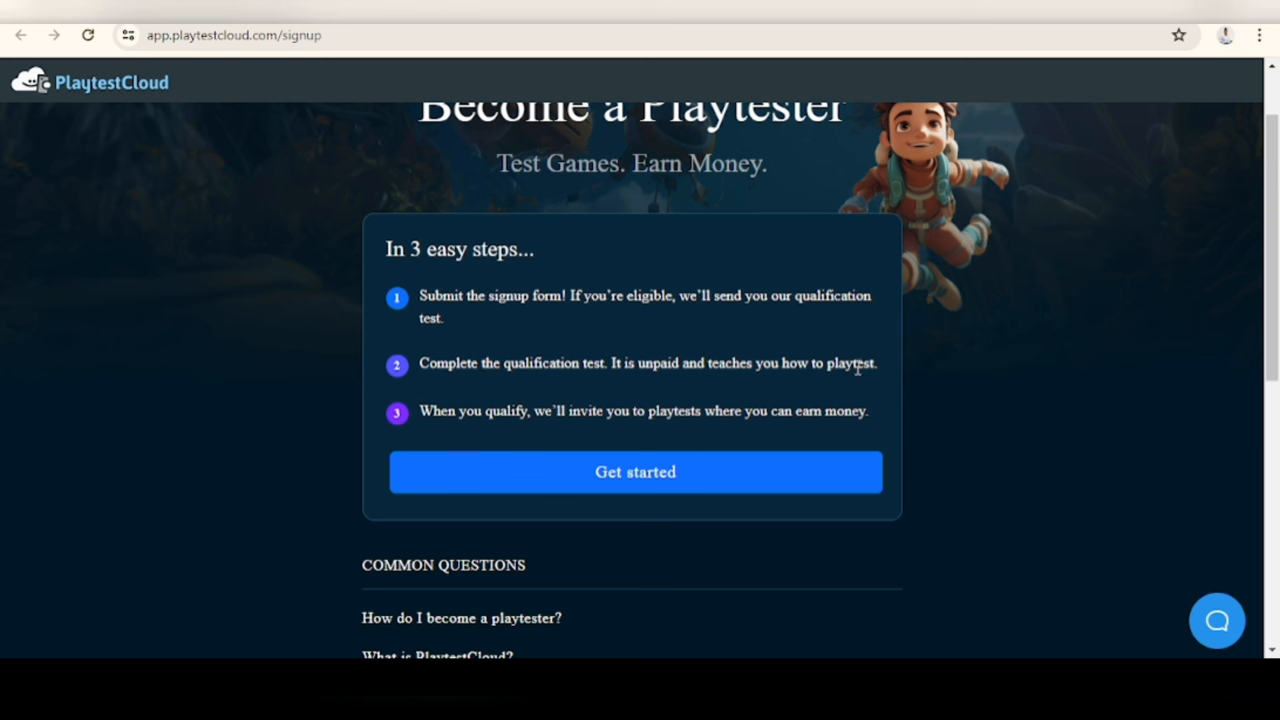
pyautogui.moveTo(490, 416)
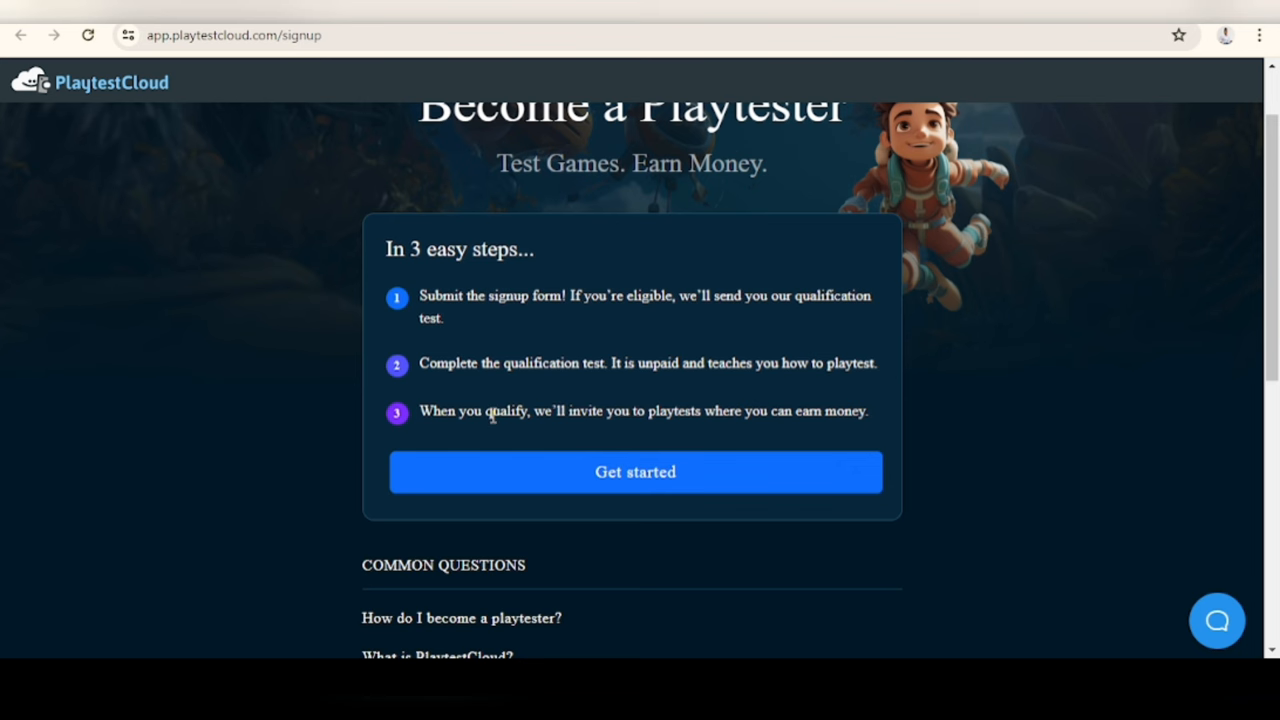
pyautogui.moveTo(668, 436)
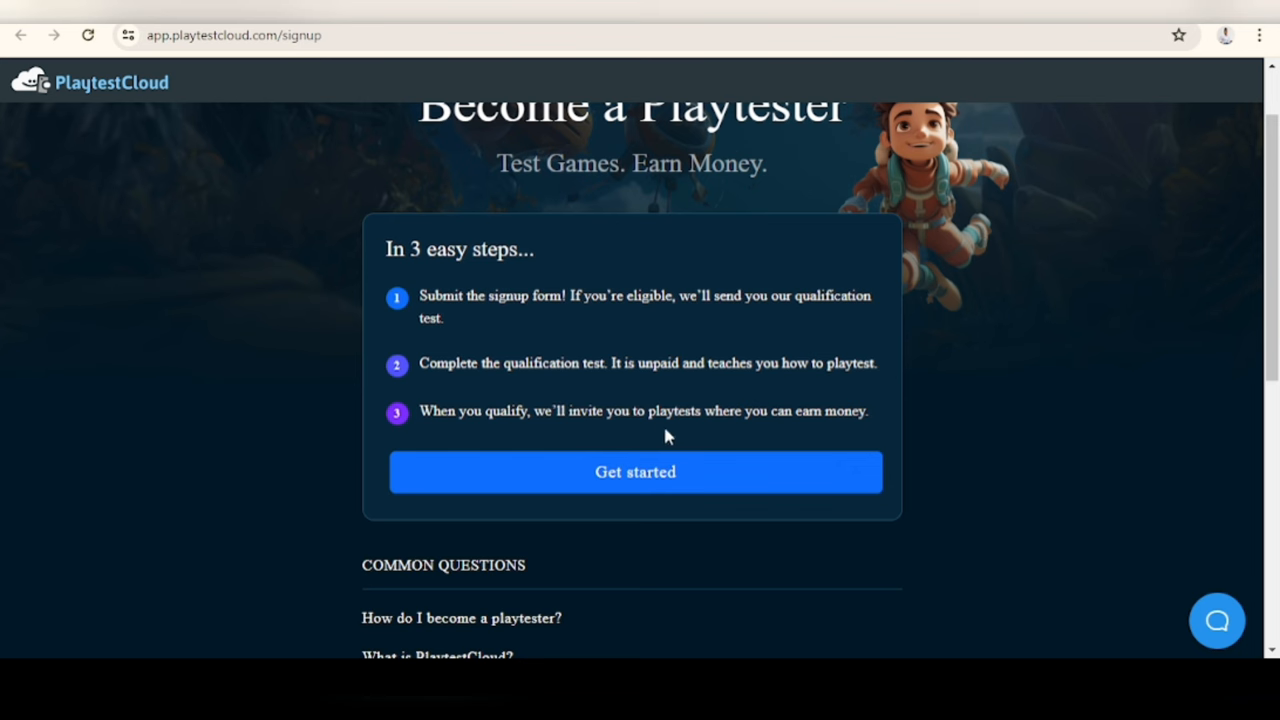
pyautogui.moveTo(798, 418)
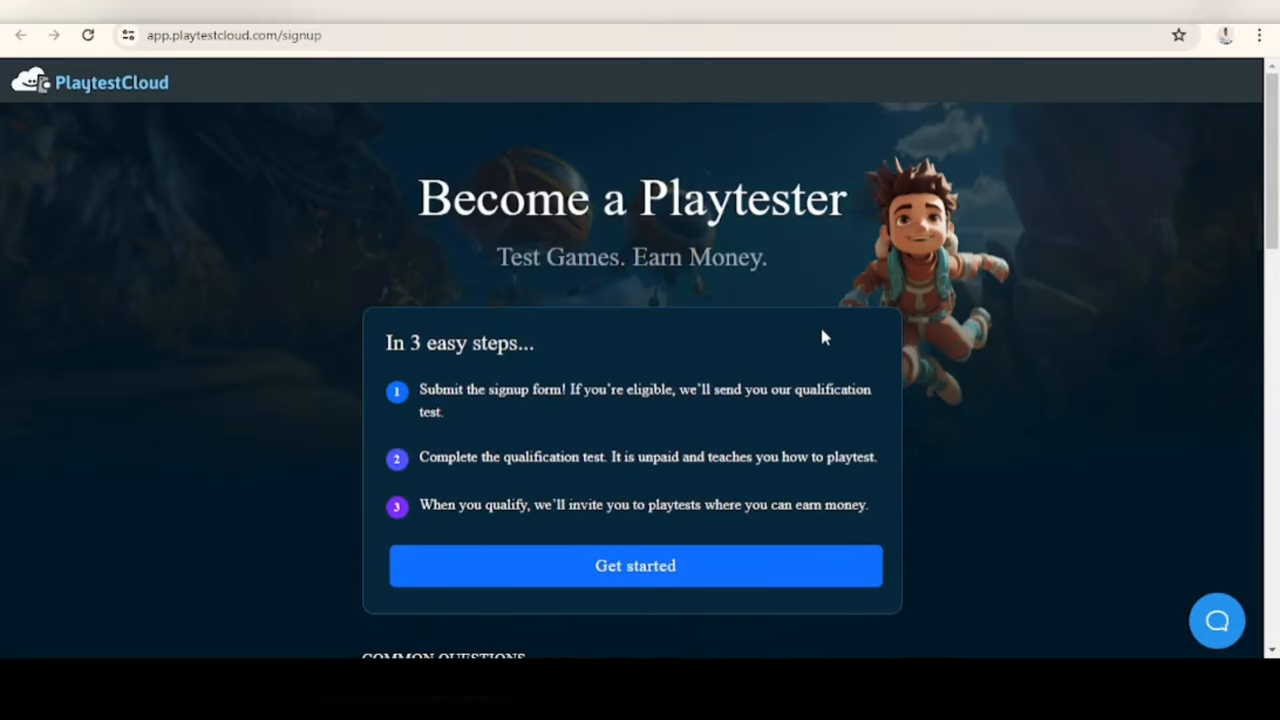
# - Enter full name 'Mfon Akpan' and add a computer with microphone and 'samsung' as gaming devices
pyautogui.click(636, 564)
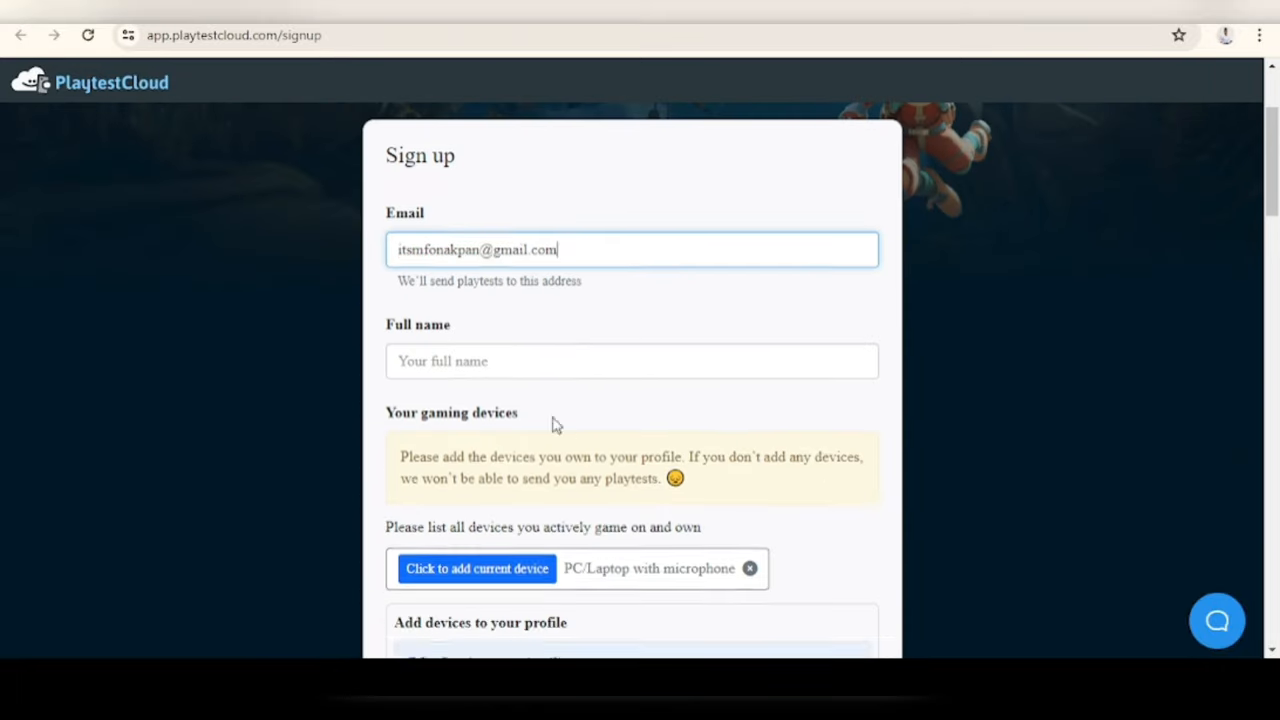
pyautogui.write('Mfon Akpan')
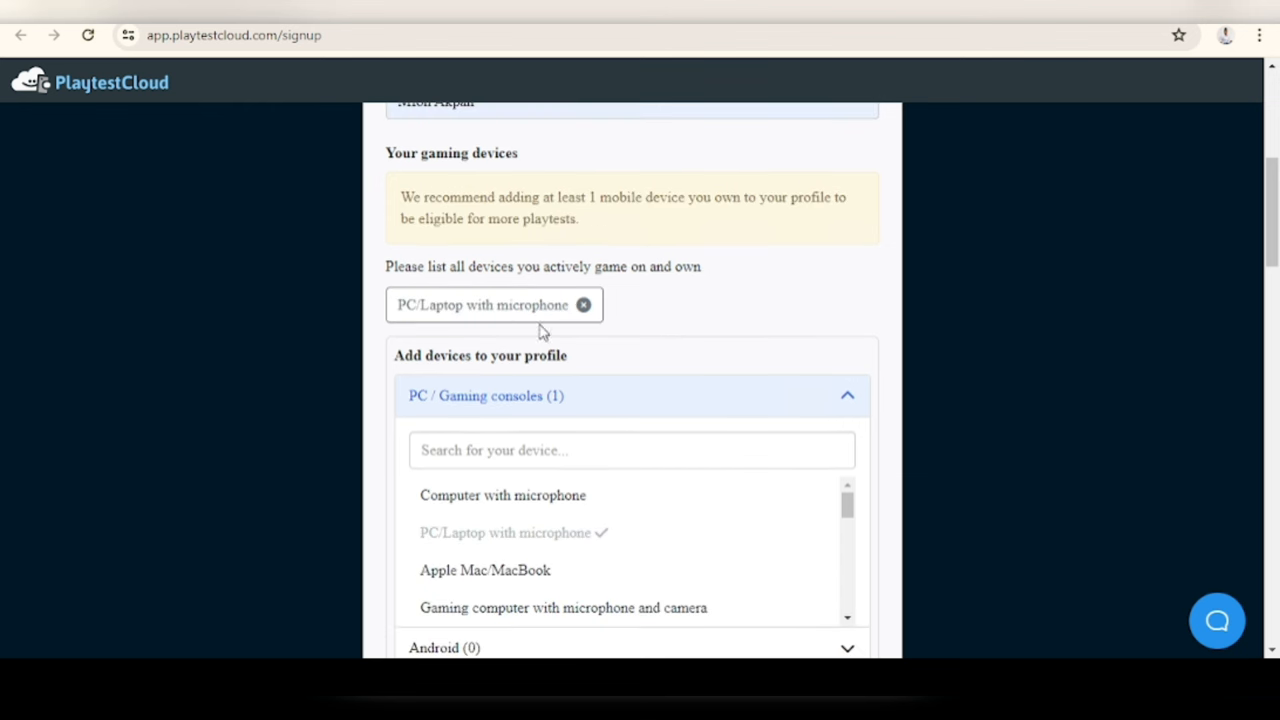
pyautogui.click(502, 496)
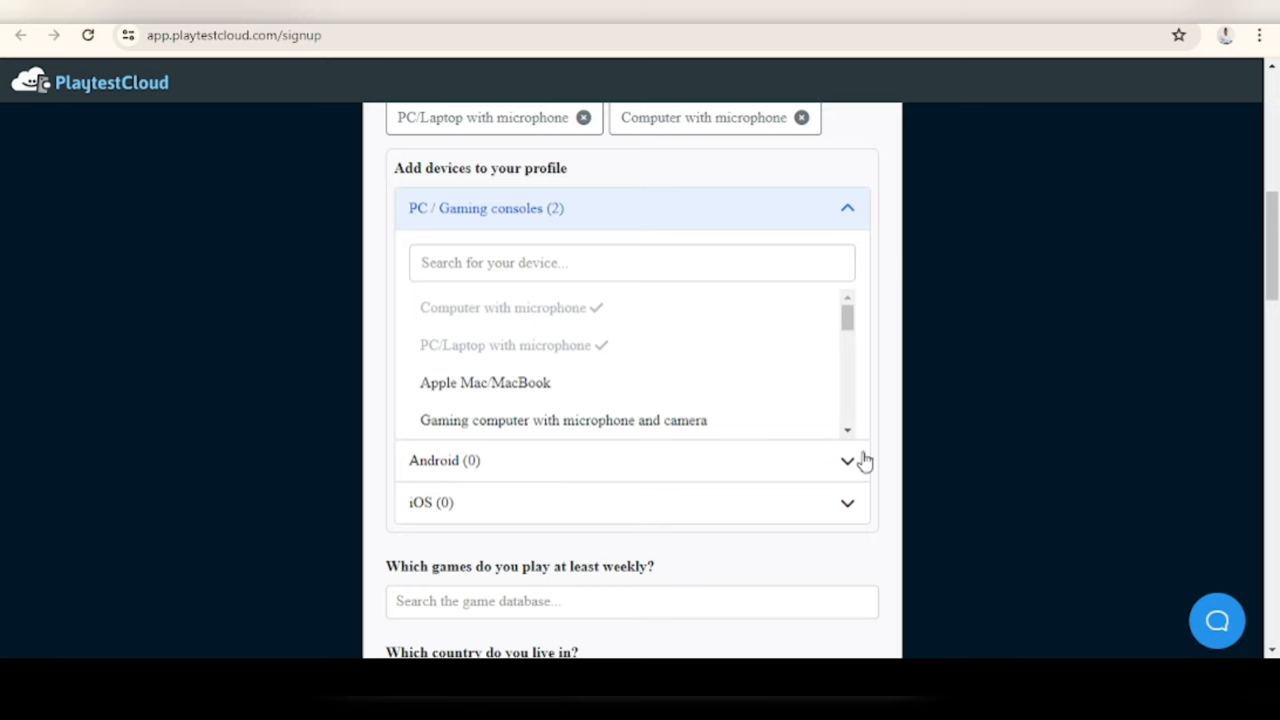
pyautogui.write('samsung')
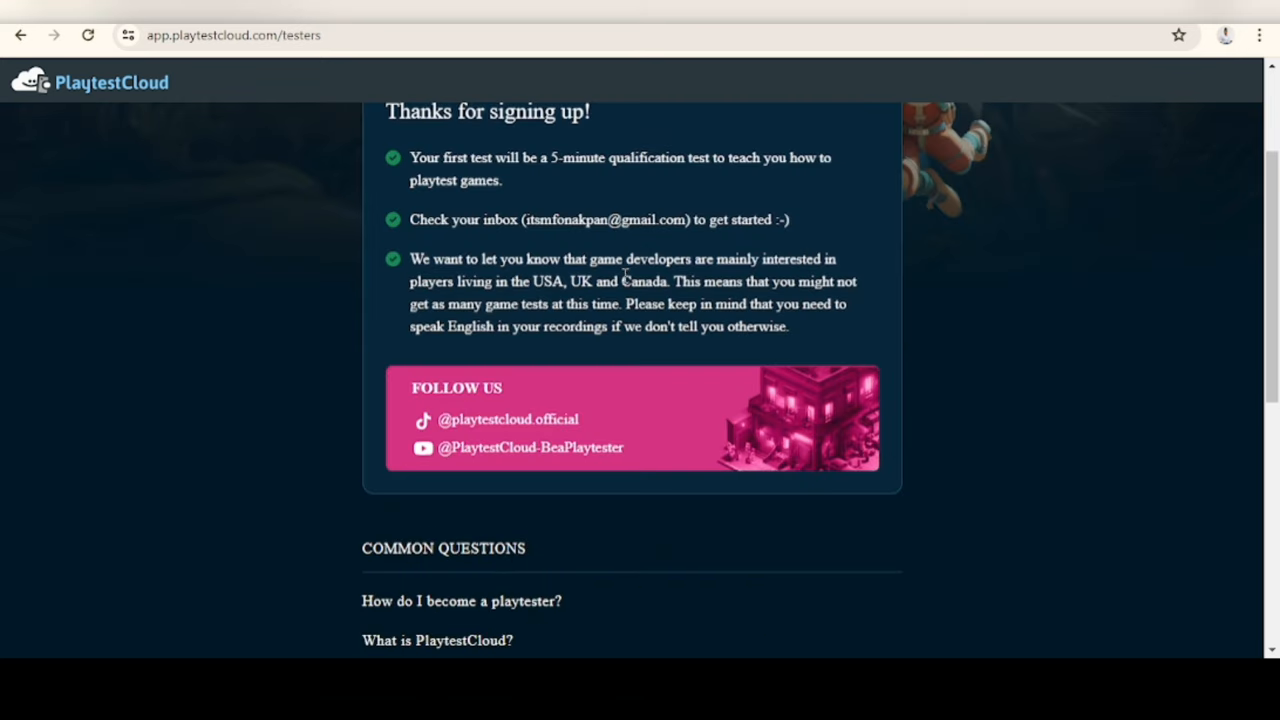
pyautogui.moveTo(792, 278)
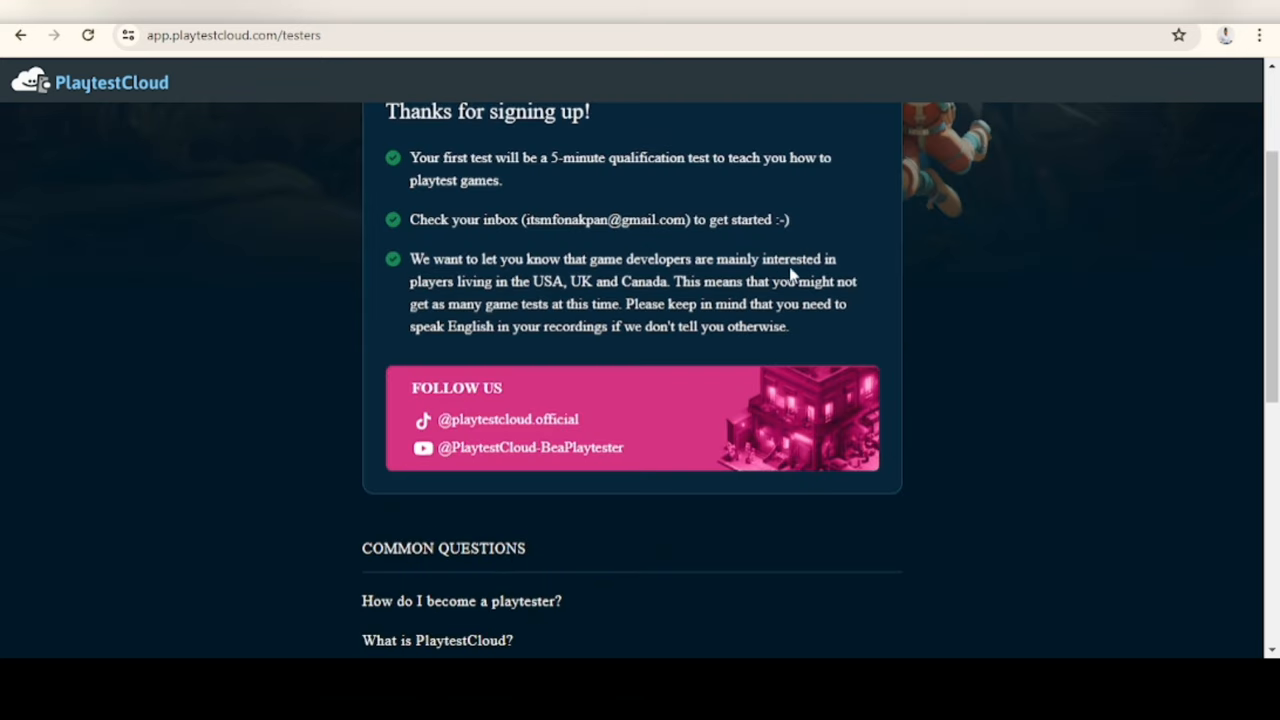
pyautogui.moveTo(520, 296)
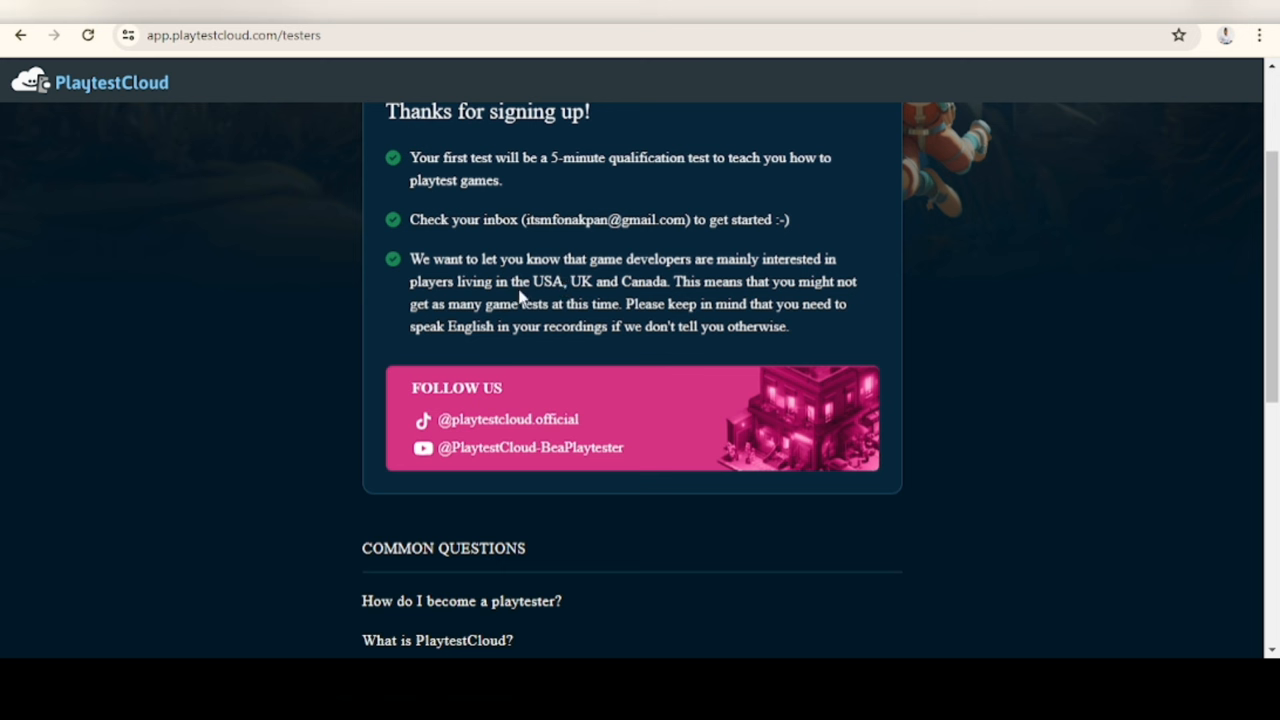
pyautogui.moveTo(592, 300)
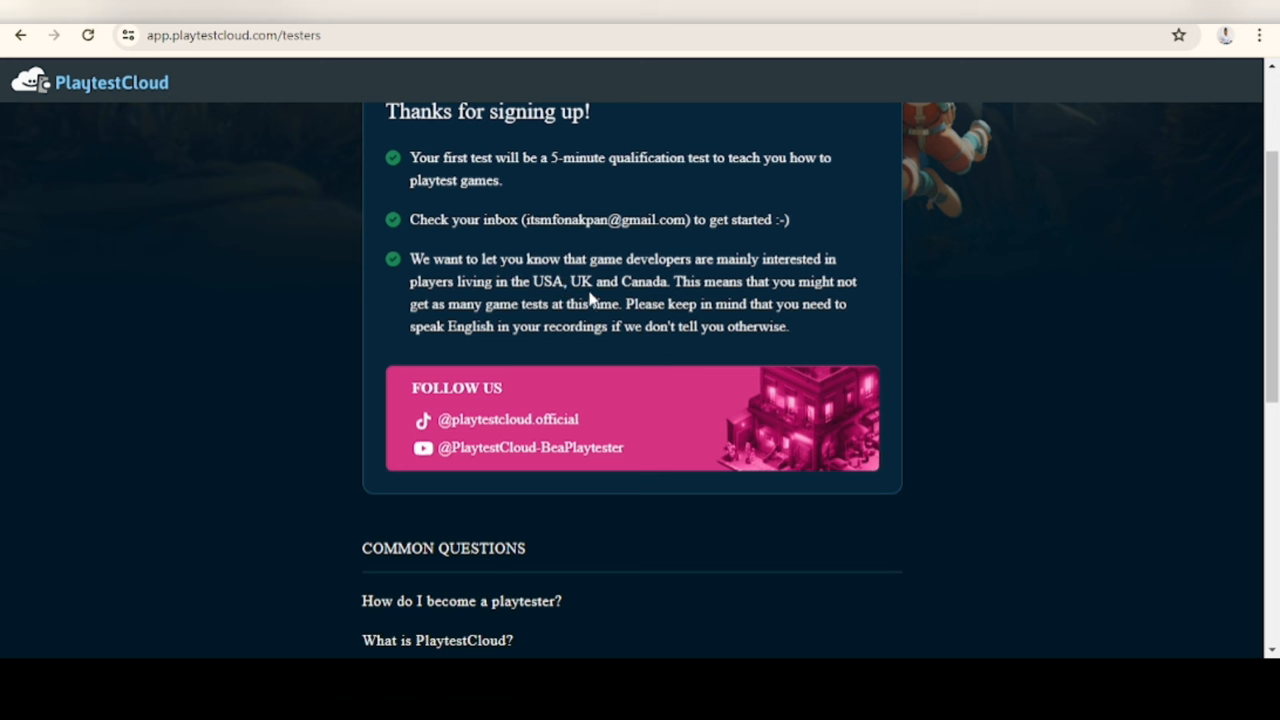
pyautogui.moveTo(704, 304)
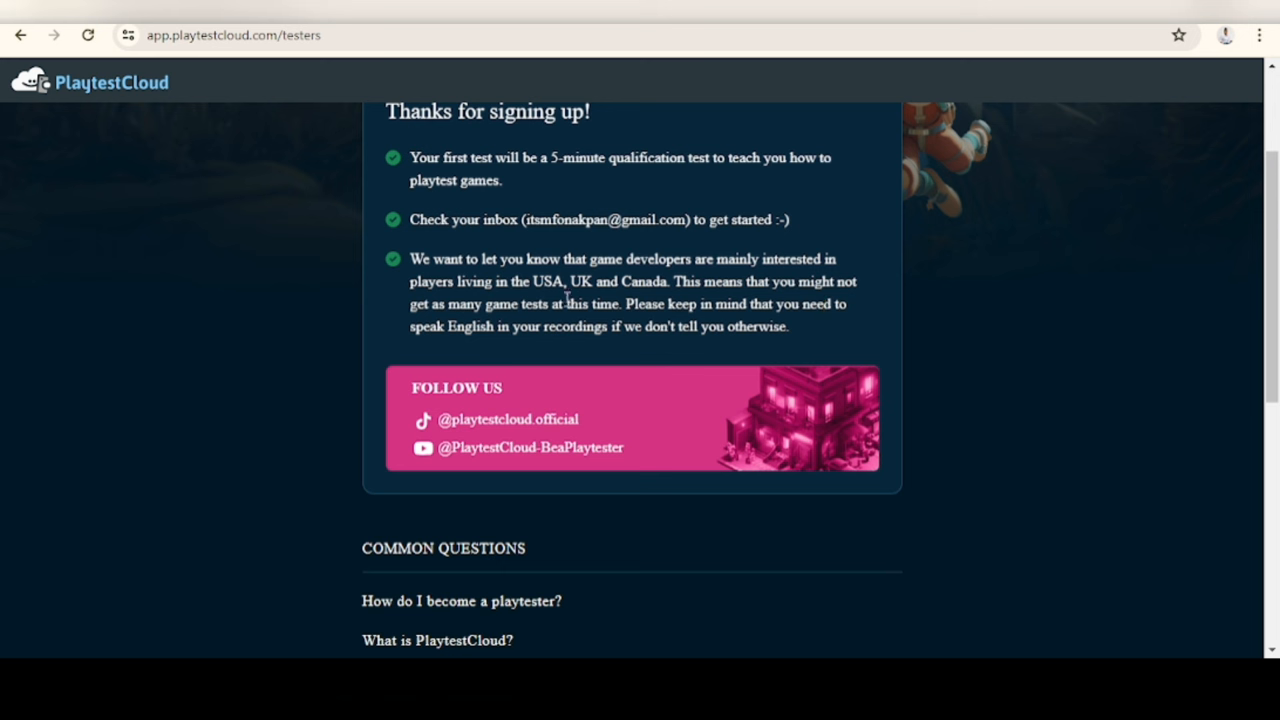
pyautogui.moveTo(488, 322)
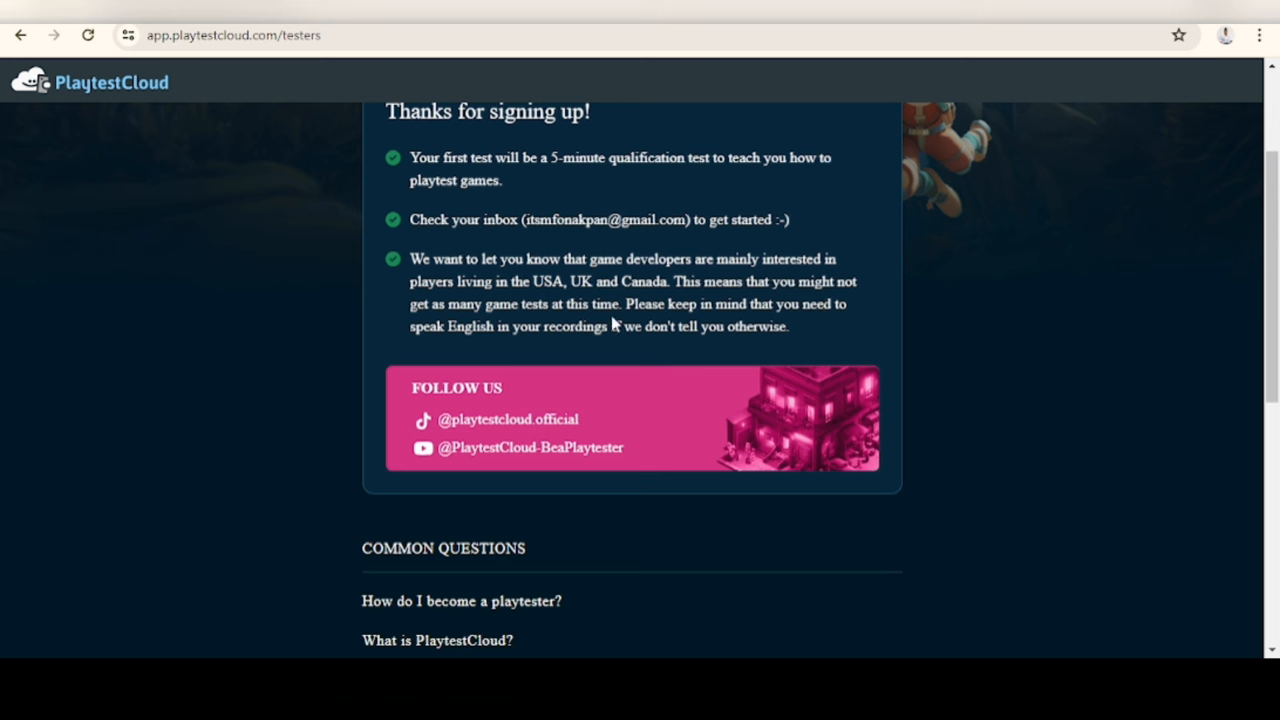
pyautogui.moveTo(552, 326)
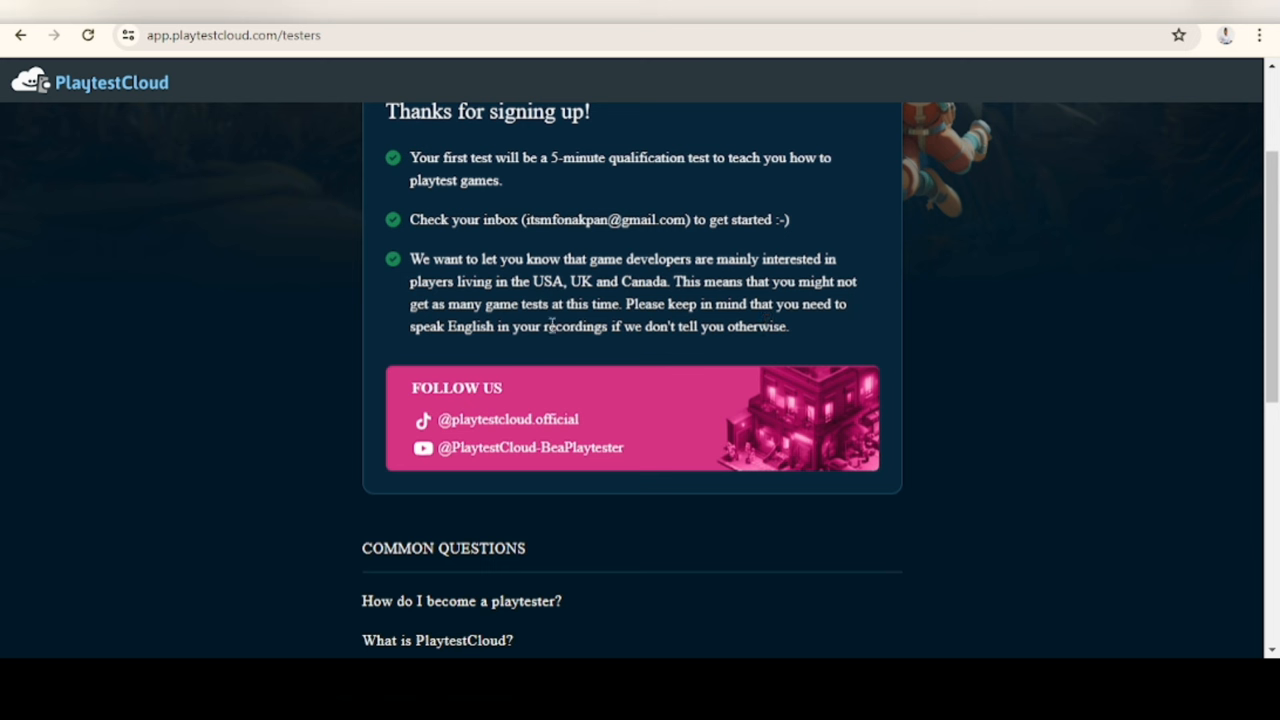
pyautogui.moveTo(636, 348)
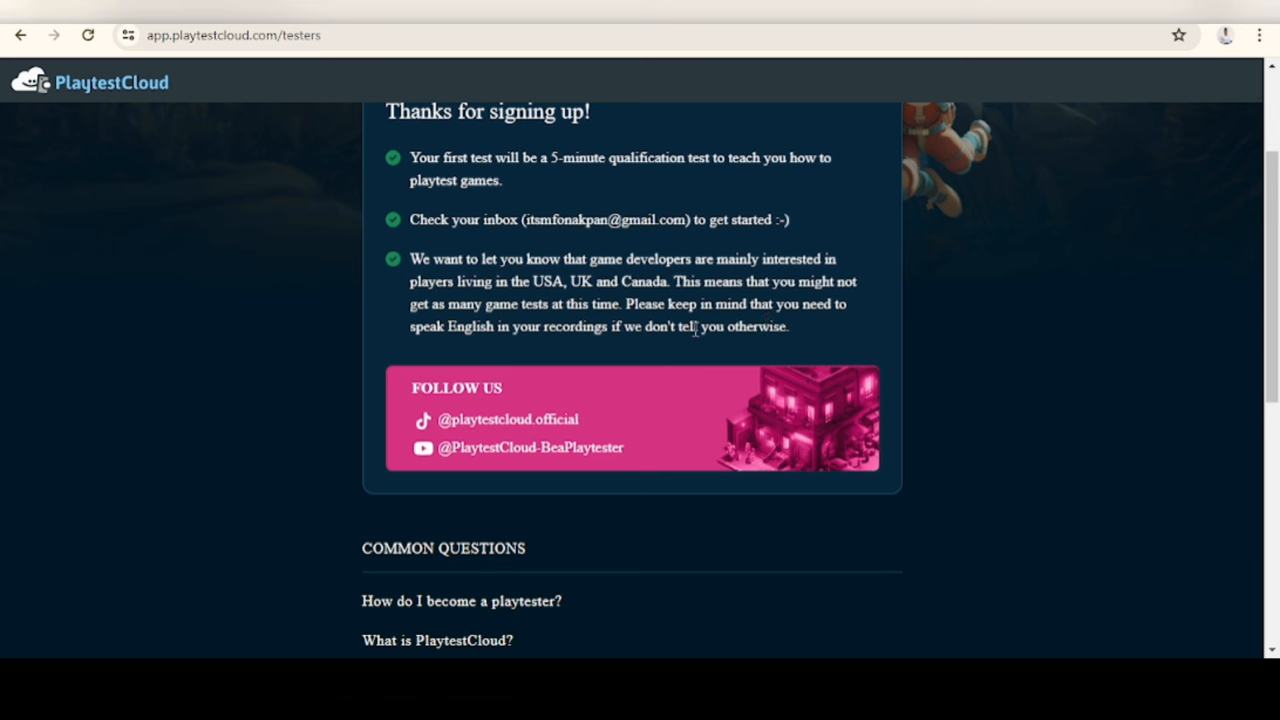
pyautogui.scroll(3)
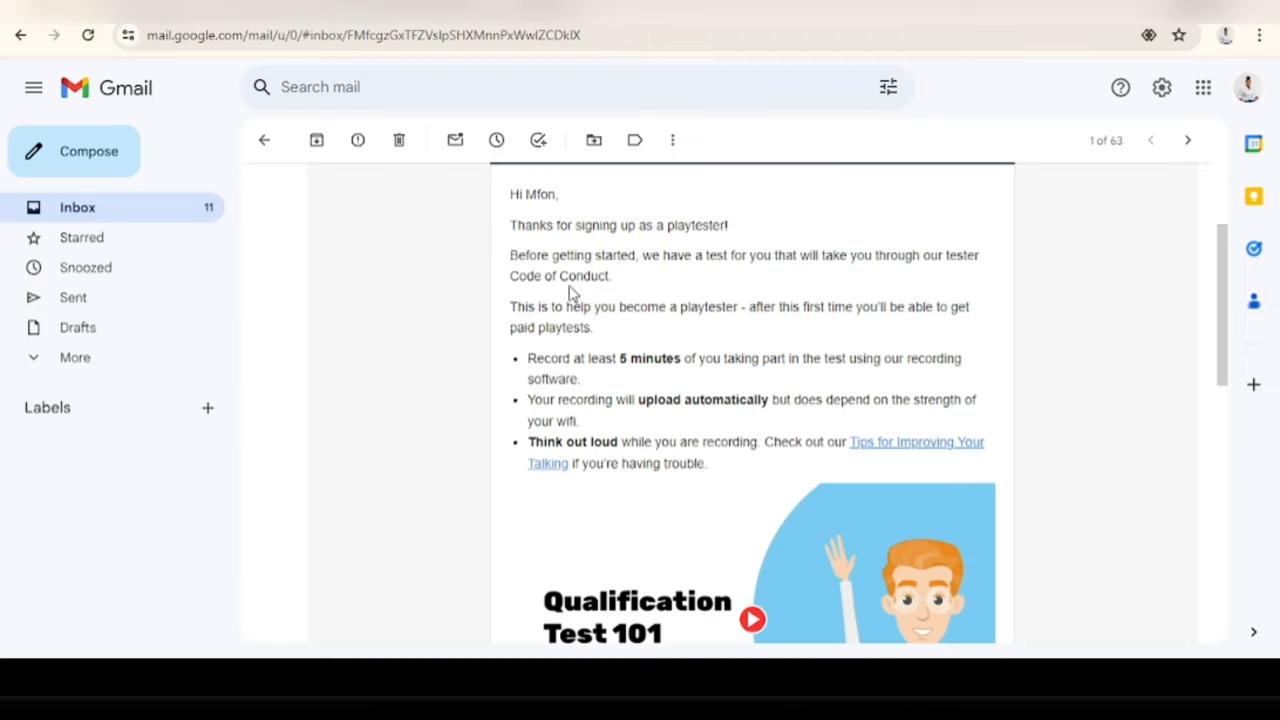
pyautogui.moveTo(688, 338)
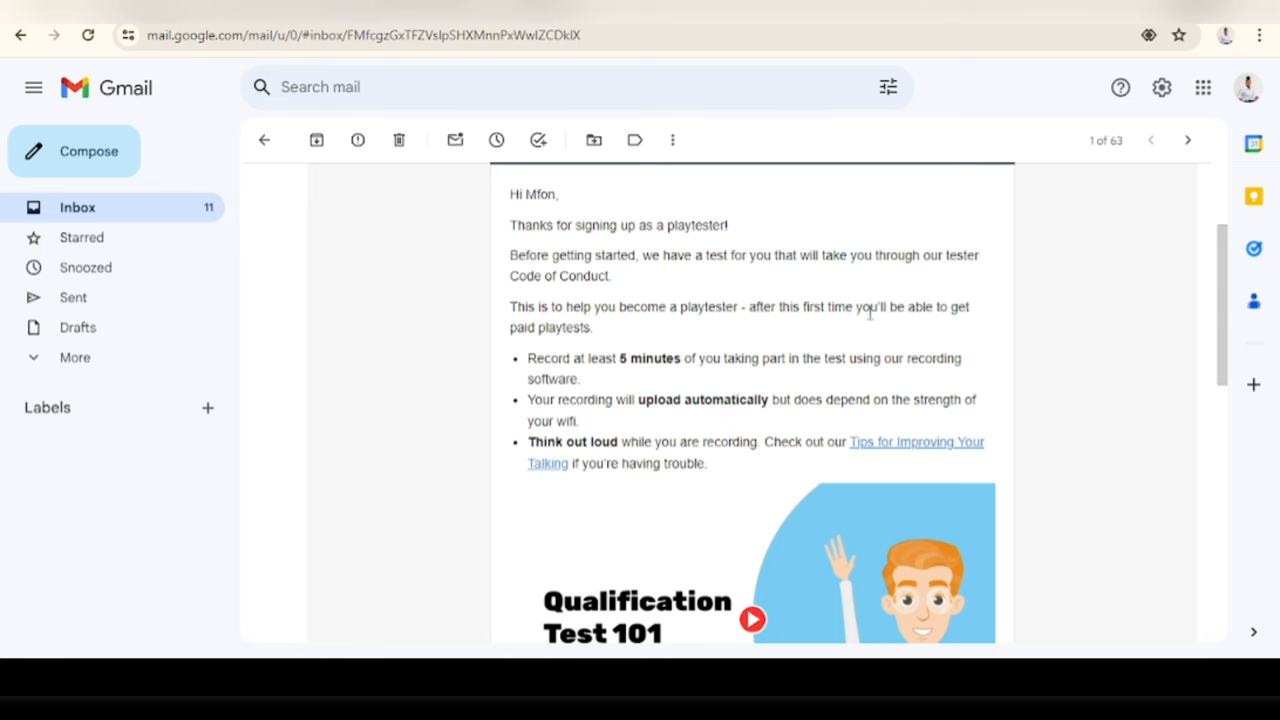
pyautogui.moveTo(556, 344)
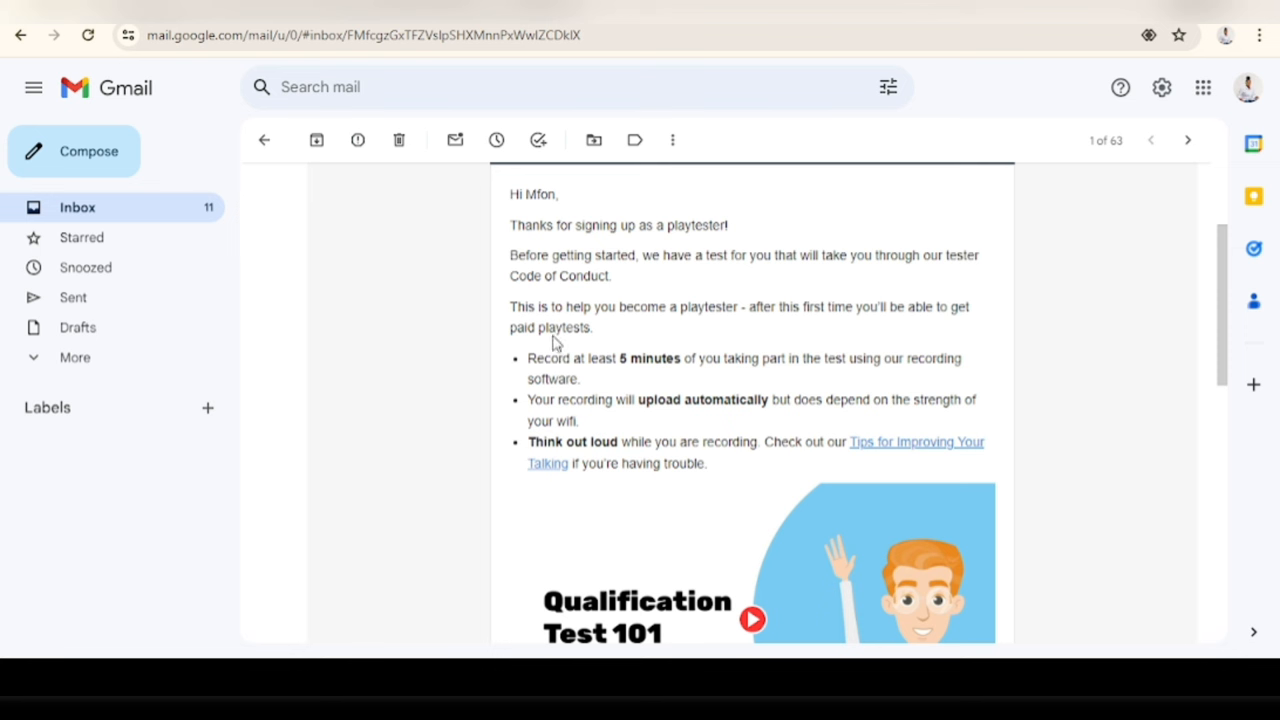
pyautogui.moveTo(616, 376)
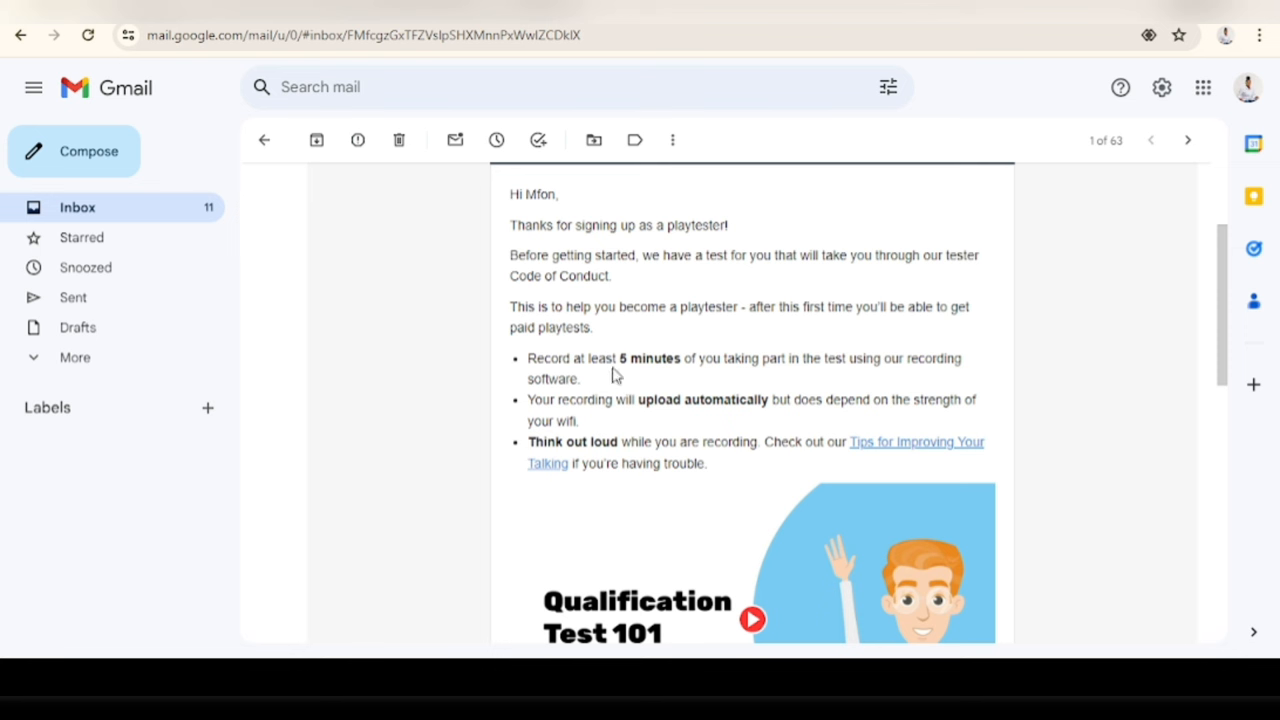
pyautogui.moveTo(738, 378)
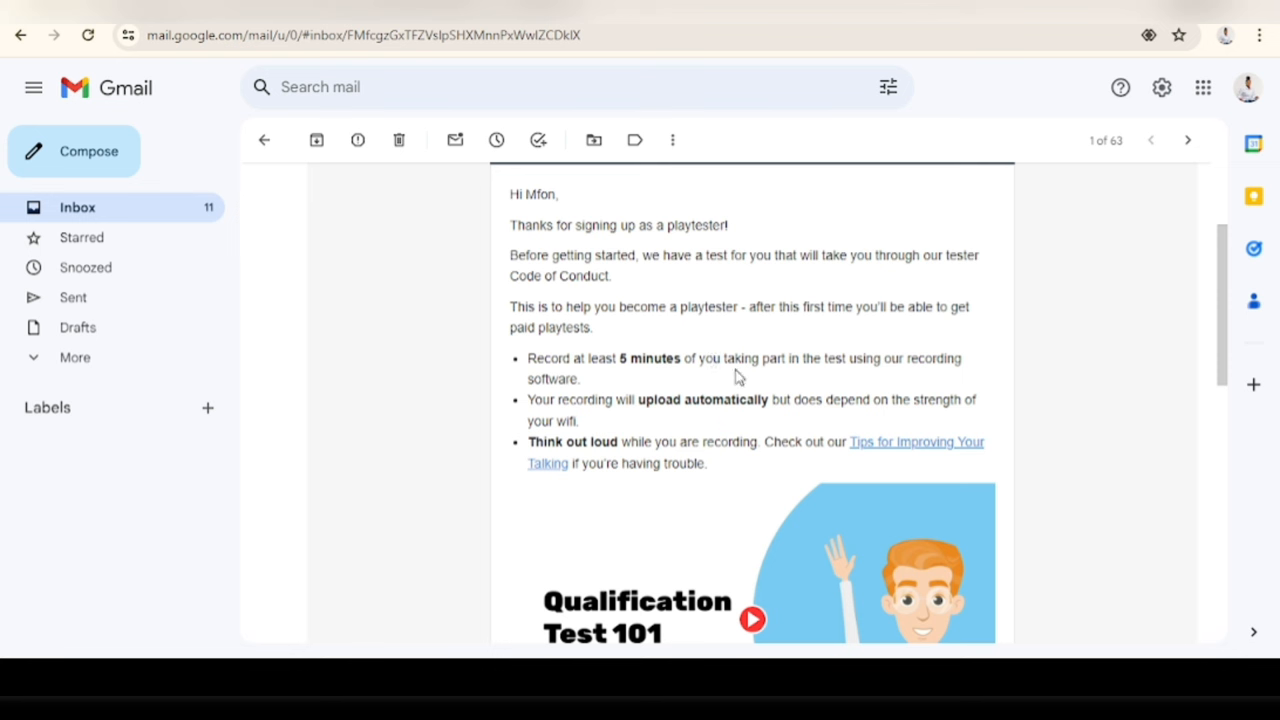
pyautogui.moveTo(858, 380)
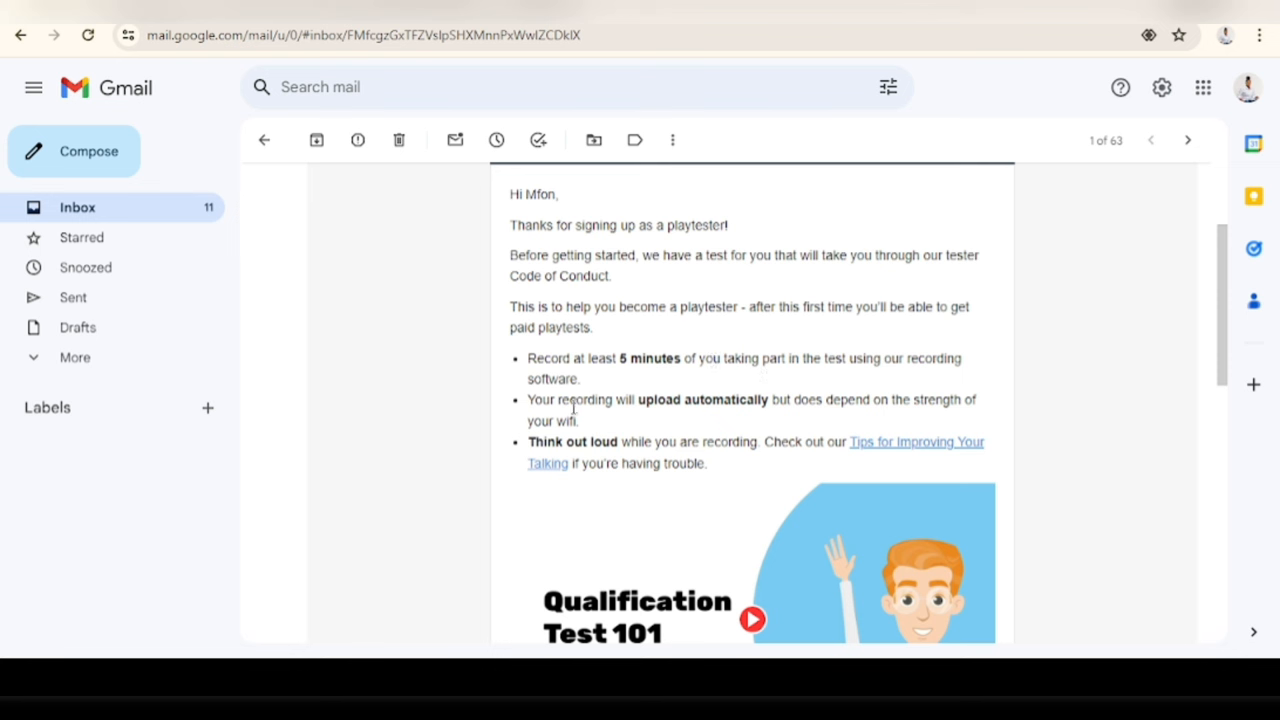
pyautogui.moveTo(756, 404)
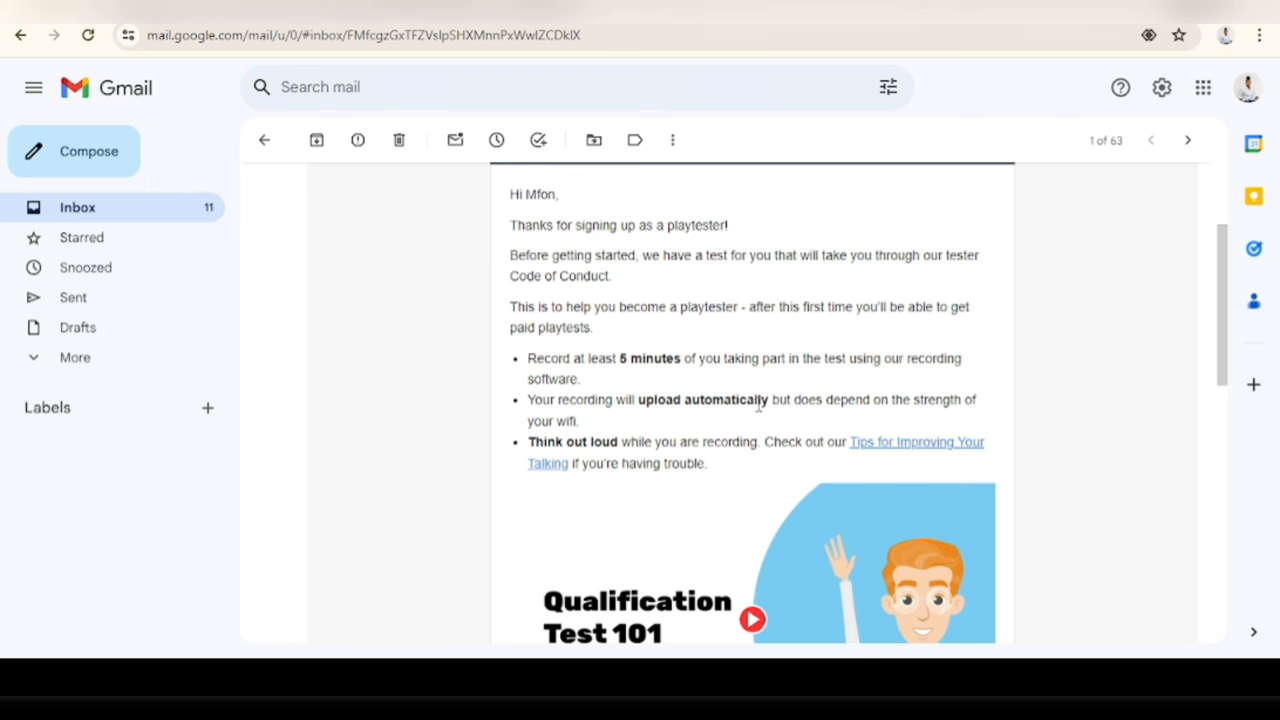
pyautogui.moveTo(862, 424)
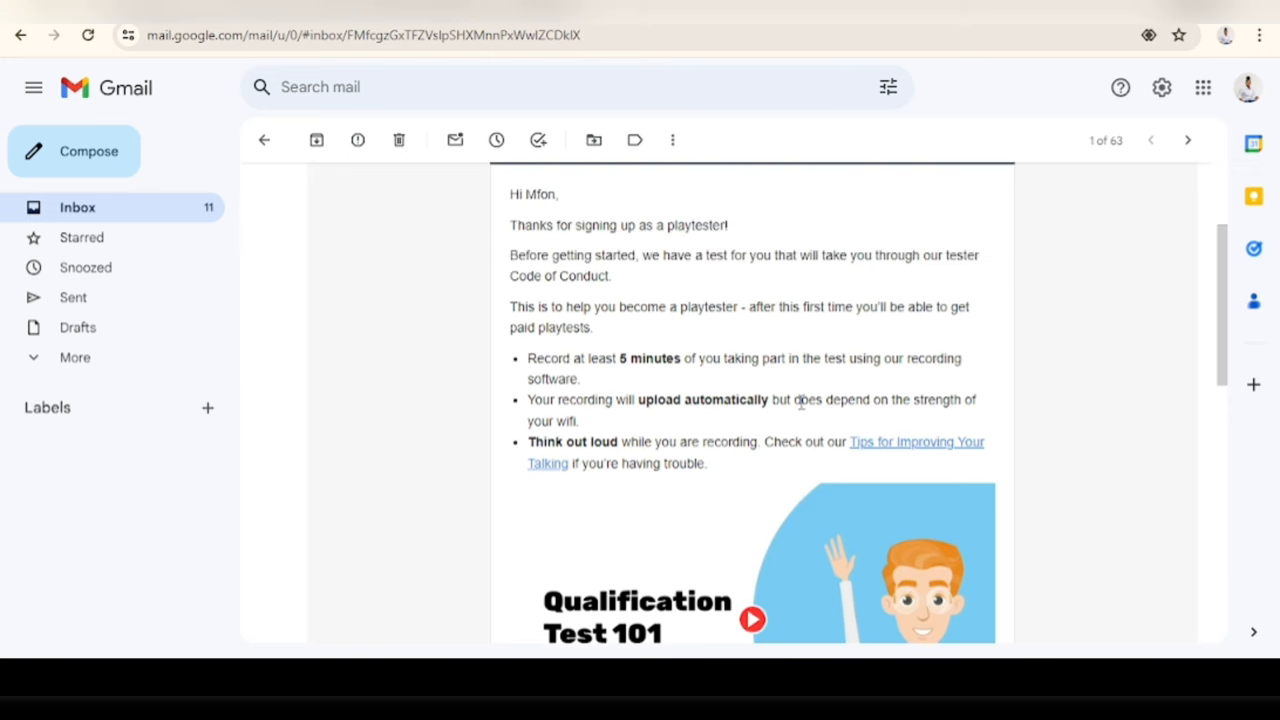
pyautogui.moveTo(636, 616)
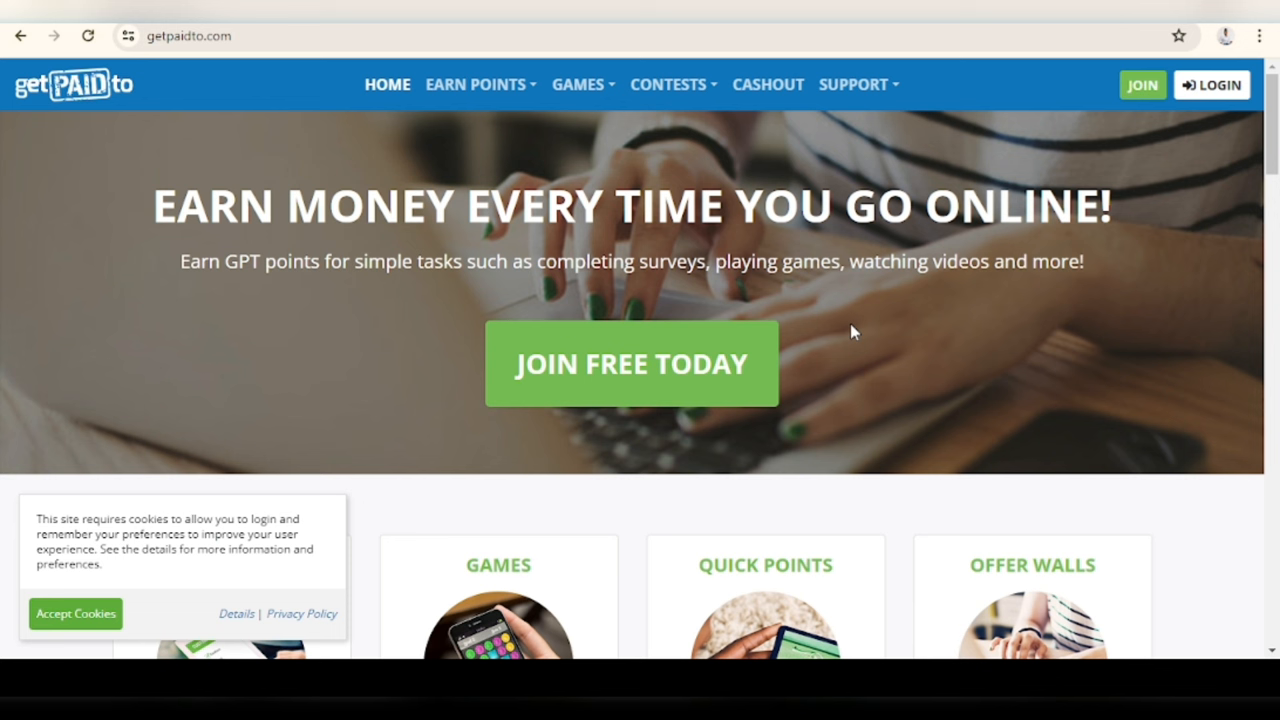
pyautogui.moveTo(852, 328)
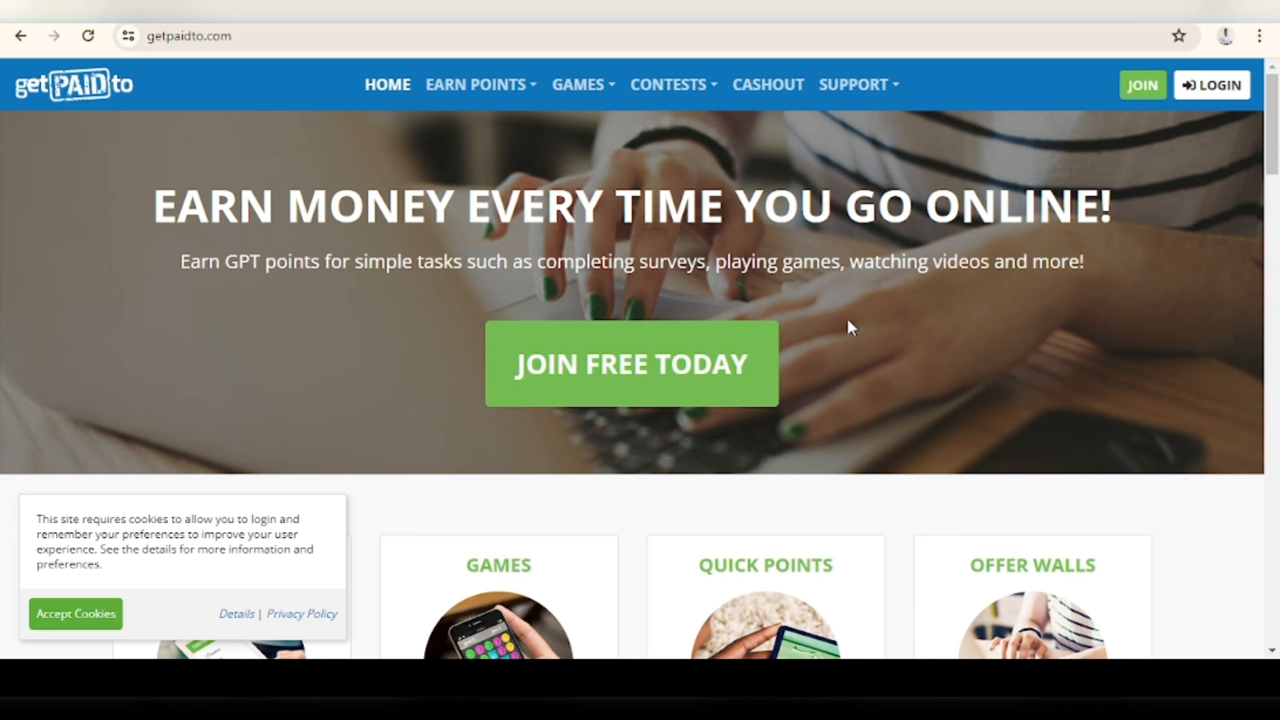
pyautogui.moveTo(858, 326)
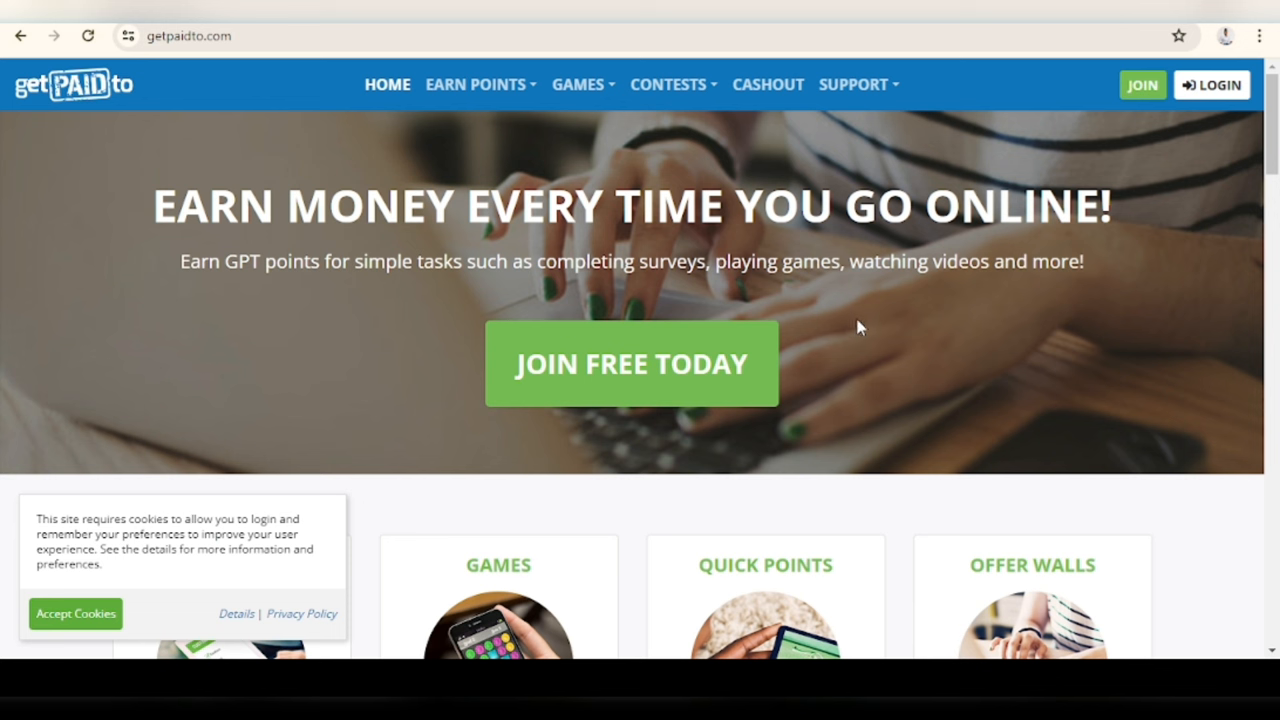
pyautogui.moveTo(314, 332)
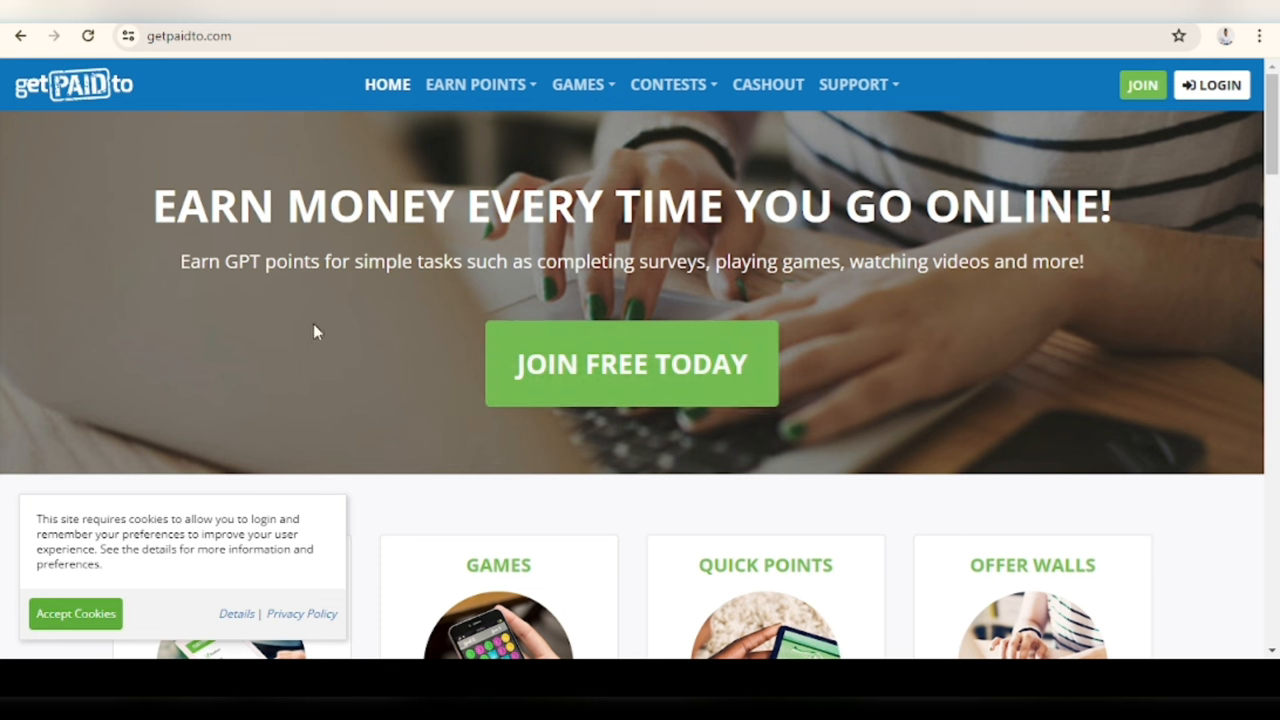
pyautogui.moveTo(372, 286)
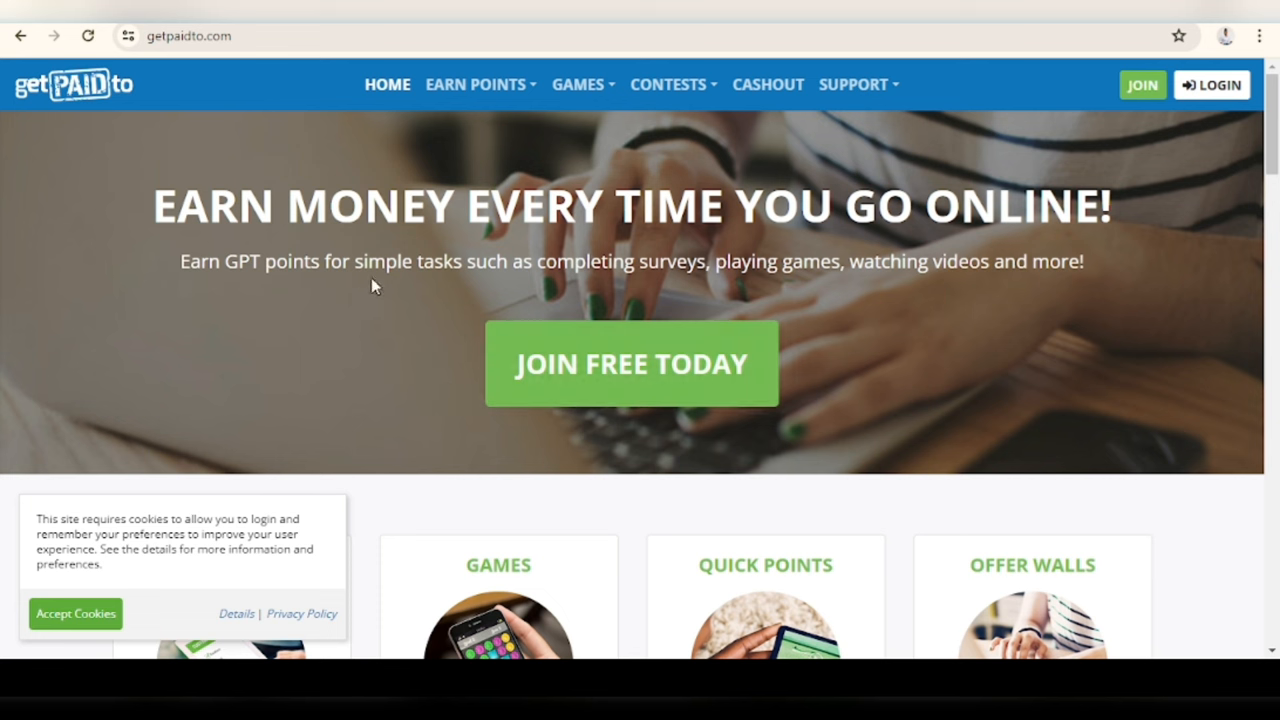
pyautogui.moveTo(910, 352)
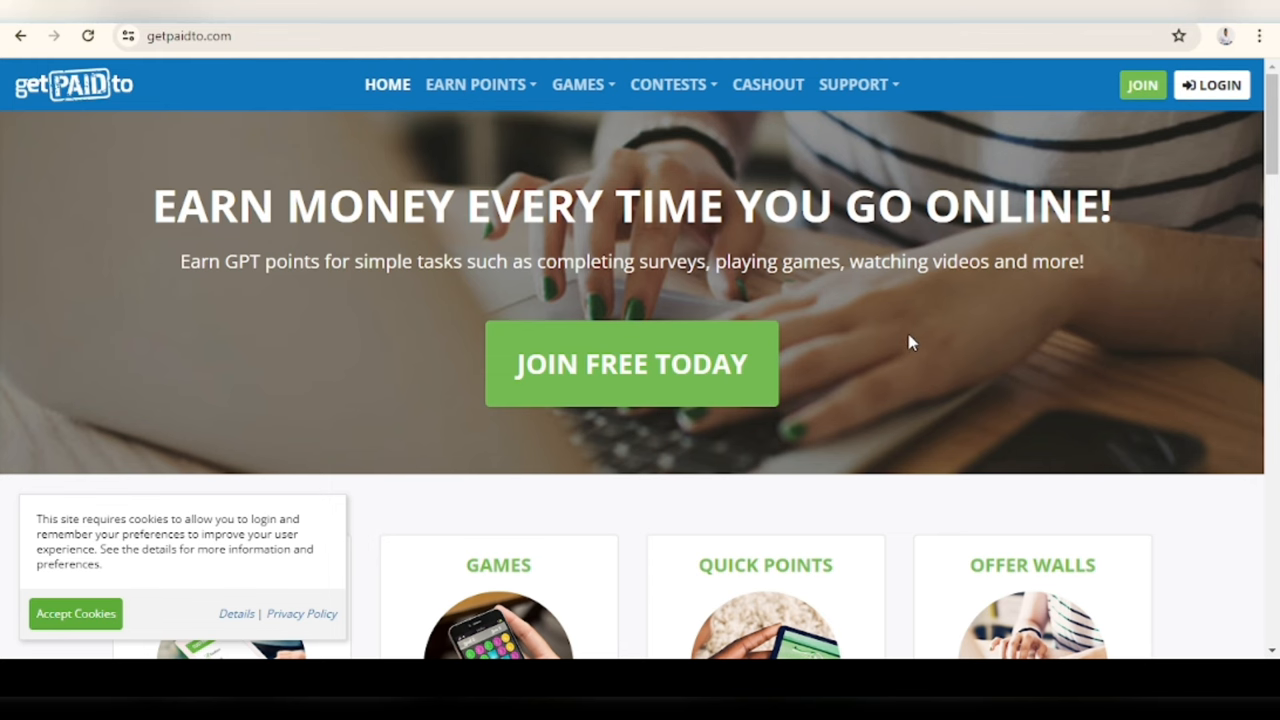
# - Scroll through GetPaidTo's surveys, games, quick points and offer walls sections
pyautogui.scroll(-3)
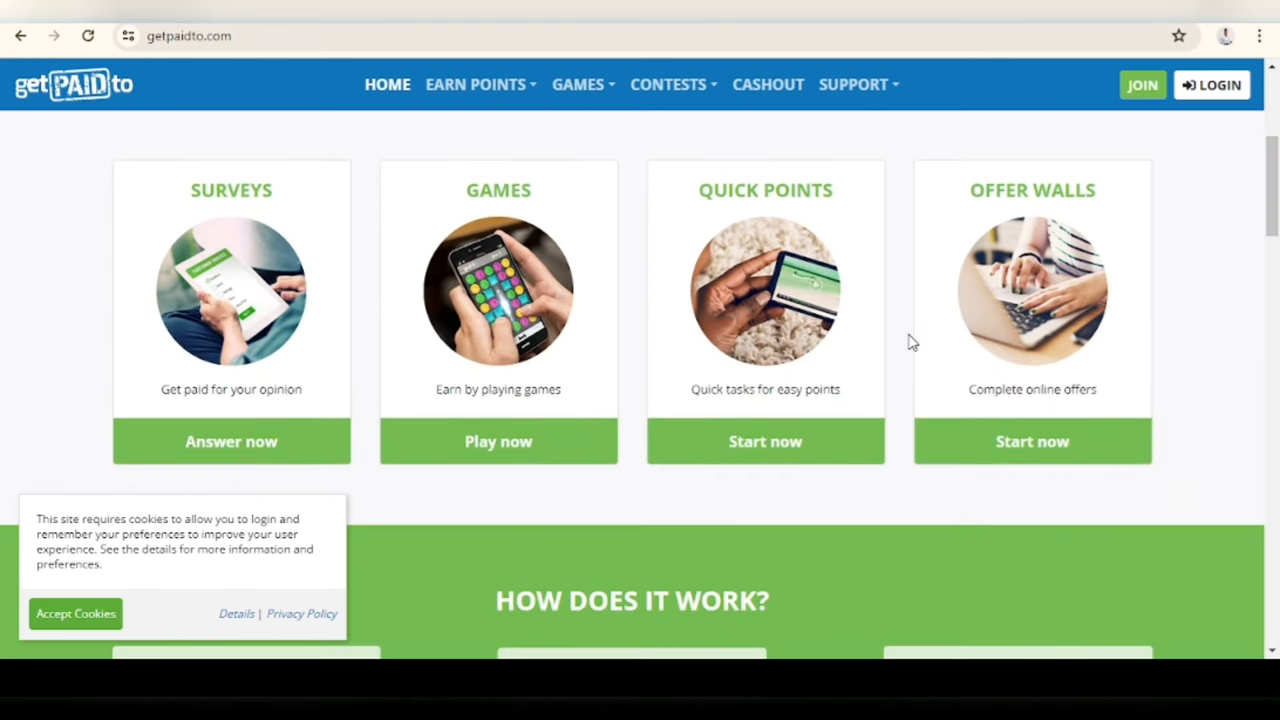
pyautogui.scroll(-3)
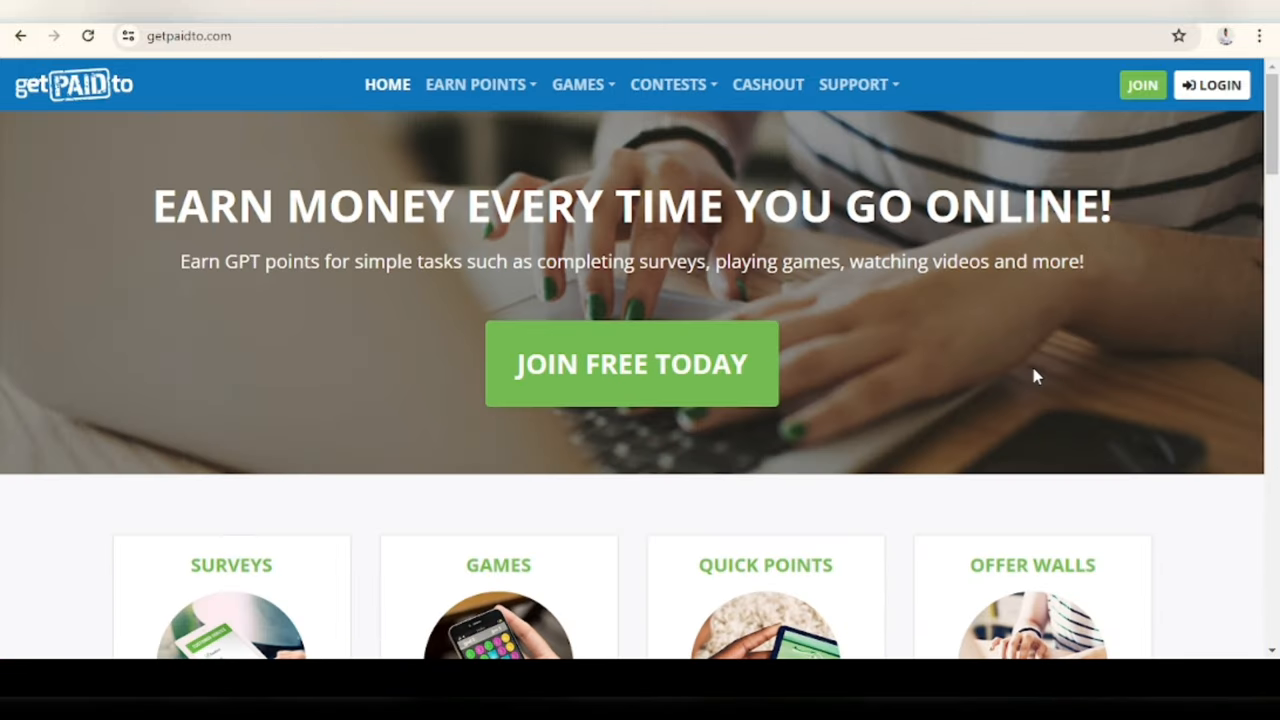
pyautogui.moveTo(1044, 384)
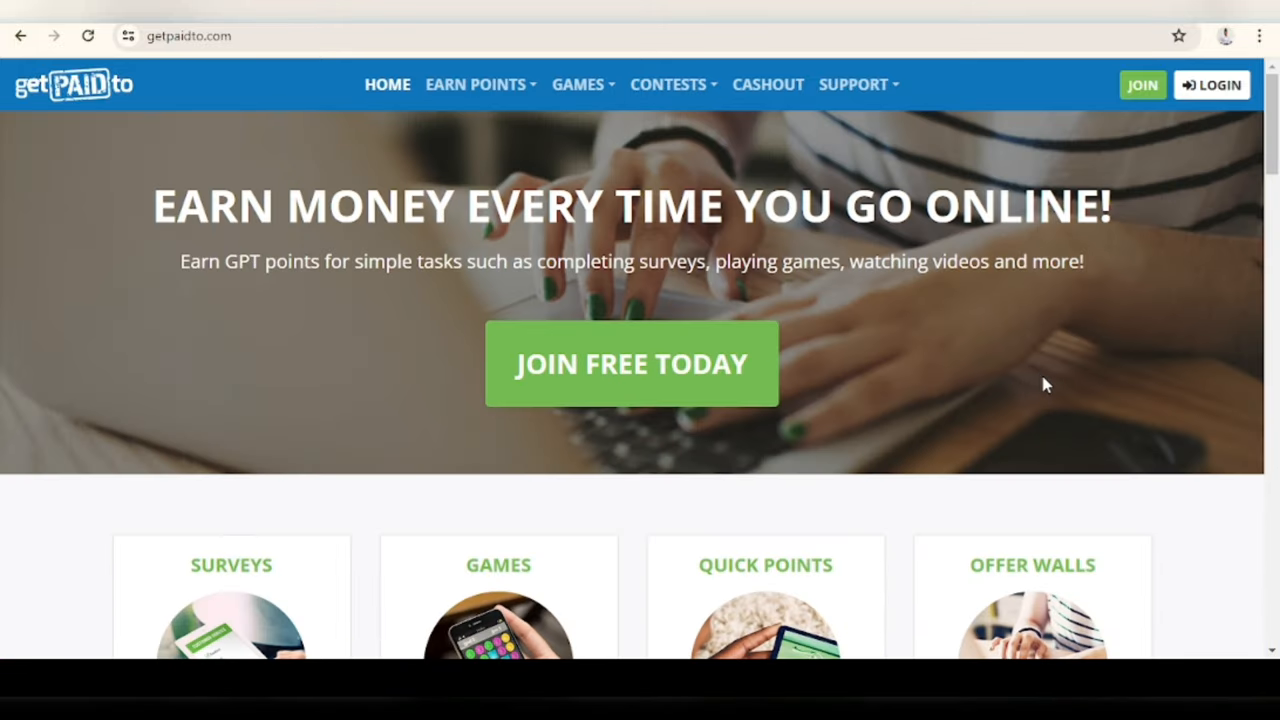